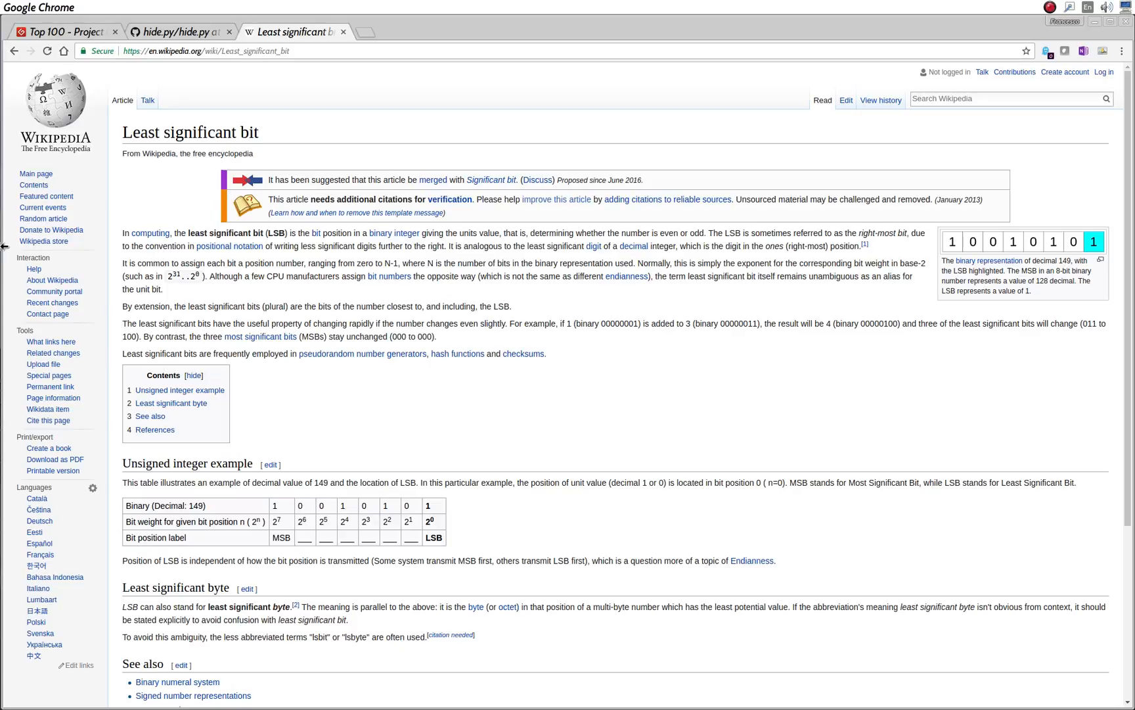
{"action": "mouse_move", "coordinate": [311, 446]}
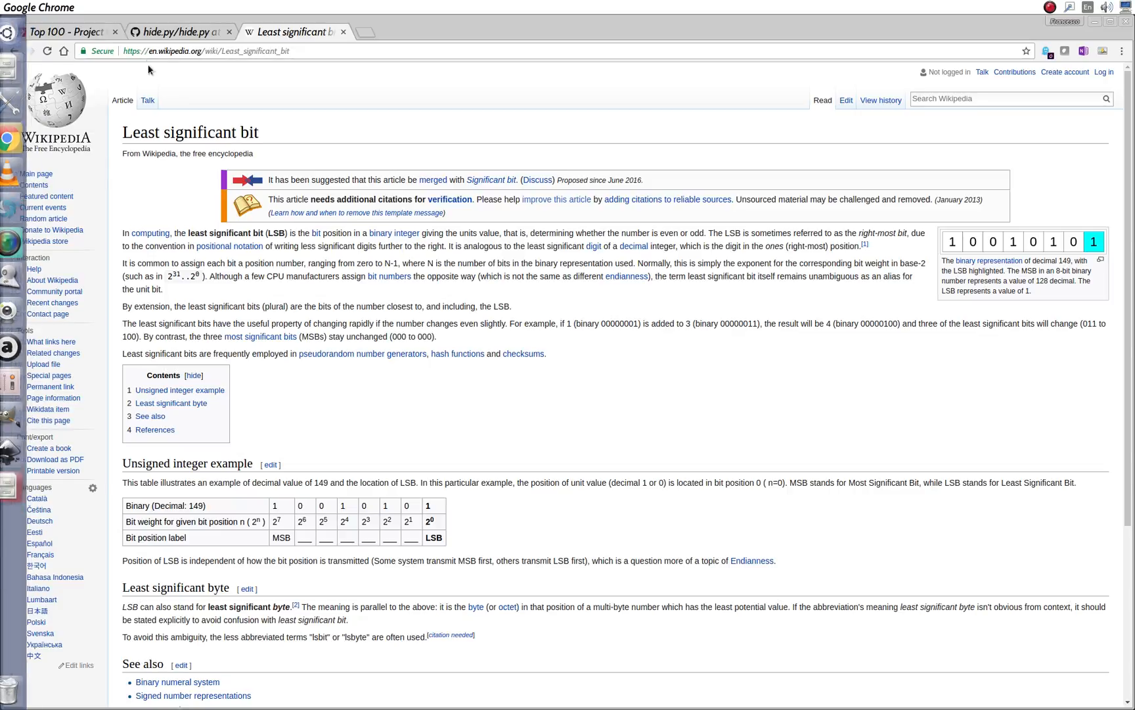
Switch to the hide.py GitHub page and read down through encrypt, decrypt and main.
{"action": "left_click", "coordinate": [178, 31]}
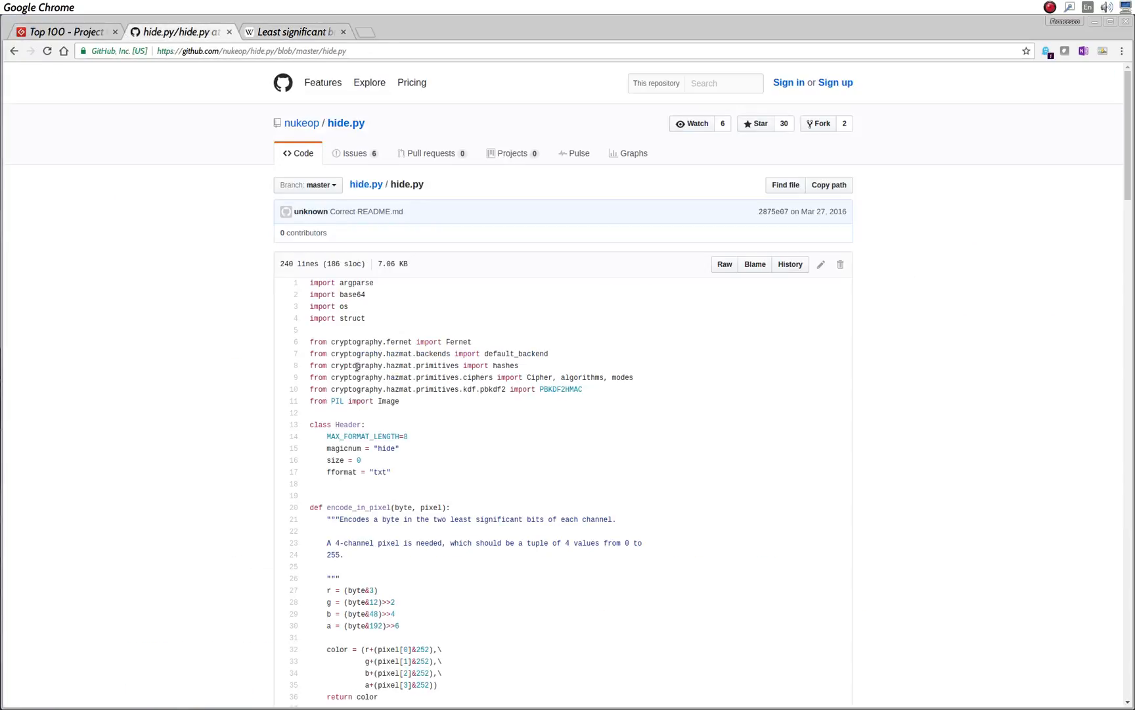
{"action": "scroll", "scroll_direction": "down", "scroll_amount": 3}
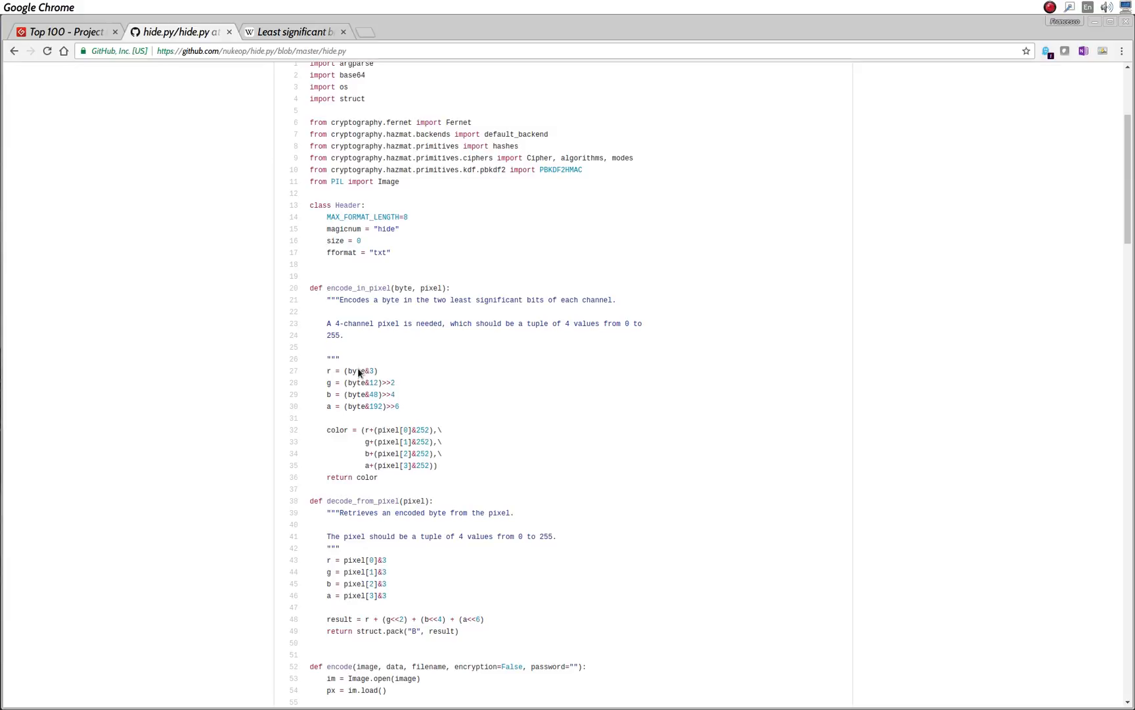
{"action": "scroll", "scroll_direction": "up", "scroll_amount": 3}
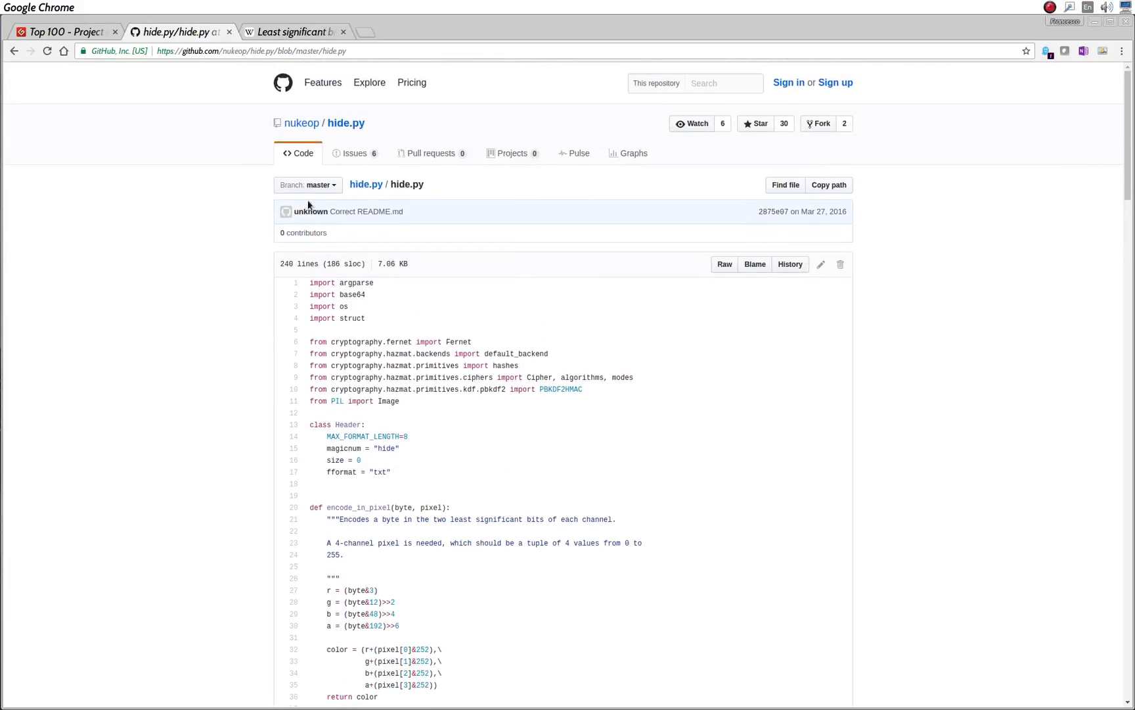
{"action": "scroll", "scroll_direction": "down", "scroll_amount": 3}
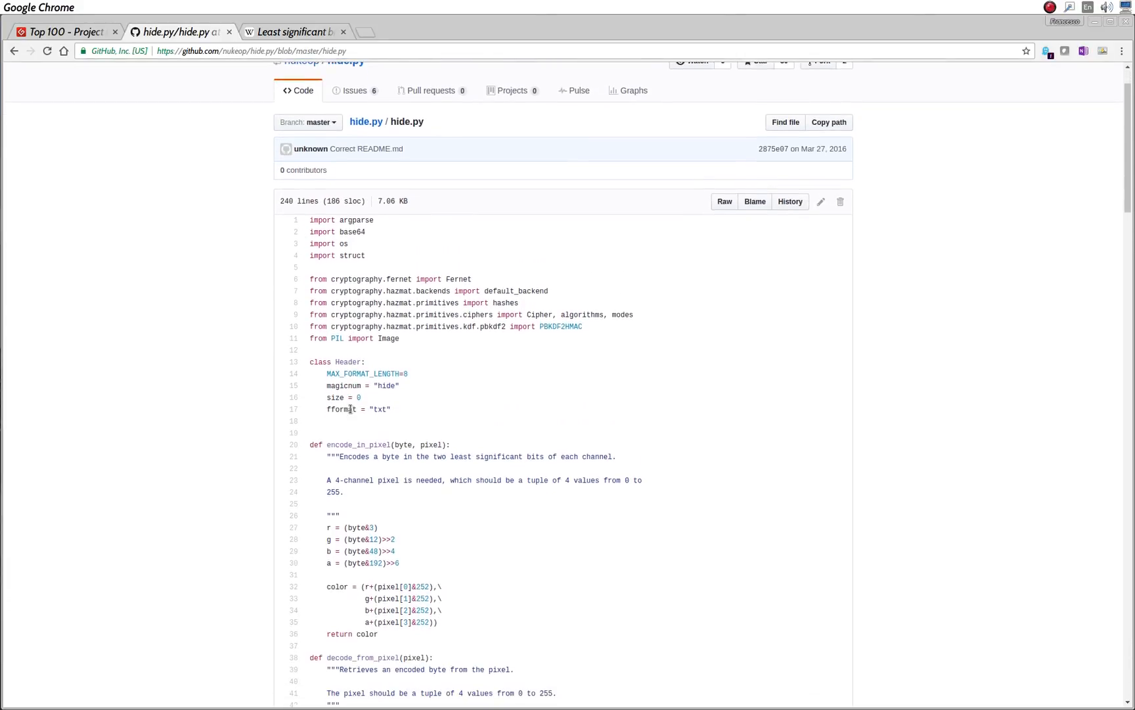
{"action": "scroll", "scroll_direction": "down", "scroll_amount": 3}
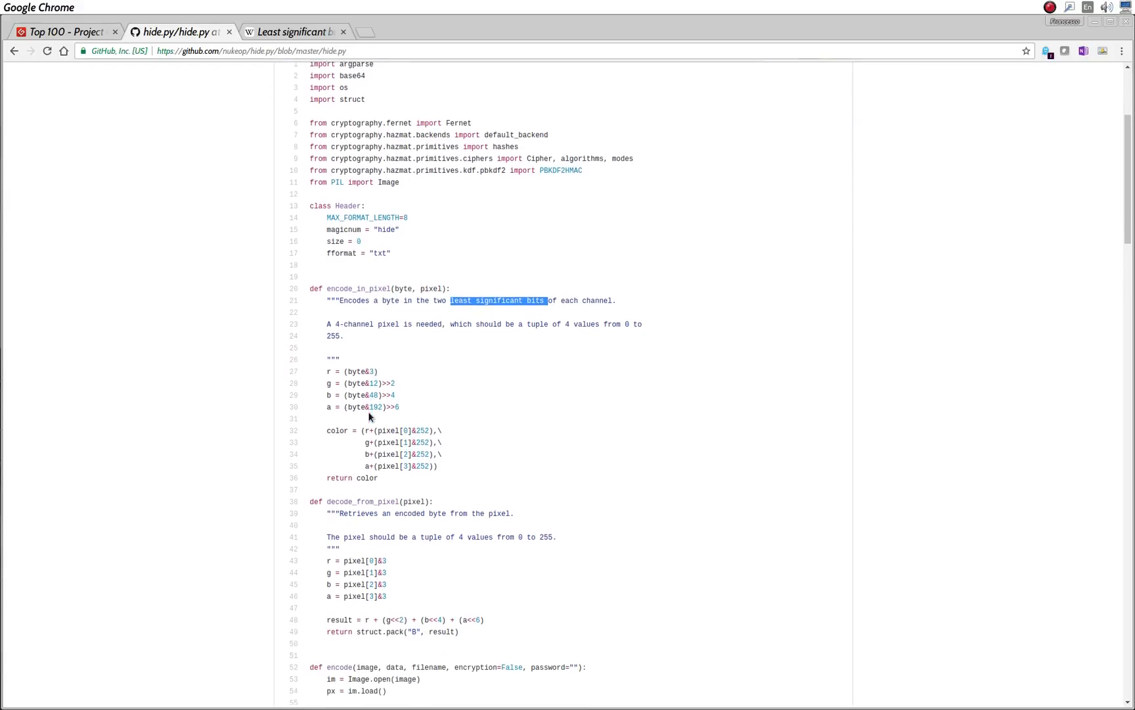
{"action": "scroll", "scroll_direction": "down", "scroll_amount": 3}
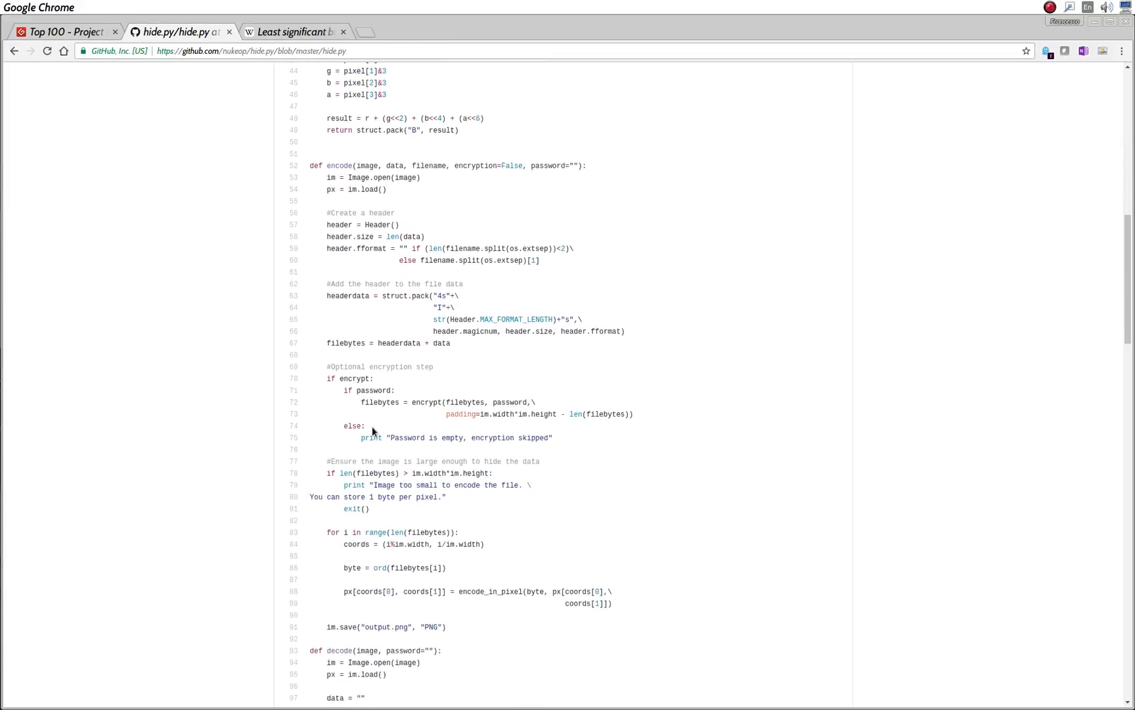
{"action": "scroll", "scroll_direction": "down", "scroll_amount": 3}
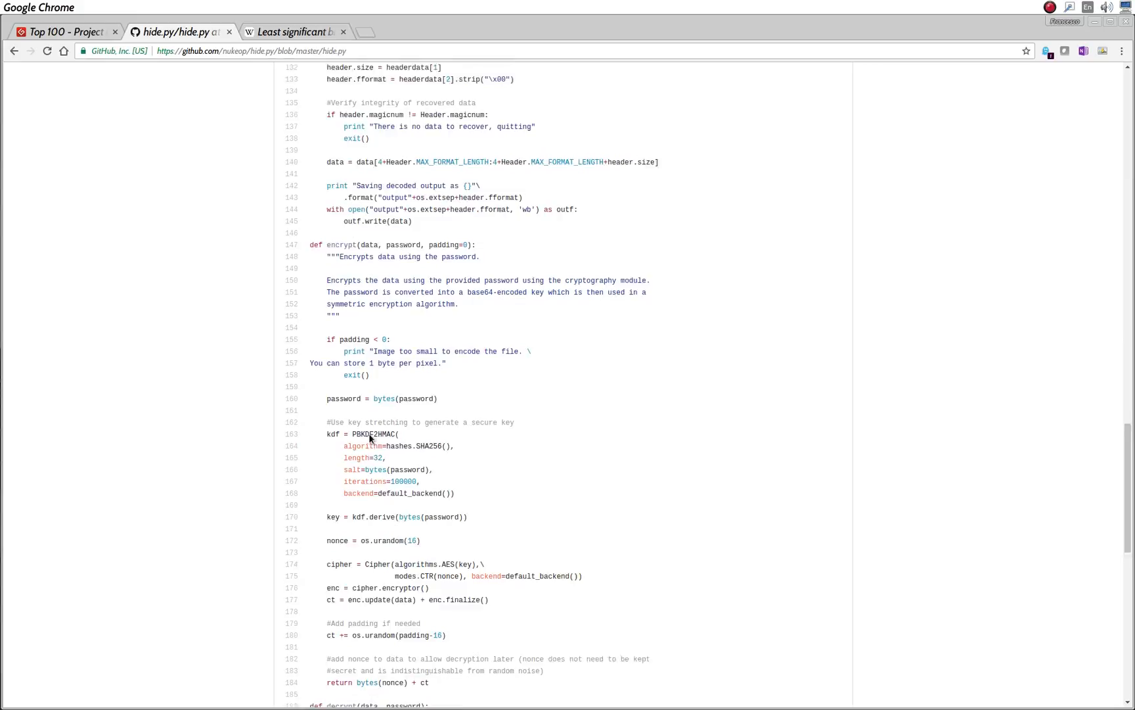
{"action": "scroll", "scroll_direction": "down", "scroll_amount": 3}
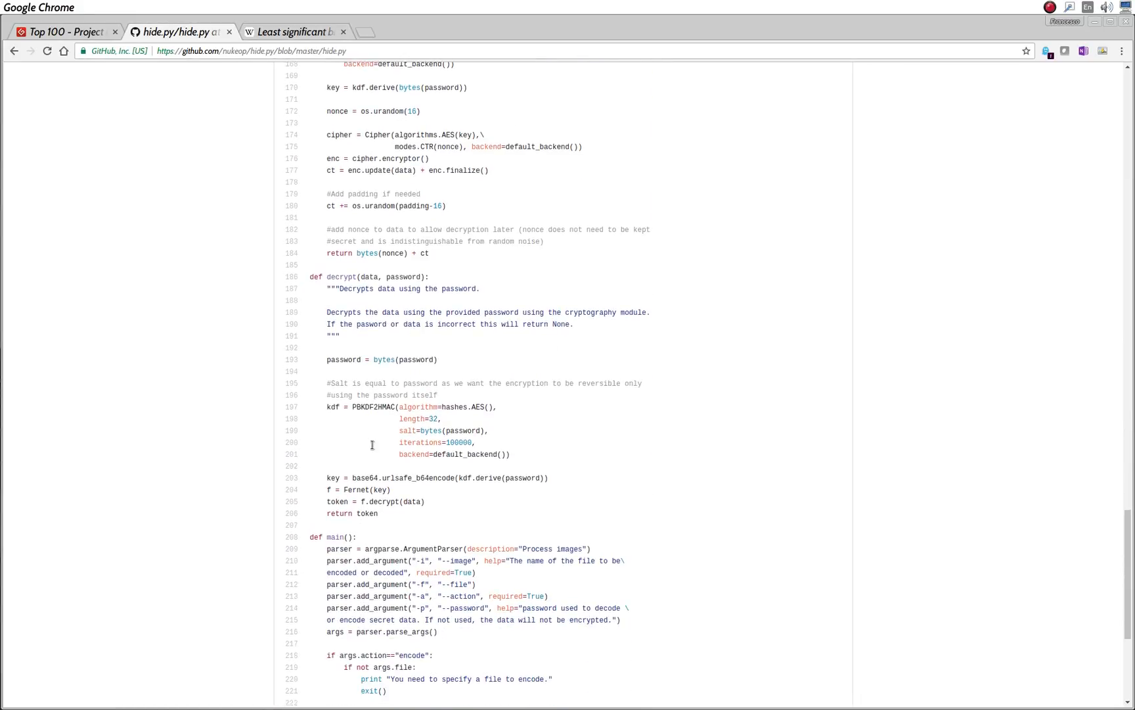
{"action": "scroll", "scroll_direction": "down", "scroll_amount": 3}
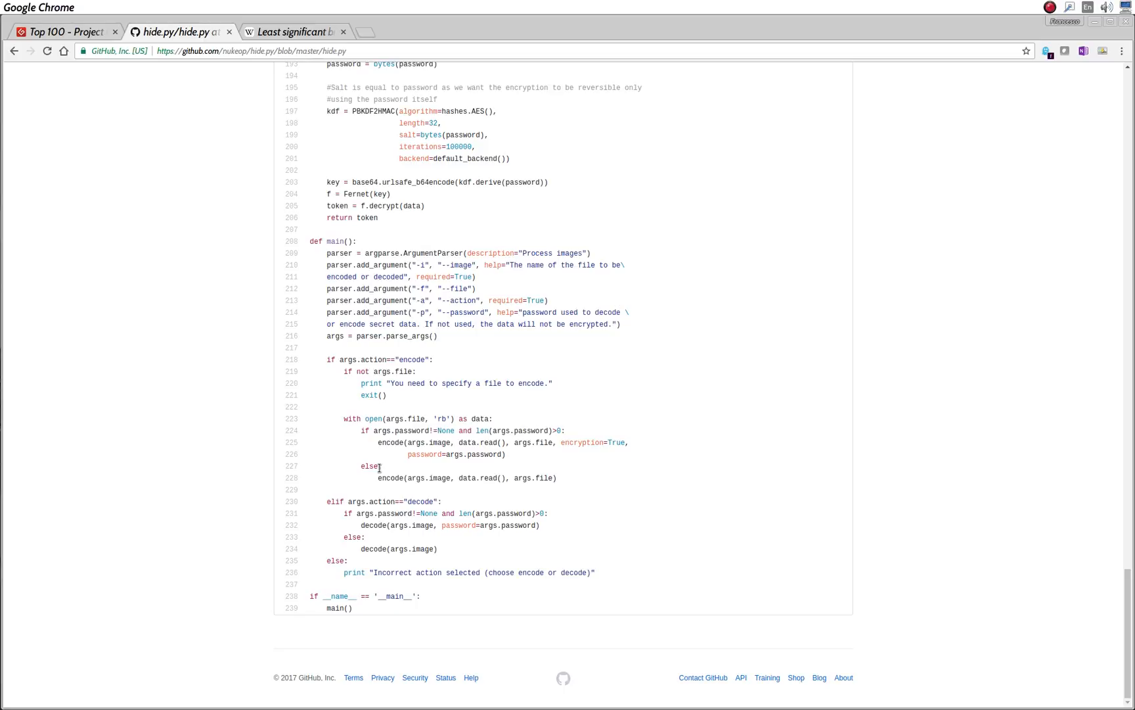
Scroll back up to the imports and pixel-encoding functions at the top of hide.py.
{"action": "scroll", "scroll_direction": "up", "scroll_amount": 3}
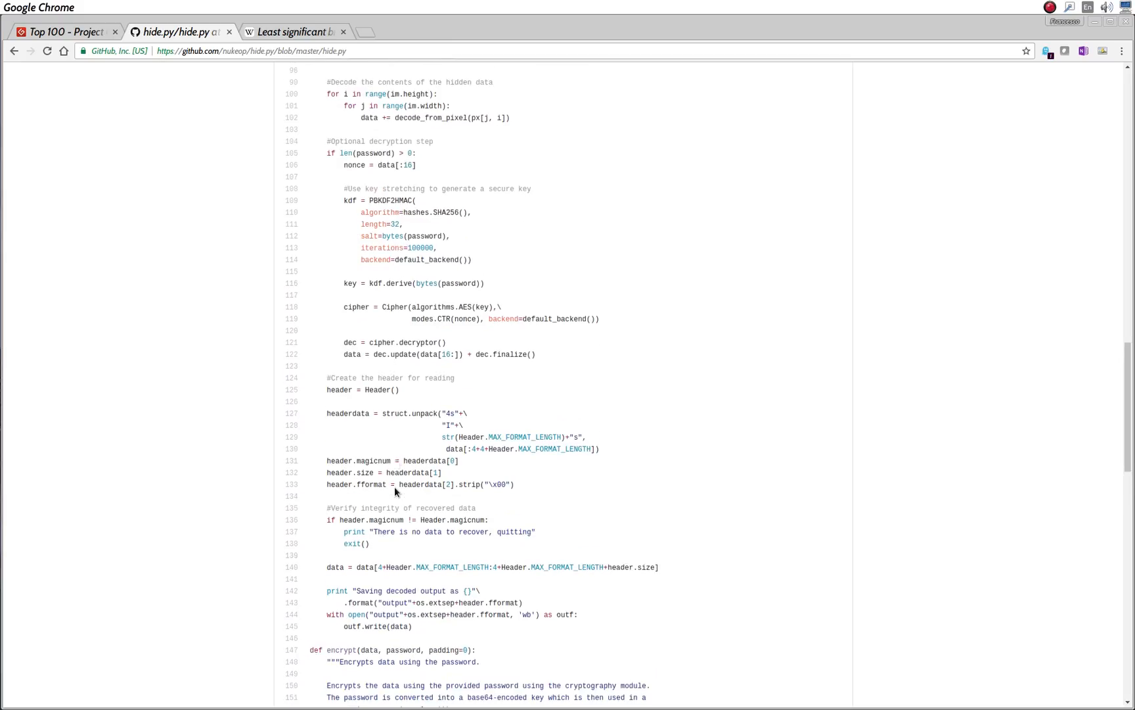
{"action": "scroll", "scroll_direction": "up", "scroll_amount": 3}
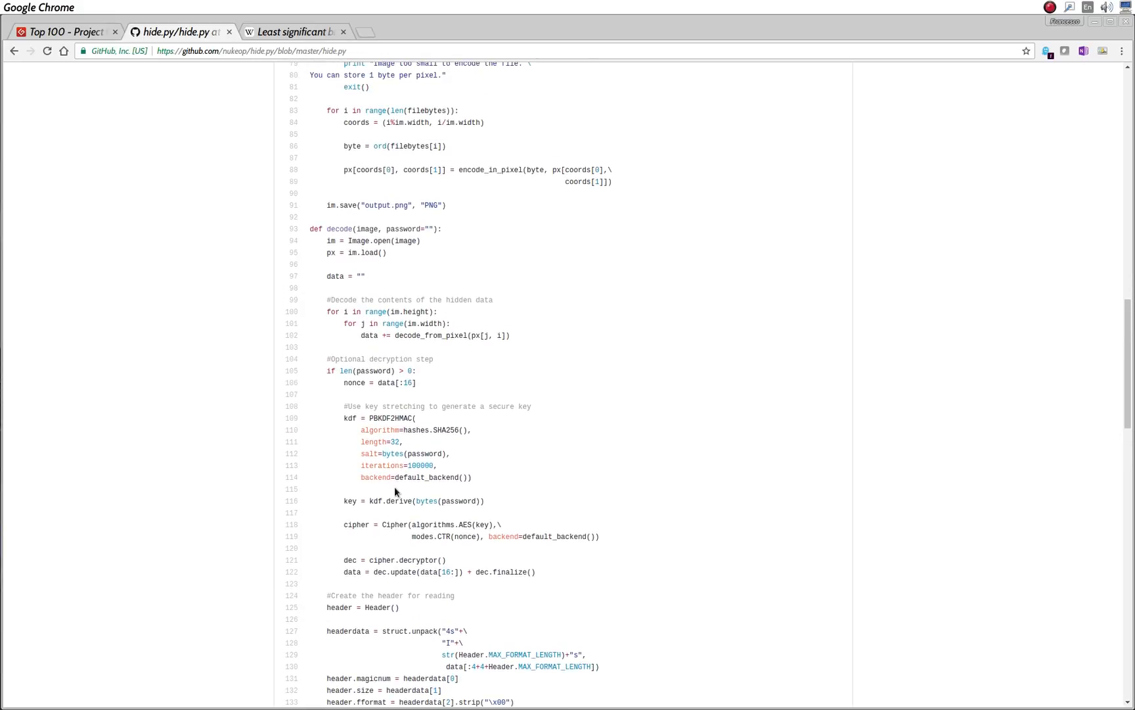
{"action": "scroll", "scroll_direction": "up", "scroll_amount": 3}
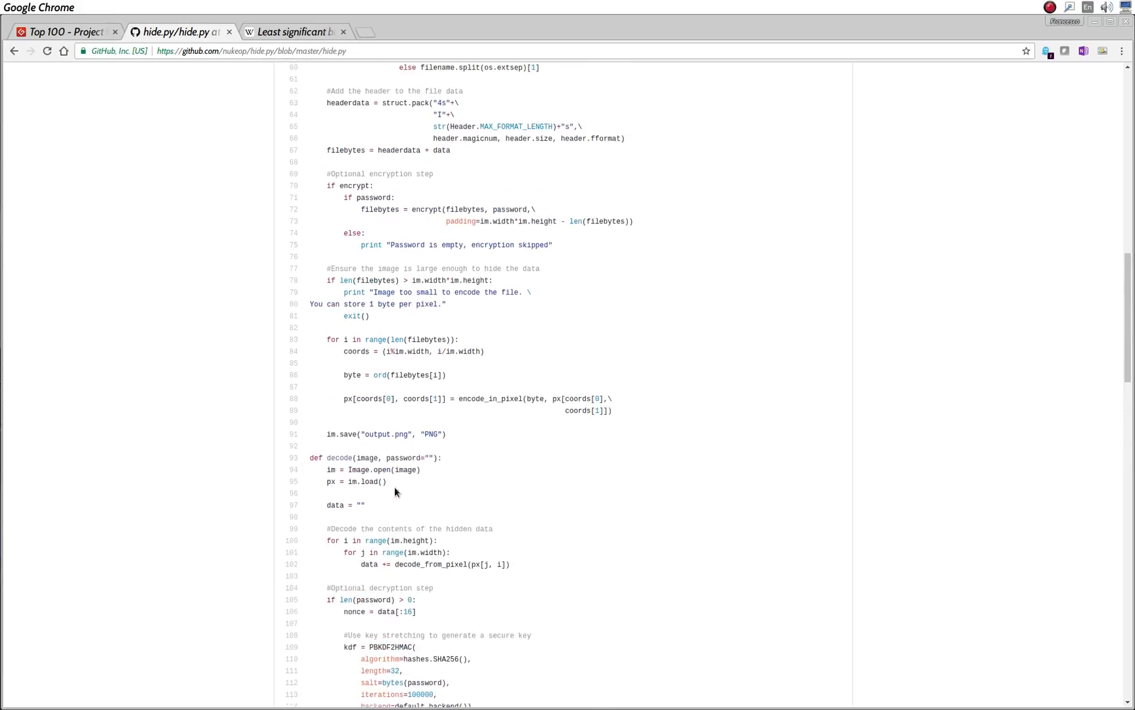
{"action": "scroll", "scroll_direction": "up", "scroll_amount": 3}
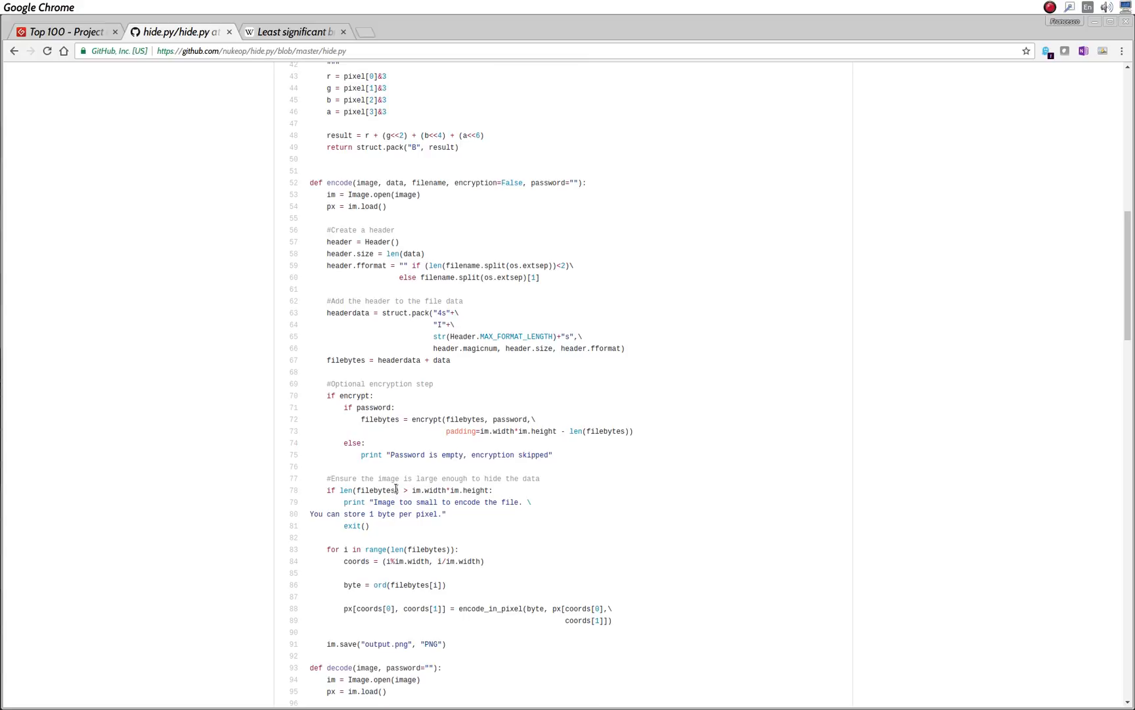
{"action": "scroll", "scroll_direction": "up", "scroll_amount": 3}
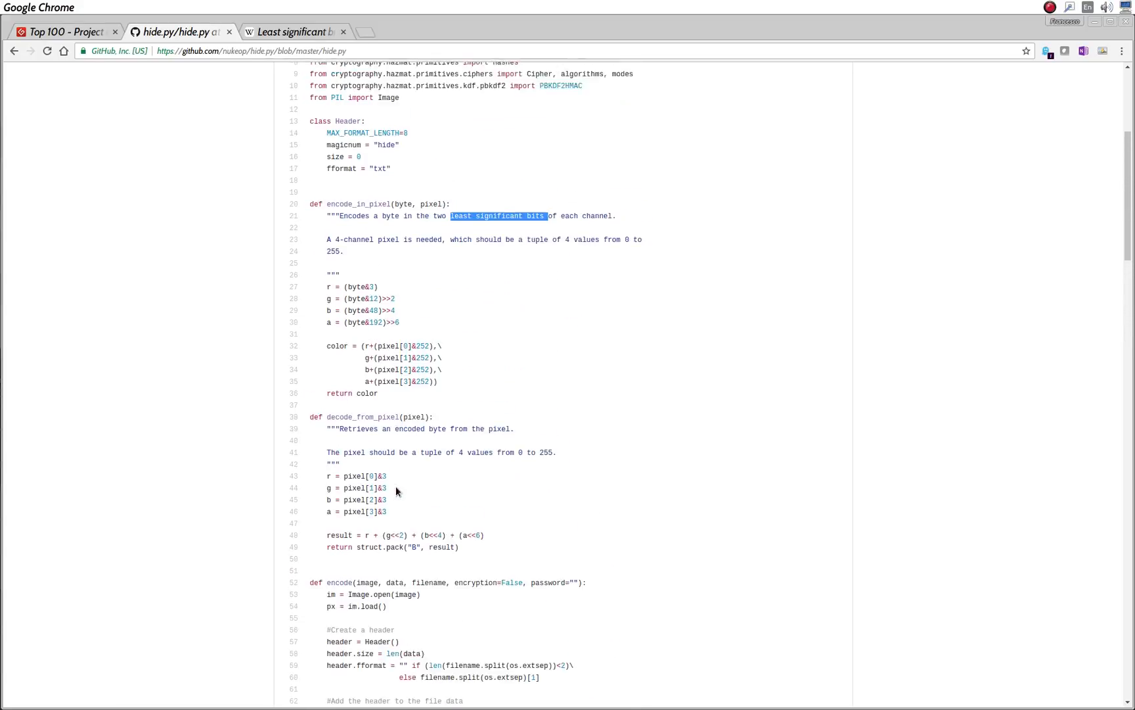
{"action": "scroll", "scroll_direction": "up", "scroll_amount": 3}
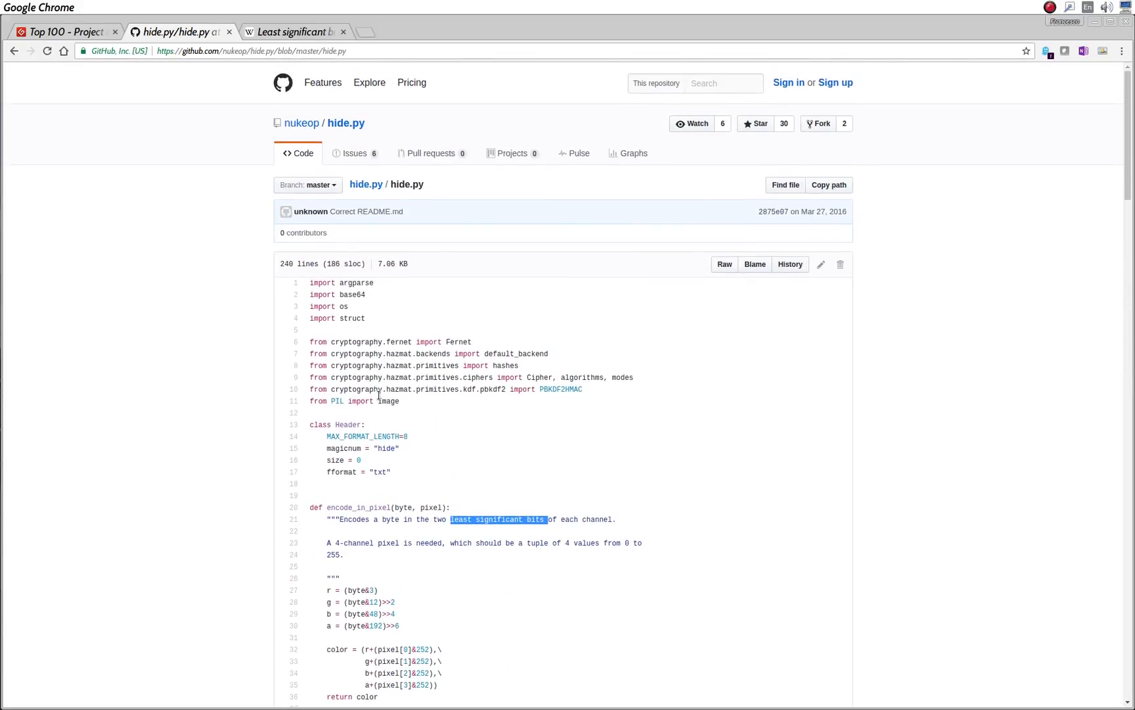
{"action": "mouse_move", "coordinate": [375, 500]}
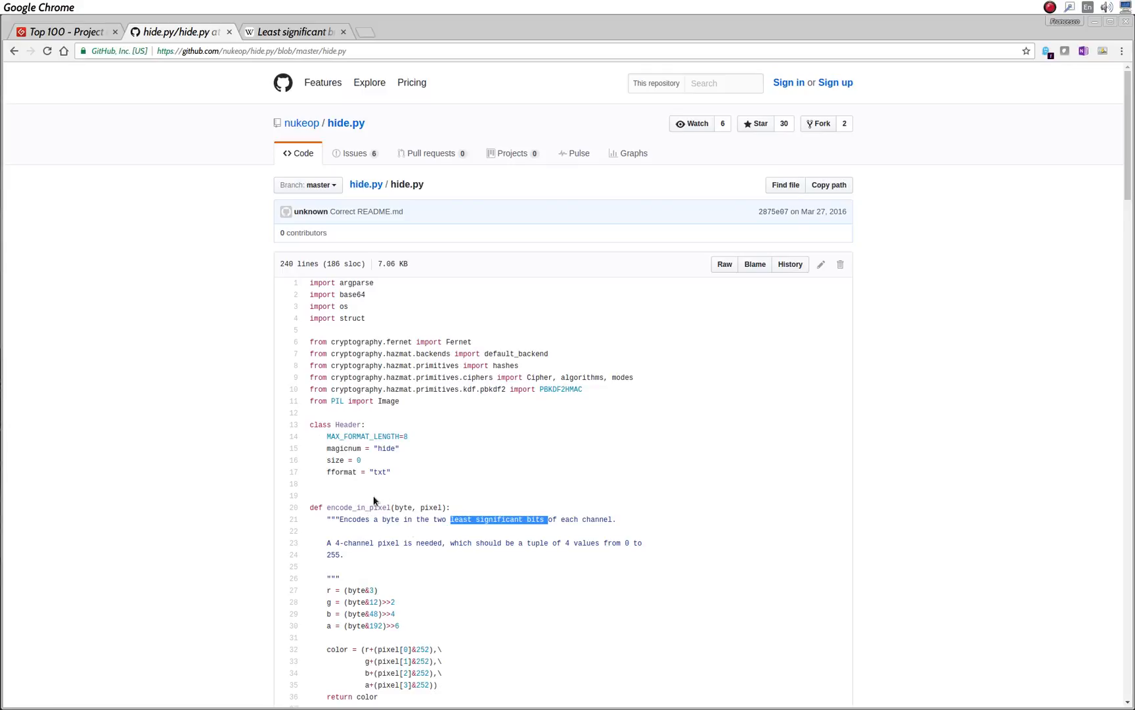
{"action": "mouse_move", "coordinate": [410, 475]}
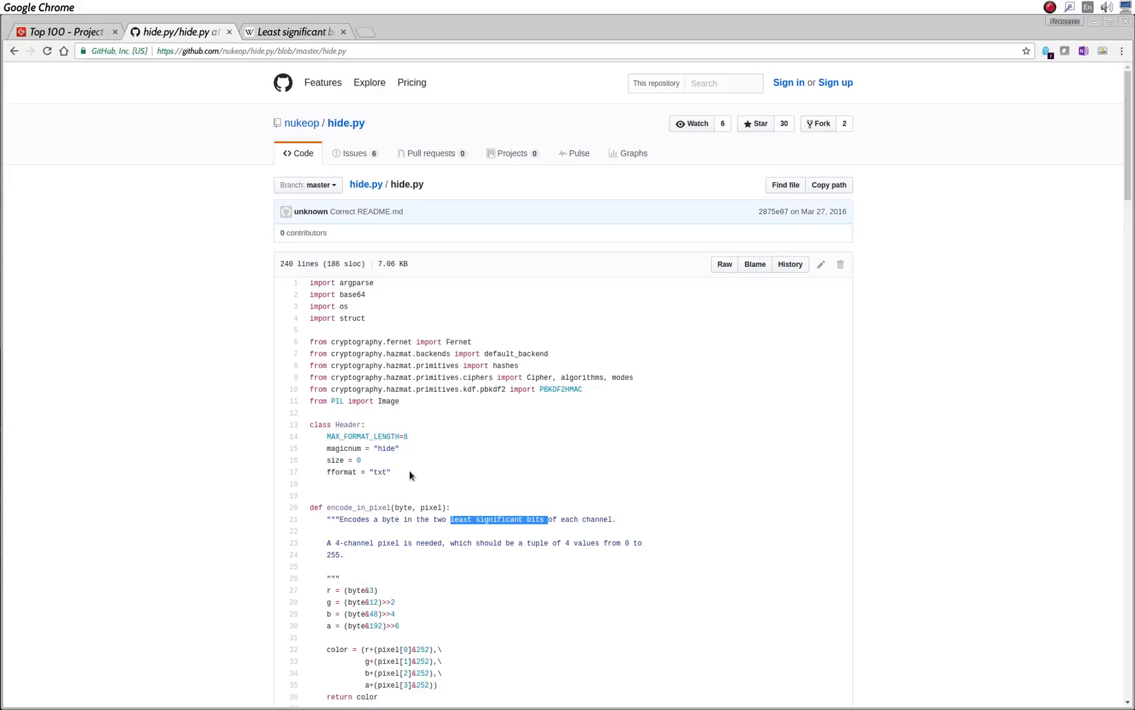
{"action": "mouse_move", "coordinate": [140, 63]}
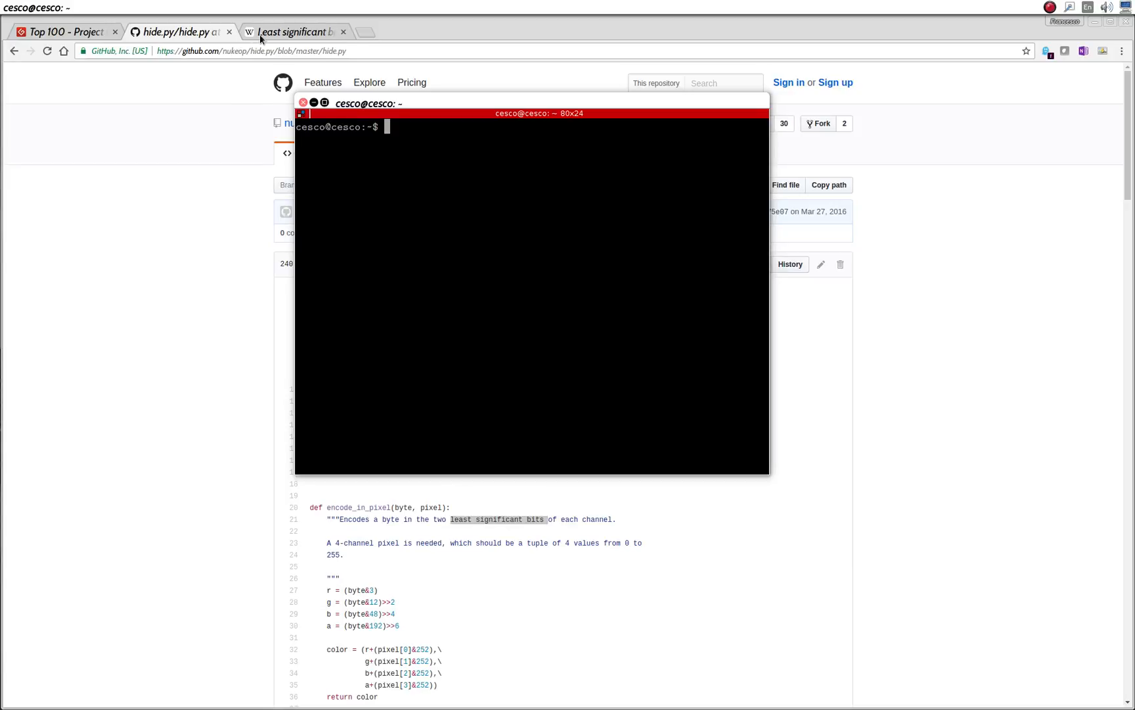
Return to the Wikipedia Least significant bit article and skim down to its references and back.
{"action": "left_click", "coordinate": [289, 32]}
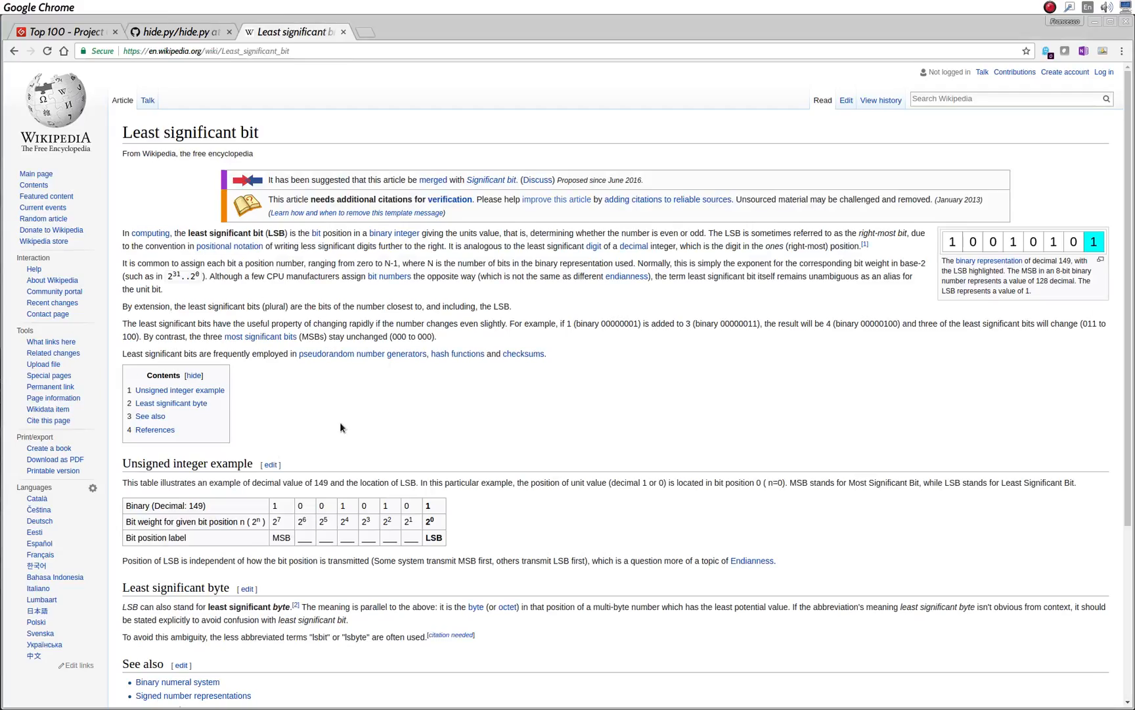
{"action": "mouse_move", "coordinate": [226, 388]}
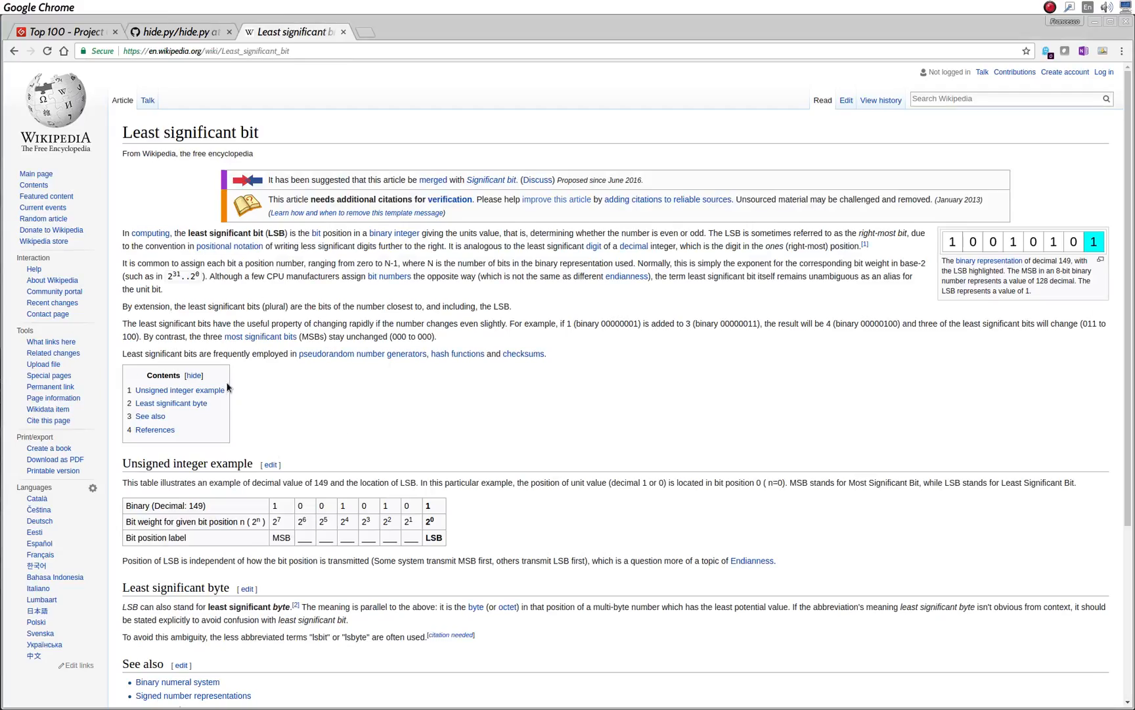
{"action": "scroll", "scroll_direction": "down", "scroll_amount": 3}
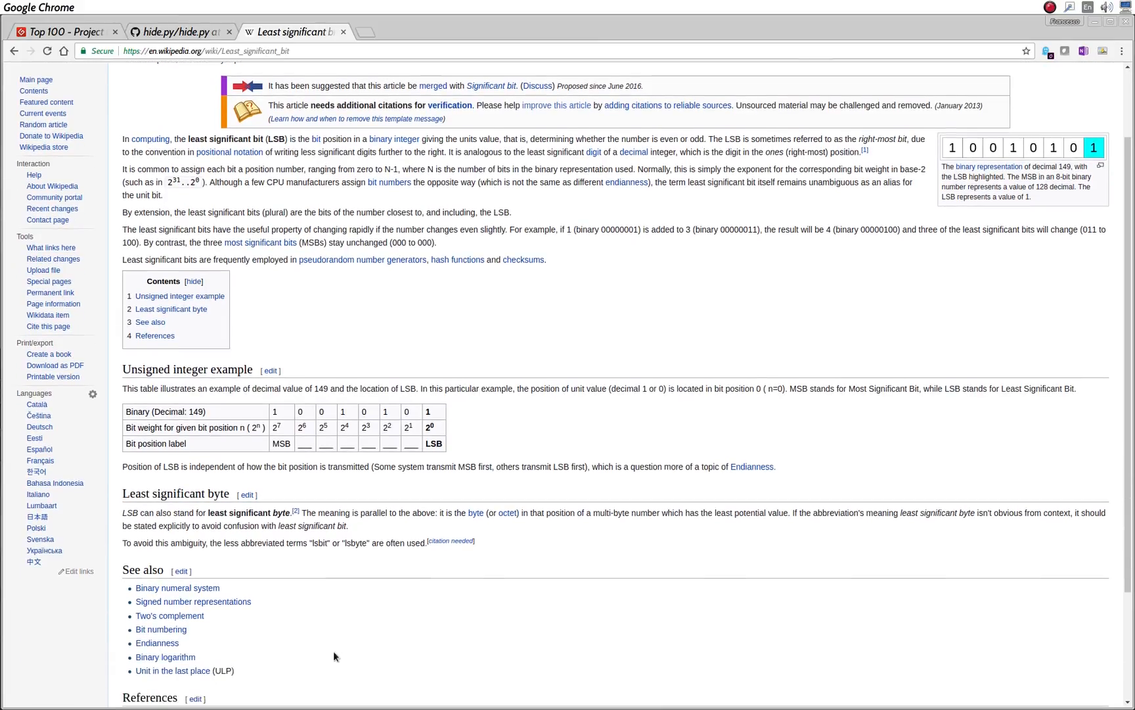
{"action": "scroll", "scroll_direction": "up", "scroll_amount": 3}
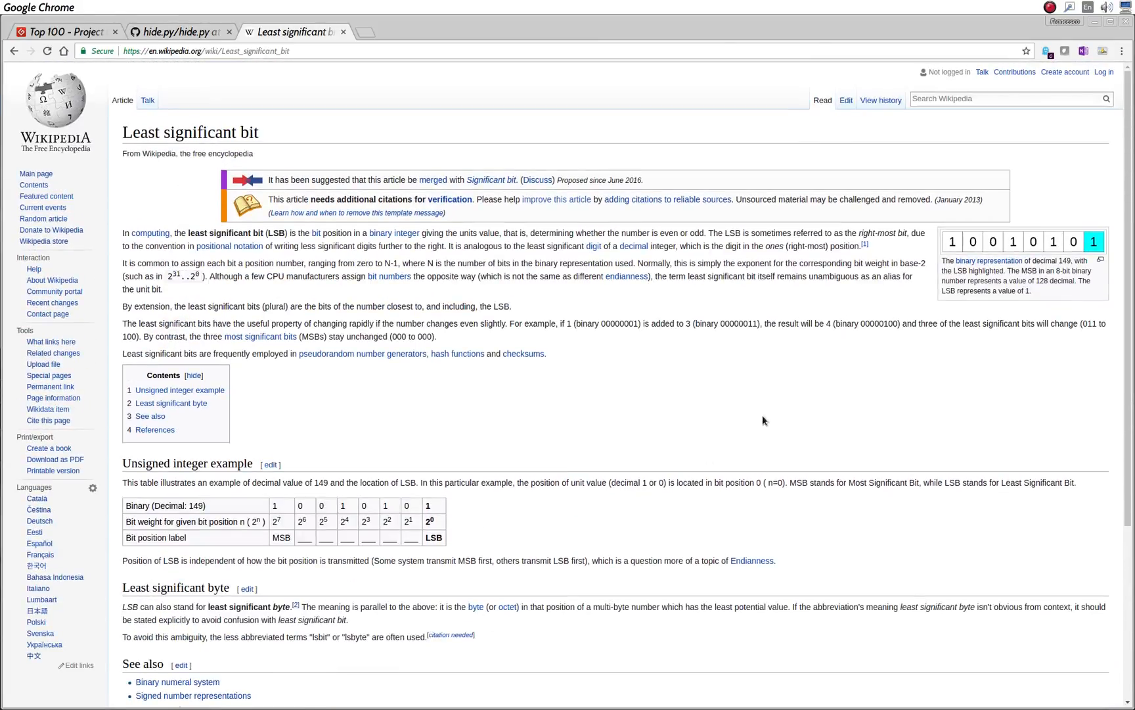
{"action": "mouse_move", "coordinate": [151, 187]}
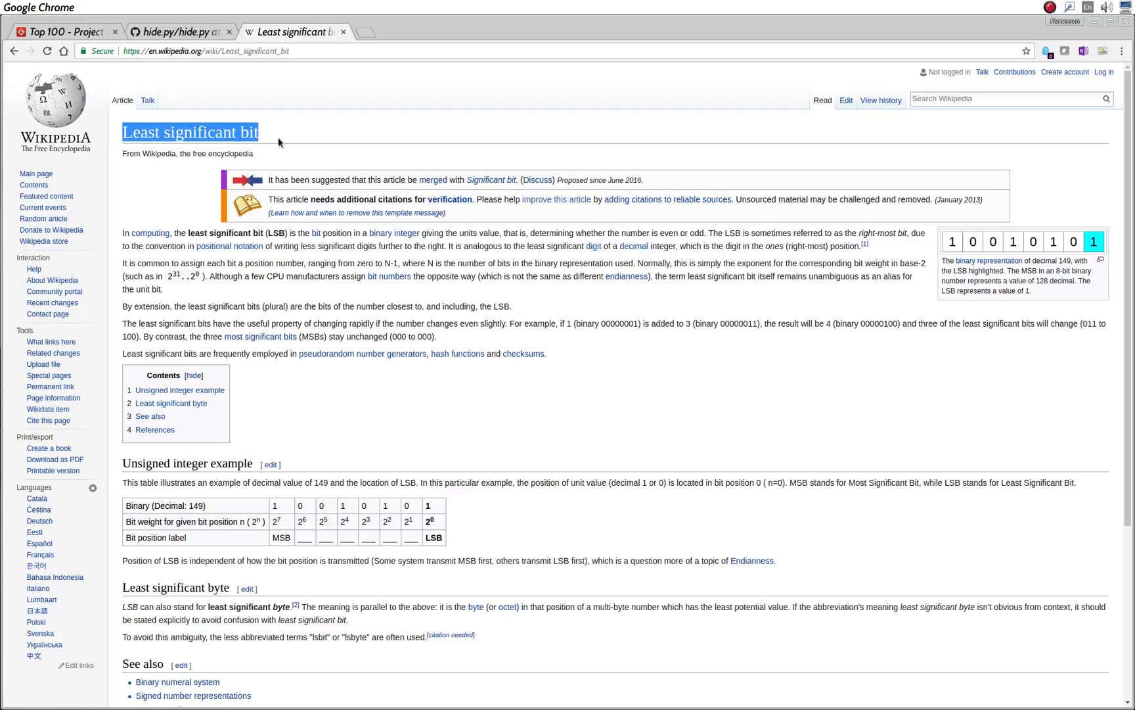
{"action": "scroll", "scroll_direction": "down", "scroll_amount": 3}
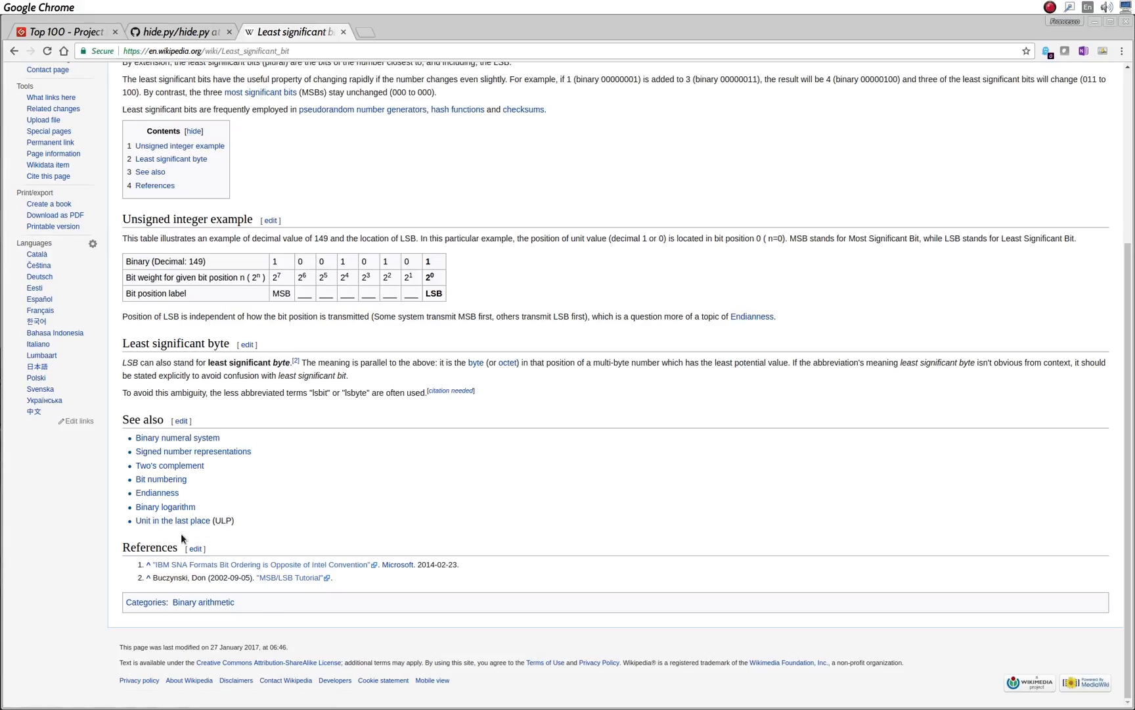
{"action": "scroll", "scroll_direction": "up", "scroll_amount": 3}
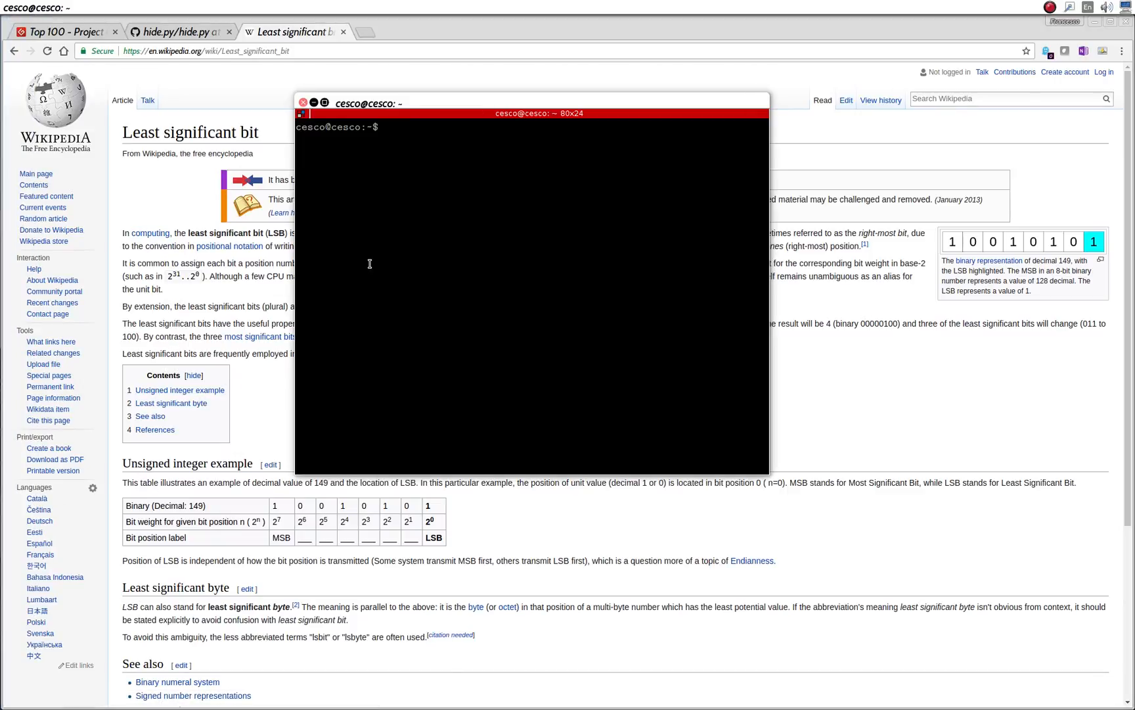
Change into youtube/stegano/images/tutorial2 in the shell and start a new browser tab.
{"action": "type", "text": "cd youtube/"}
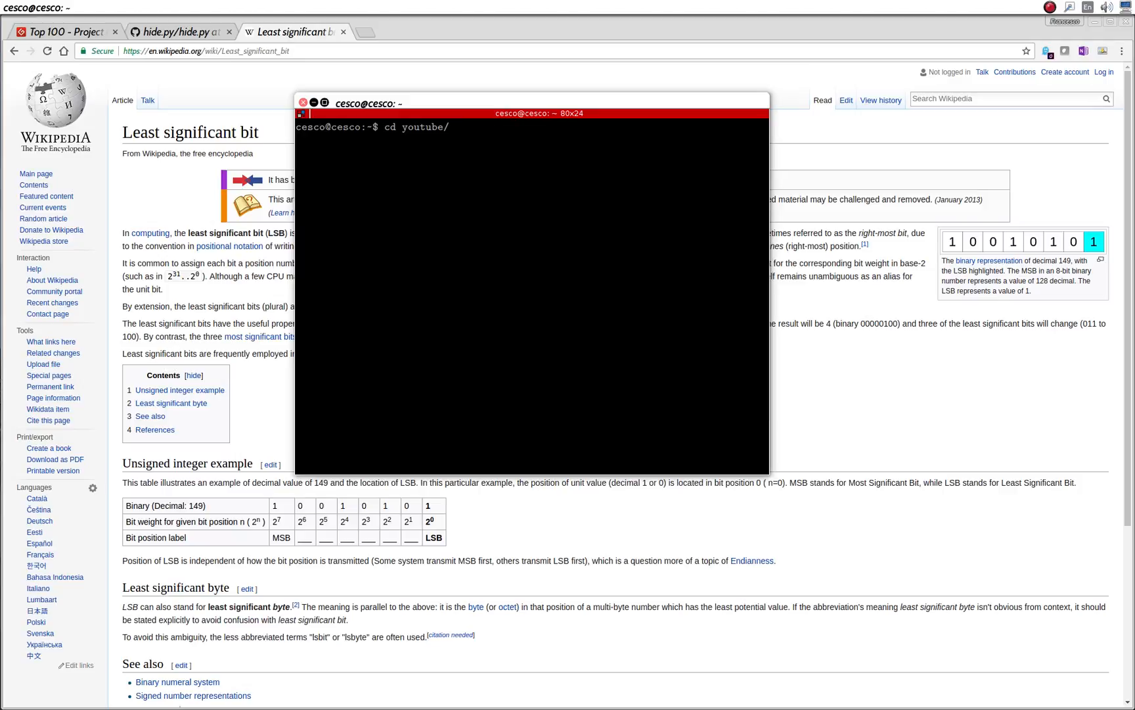
{"action": "type", "text": "stegano/"}
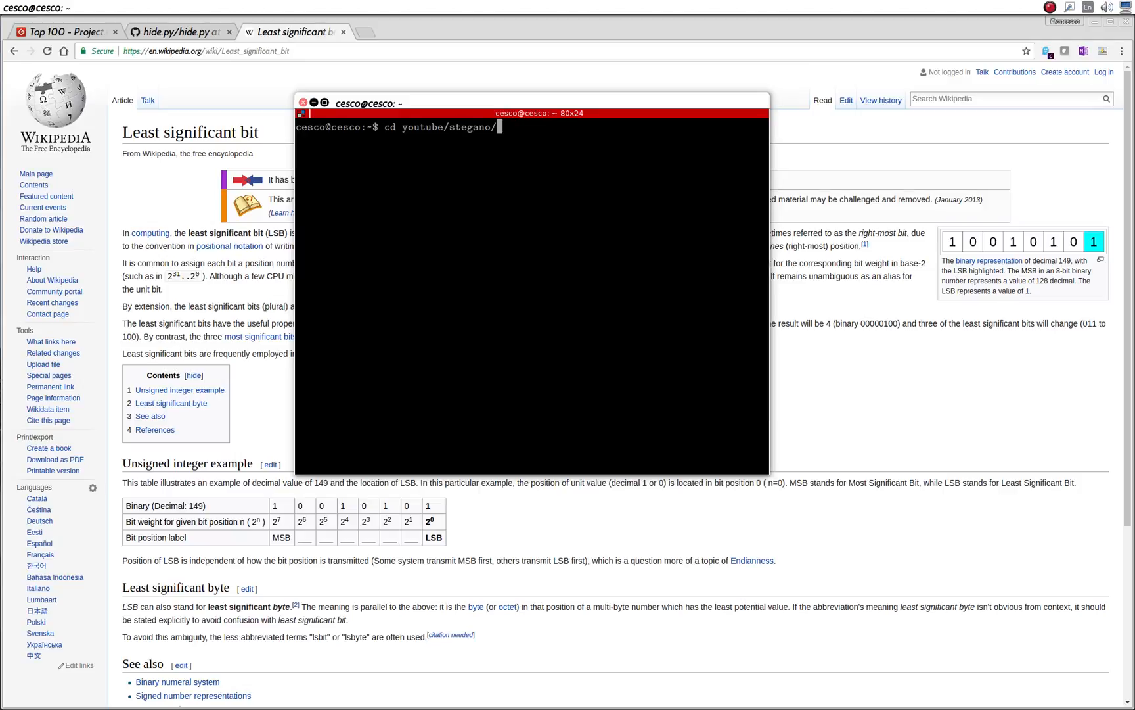
{"action": "type", "text": "i"}
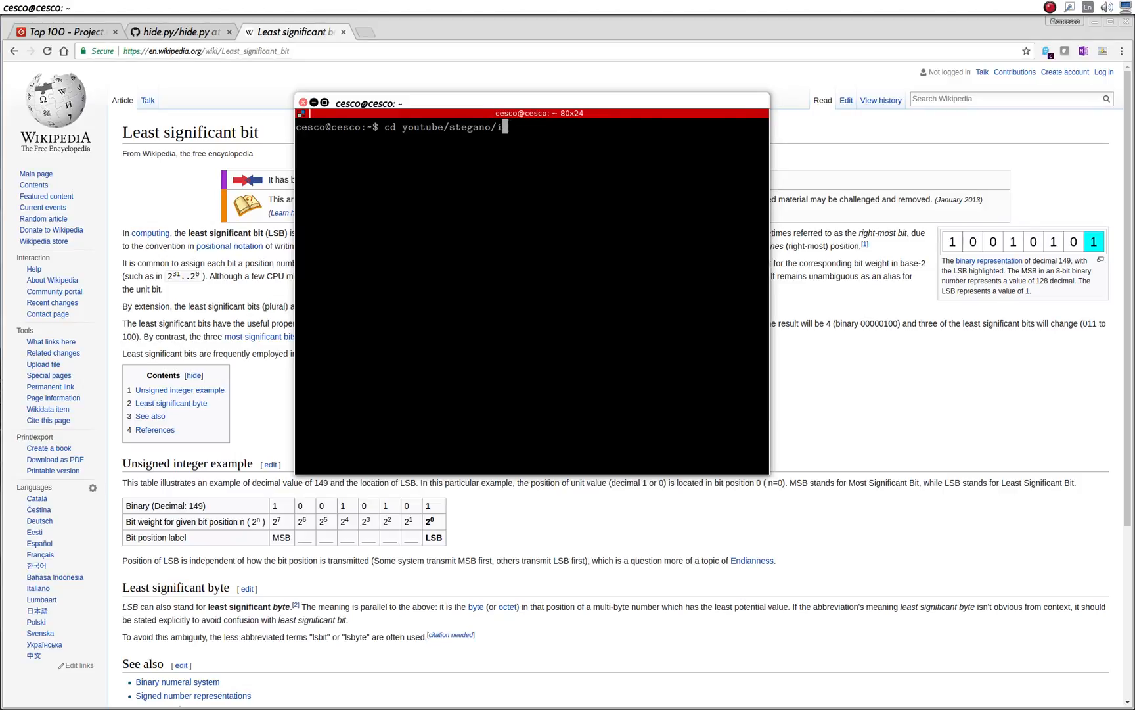
{"action": "type", "text": "mages/"}
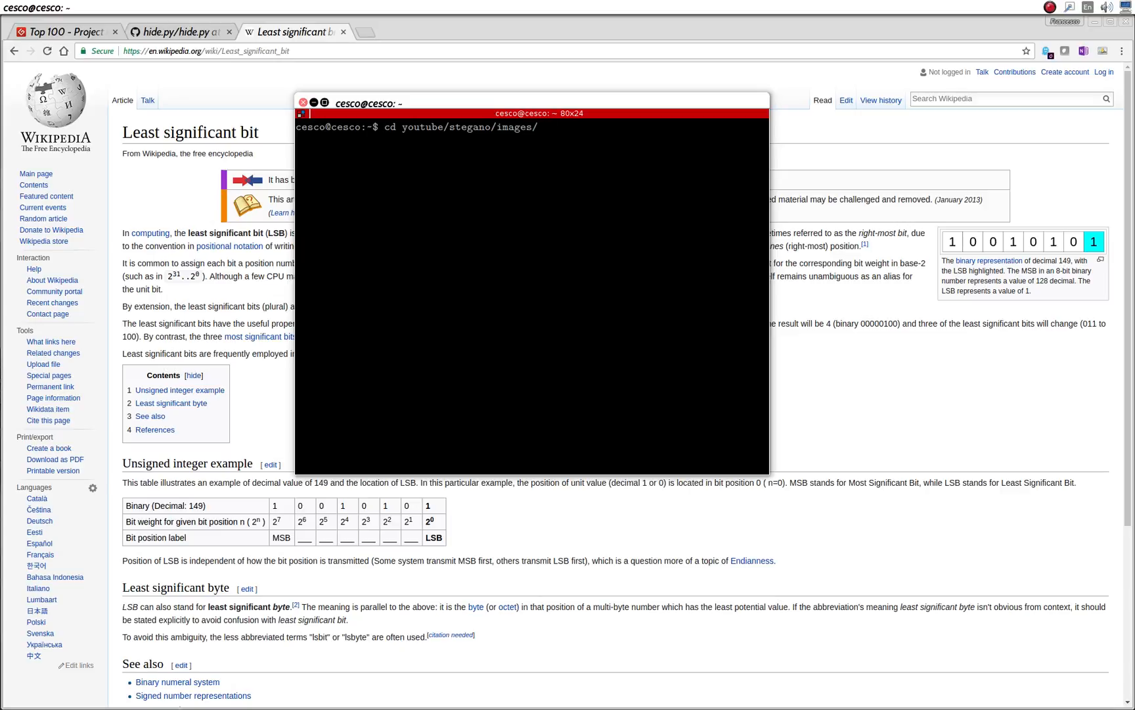
{"action": "key", "text": "Return"}
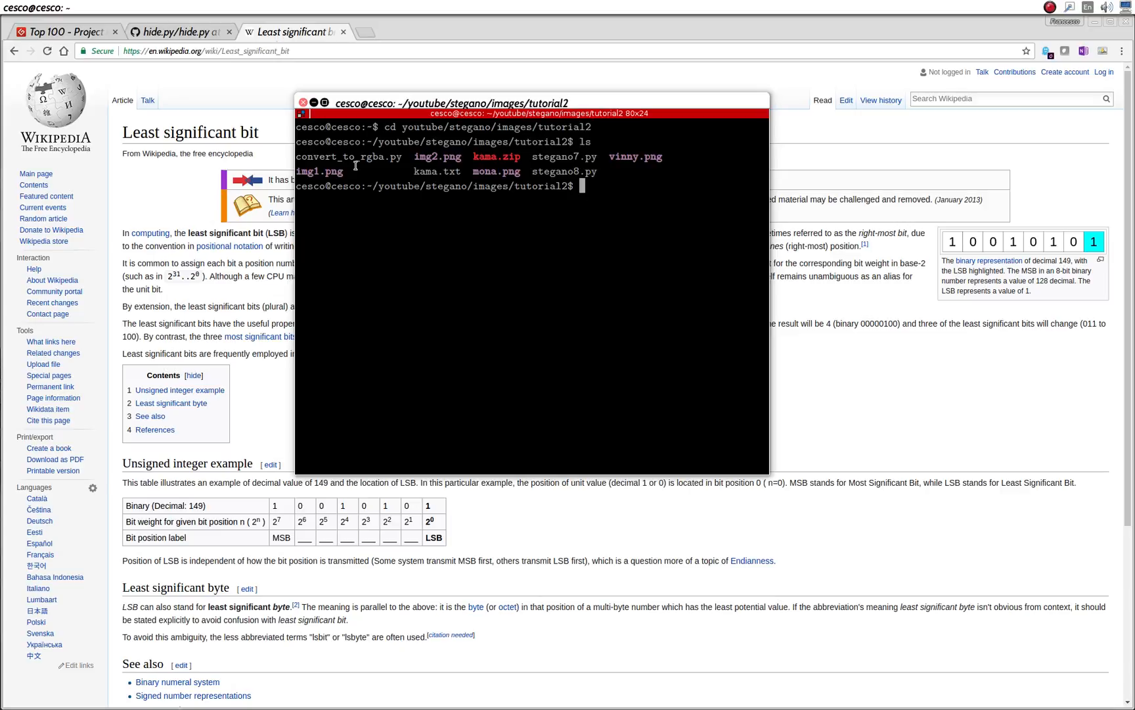
{"action": "double_click", "coordinate": [320, 170]}
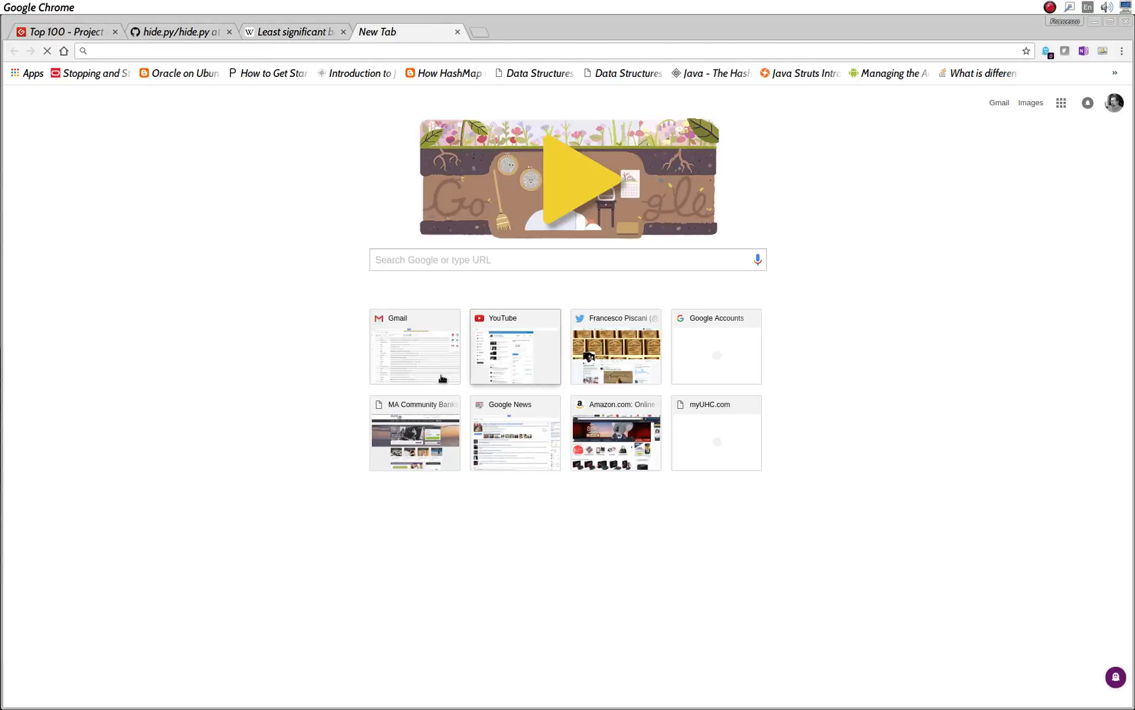
Go to YouTube, reach My channel via the avatar menu and view the steganography uploads.
{"action": "left_click", "coordinate": [514, 346]}
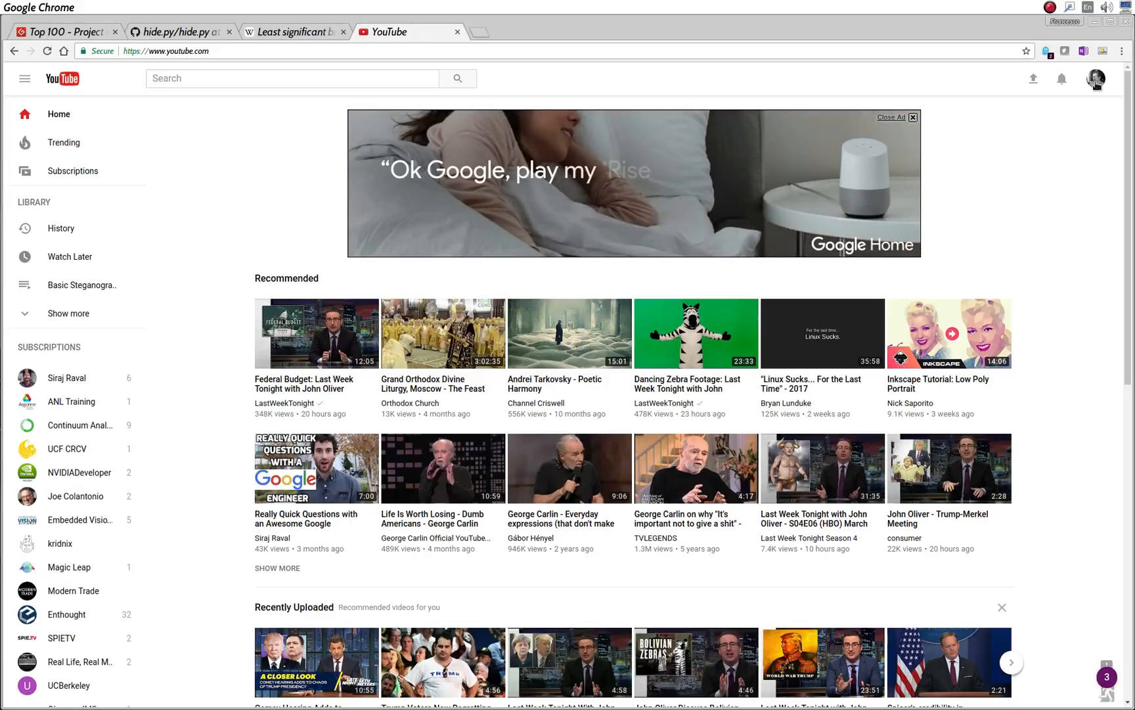
{"action": "left_click", "coordinate": [1096, 78]}
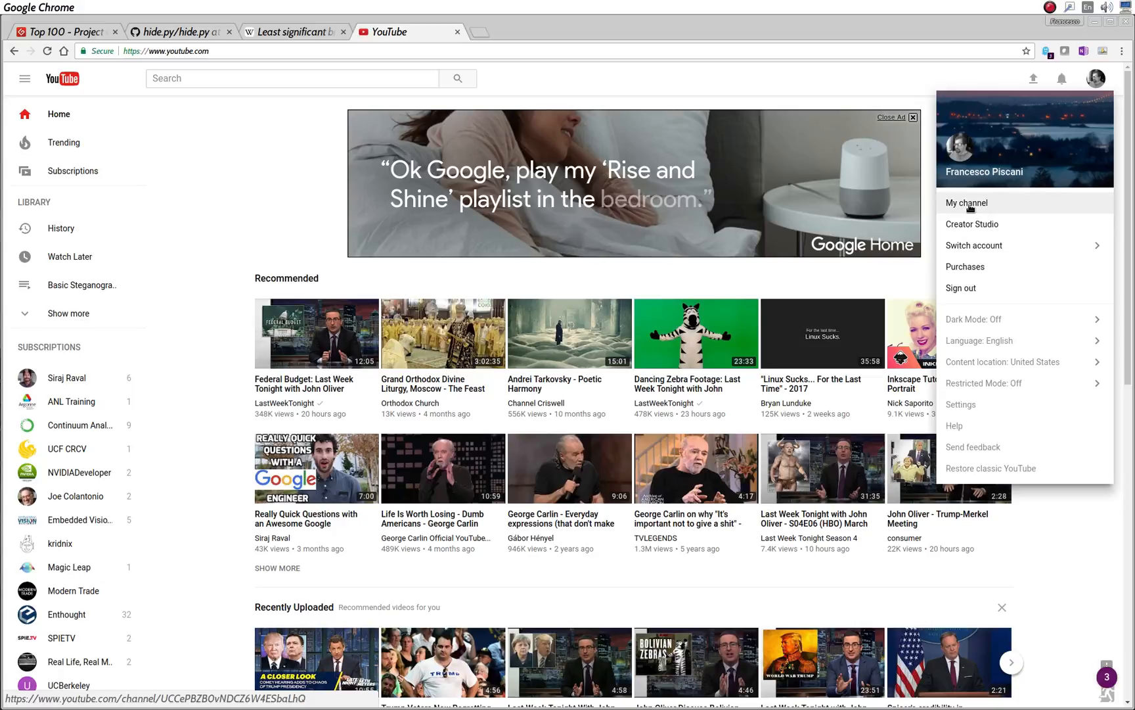
{"action": "left_click", "coordinate": [967, 203]}
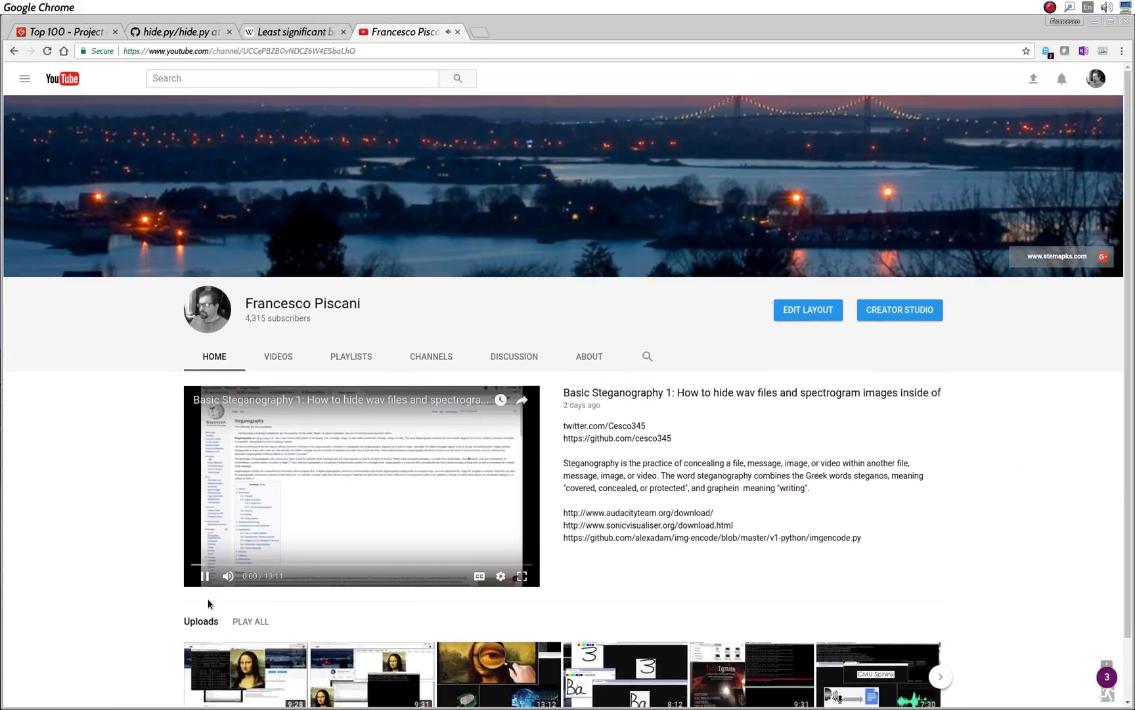
{"action": "scroll", "scroll_direction": "down", "scroll_amount": 3}
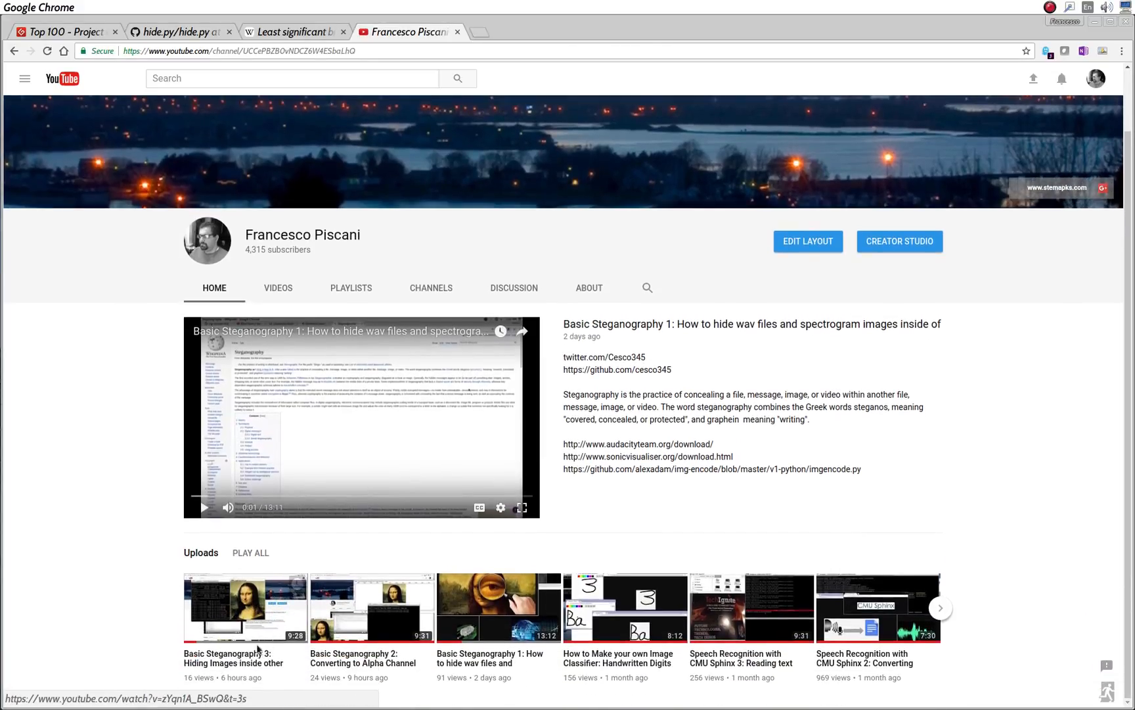
{"action": "mouse_move", "coordinate": [335, 691]}
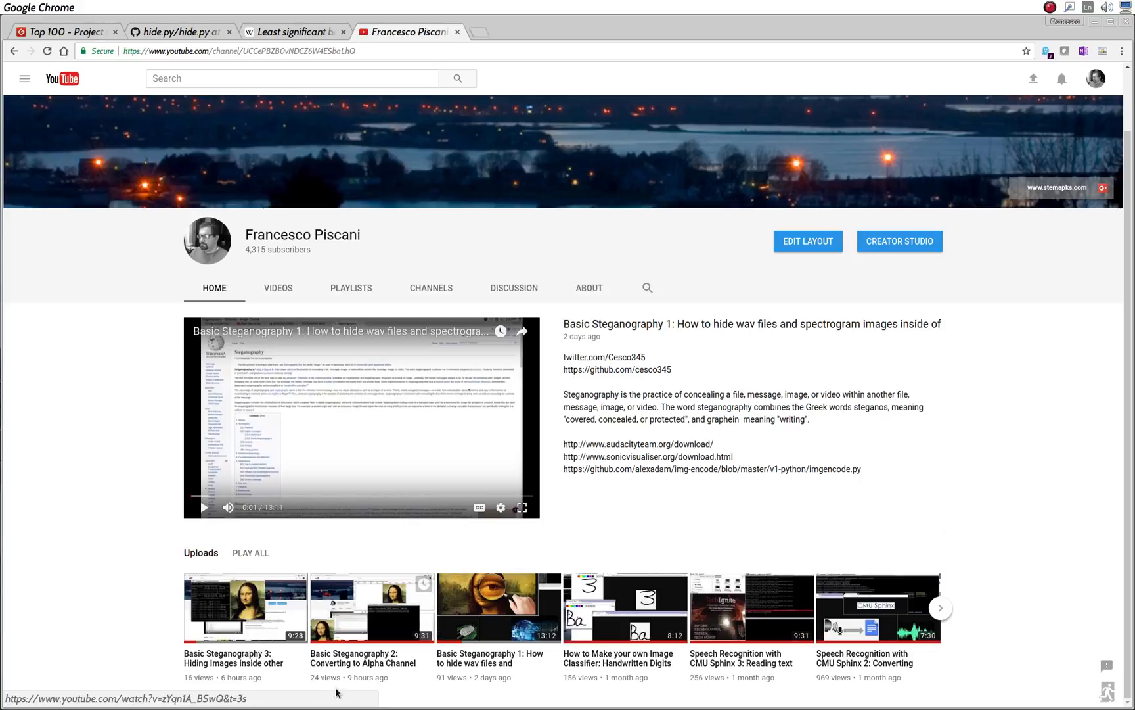
{"action": "mouse_move", "coordinate": [377, 656]}
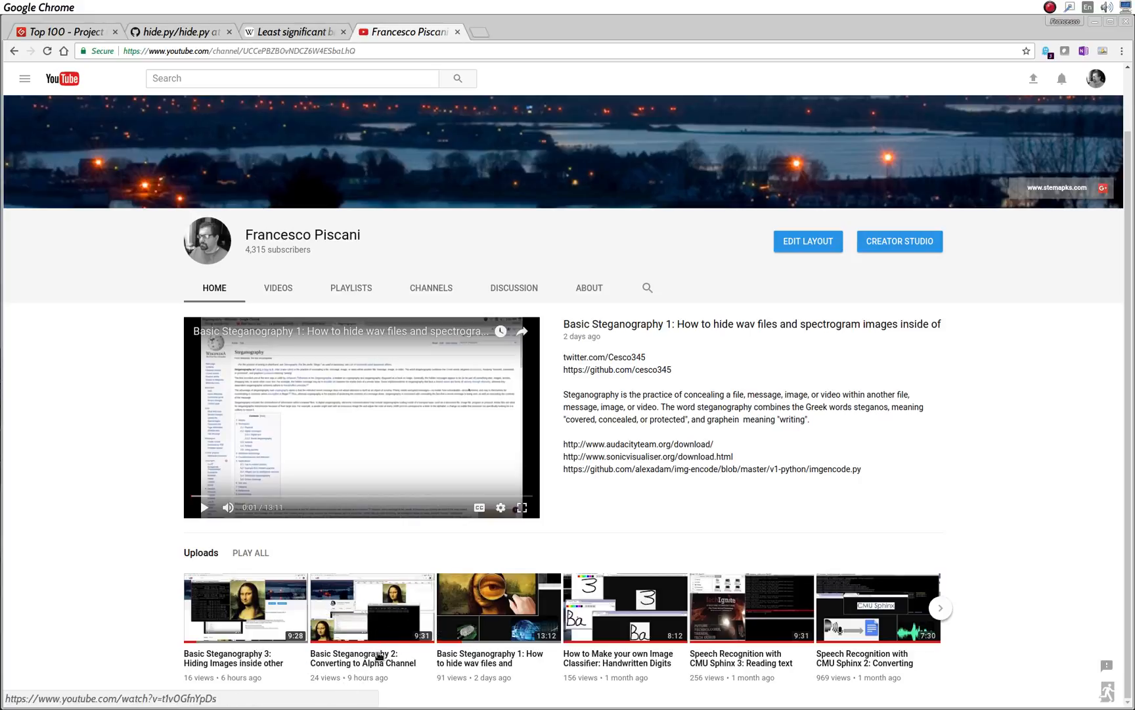
{"action": "mouse_move", "coordinate": [372, 607]}
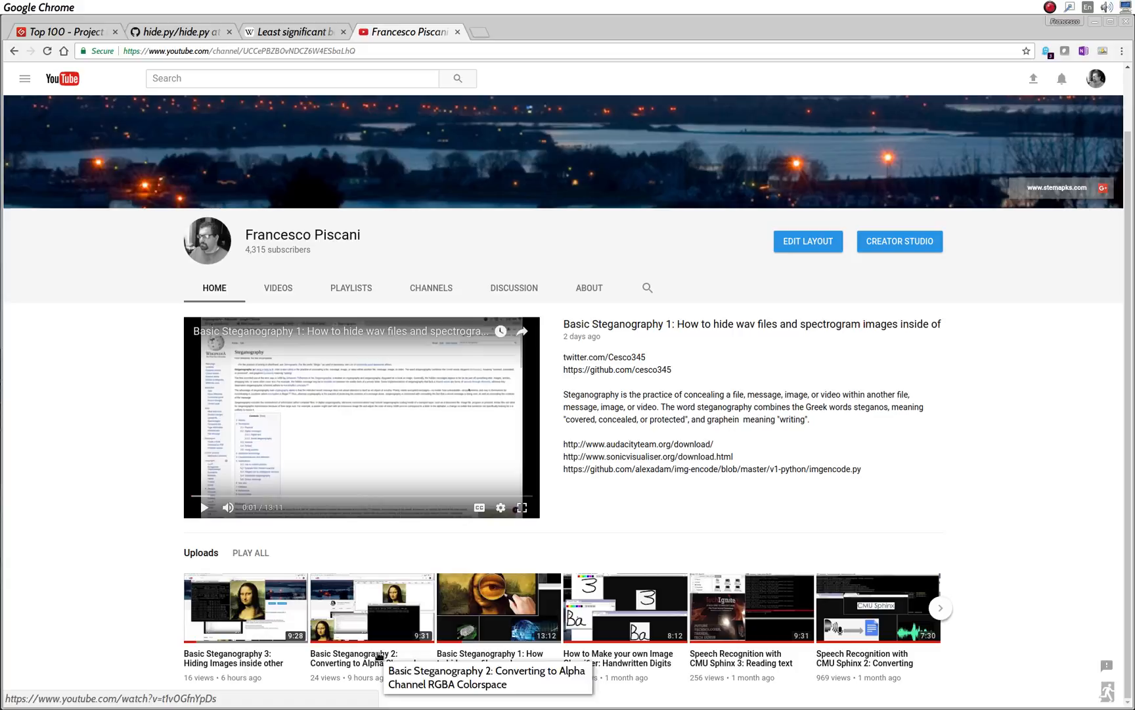
{"action": "mouse_move", "coordinate": [392, 648]}
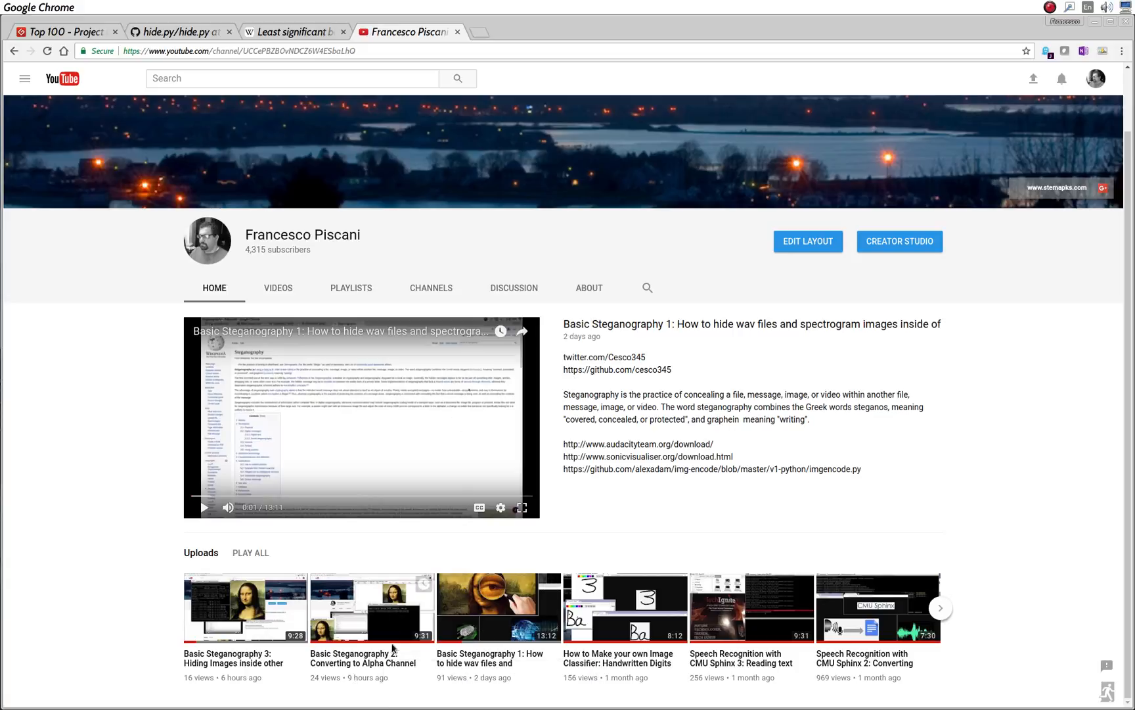
{"action": "mouse_move", "coordinate": [371, 627]}
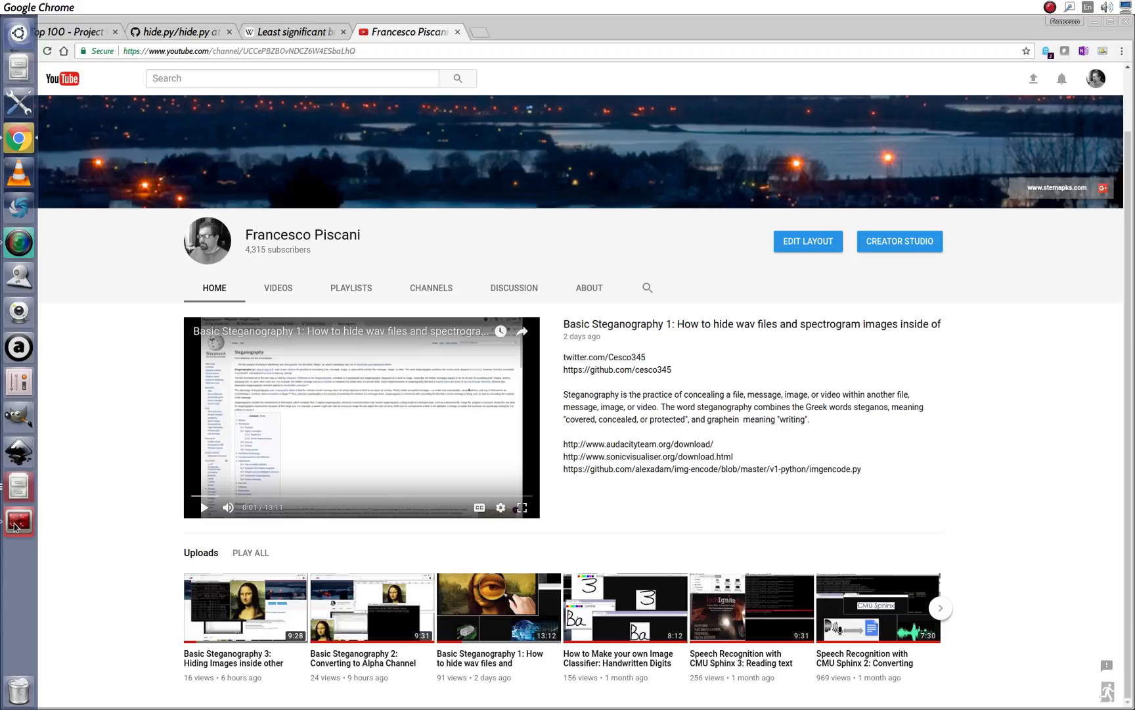
Run display img2.png in the terminal to view the Mona Lisa image in ImageMagick.
{"action": "left_click", "coordinate": [18, 522]}
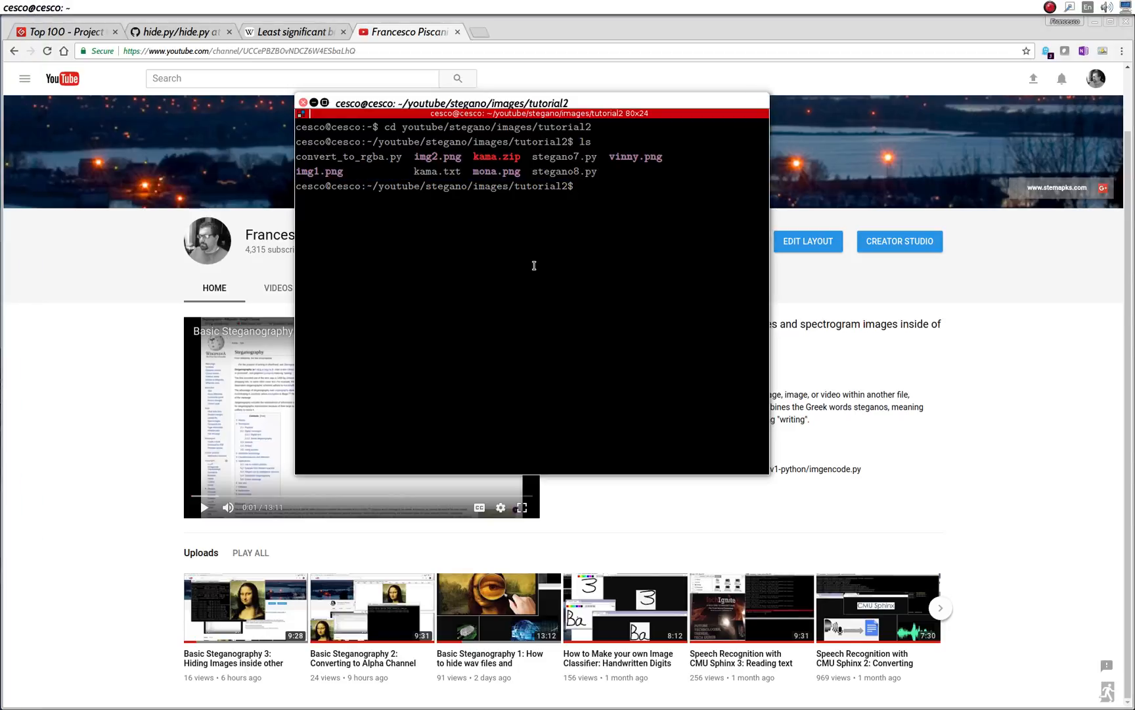
{"action": "type", "text": "di"}
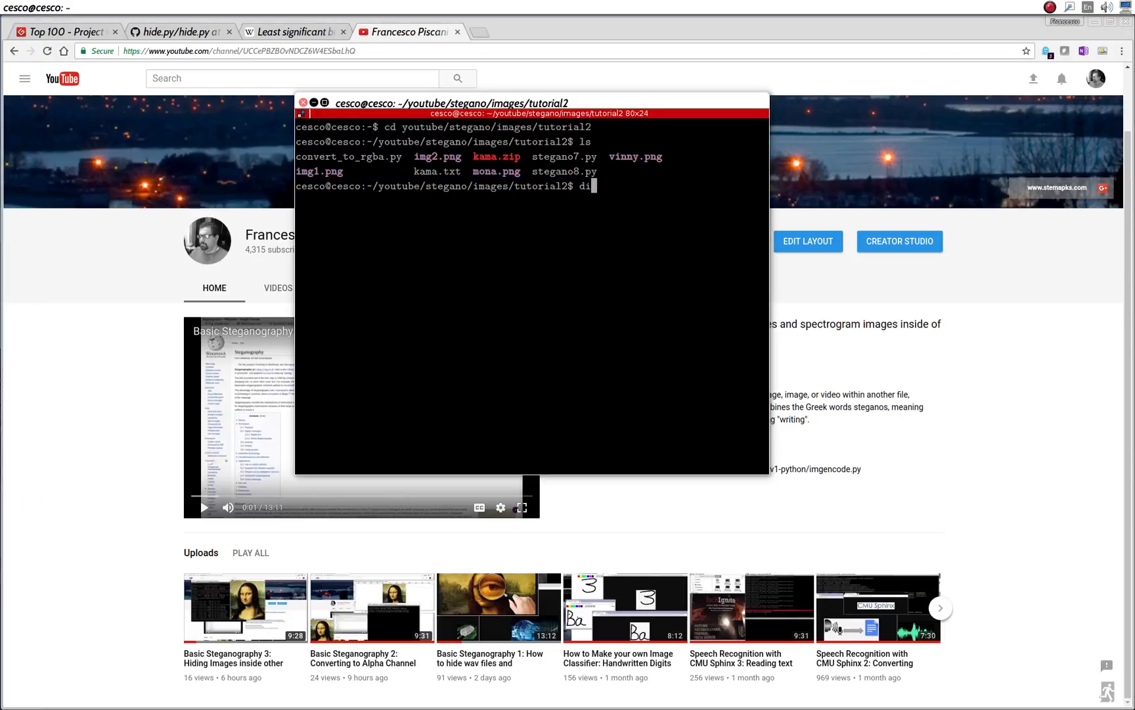
{"action": "type", "text": "sp"}
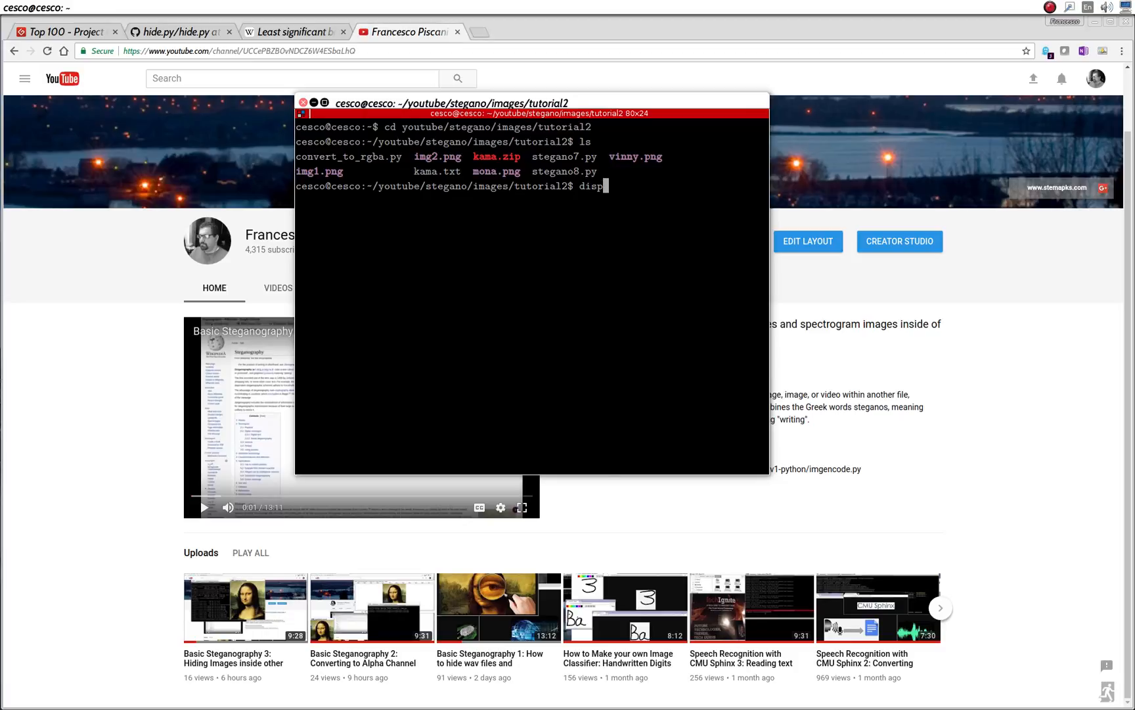
{"action": "type", "text": "lay i"}
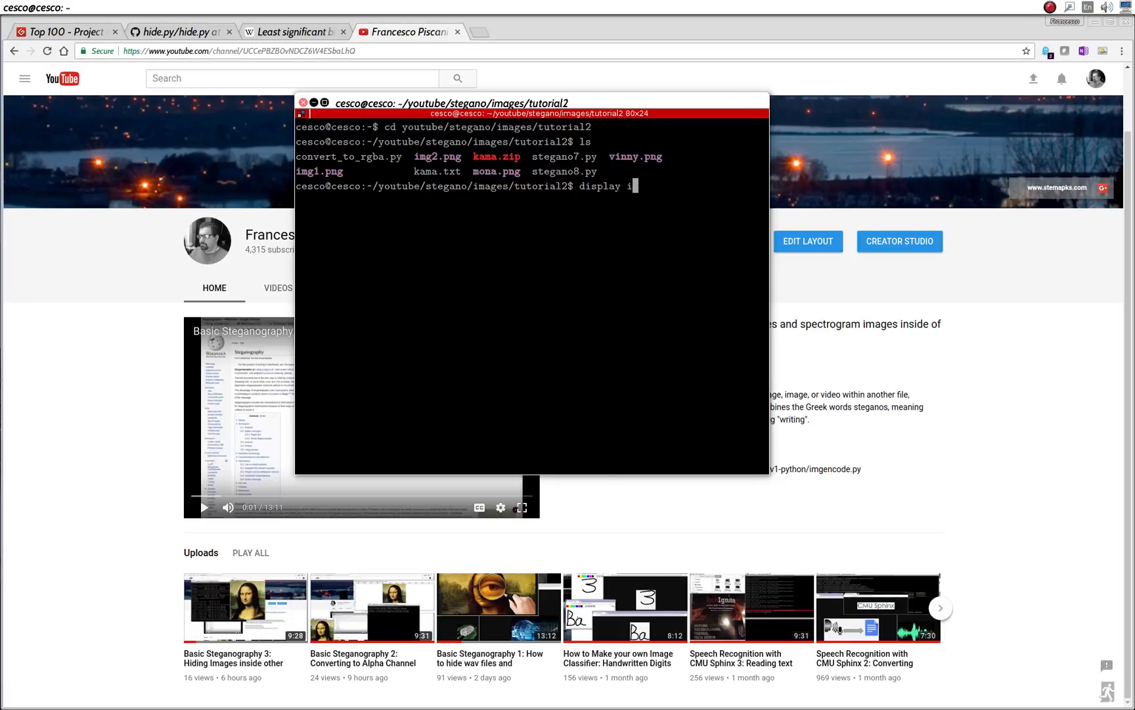
{"action": "type", "text": "mg2`"}
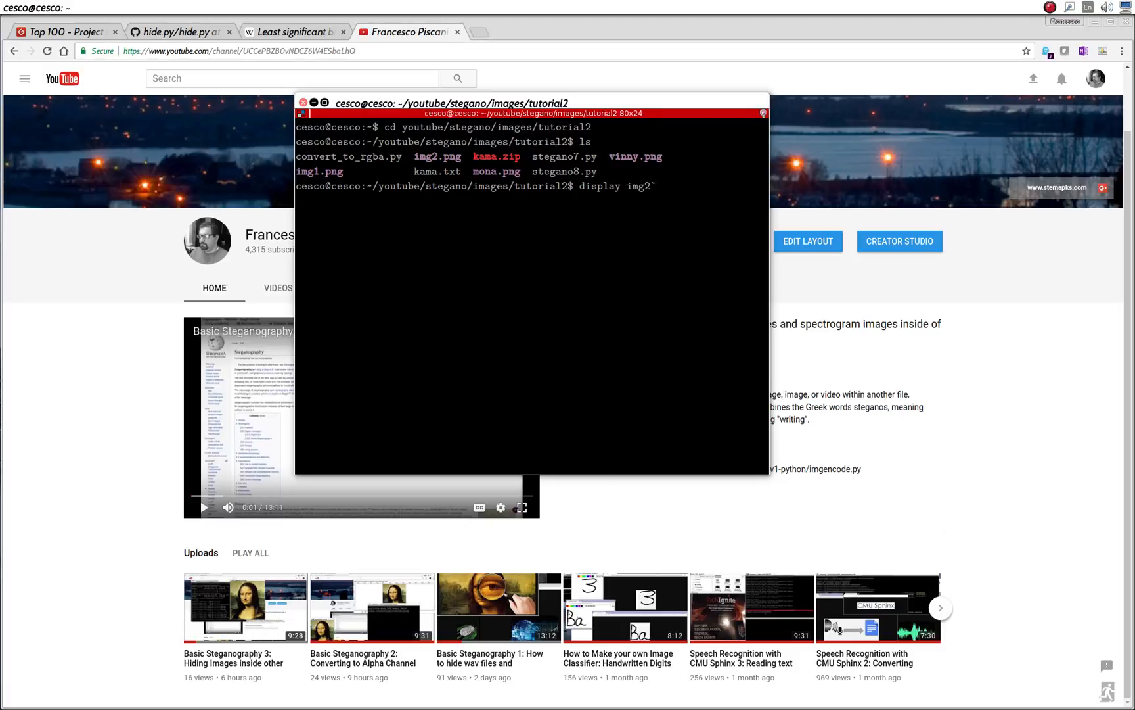
{"action": "type", "text": "png"}
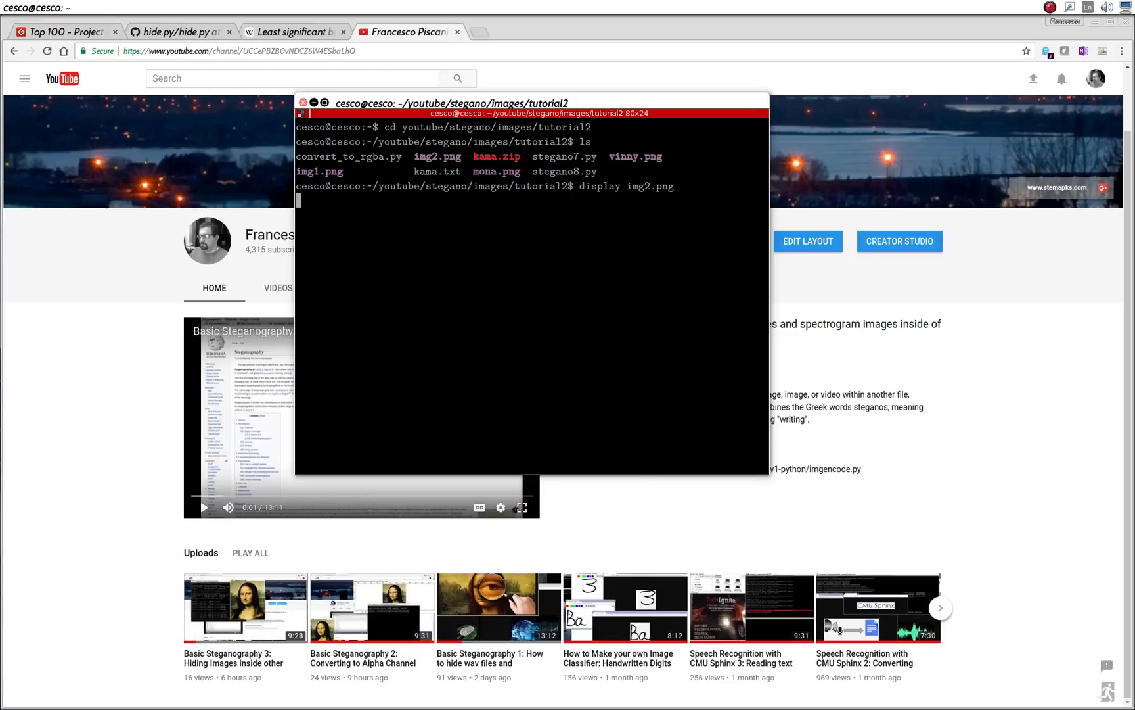
{"action": "key", "text": "Return"}
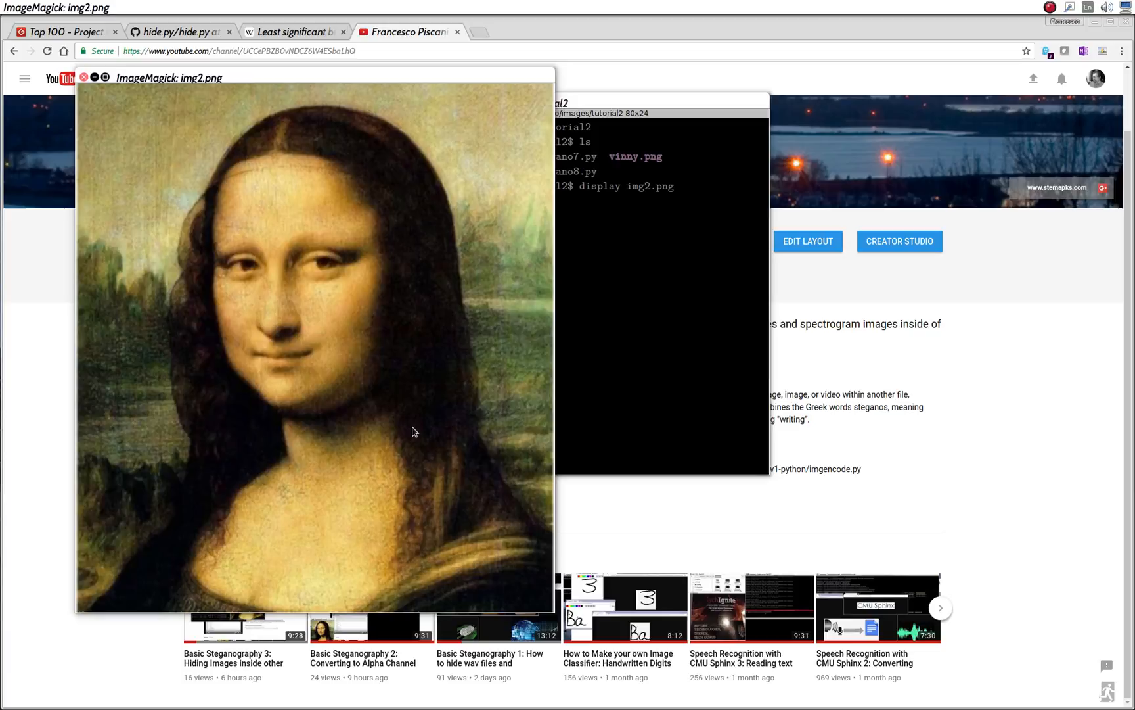
{"action": "mouse_move", "coordinate": [231, 81]}
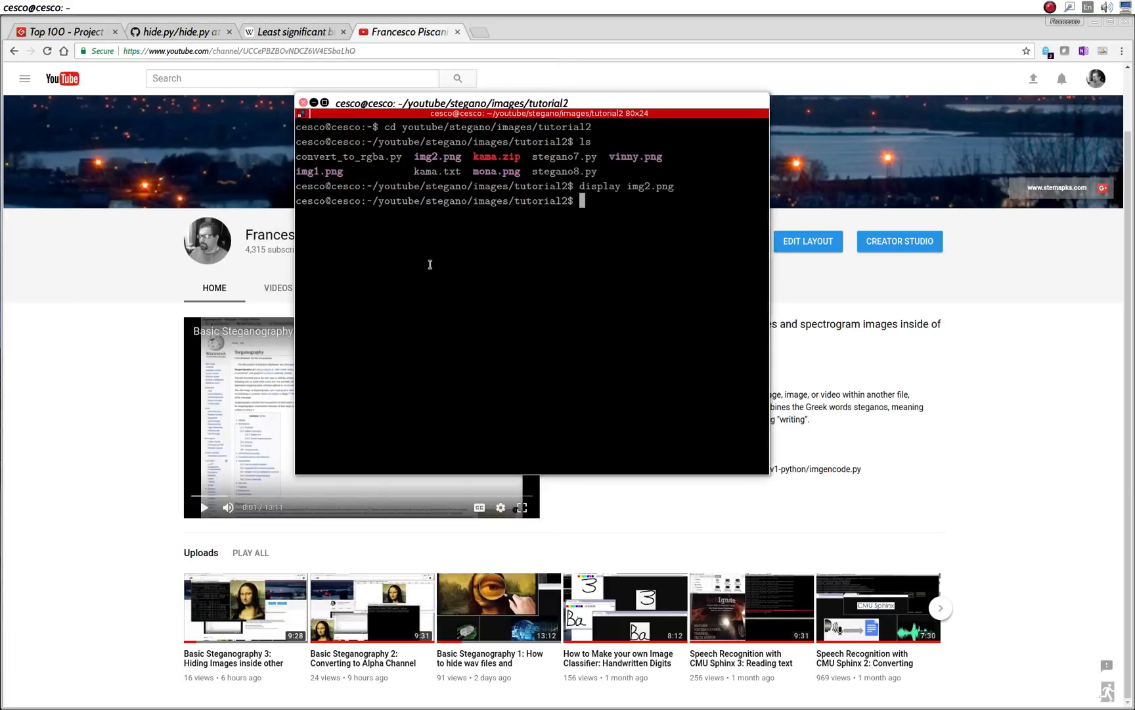
{"action": "mouse_move", "coordinate": [570, 207]}
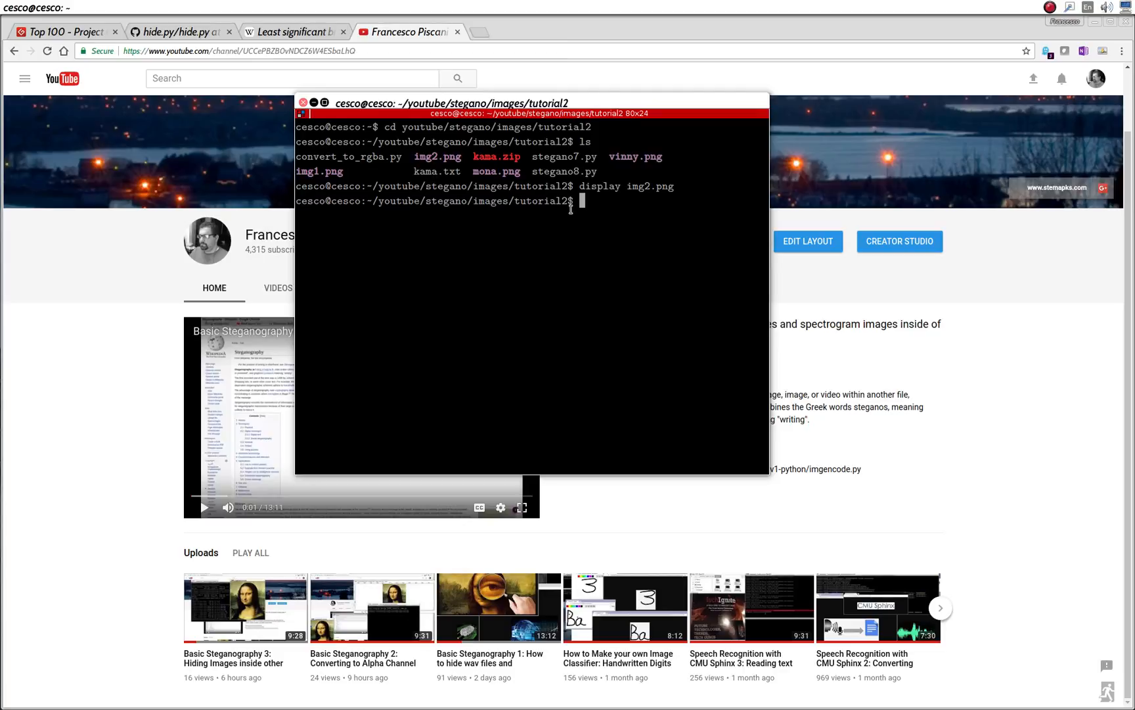
{"action": "mouse_move", "coordinate": [546, 226]}
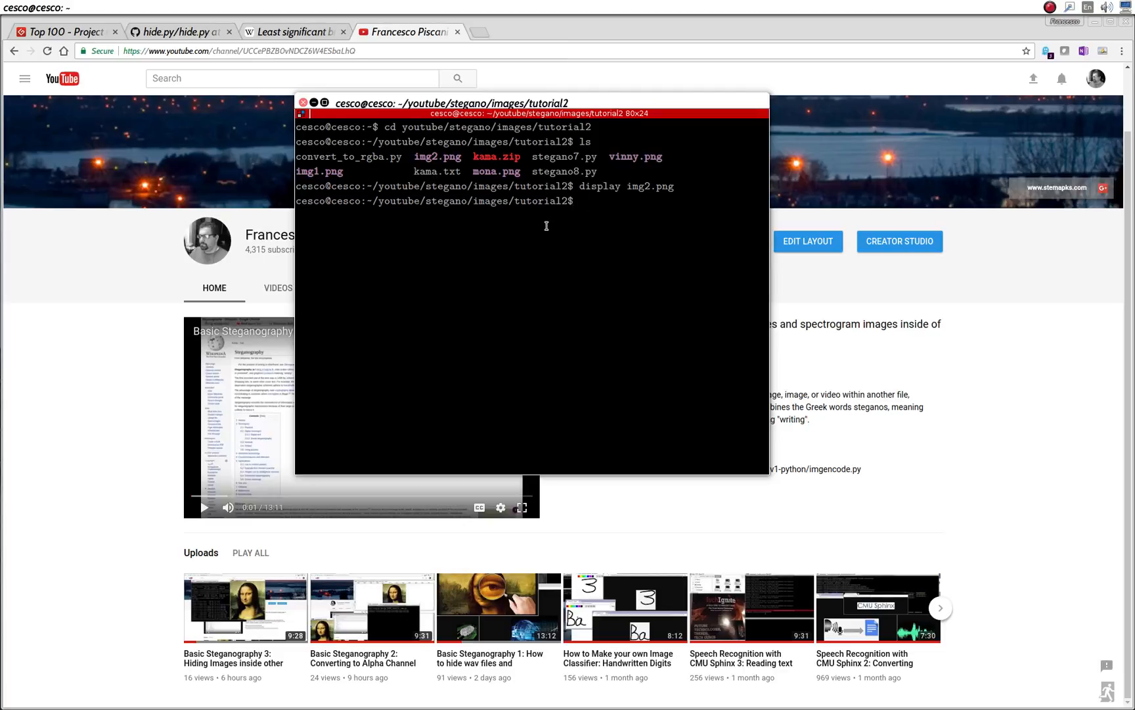
Browse the Project Gutenberg Top 100 list down to The Kama Sutra of Vatsyayana at number 24.
{"action": "left_click", "coordinate": [62, 32]}
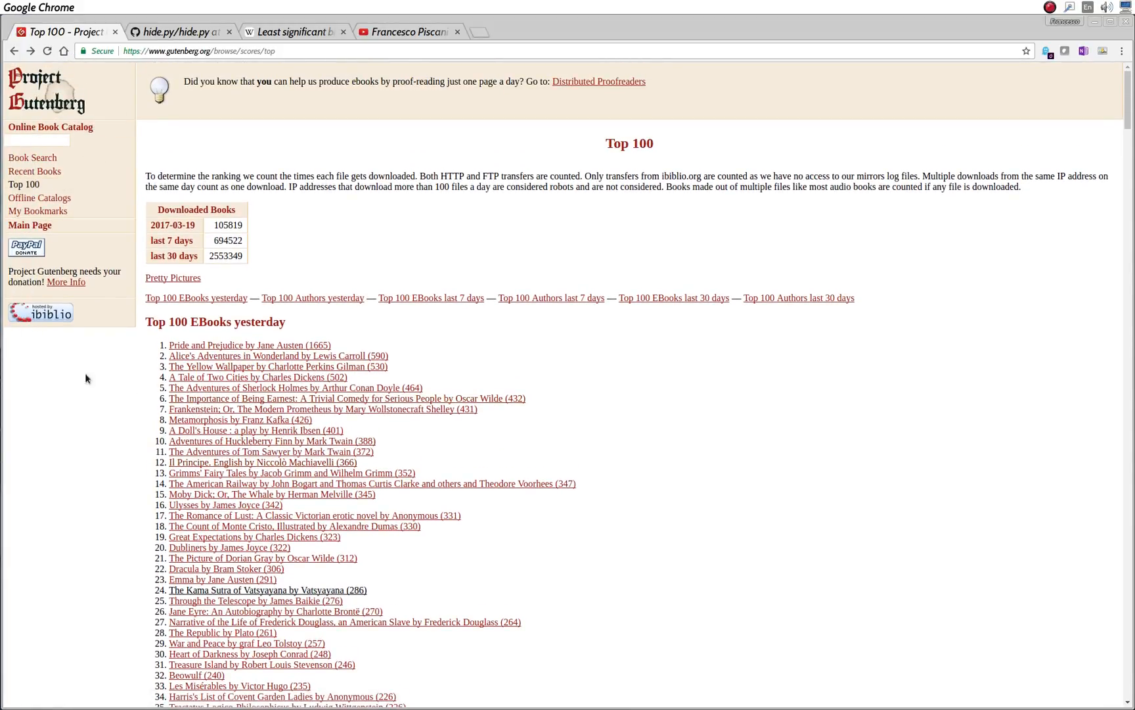
{"action": "scroll", "scroll_direction": "down", "scroll_amount": 3}
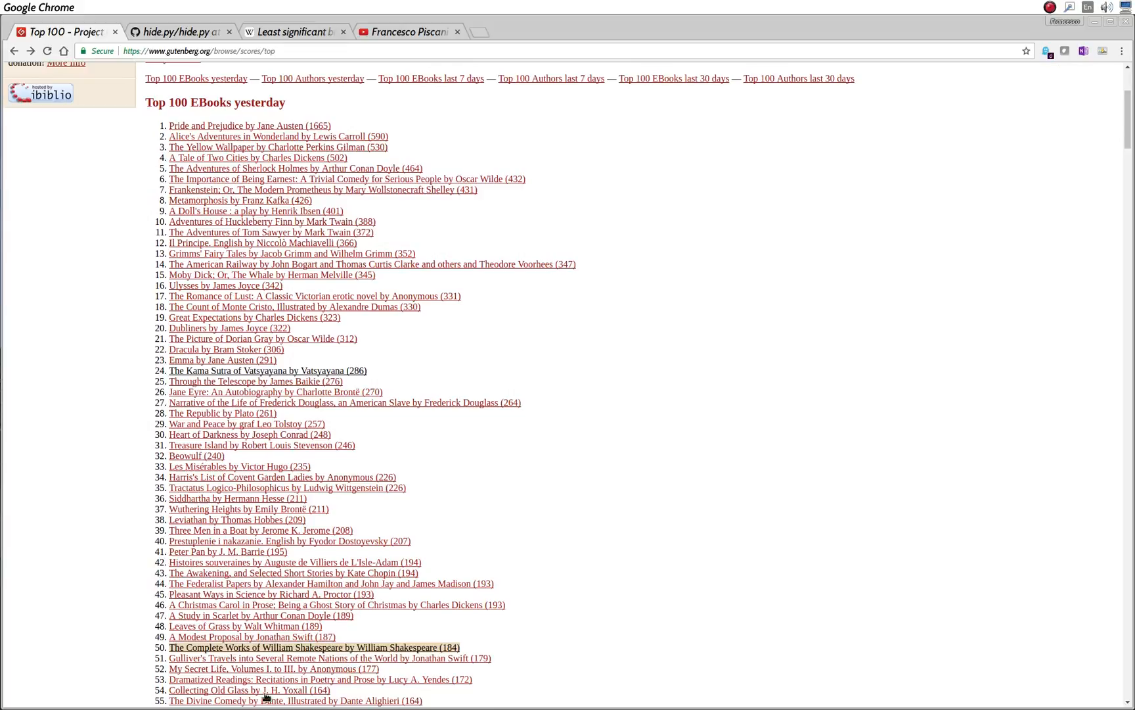
{"action": "scroll", "scroll_direction": "down", "scroll_amount": 3}
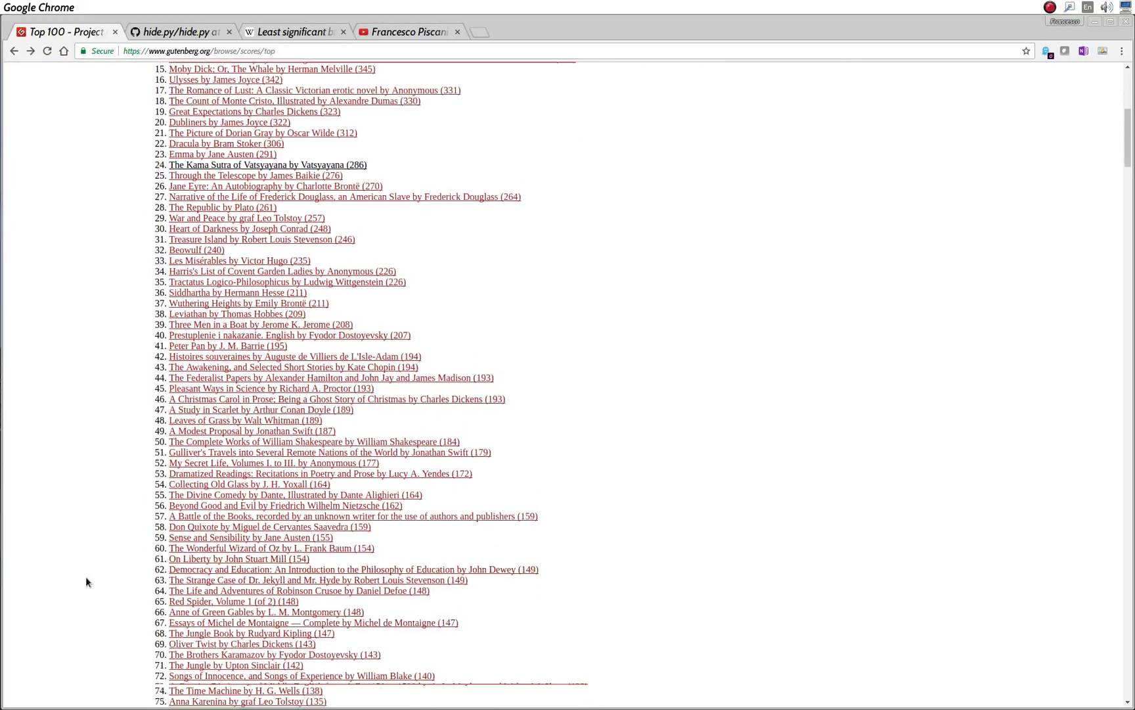
{"action": "scroll", "scroll_direction": "down", "scroll_amount": 3}
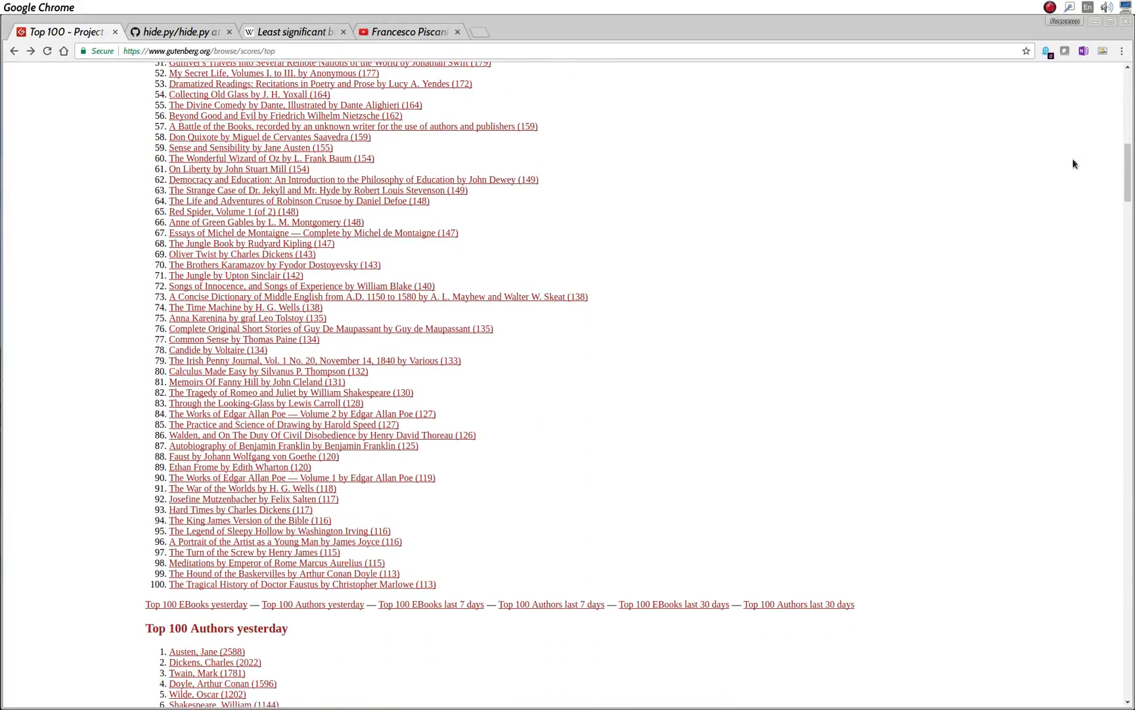
{"action": "scroll", "scroll_direction": "down", "scroll_amount": 3}
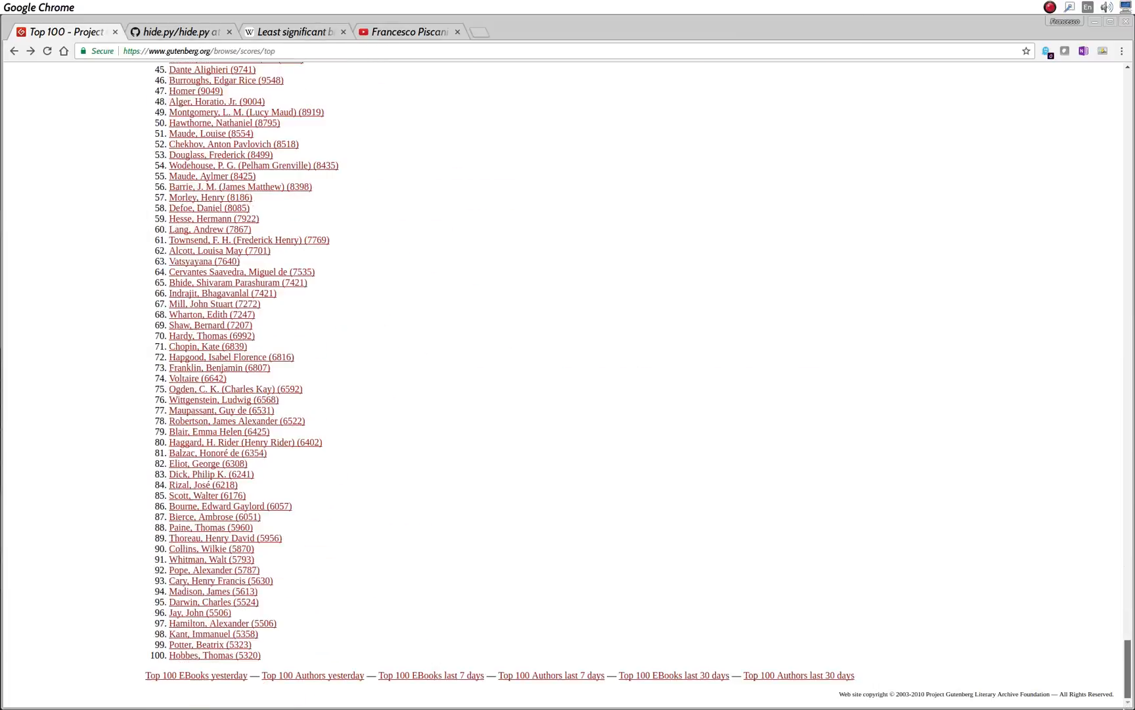
{"action": "scroll", "scroll_direction": "up", "scroll_amount": 3}
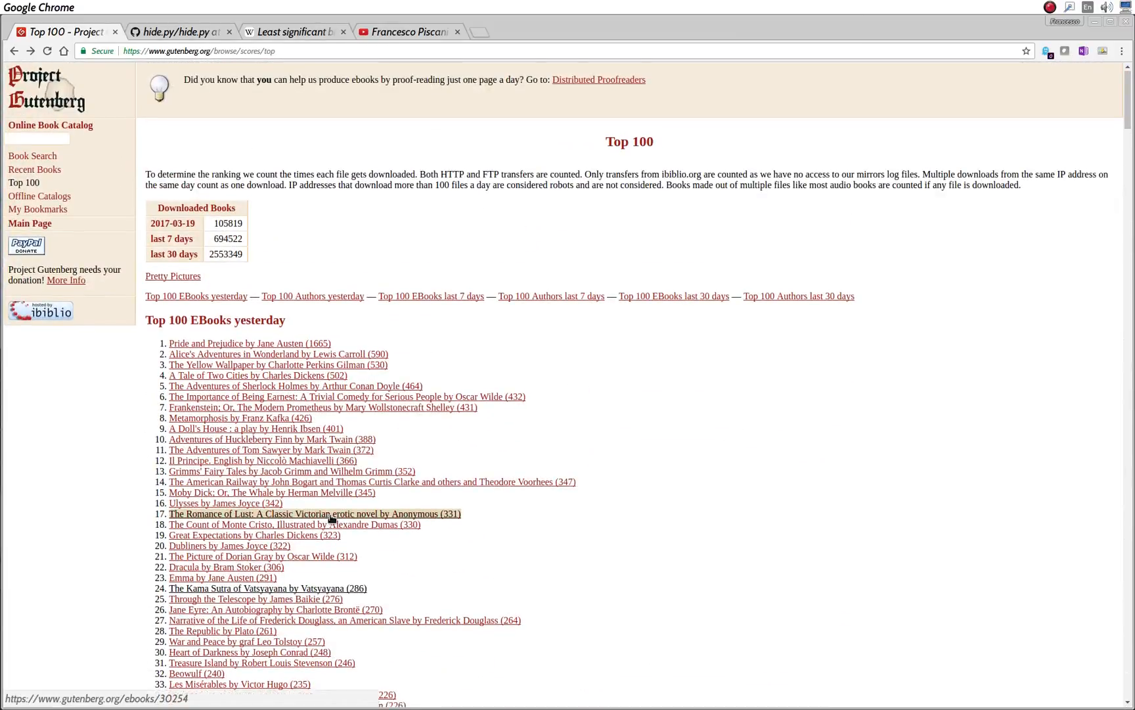
{"action": "scroll", "scroll_direction": "down", "scroll_amount": 3}
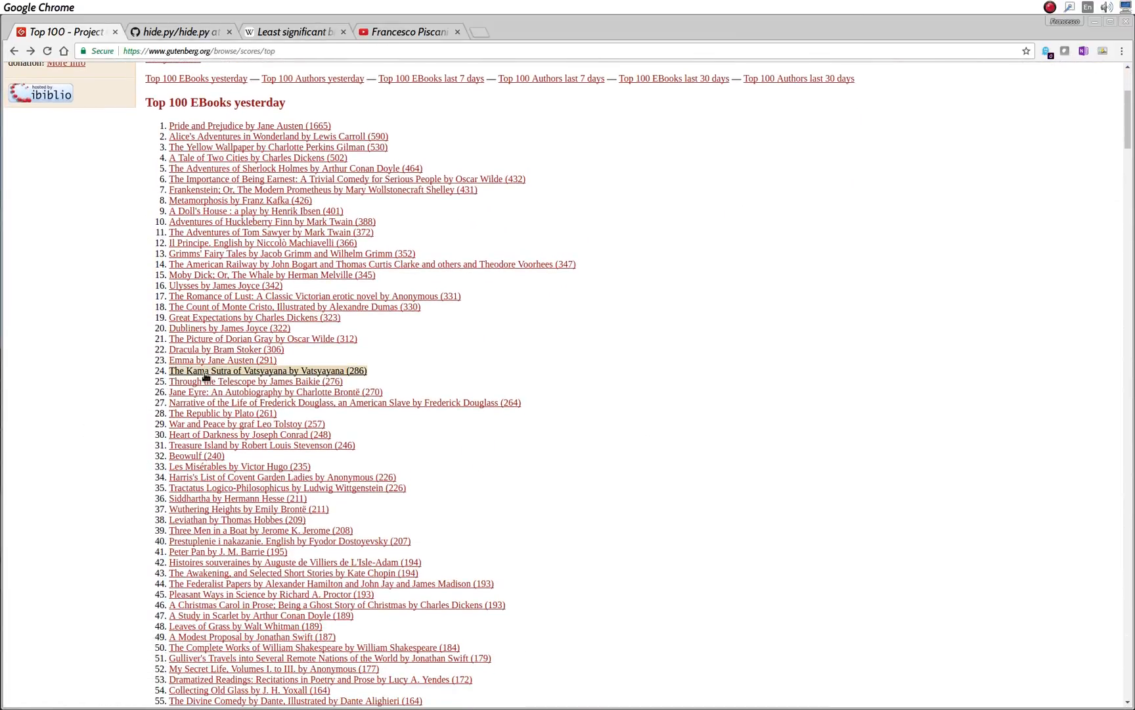
{"action": "mouse_move", "coordinate": [222, 360]}
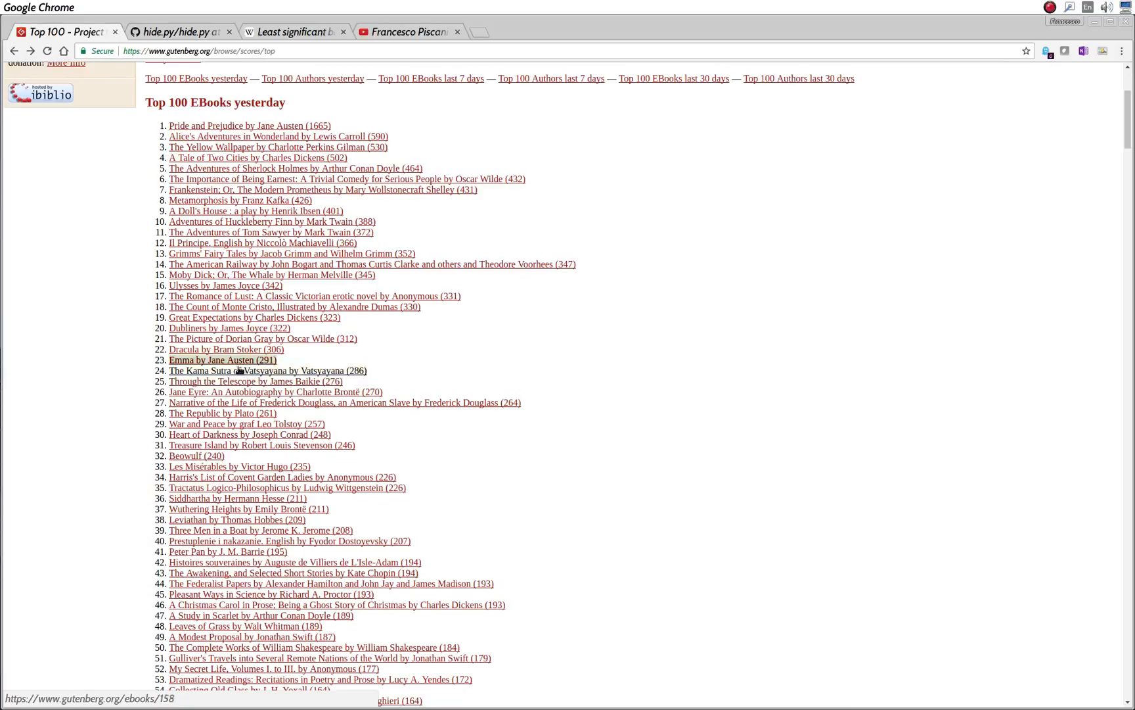
{"action": "mouse_move", "coordinate": [211, 391]}
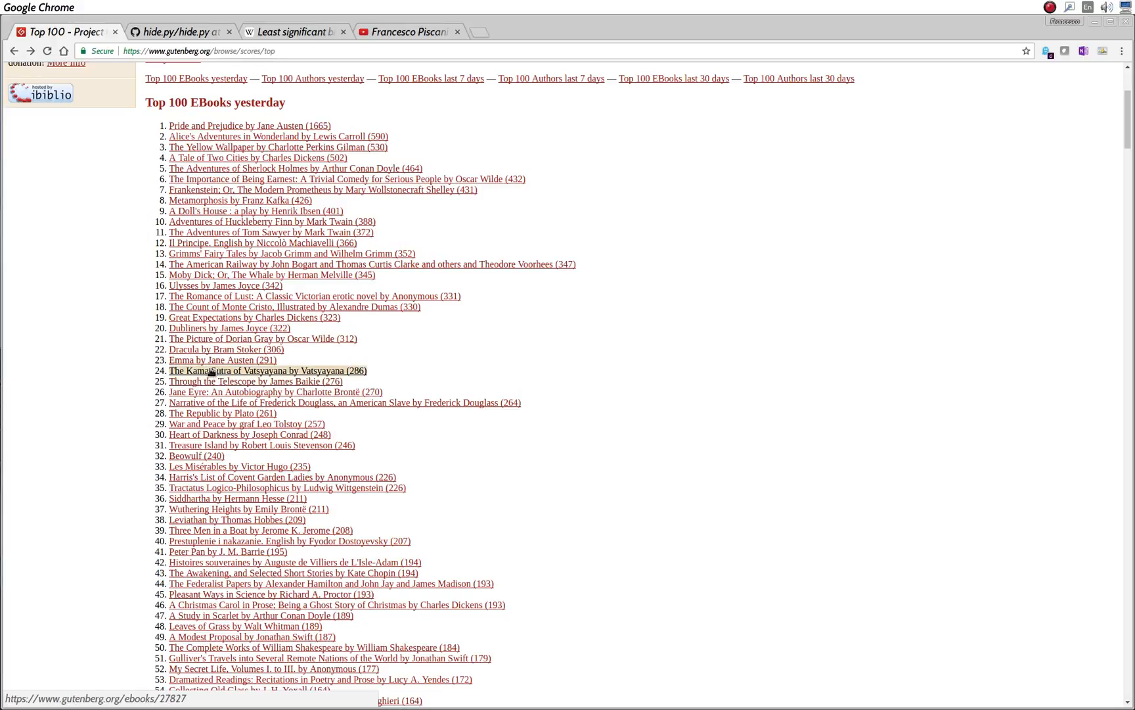
{"action": "mouse_move", "coordinate": [216, 374]}
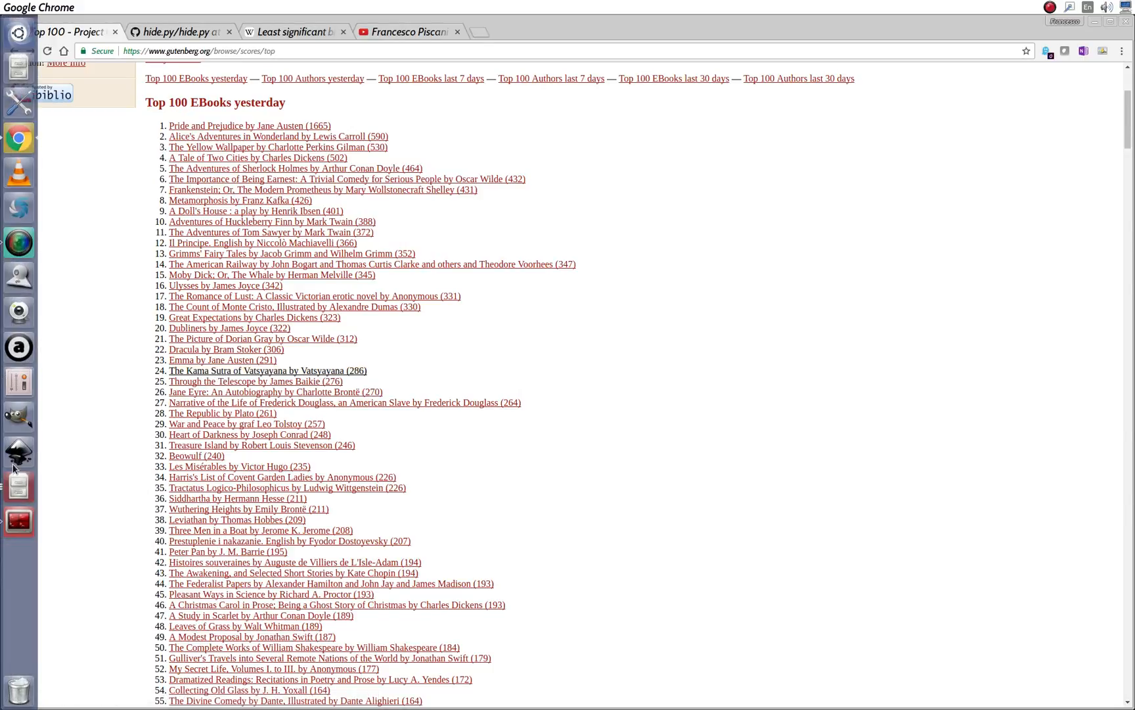
{"action": "mouse_move", "coordinate": [19, 514]}
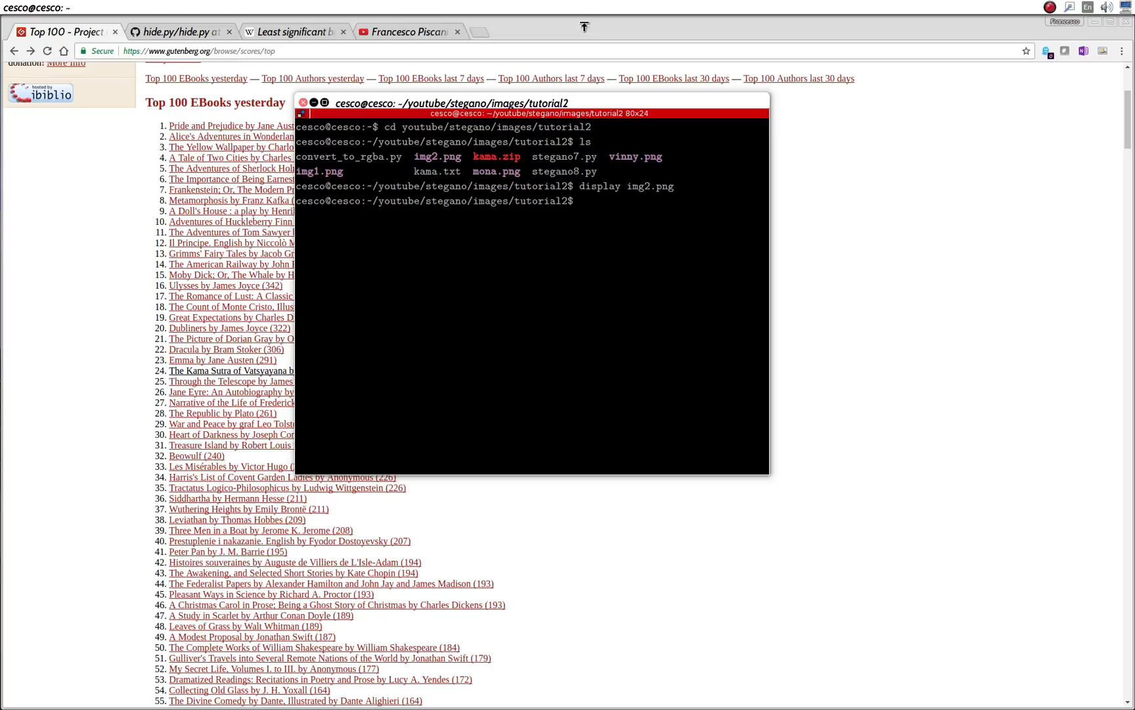
Run 'cat kama.txt | less' in the terminal to page the Kama Sutra text.
{"action": "double_click", "coordinate": [426, 172]}
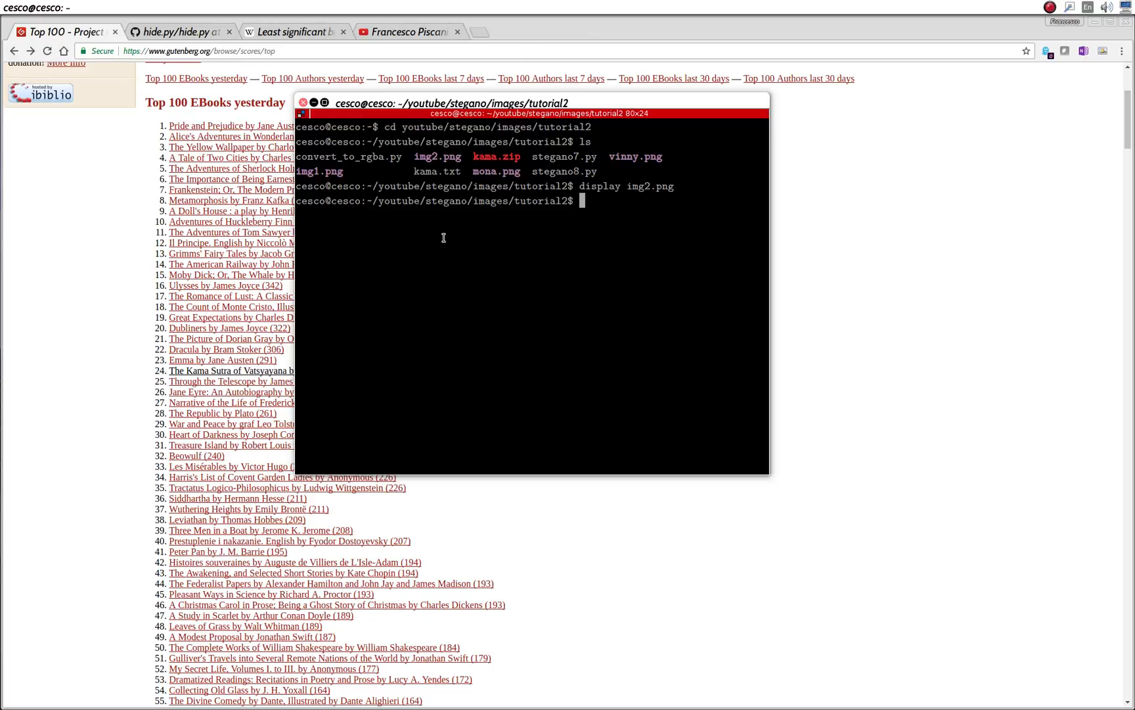
{"action": "type", "text": "dis"}
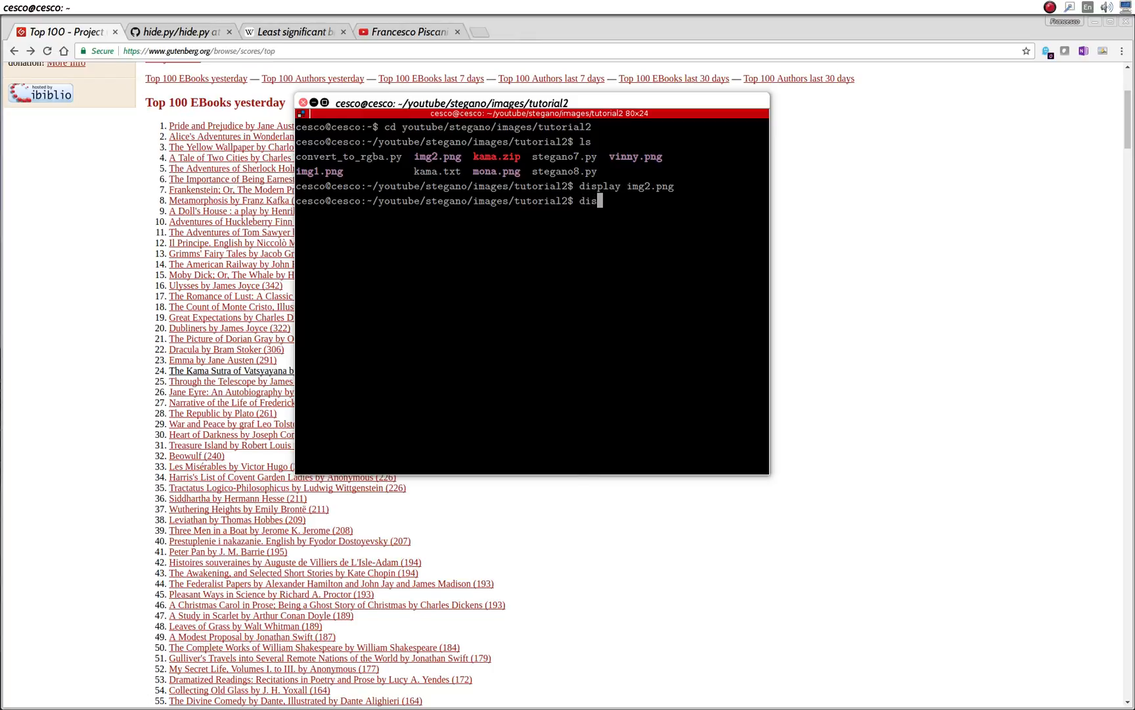
{"action": "type", "text": "cat"}
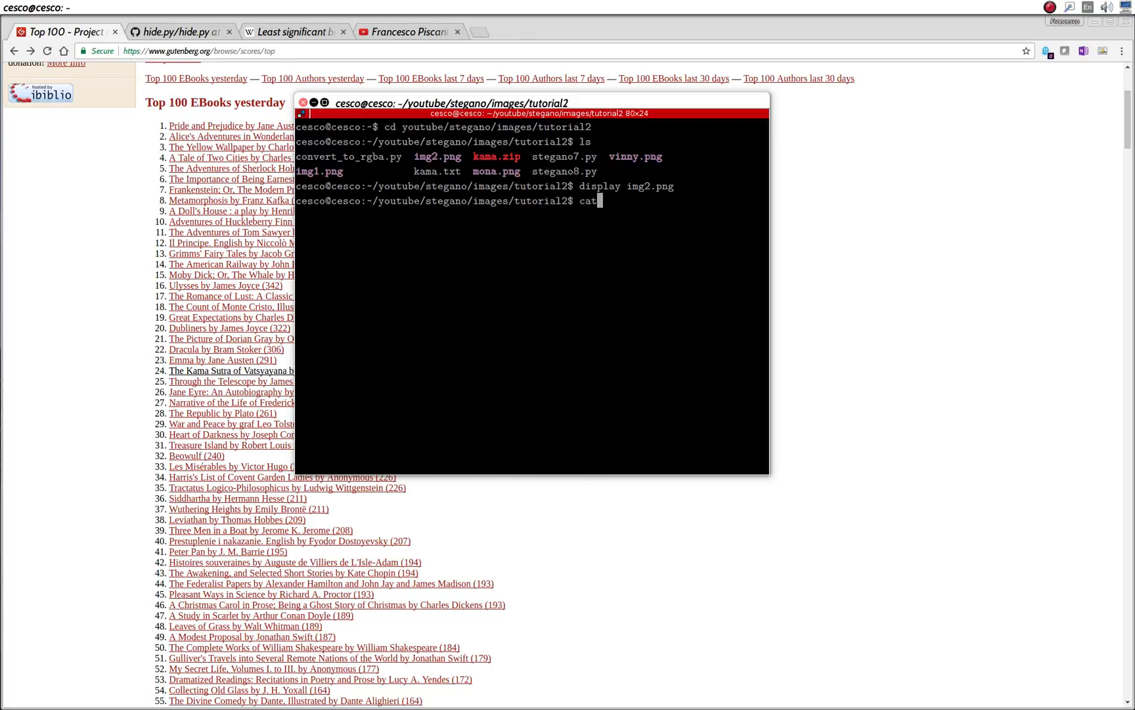
{"action": "type", "text": "kama."}
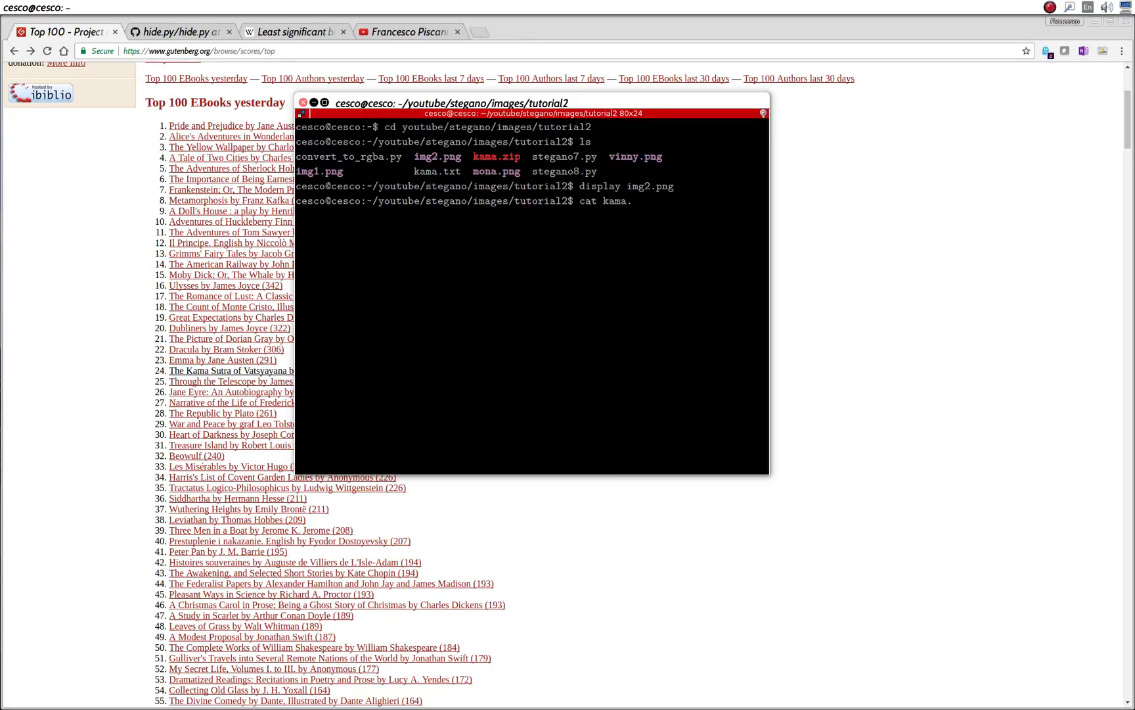
{"action": "type", "text": "txt"}
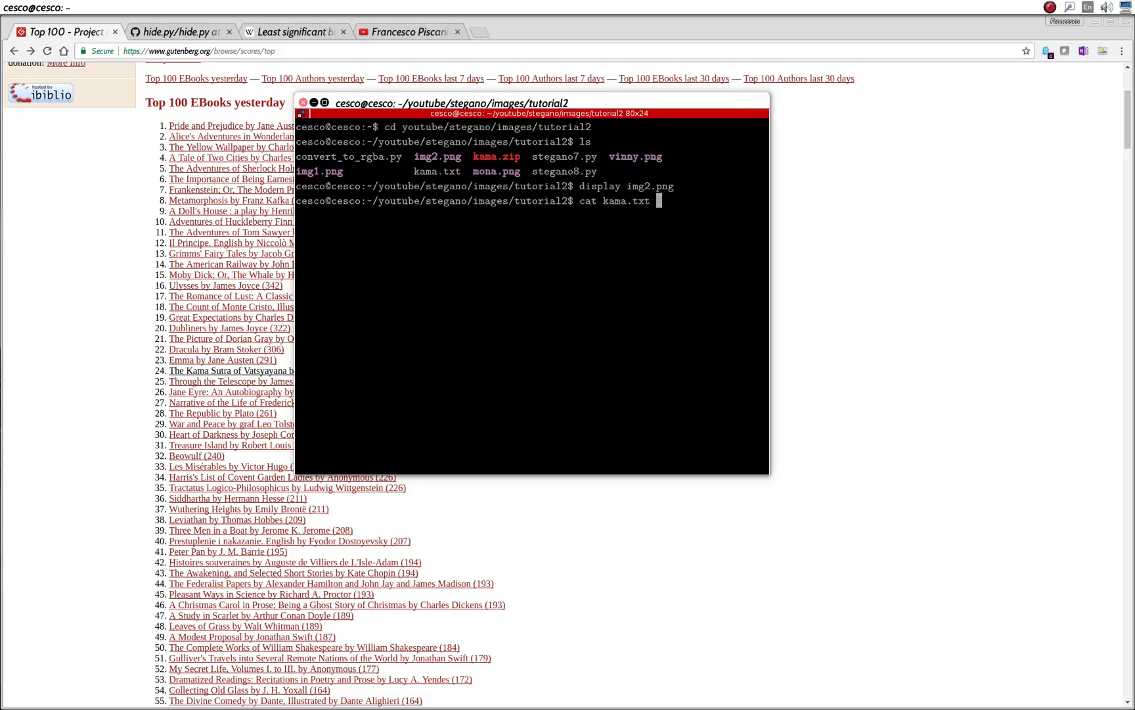
{"action": "type", "text": "|"}
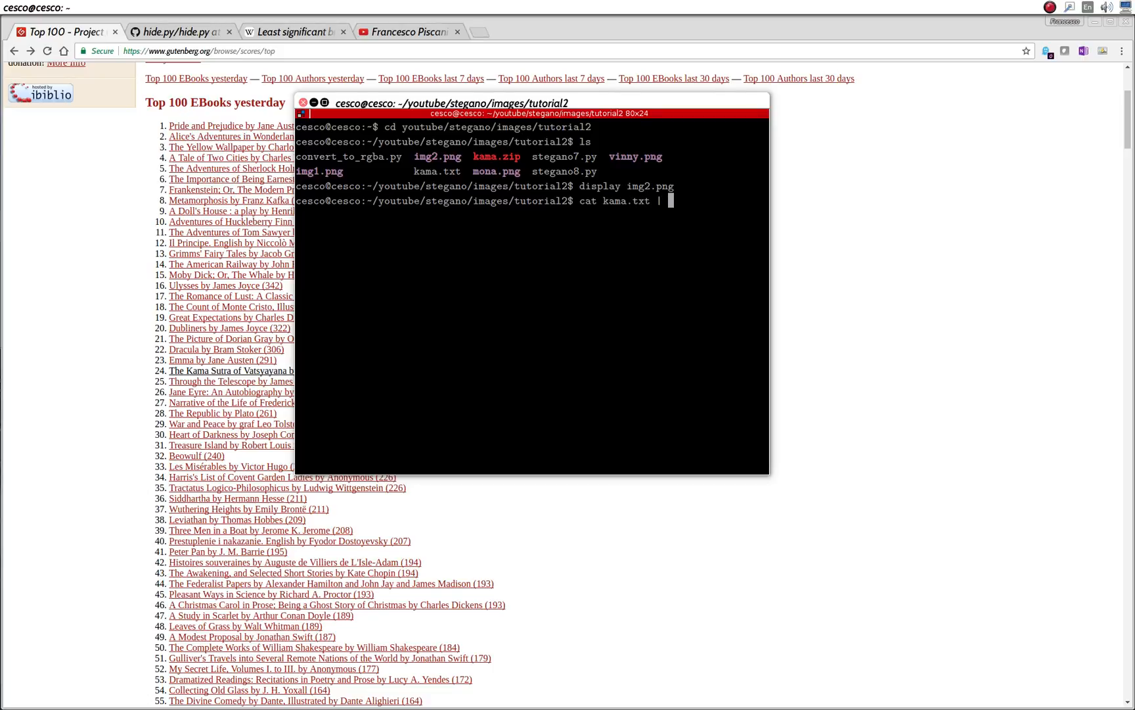
{"action": "key", "text": "Return"}
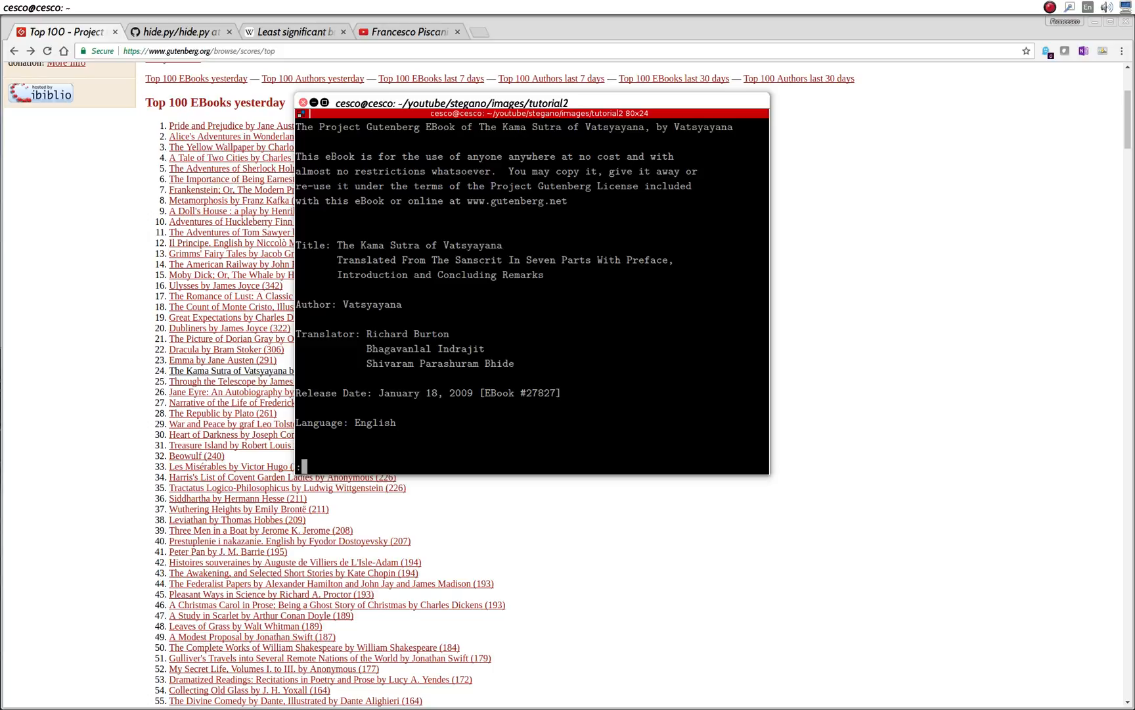
Page down through the ebook text in less and leave the pager for the prompt.
{"action": "scroll", "scroll_direction": "down", "scroll_amount": 3}
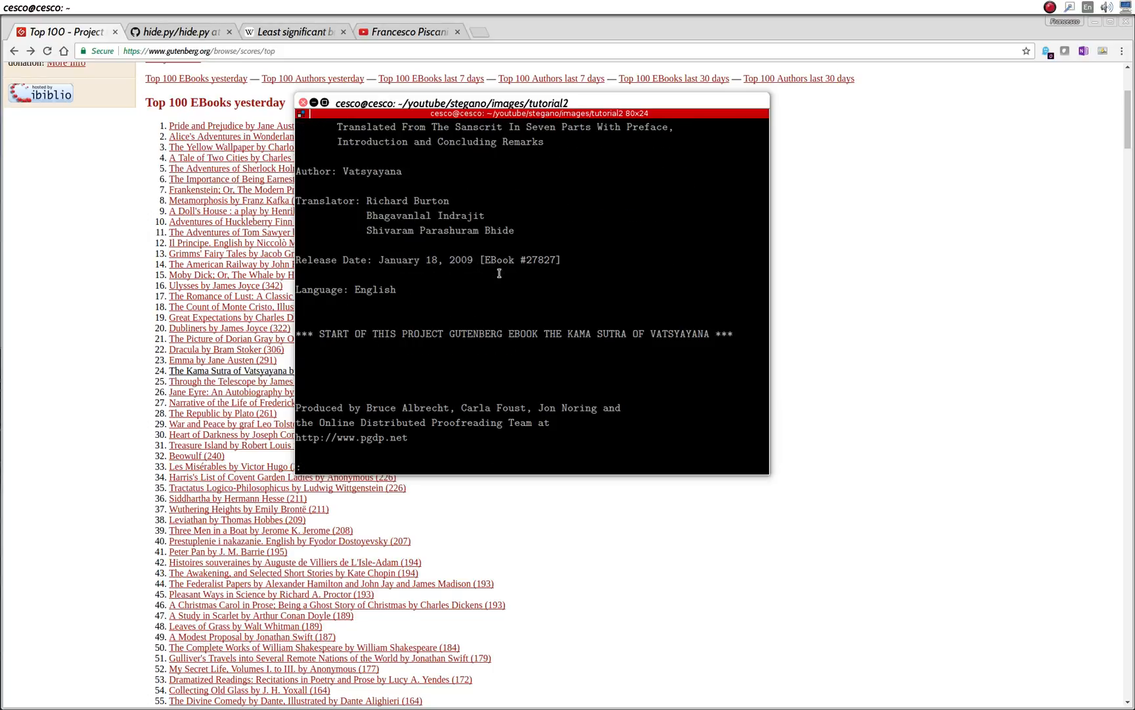
{"action": "scroll", "scroll_direction": "down", "scroll_amount": 3}
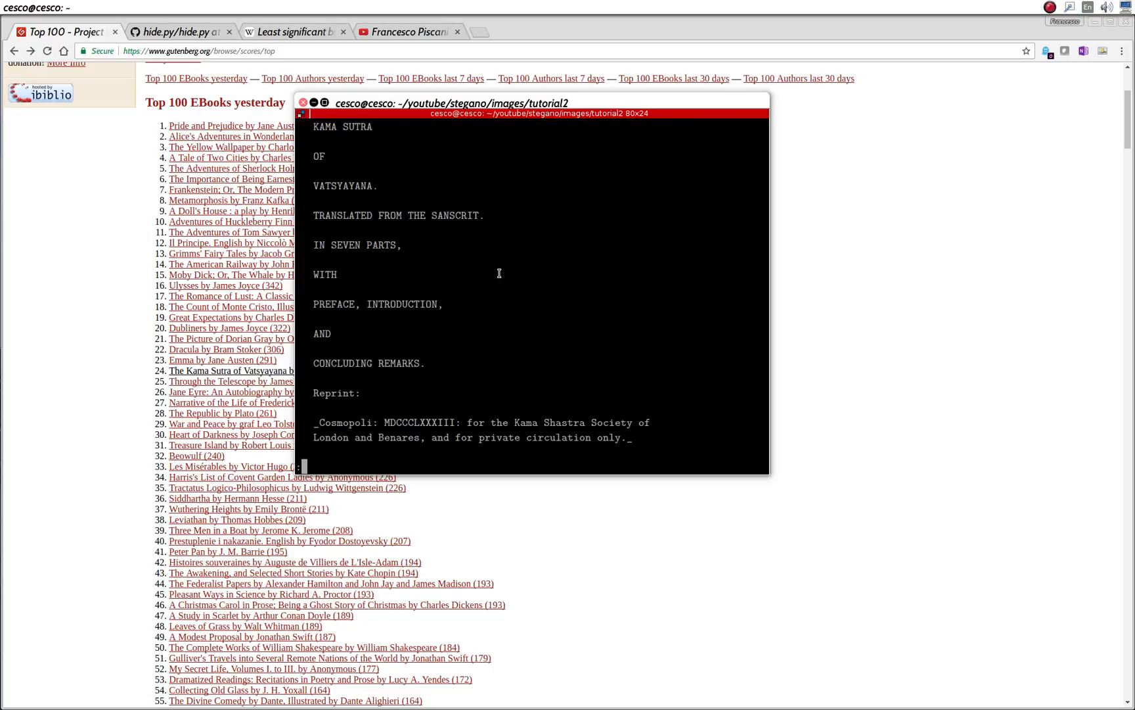
{"action": "scroll", "scroll_direction": "down", "scroll_amount": 3}
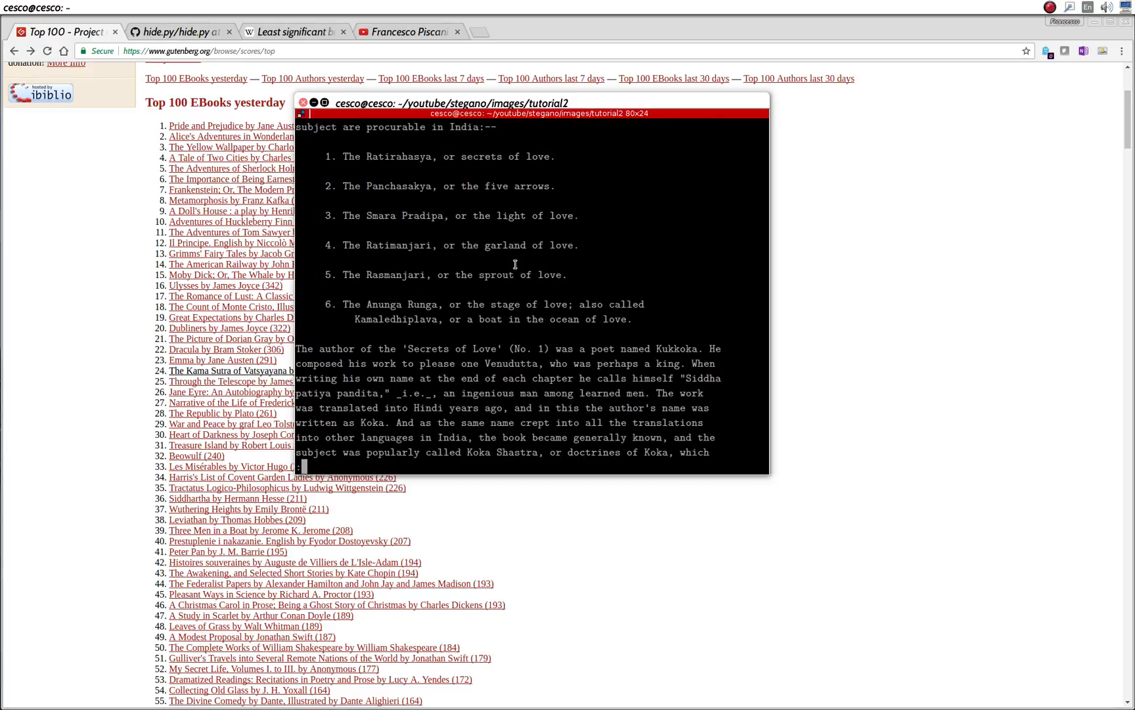
{"action": "scroll", "scroll_direction": "down", "scroll_amount": 3}
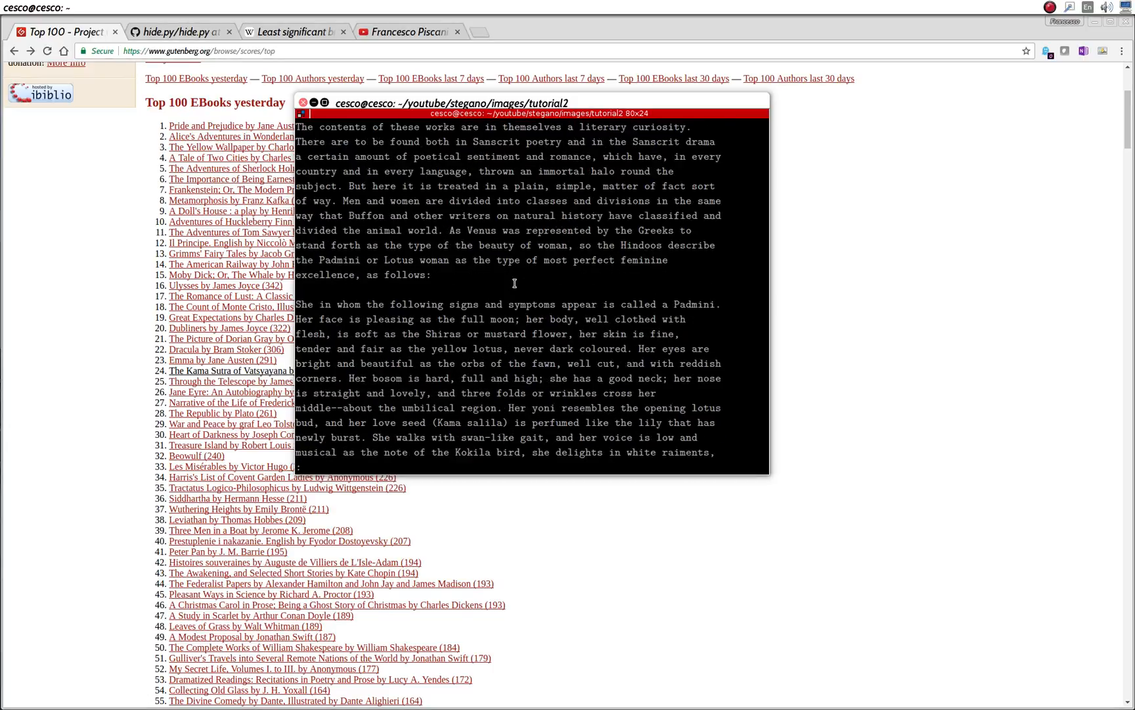
{"action": "key", "text": "q"}
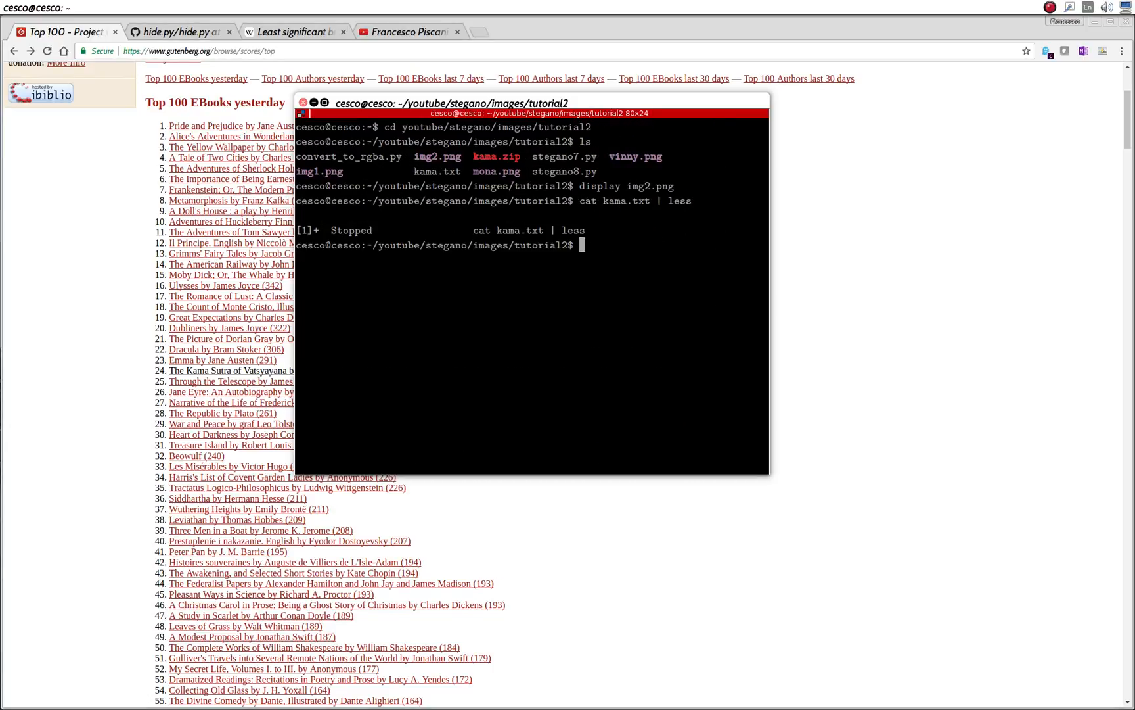
Rerun the command as plain 'cat kama.txt' to print the whole file, then go to the hide.py tab.
{"action": "type", "text": "cat kama.txt | less"}
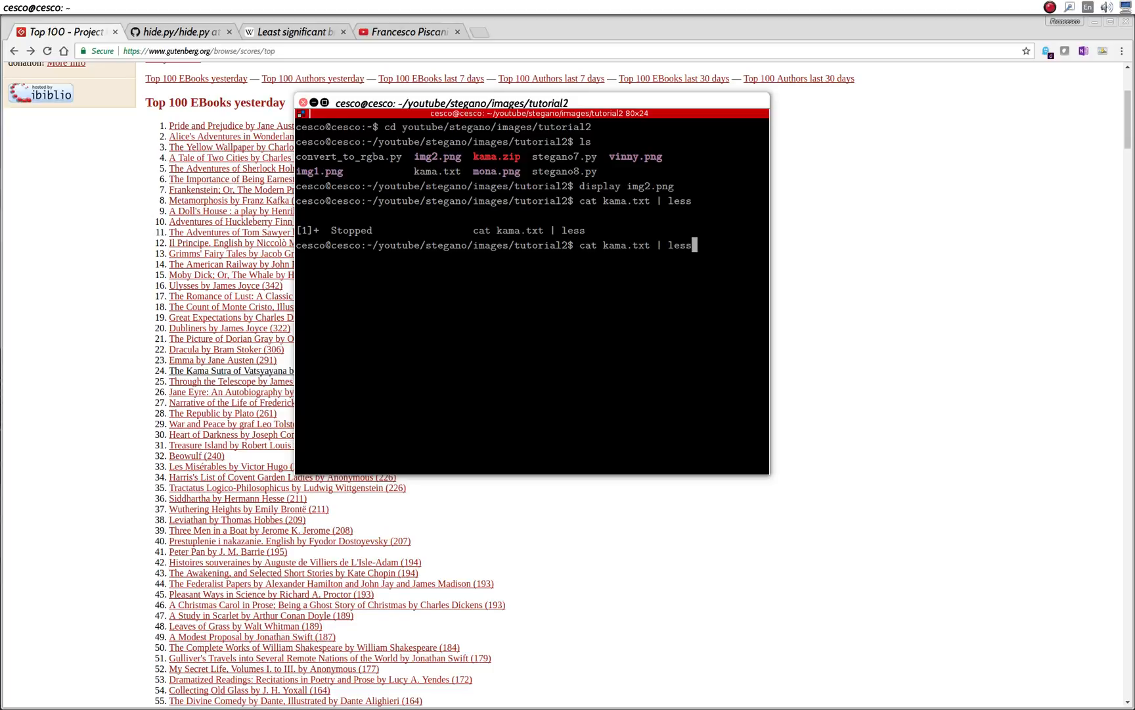
{"action": "key", "text": "Backspace"}
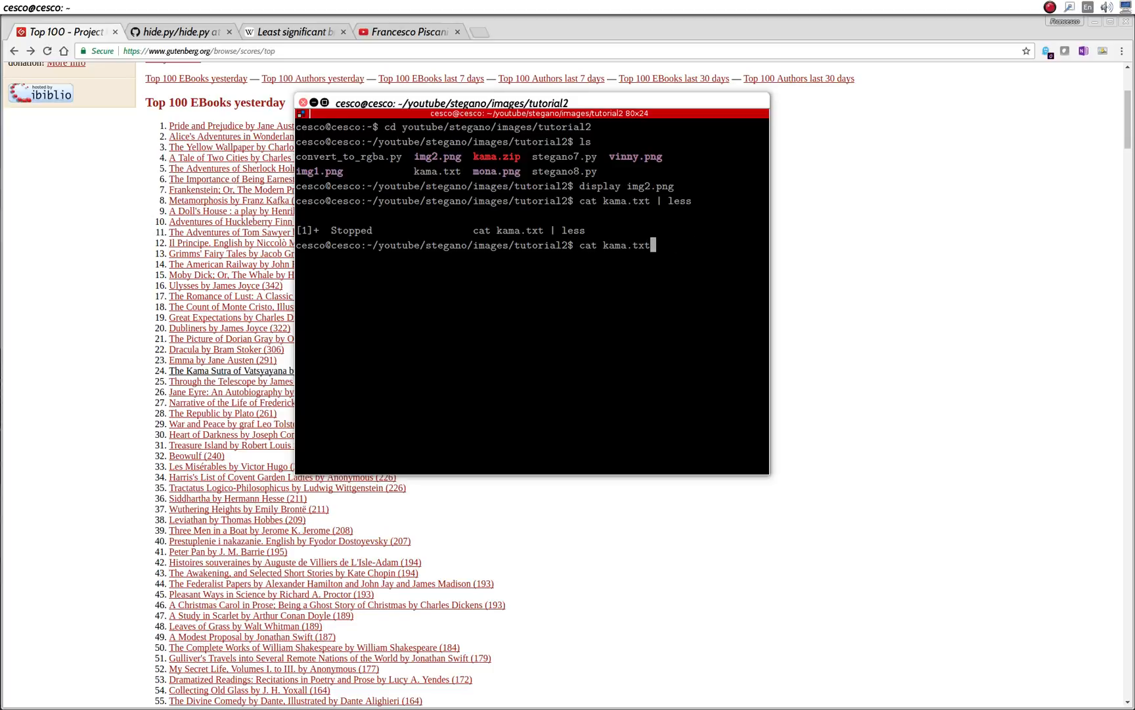
{"action": "key", "text": "Return"}
{"action": "type", "text": "ls"}
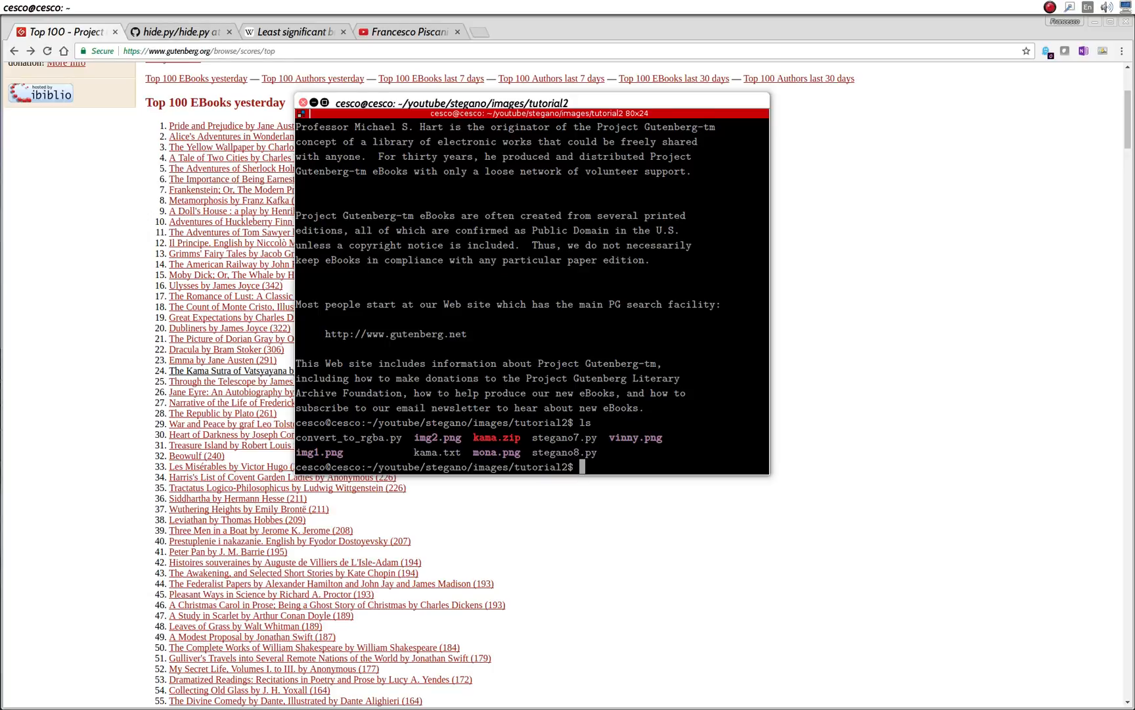
{"action": "mouse_move", "coordinate": [593, 377]}
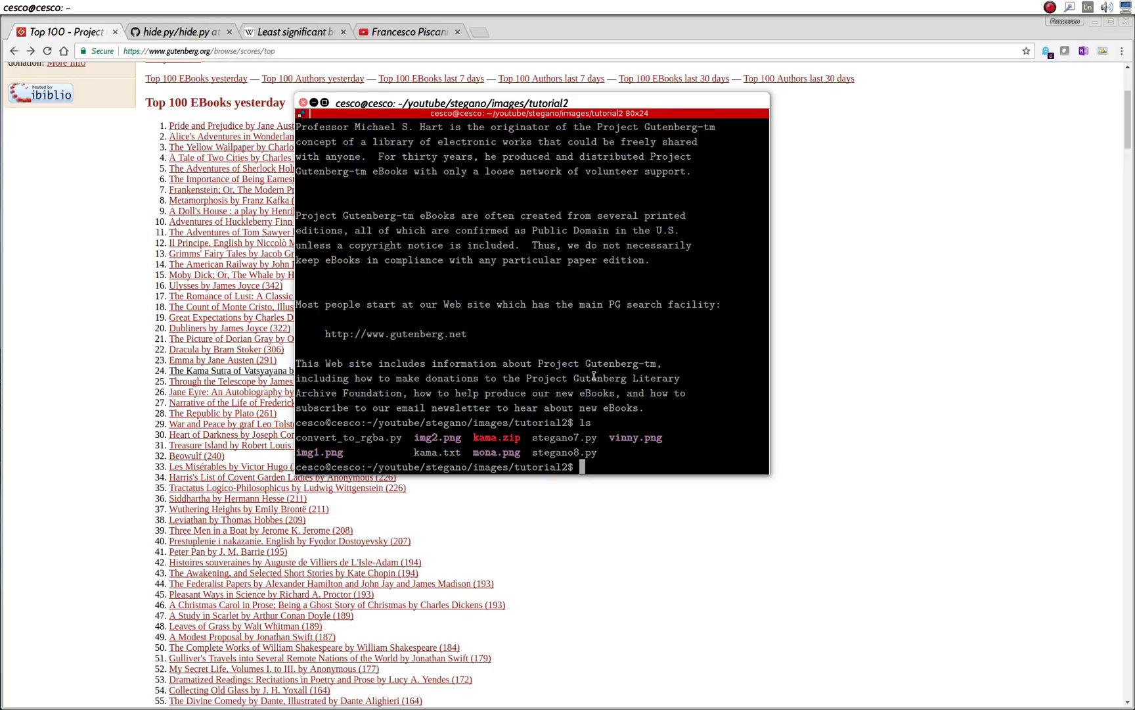
{"action": "double_click", "coordinate": [564, 438]}
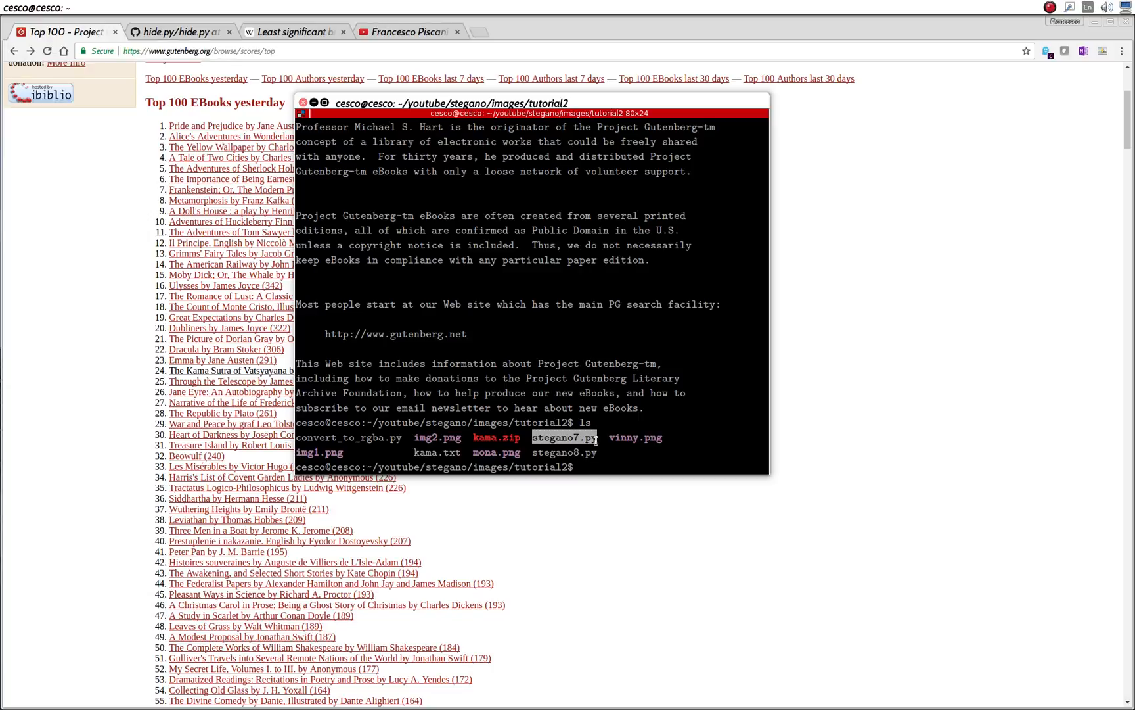
{"action": "left_click", "coordinate": [177, 32]}
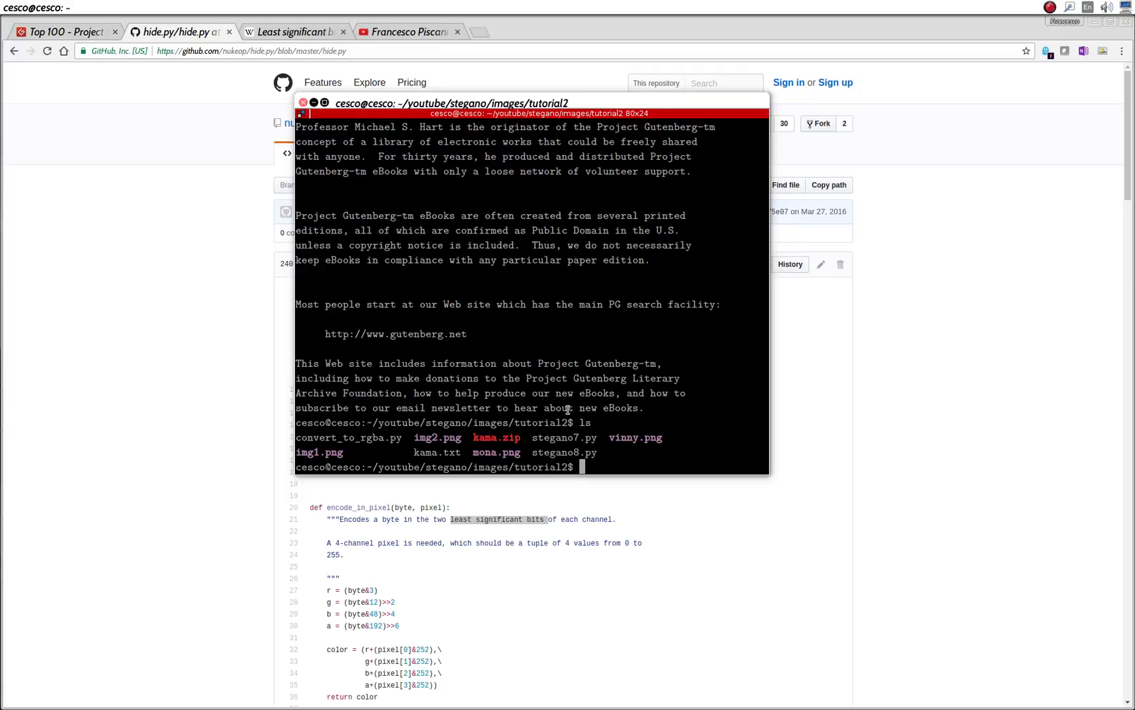
{"action": "mouse_move", "coordinate": [408, 461]}
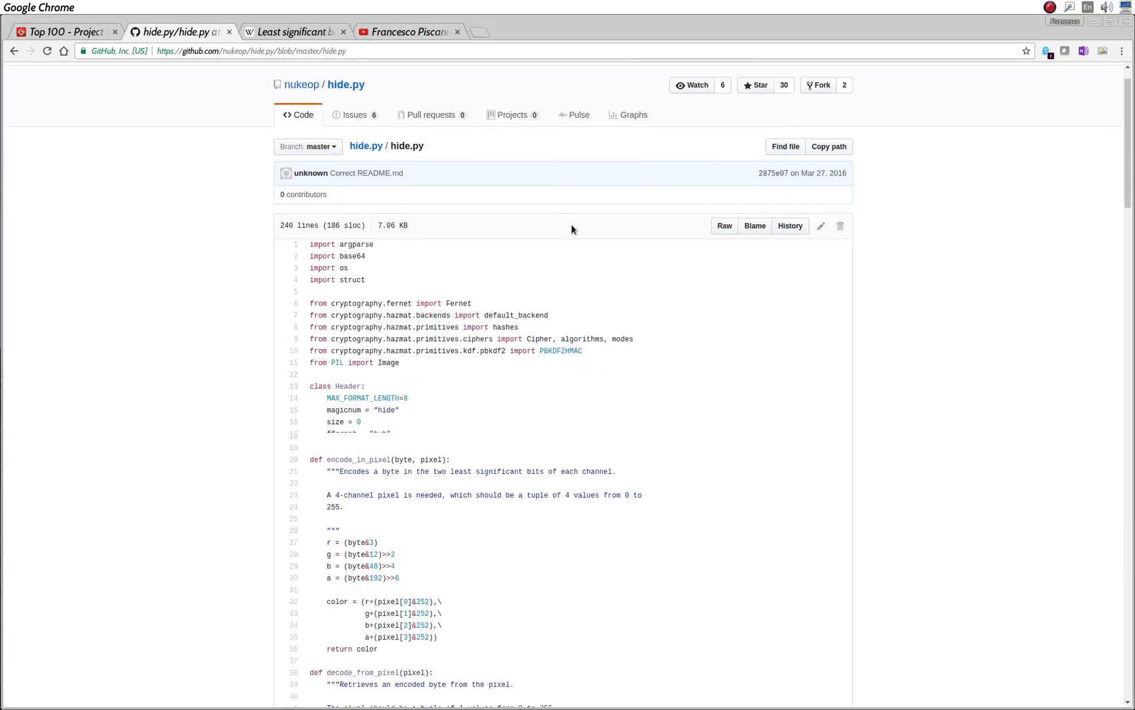
Glance at hide.py's encode function, refocus the terminal and start a nano command for the stegano script.
{"action": "scroll", "scroll_direction": "down", "scroll_amount": 3}
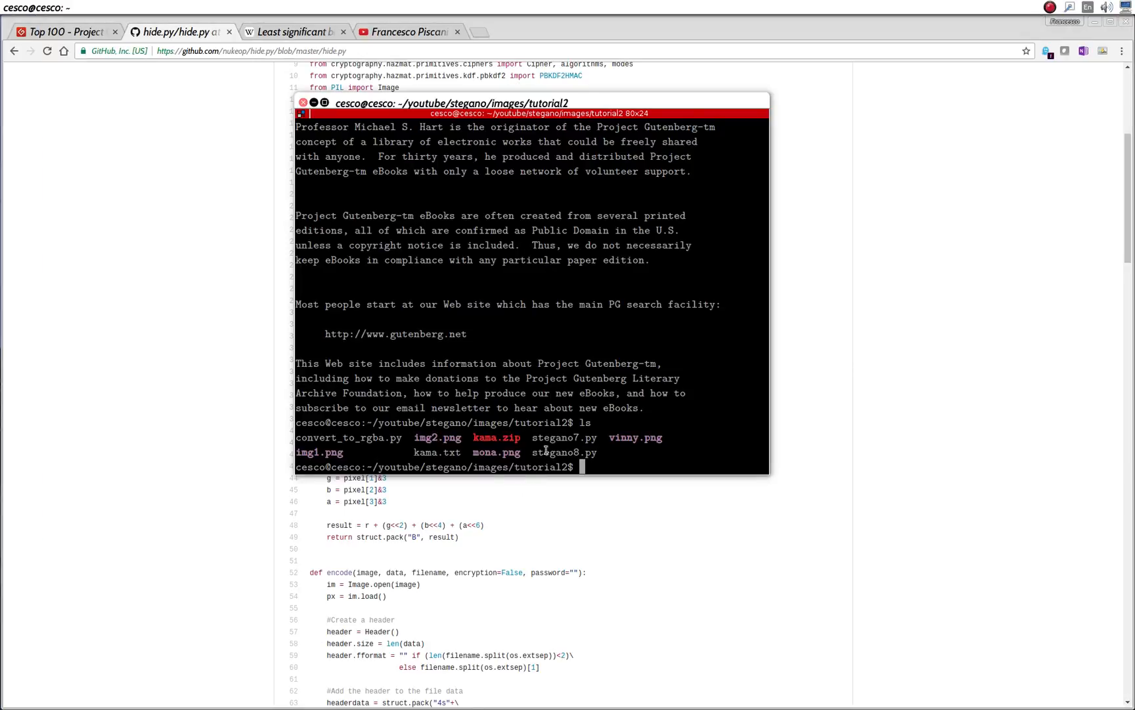
{"action": "double_click", "coordinate": [563, 437]}
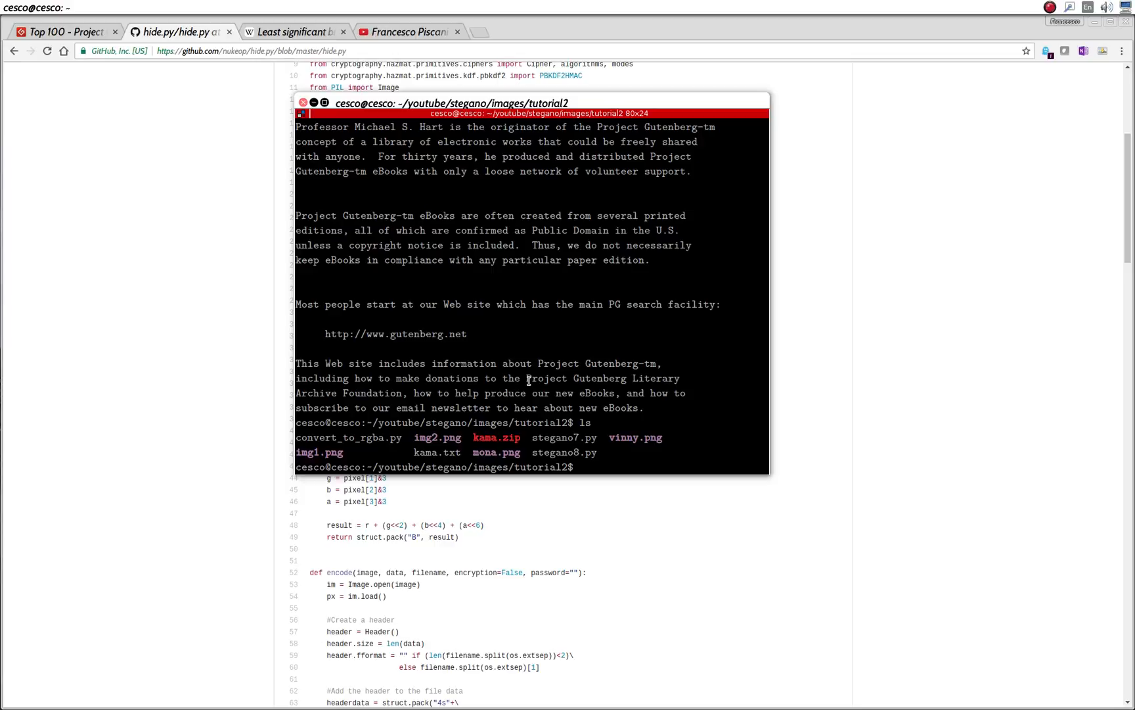
{"action": "type", "text": "nano steganoq"}
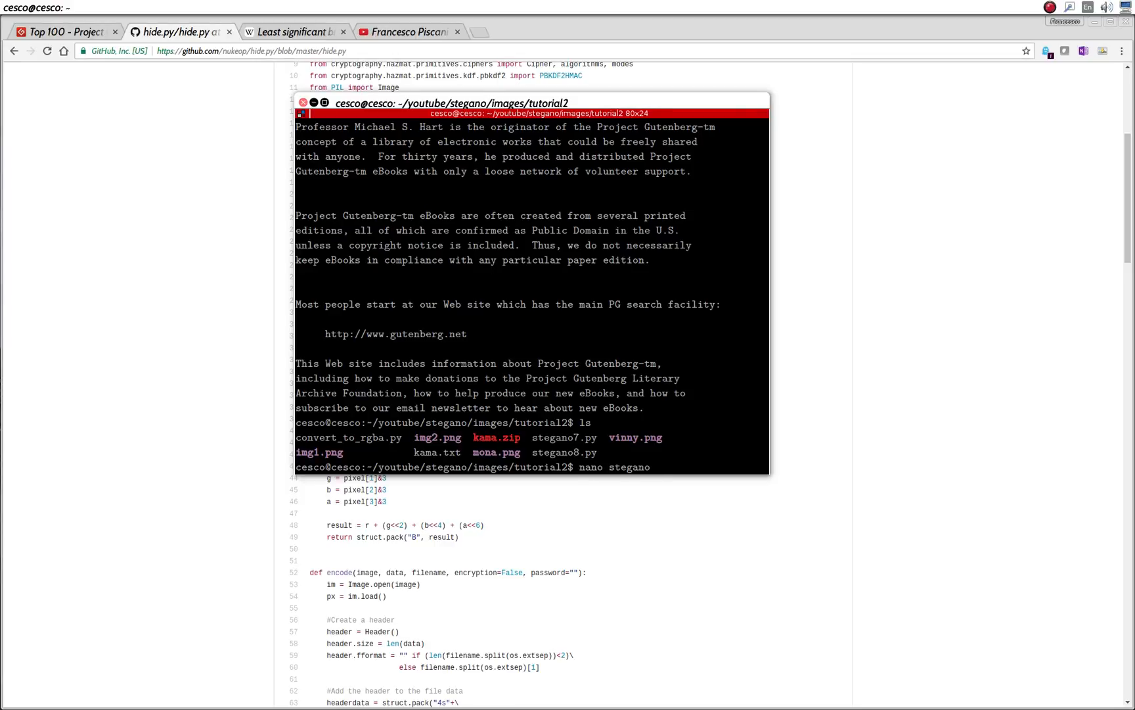
Load stegano8.py in nano and scroll down through its encode and decode functions.
{"action": "key", "text": "Return"}
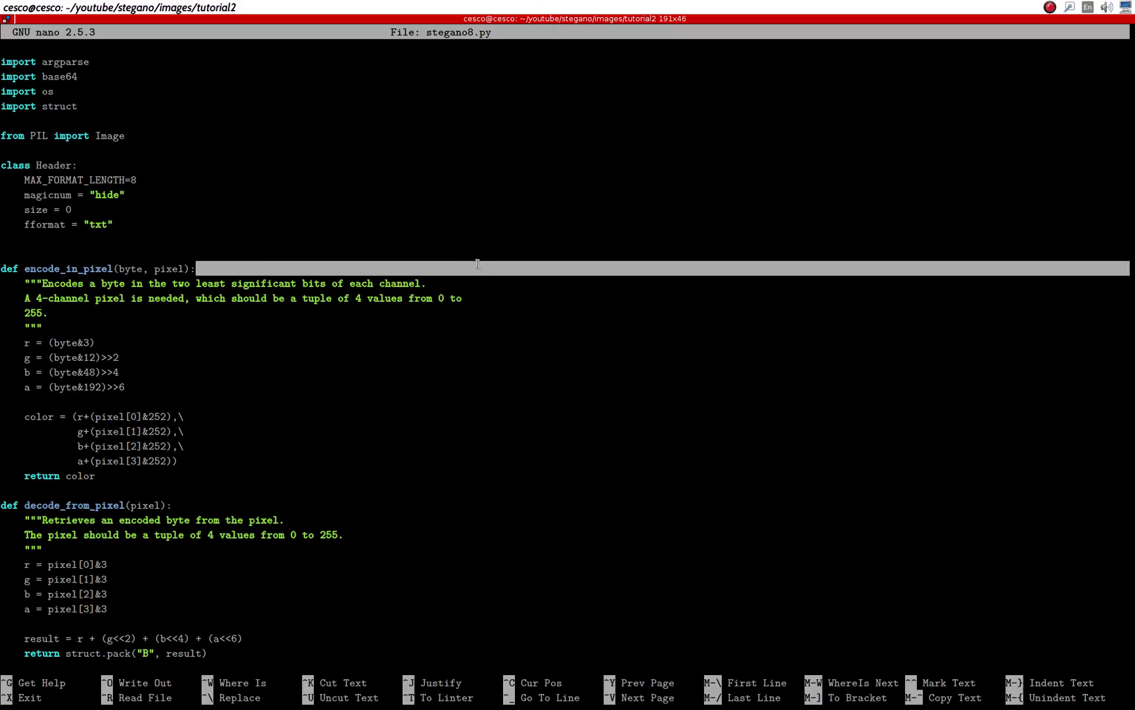
{"action": "scroll", "scroll_direction": "down", "scroll_amount": 3}
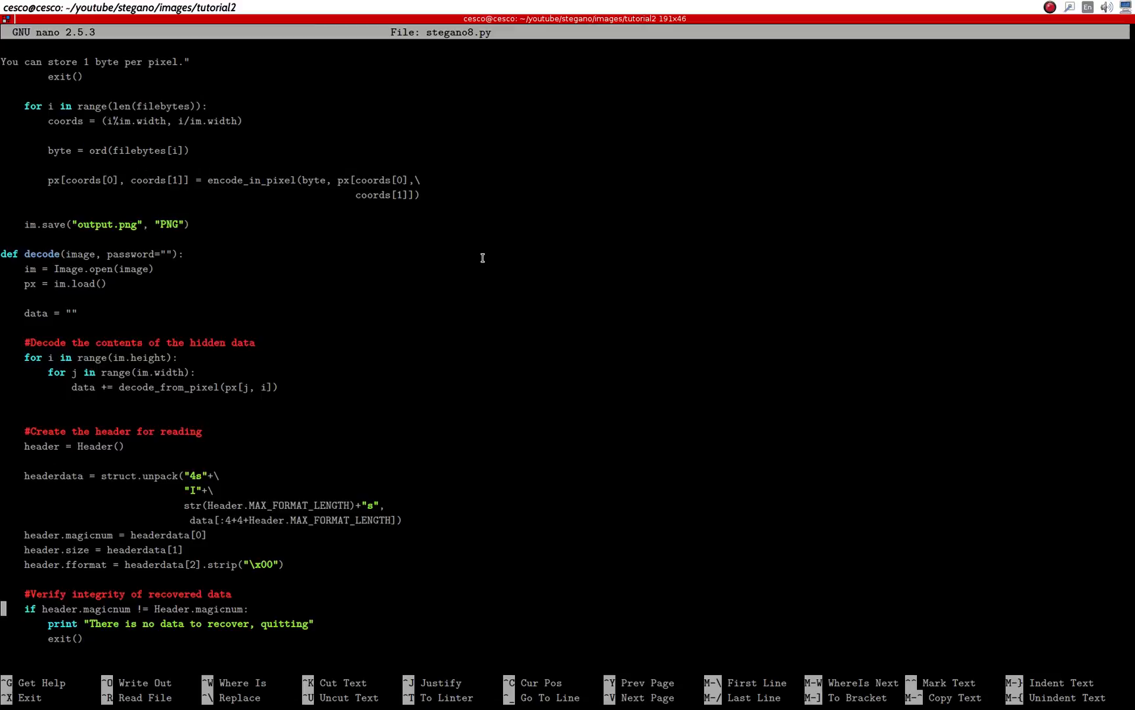
{"action": "scroll", "scroll_direction": "down", "scroll_amount": 3}
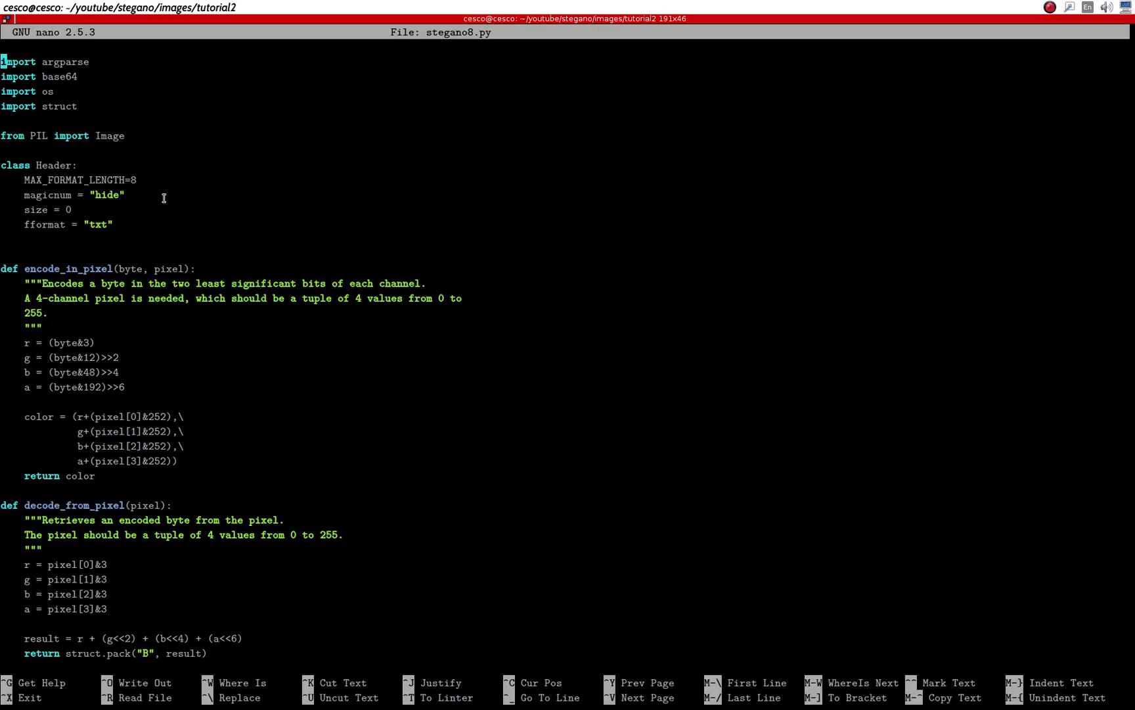
{"action": "mouse_move", "coordinate": [110, 173]}
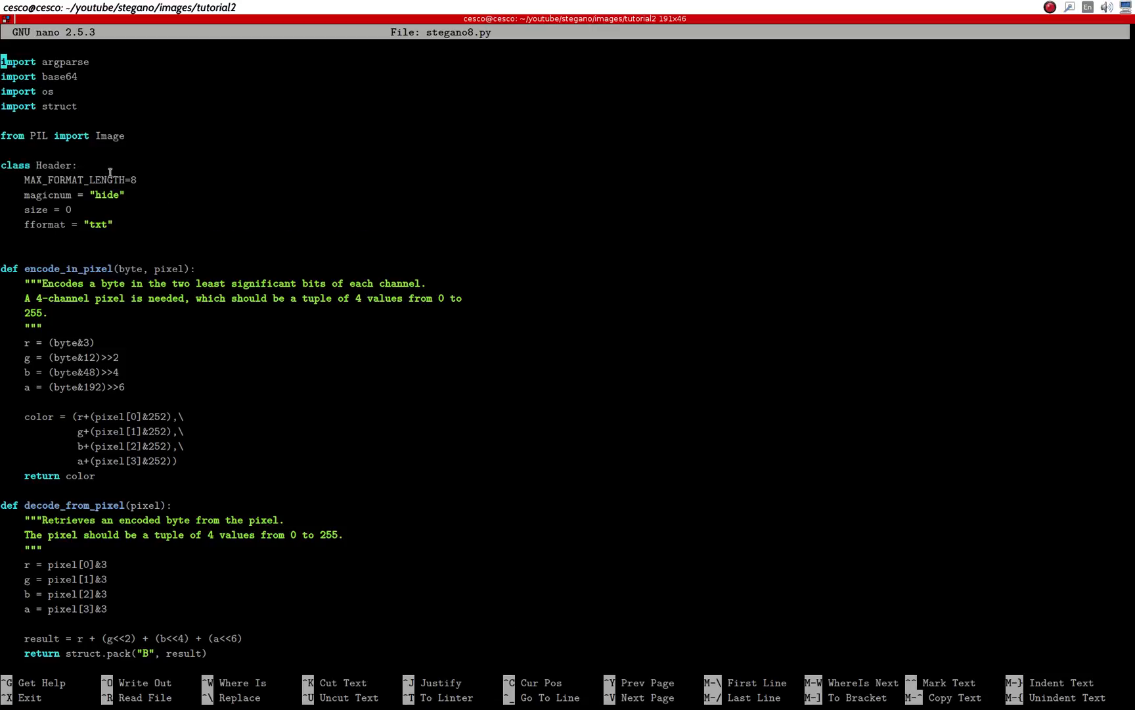
{"action": "mouse_move", "coordinate": [228, 348]}
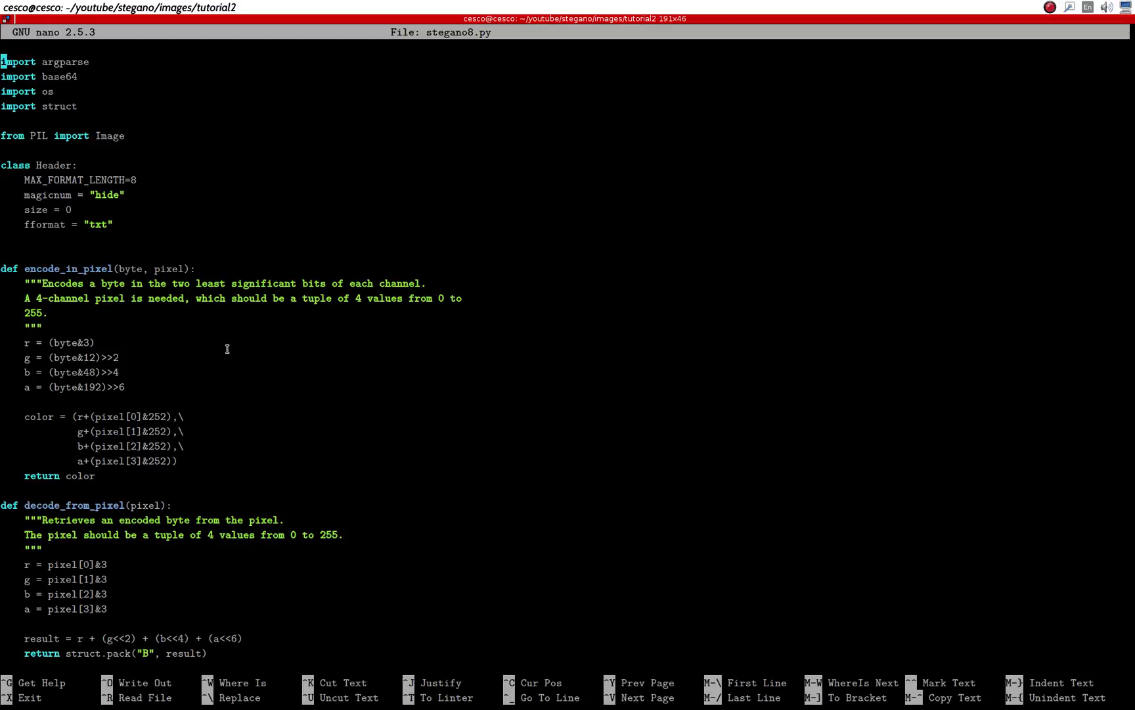
{"action": "mouse_move", "coordinate": [69, 459]}
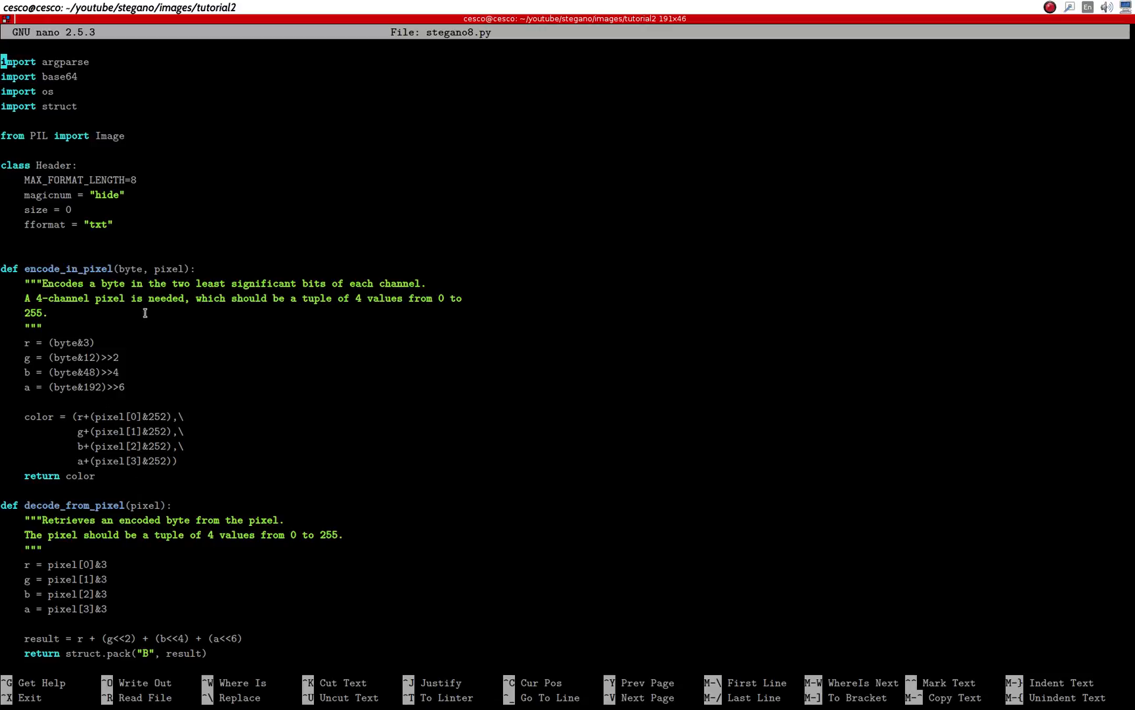
{"action": "mouse_move", "coordinate": [201, 303]}
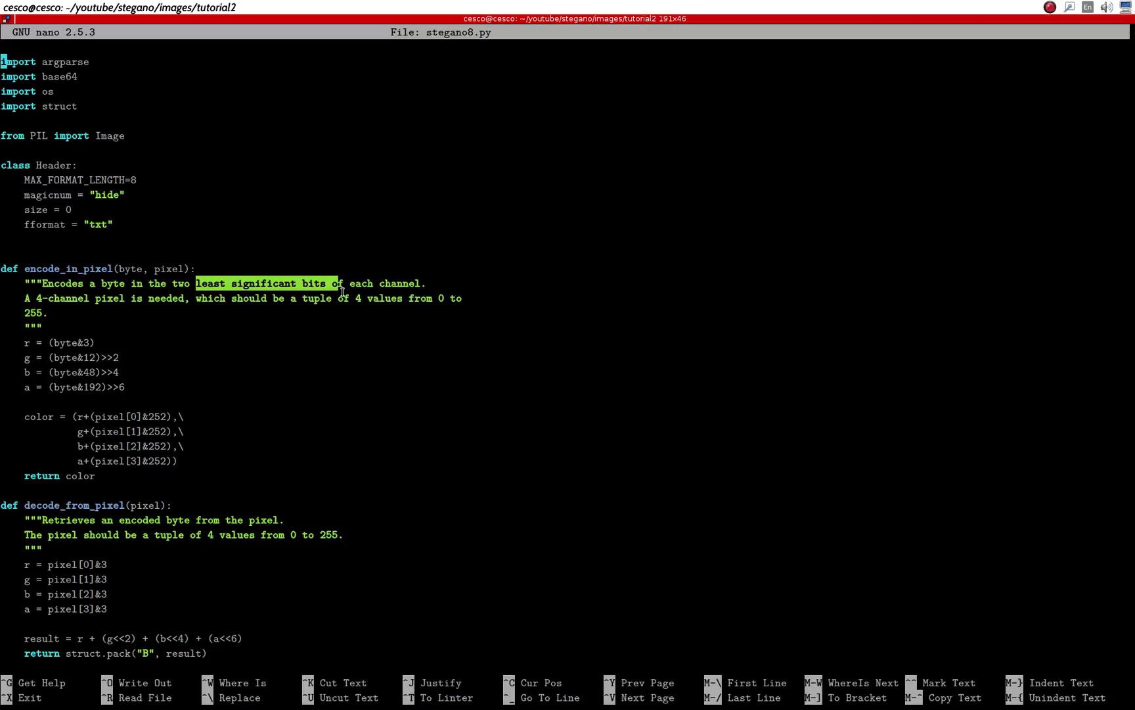
{"action": "mouse_move", "coordinate": [75, 311]}
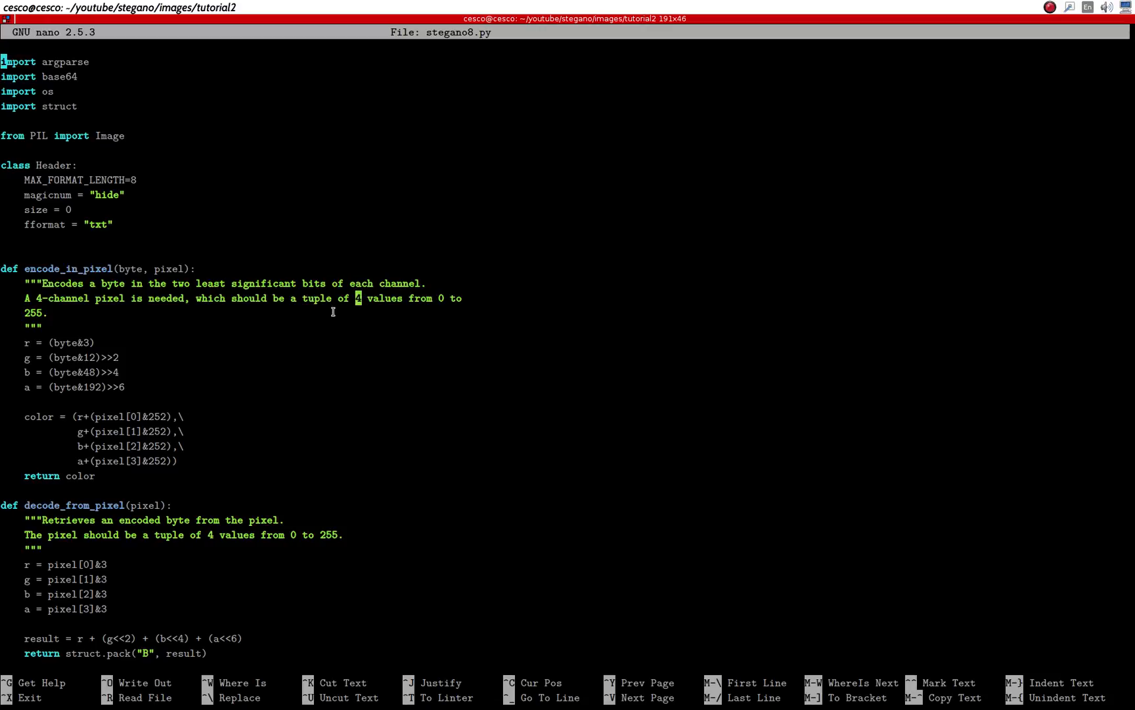
{"action": "mouse_move", "coordinate": [356, 297]}
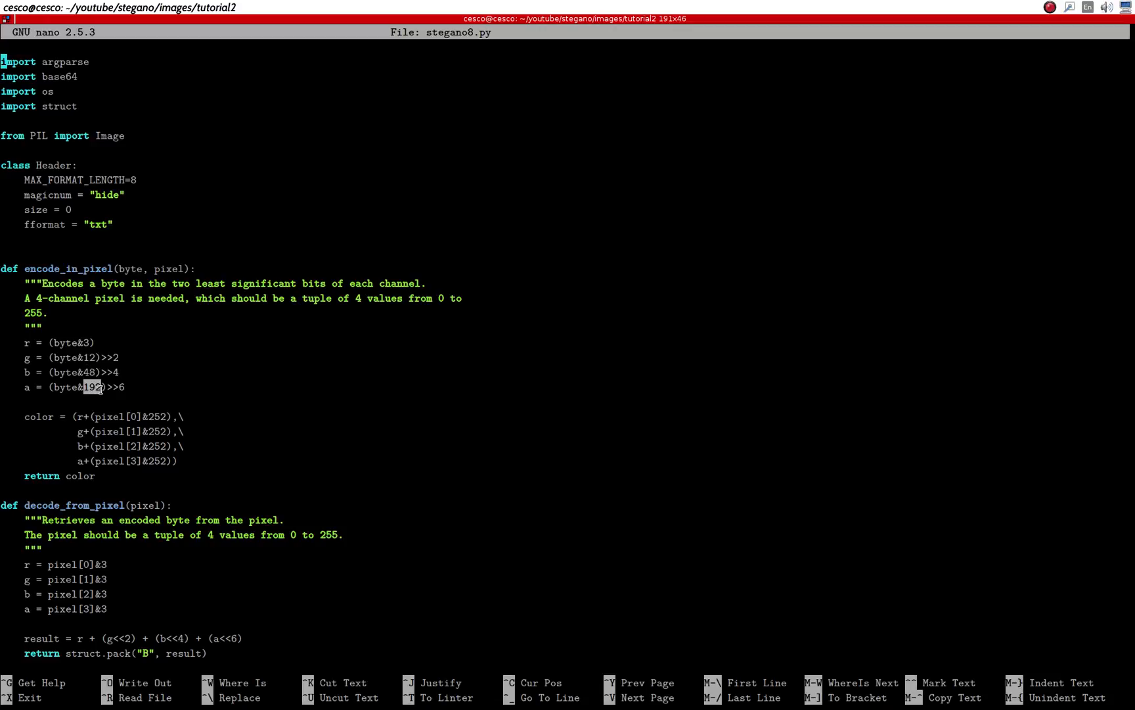
{"action": "mouse_move", "coordinate": [258, 394]}
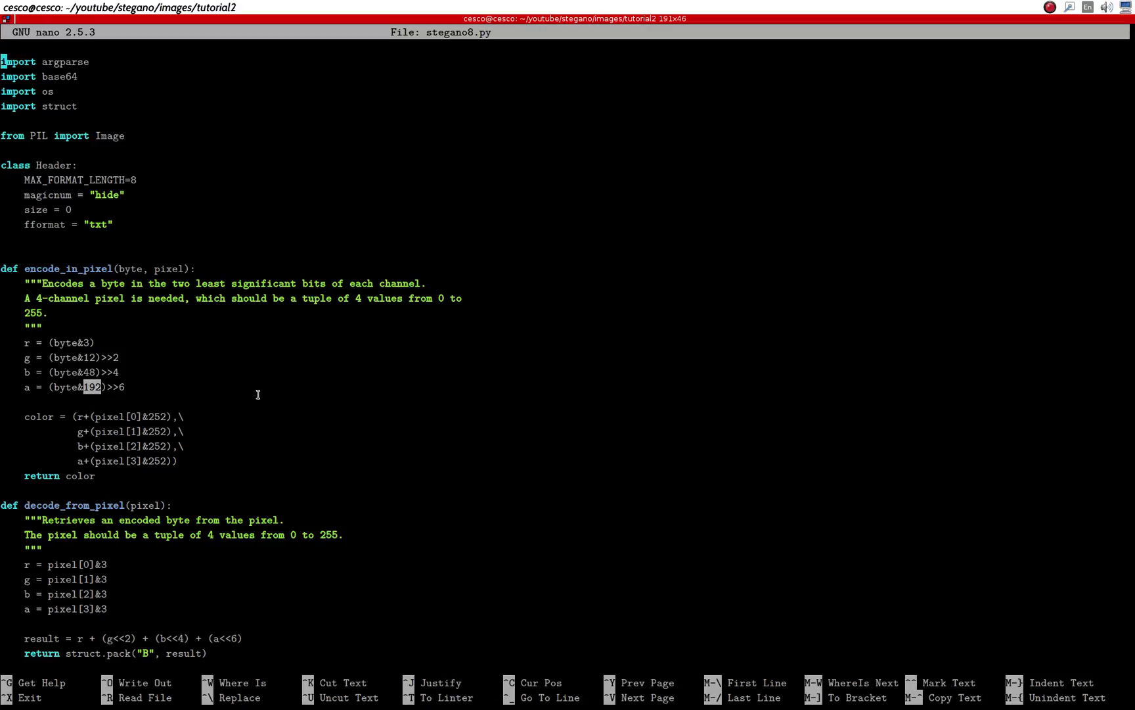
{"action": "mouse_move", "coordinate": [83, 342]}
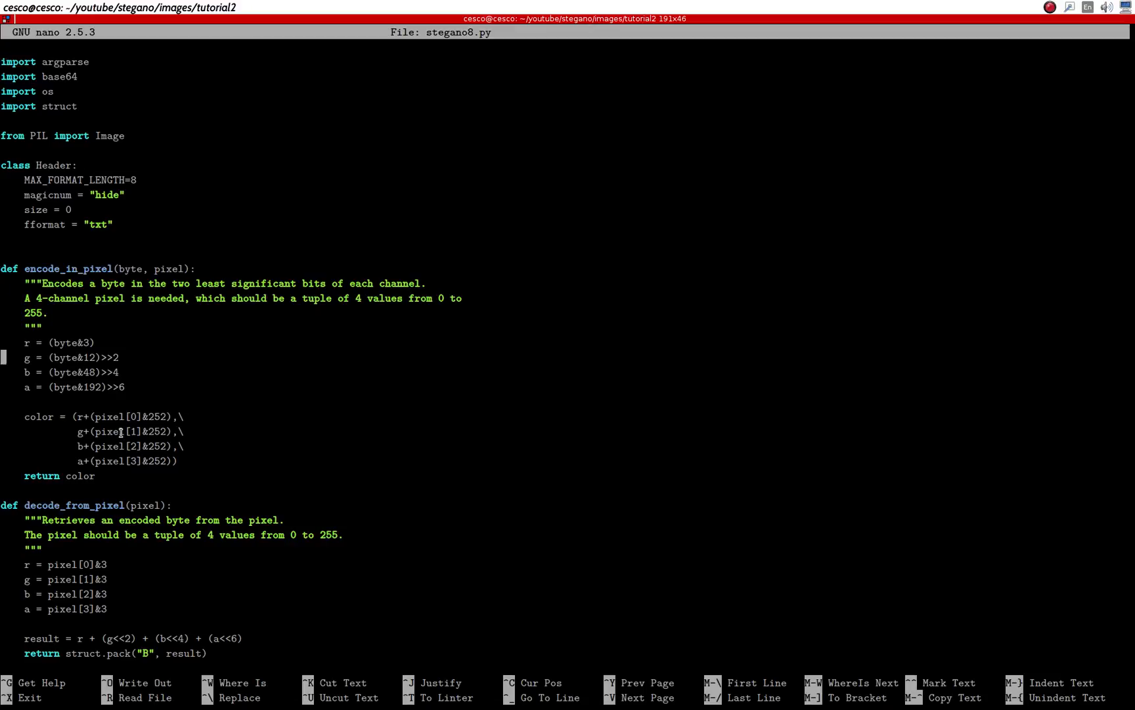
{"action": "scroll", "scroll_direction": "down", "scroll_amount": 3}
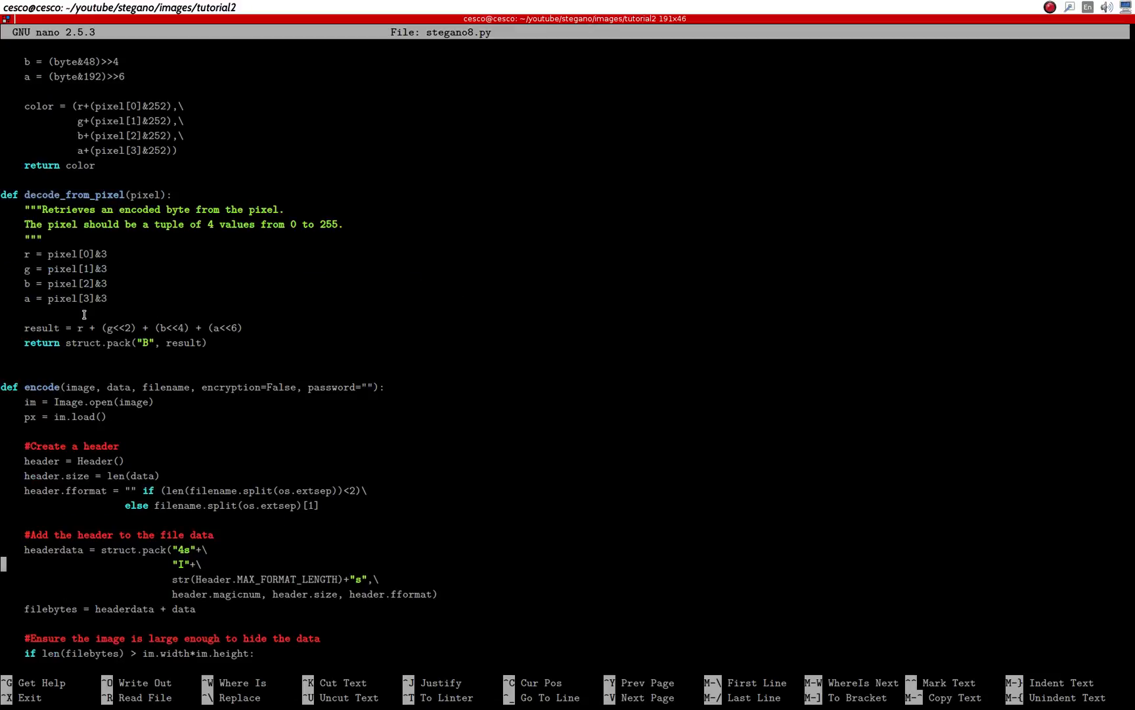
{"action": "scroll", "scroll_direction": "down", "scroll_amount": 3}
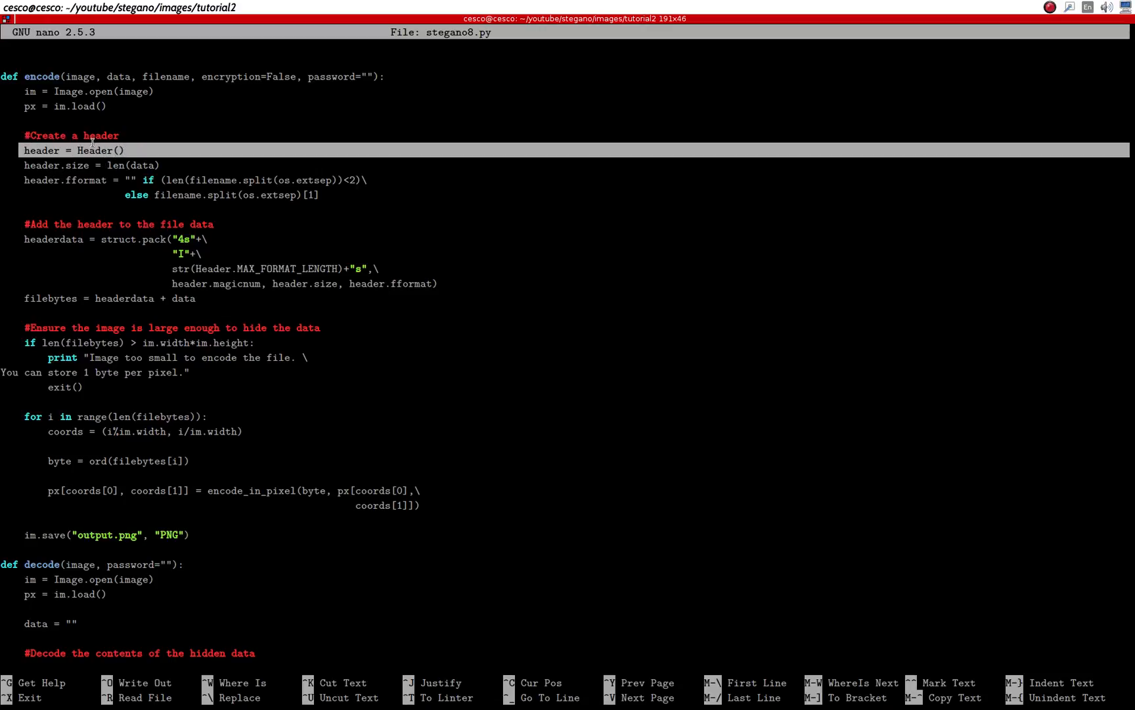
{"action": "scroll", "scroll_direction": "up", "scroll_amount": 3}
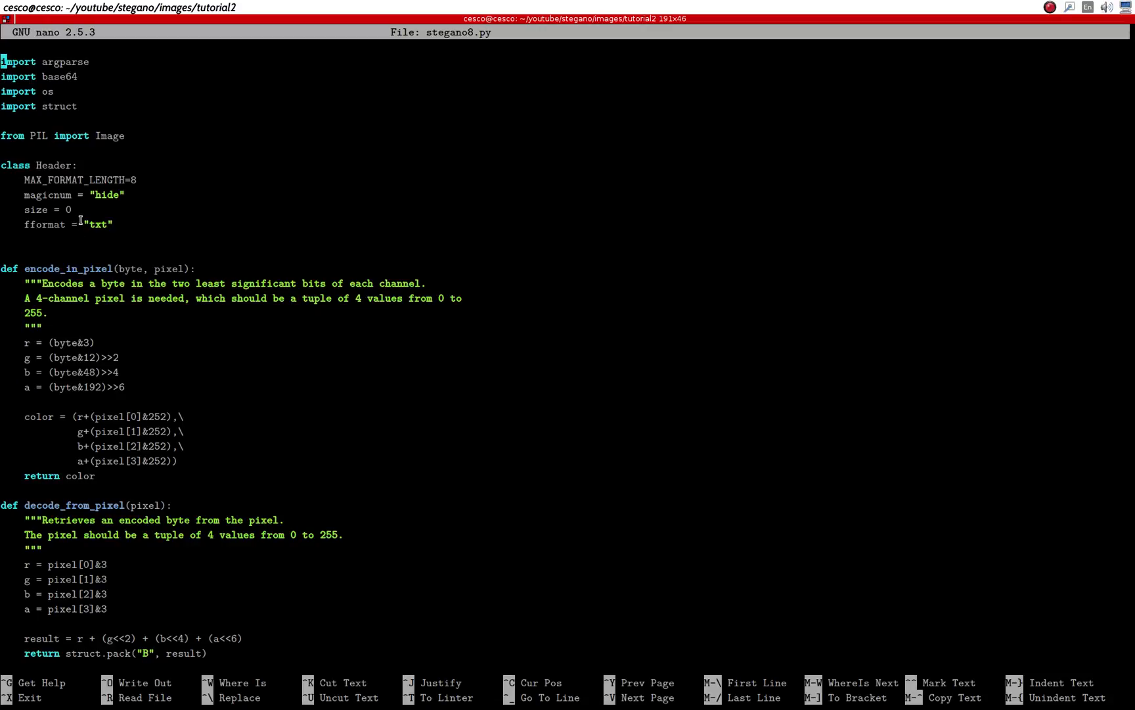
{"action": "scroll", "scroll_direction": "down", "scroll_amount": 3}
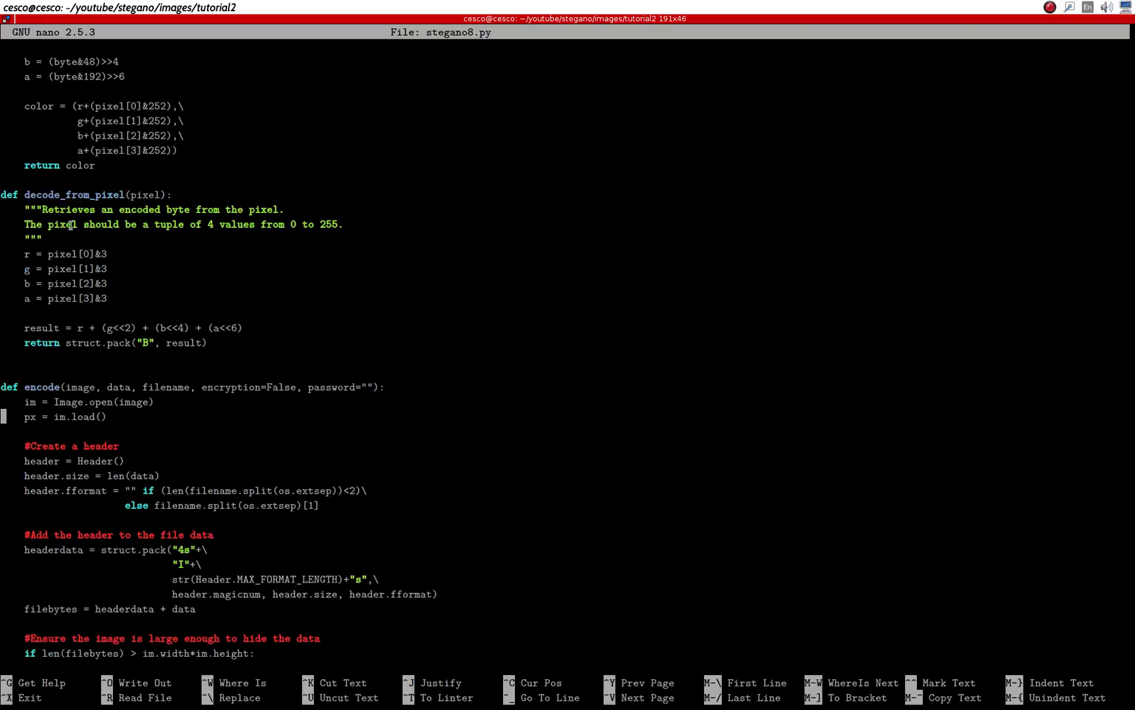
{"action": "scroll", "scroll_direction": "down", "scroll_amount": 3}
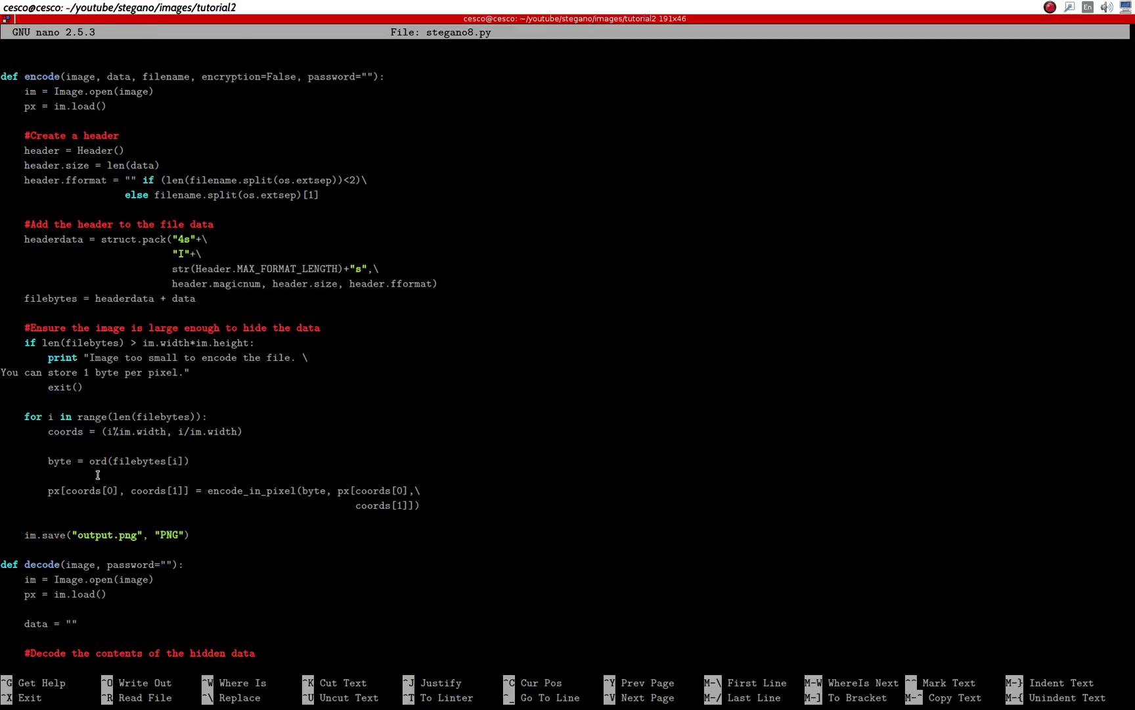
{"action": "scroll", "scroll_direction": "down", "scroll_amount": 3}
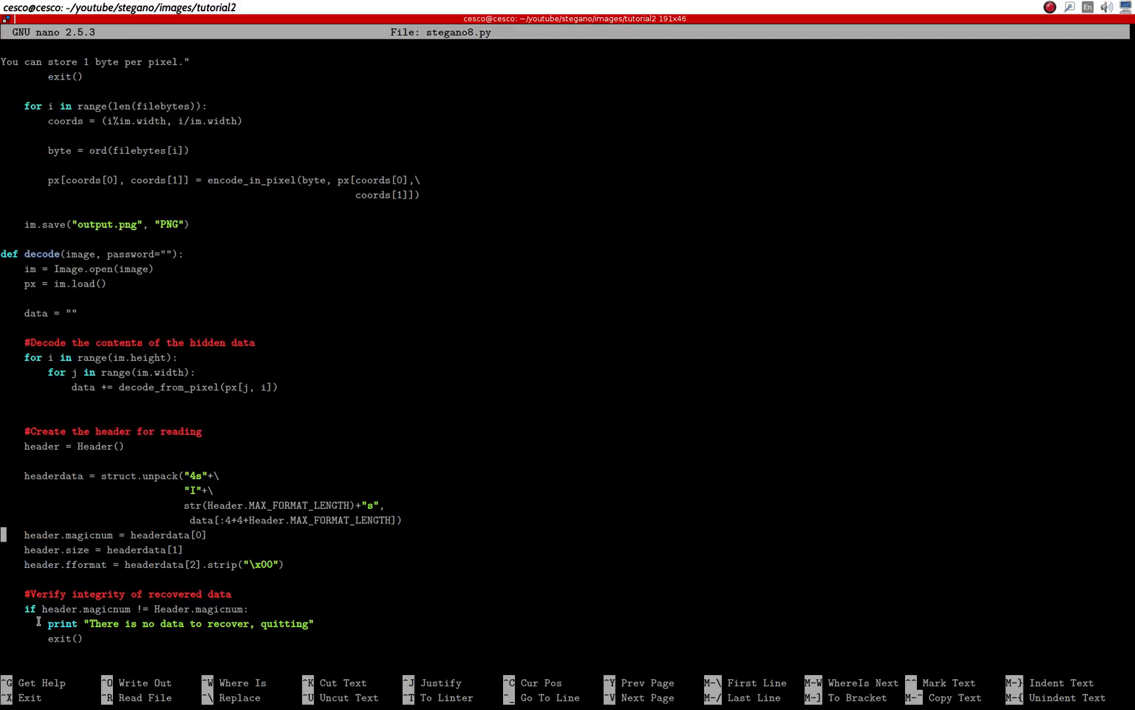
{"action": "scroll", "scroll_direction": "down", "scroll_amount": 3}
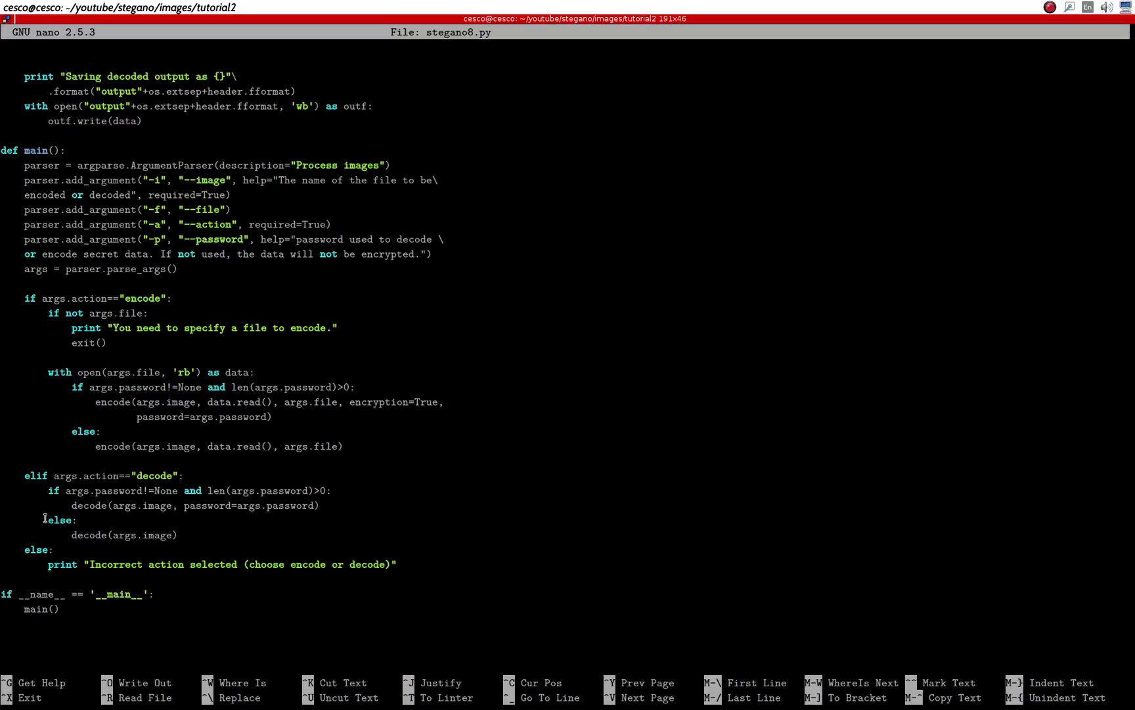
{"action": "scroll", "scroll_direction": "up", "scroll_amount": 3}
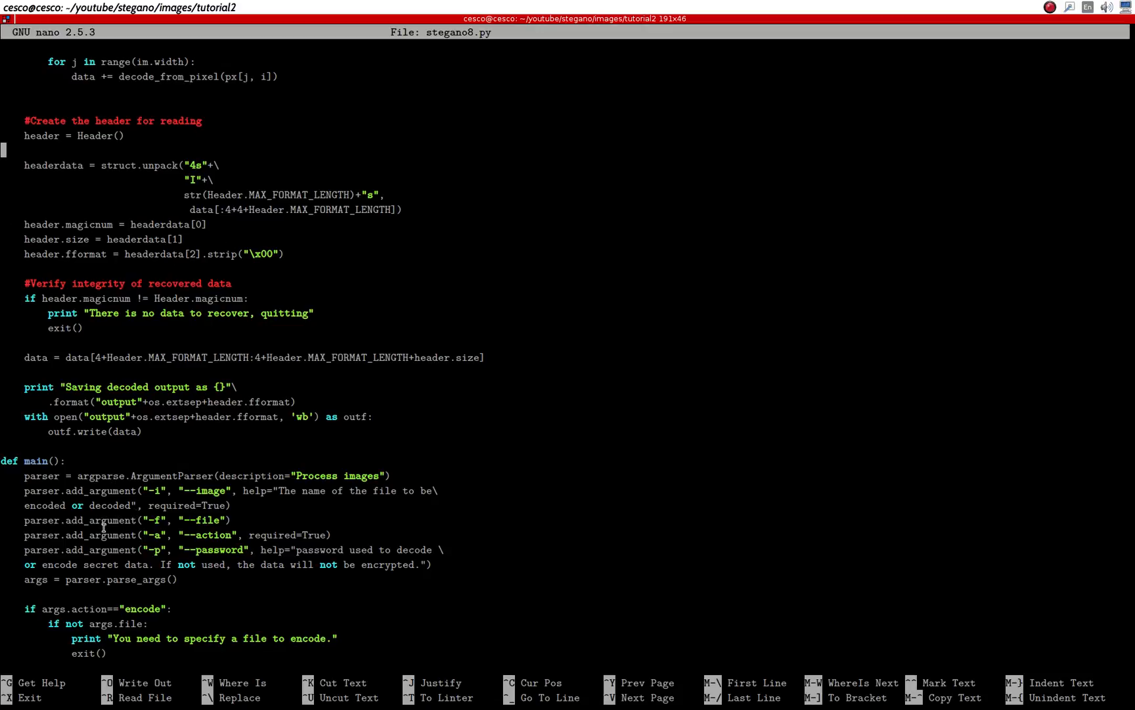
{"action": "scroll", "scroll_direction": "up", "scroll_amount": 3}
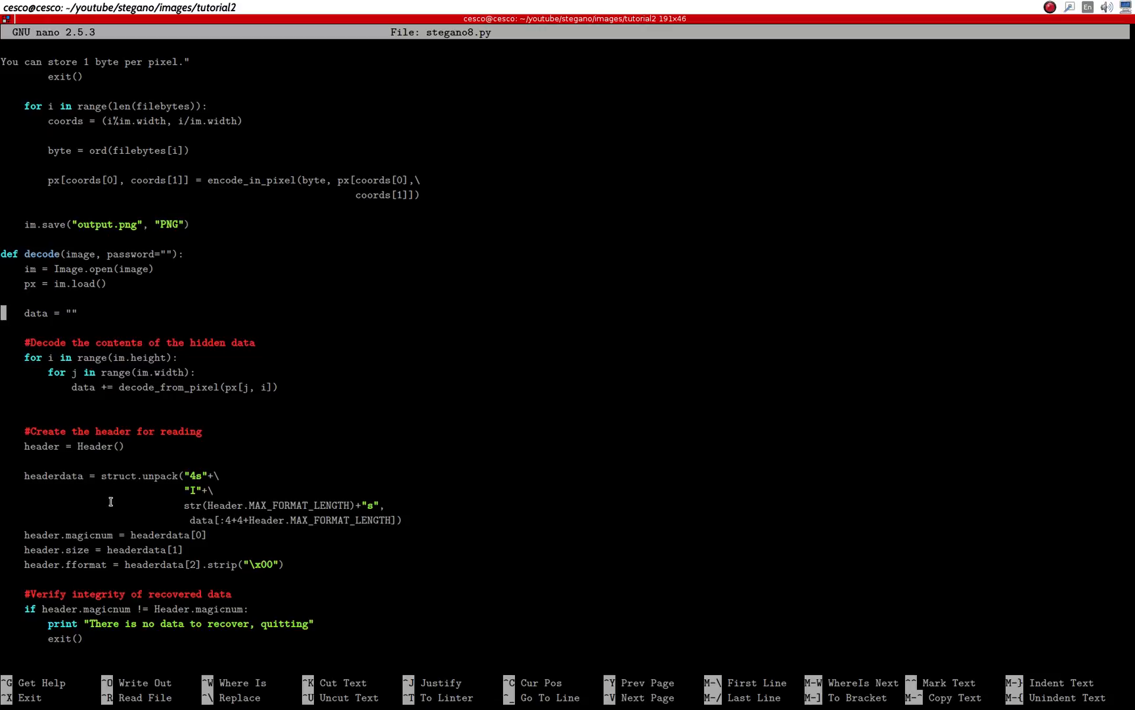
{"action": "mouse_move", "coordinate": [152, 423]}
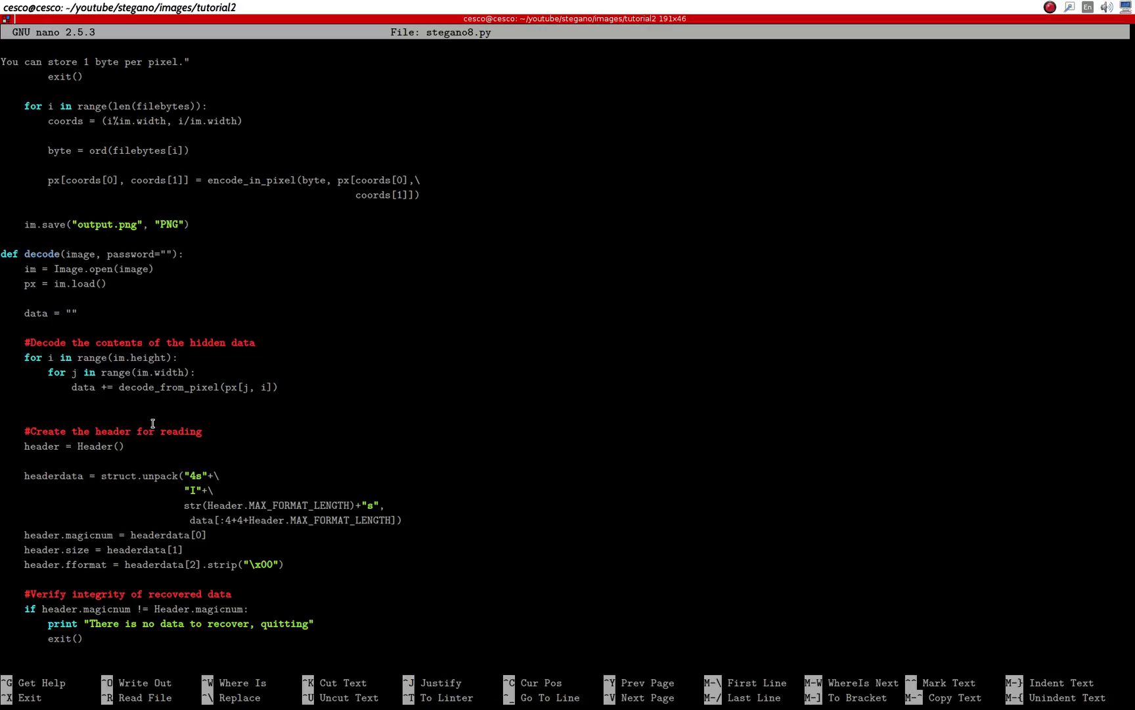
{"action": "scroll", "scroll_direction": "down", "scroll_amount": 3}
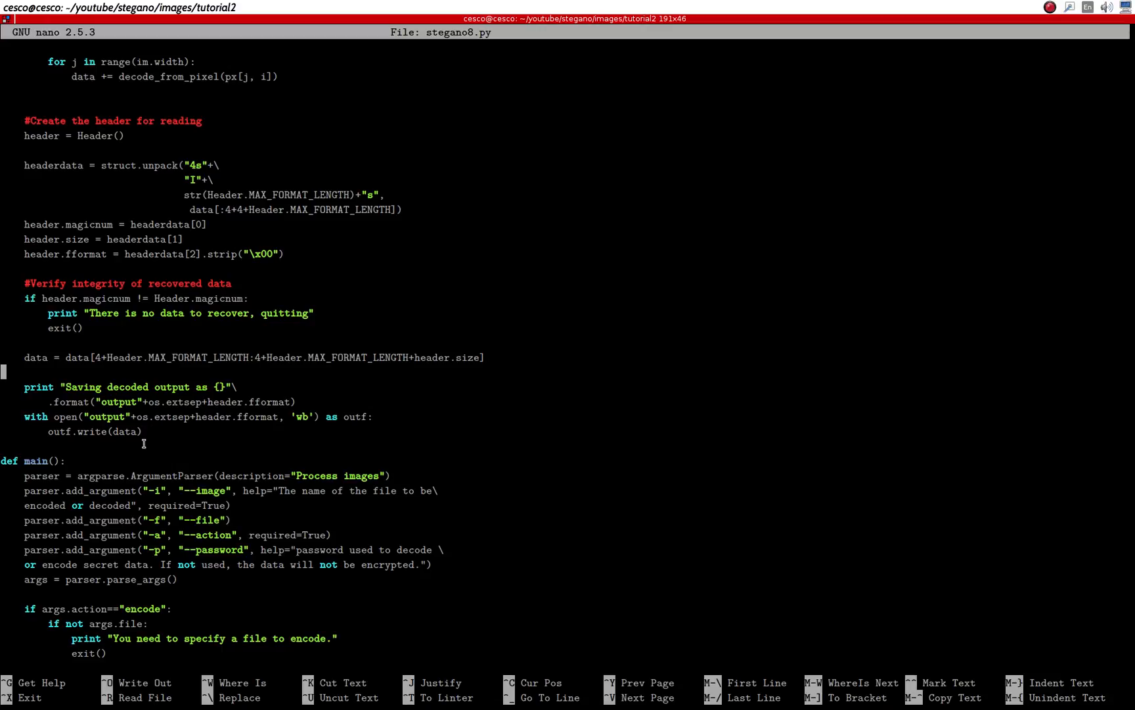
{"action": "mouse_move", "coordinate": [134, 431]}
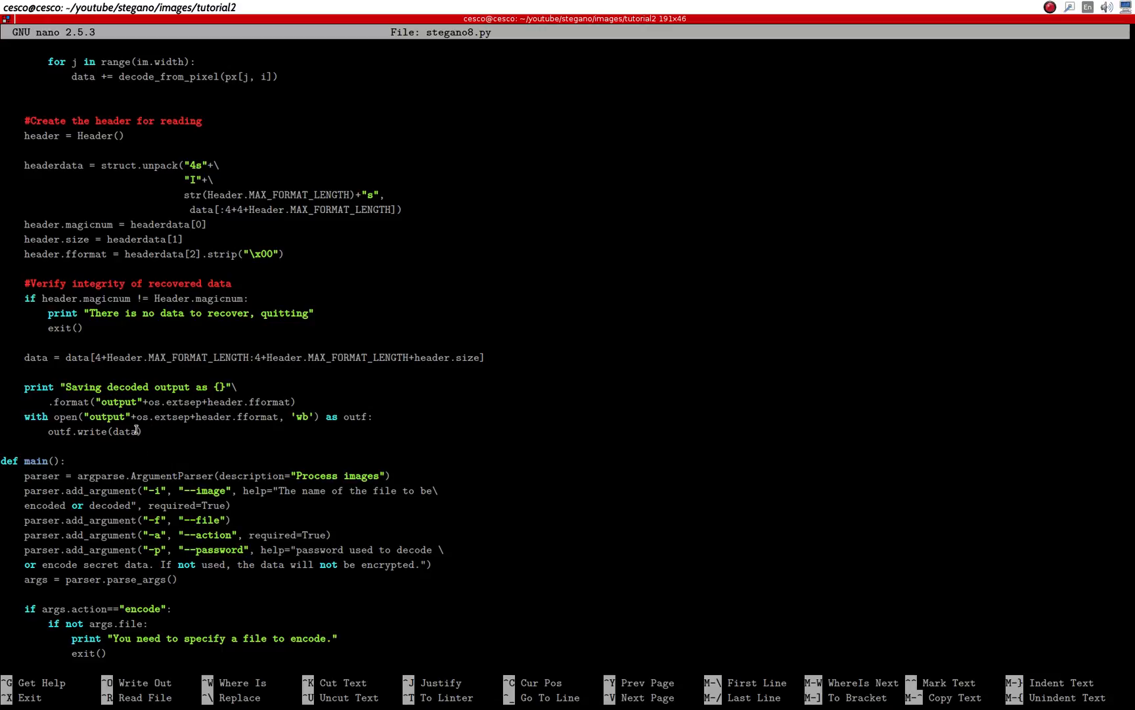
{"action": "scroll", "scroll_direction": "down", "scroll_amount": 3}
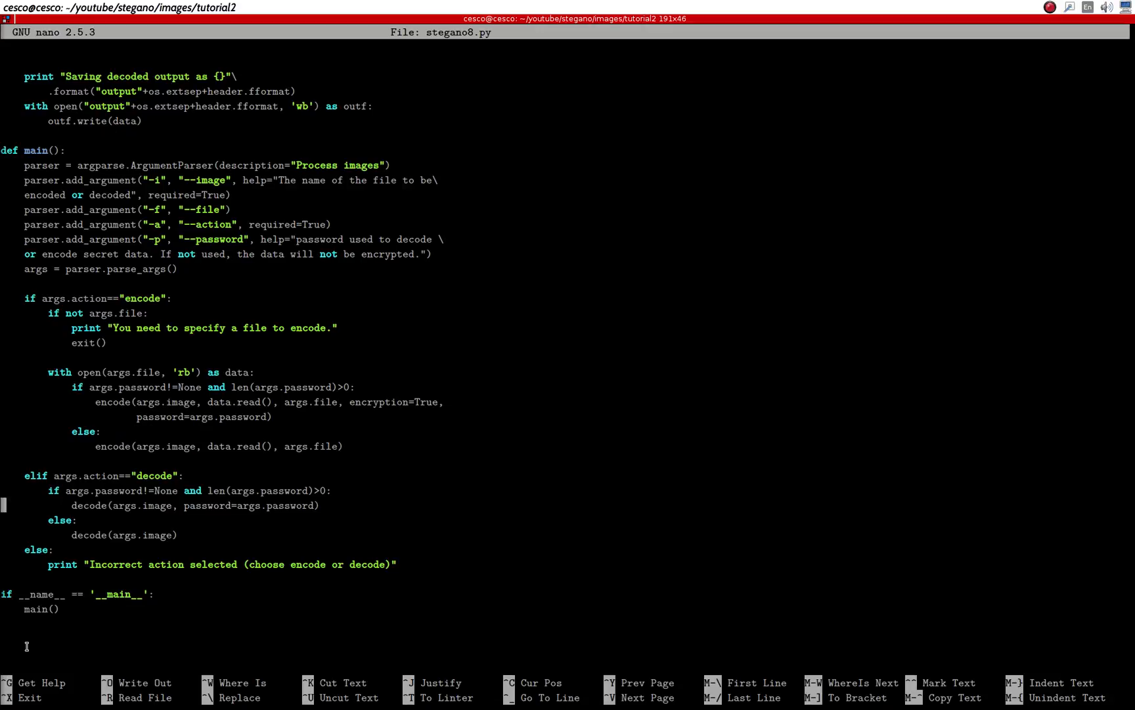
{"action": "mouse_move", "coordinate": [144, 649]}
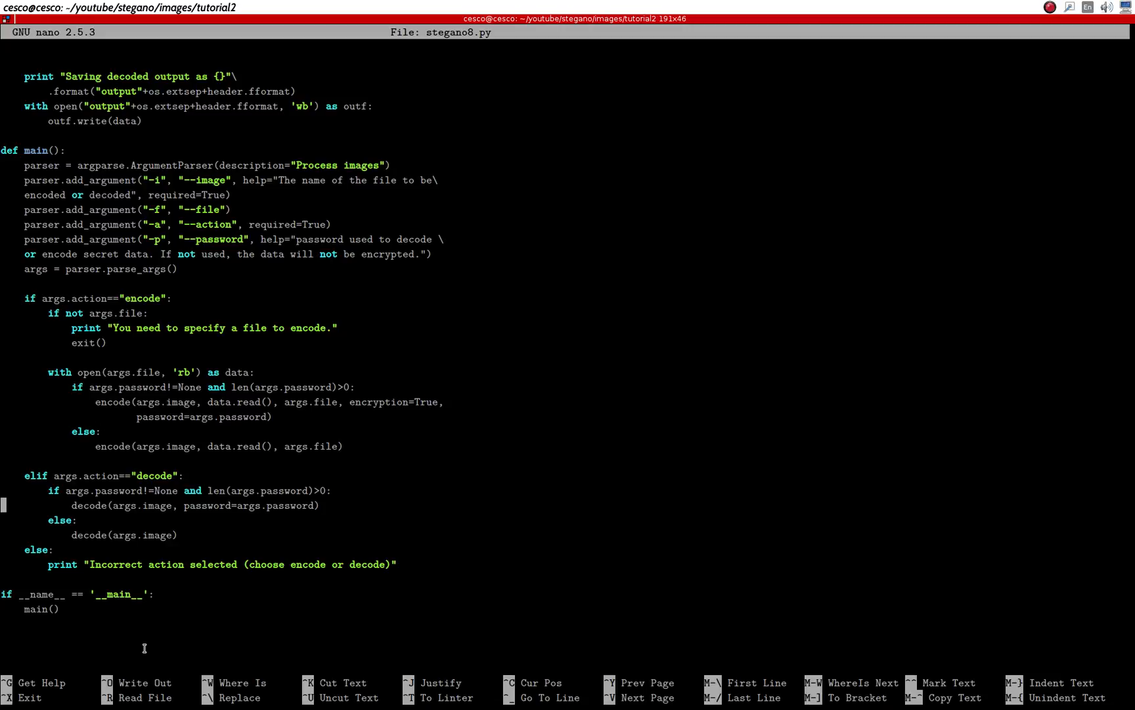
{"action": "mouse_move", "coordinate": [907, 547]}
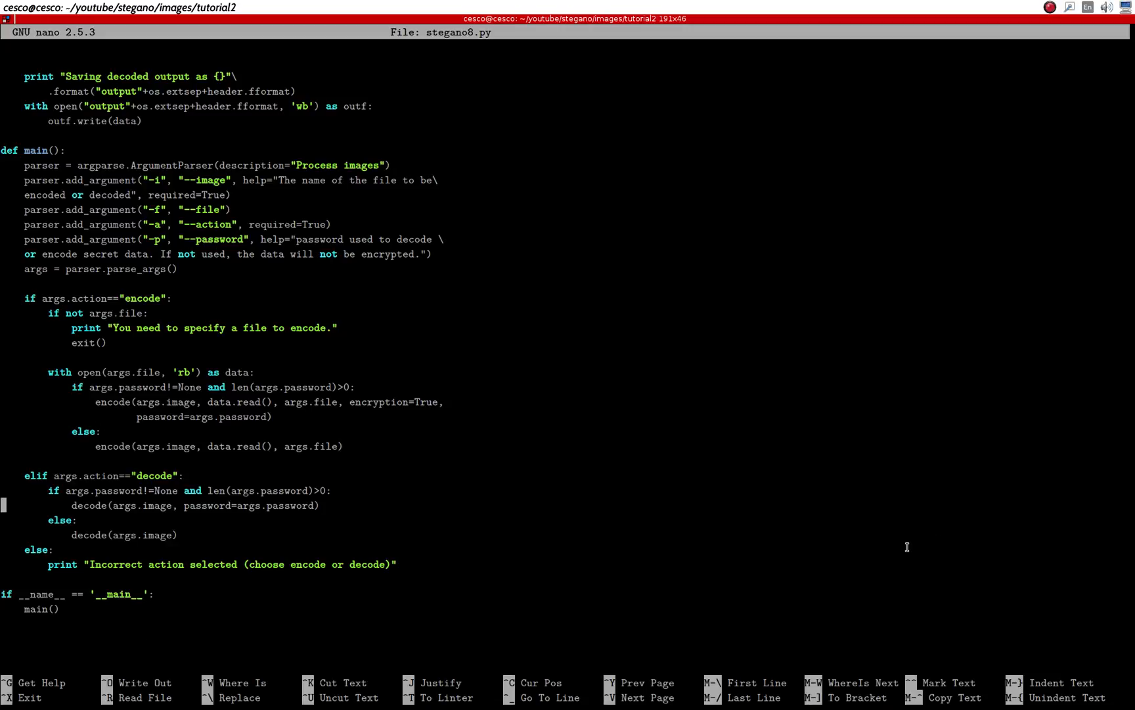
{"action": "mouse_move", "coordinate": [810, 552]}
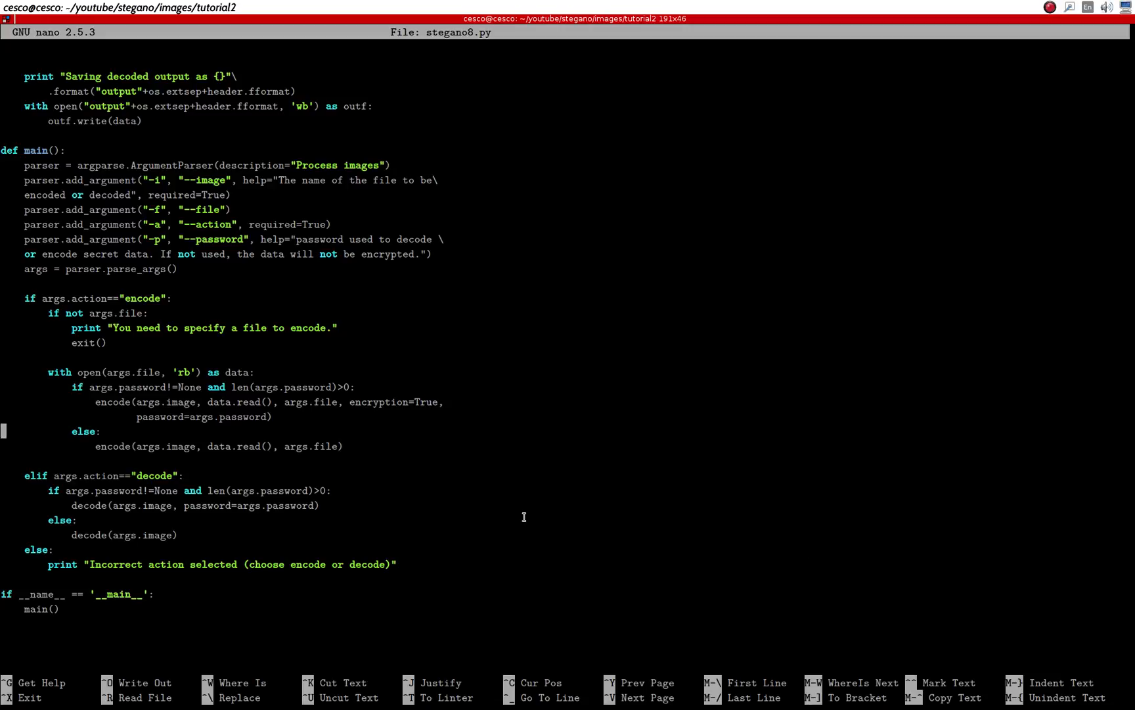
{"action": "scroll", "scroll_direction": "up", "scroll_amount": 3}
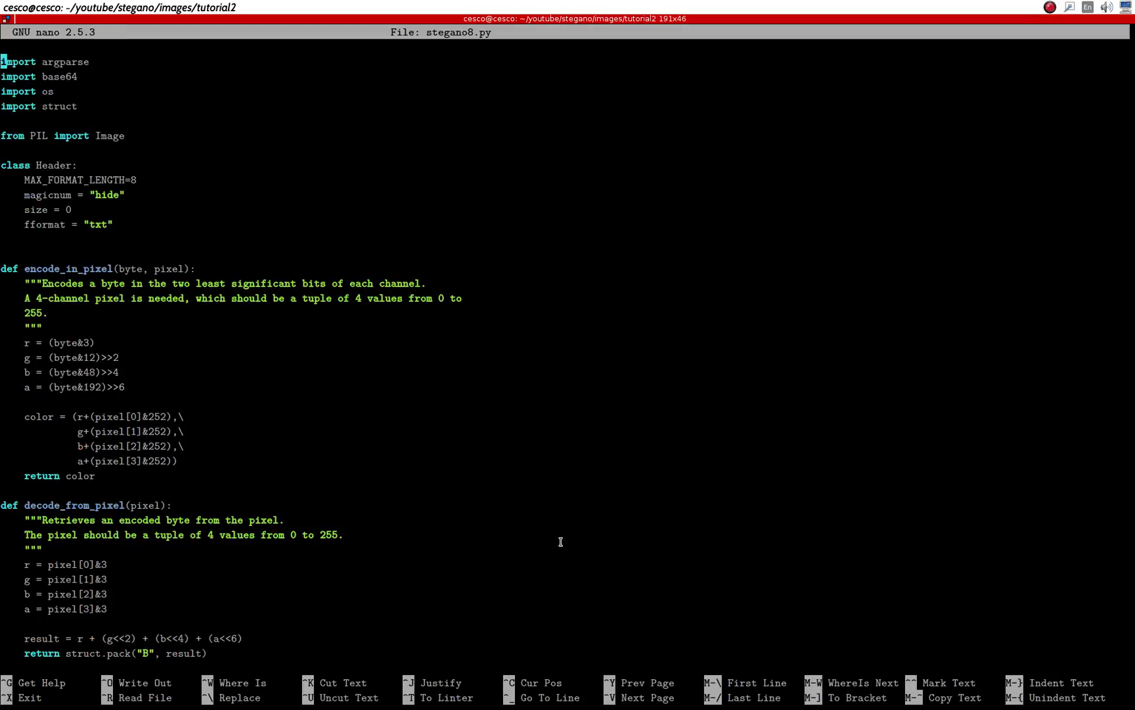
{"action": "mouse_move", "coordinate": [570, 549]}
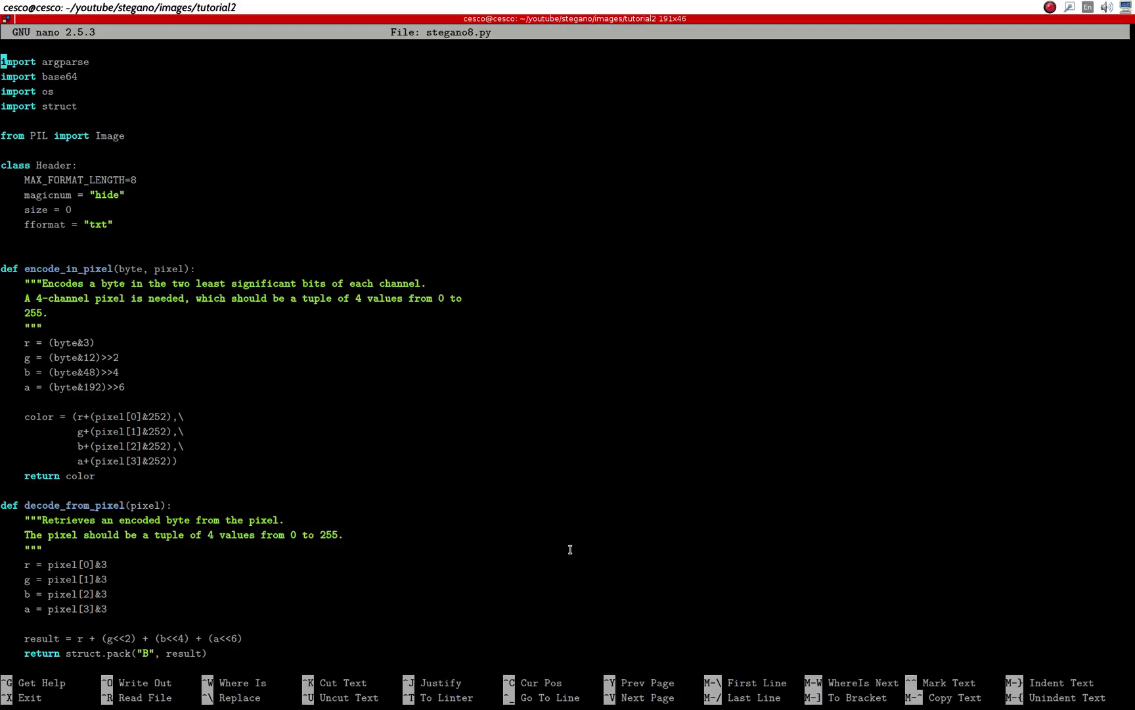
{"action": "mouse_move", "coordinate": [548, 544]}
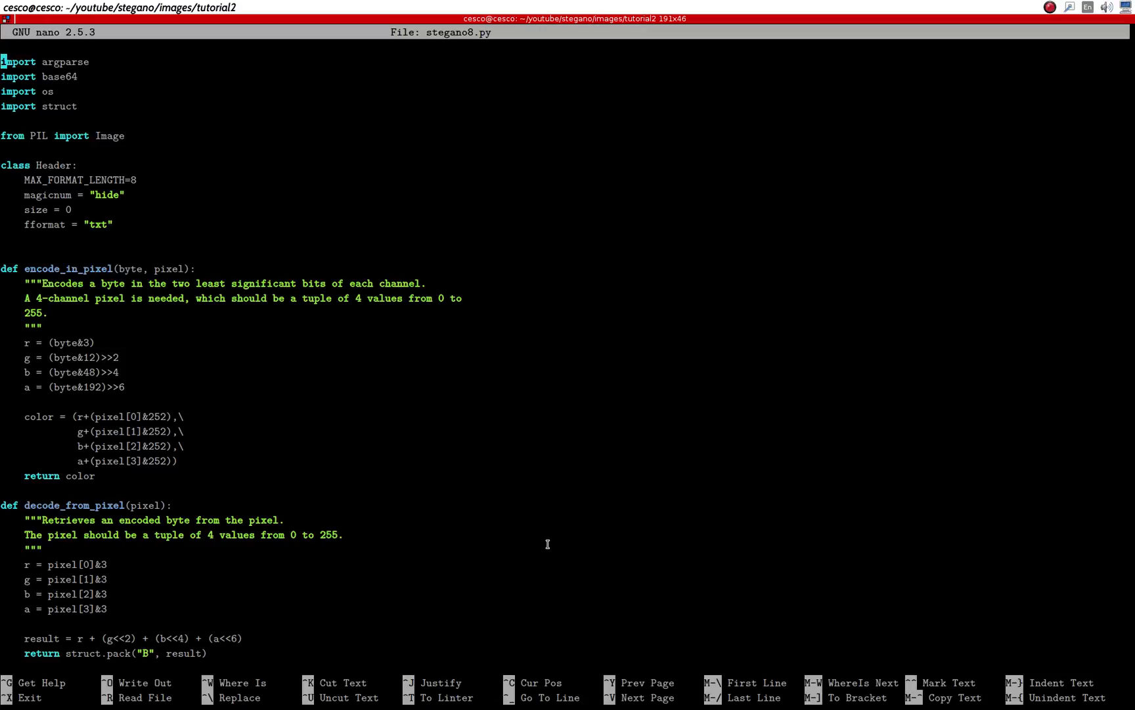
{"action": "mouse_move", "coordinate": [540, 565]}
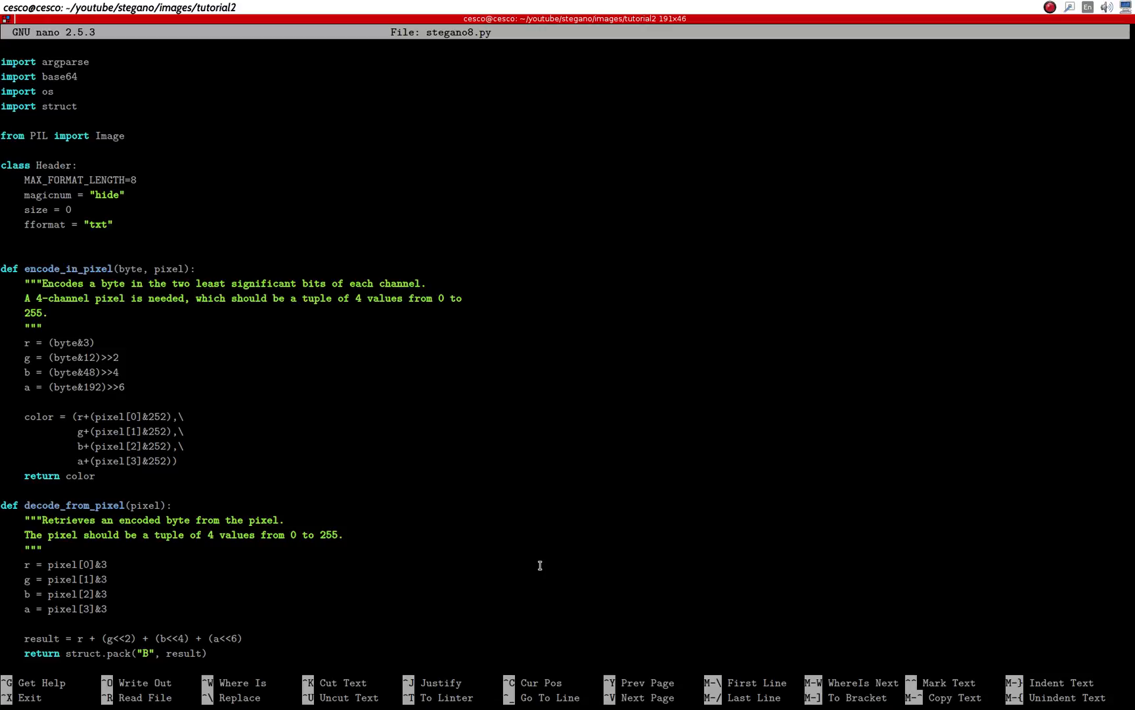
{"action": "scroll", "scroll_direction": "down", "scroll_amount": 3}
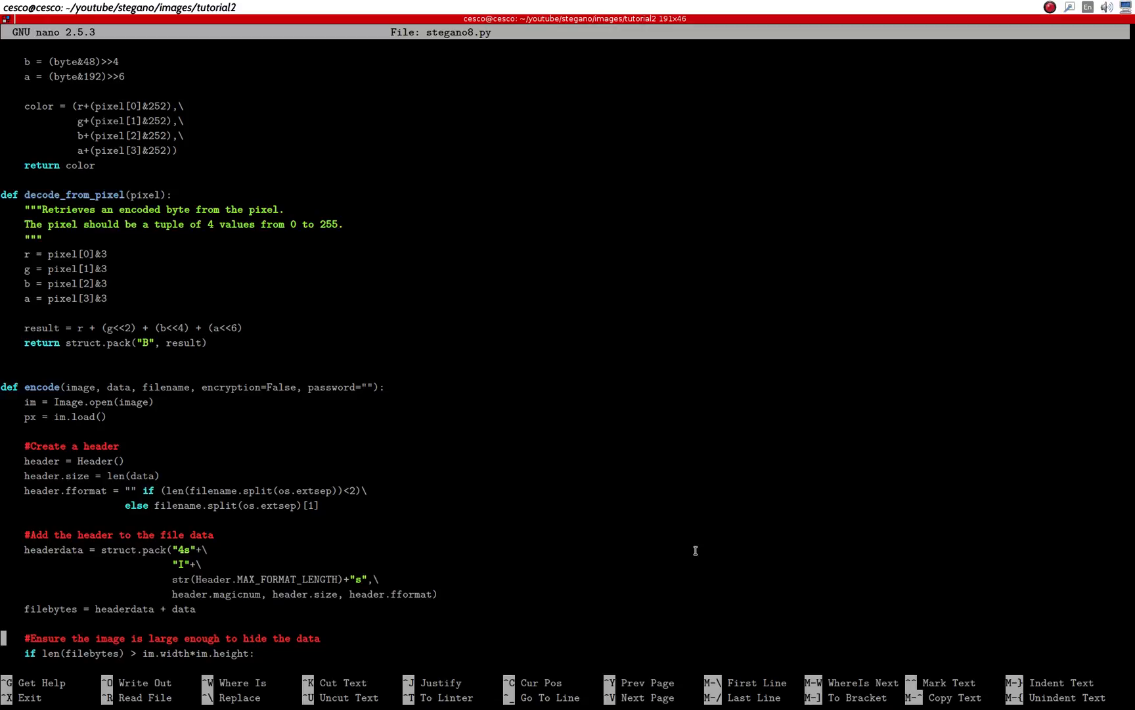
Review encode, decode and main in stegano8.py to the end, then exit nano to the shell.
{"action": "scroll", "scroll_direction": "down", "scroll_amount": 3}
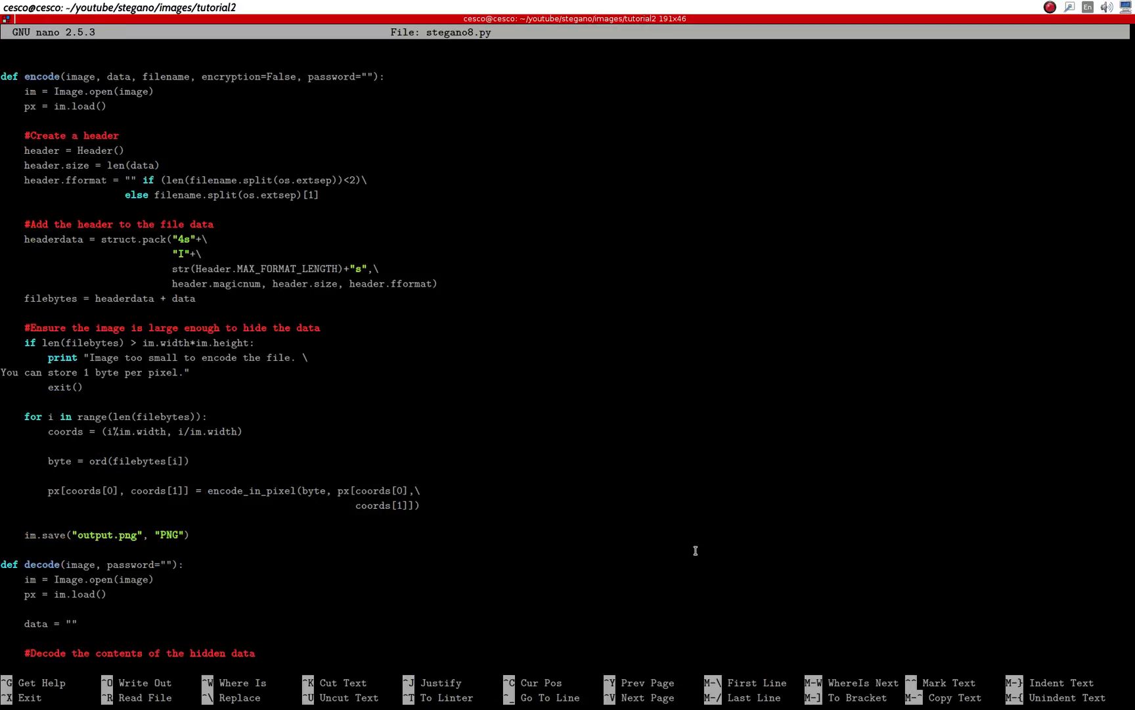
{"action": "mouse_move", "coordinate": [495, 456]}
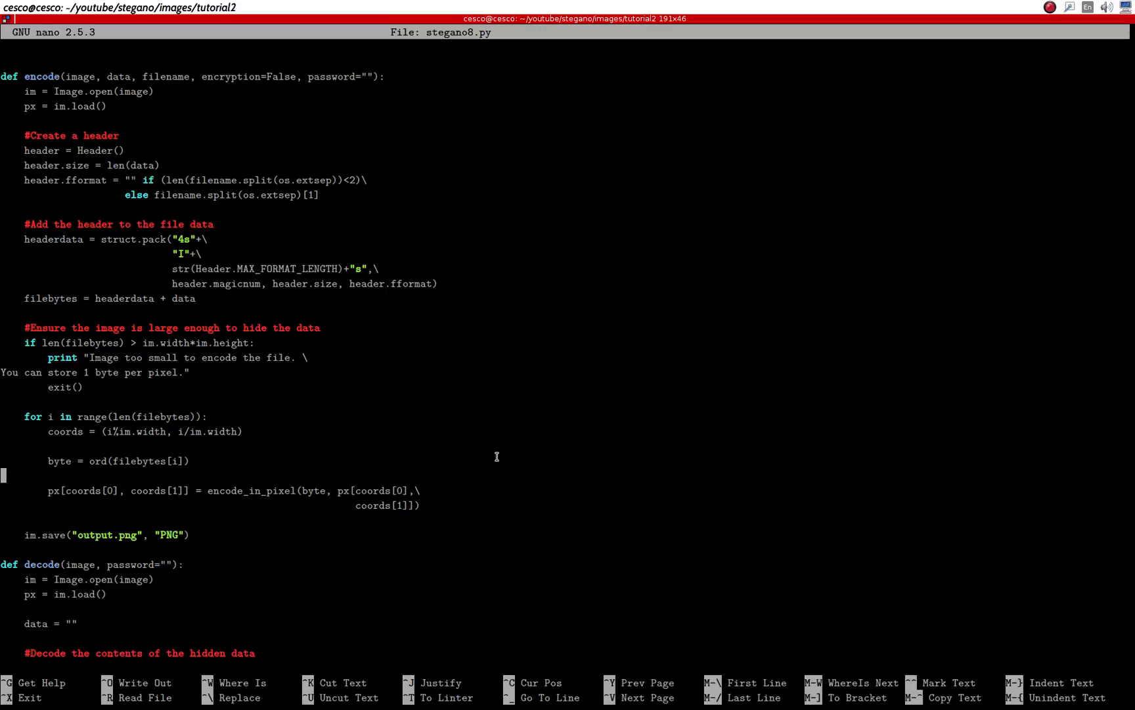
{"action": "mouse_move", "coordinate": [513, 453]}
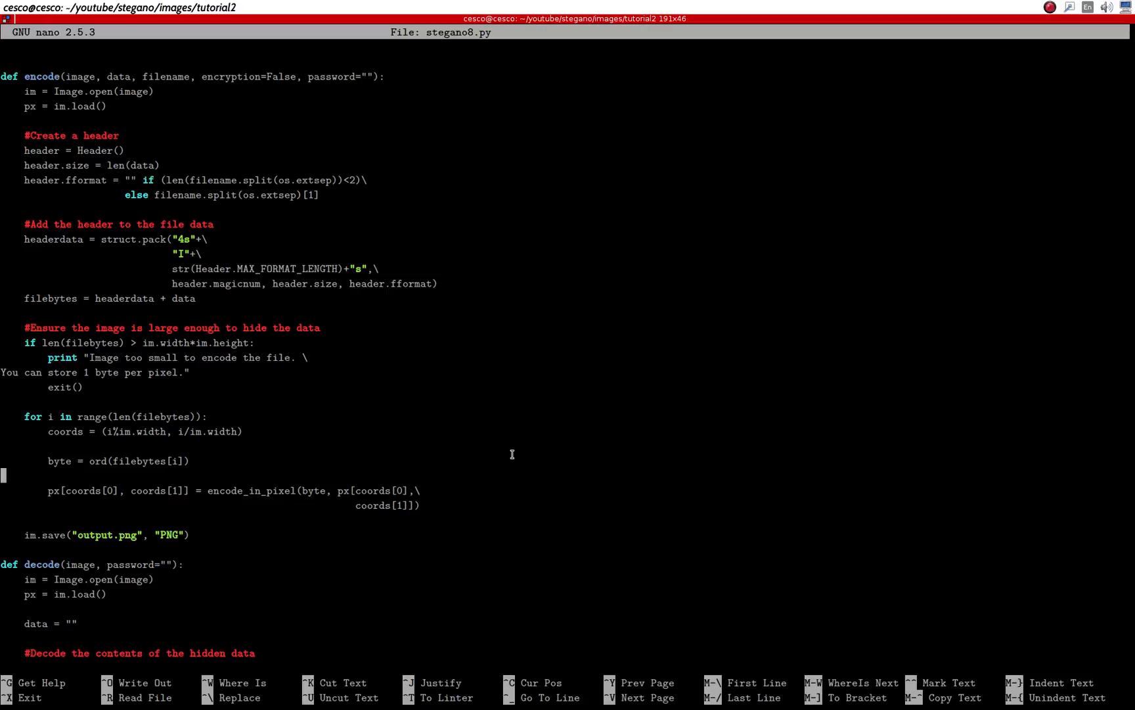
{"action": "scroll", "scroll_direction": "down", "scroll_amount": 3}
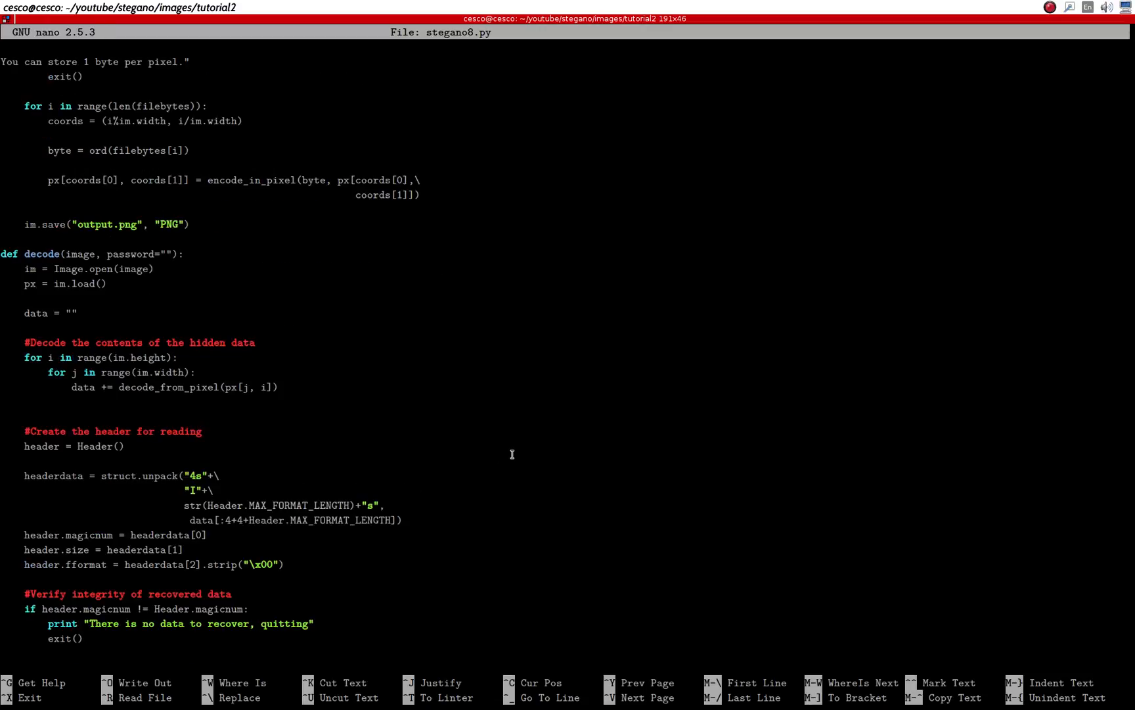
{"action": "scroll", "scroll_direction": "down", "scroll_amount": 3}
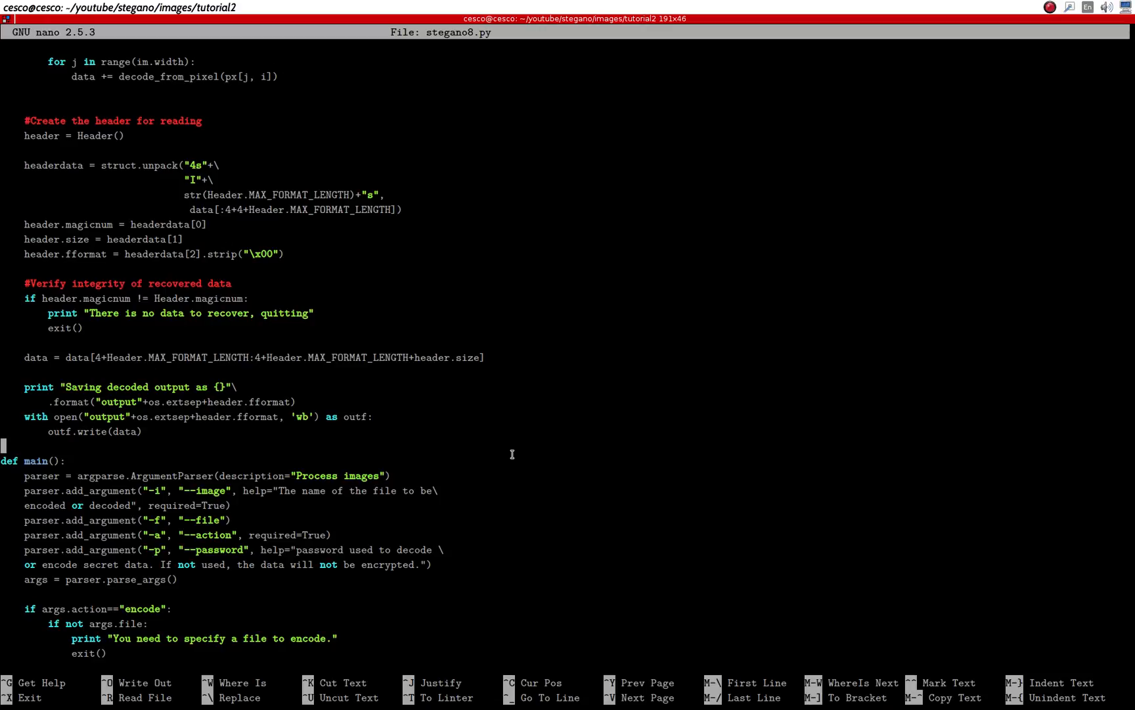
{"action": "scroll", "scroll_direction": "down", "scroll_amount": 3}
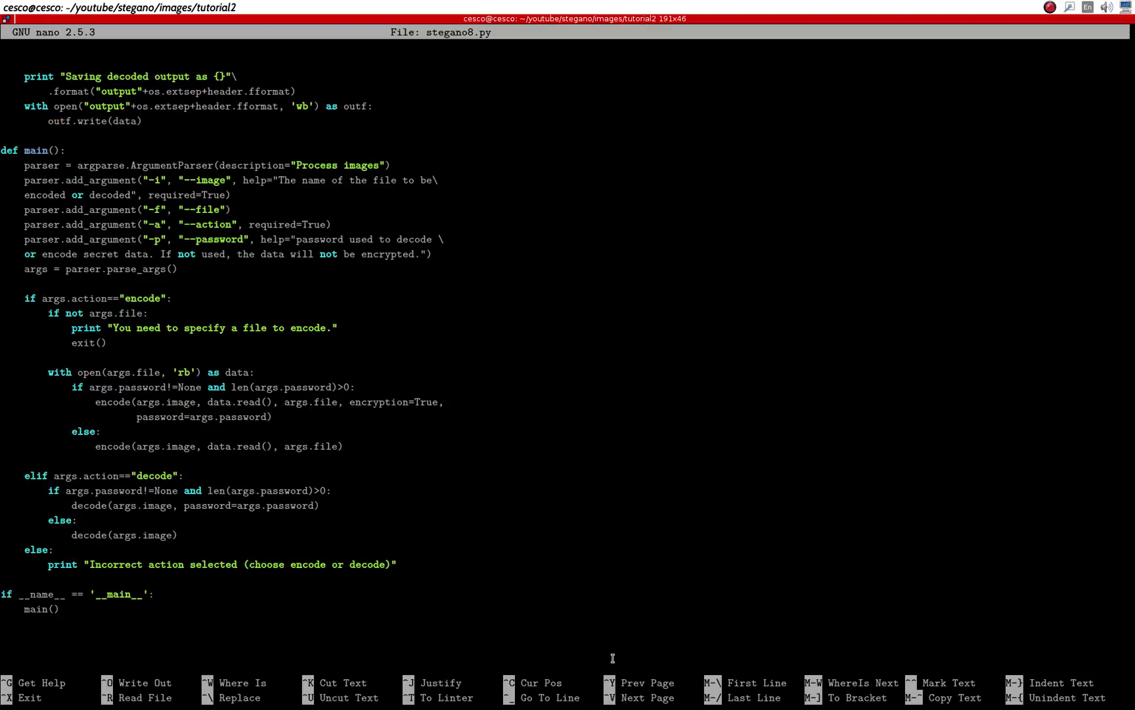
{"action": "key", "text": "ctrl+x"}
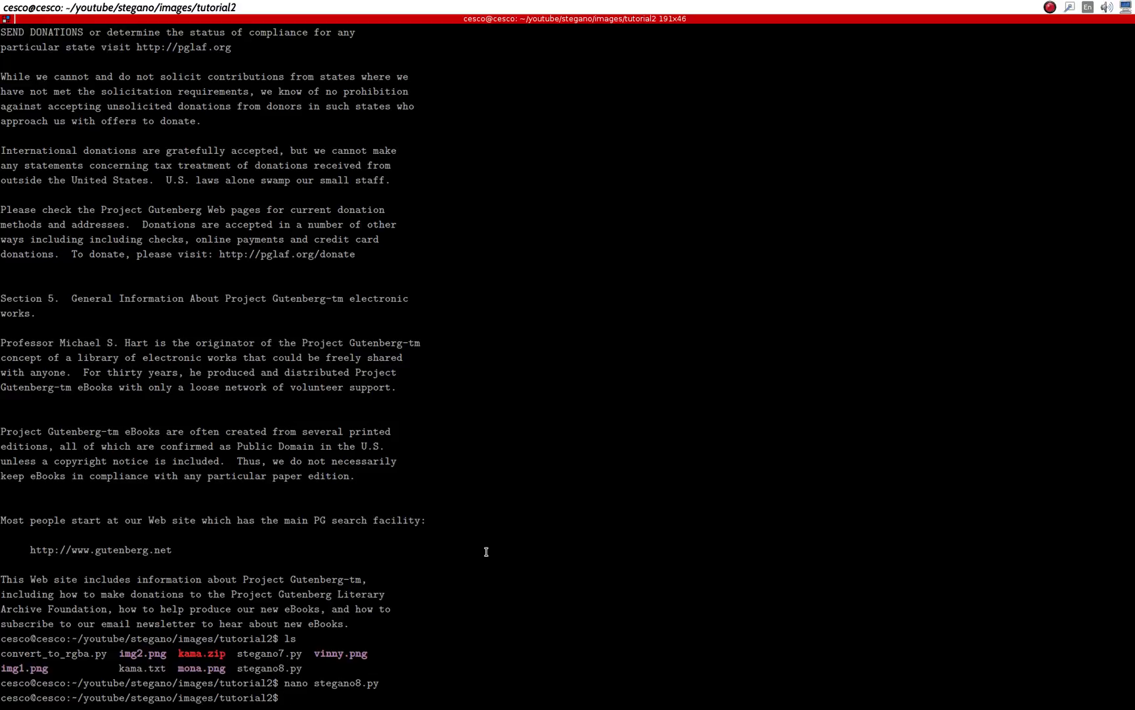
{"action": "mouse_move", "coordinate": [4, 535]}
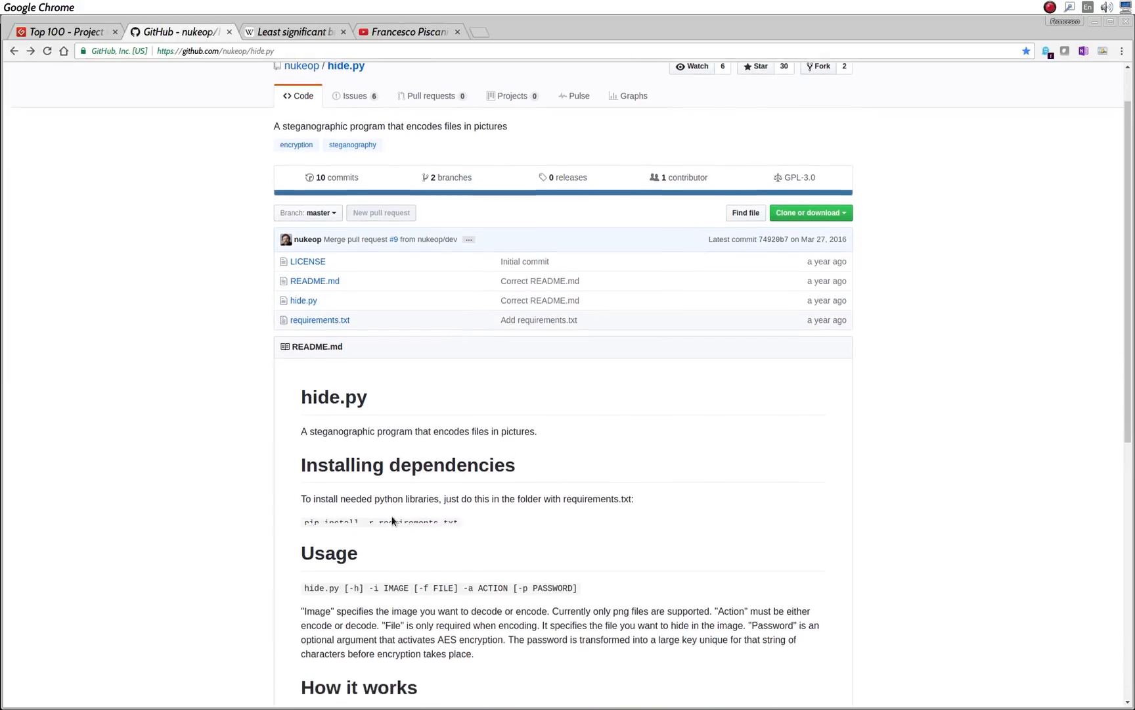
Scroll the hide.py GitHub README down to its Usage section.
{"action": "scroll", "scroll_direction": "down", "scroll_amount": 3}
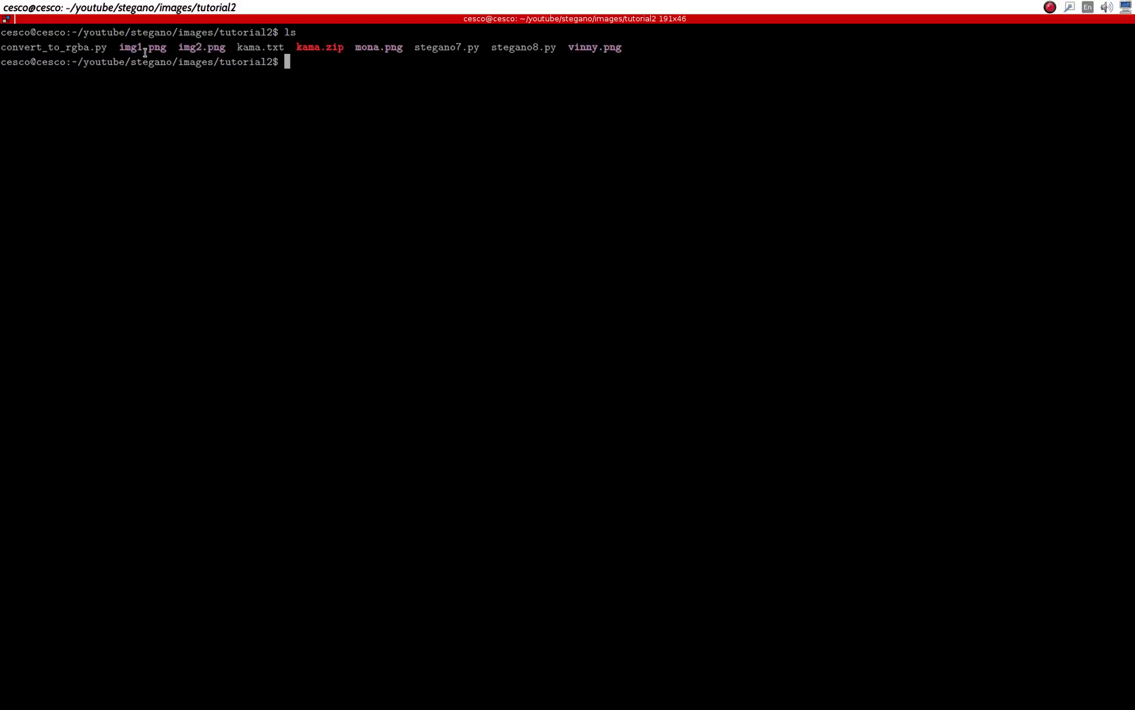
Select img1.png and another file name in the tutorial2 listing, then start a fresh prompt line.
{"action": "double_click", "coordinate": [142, 47]}
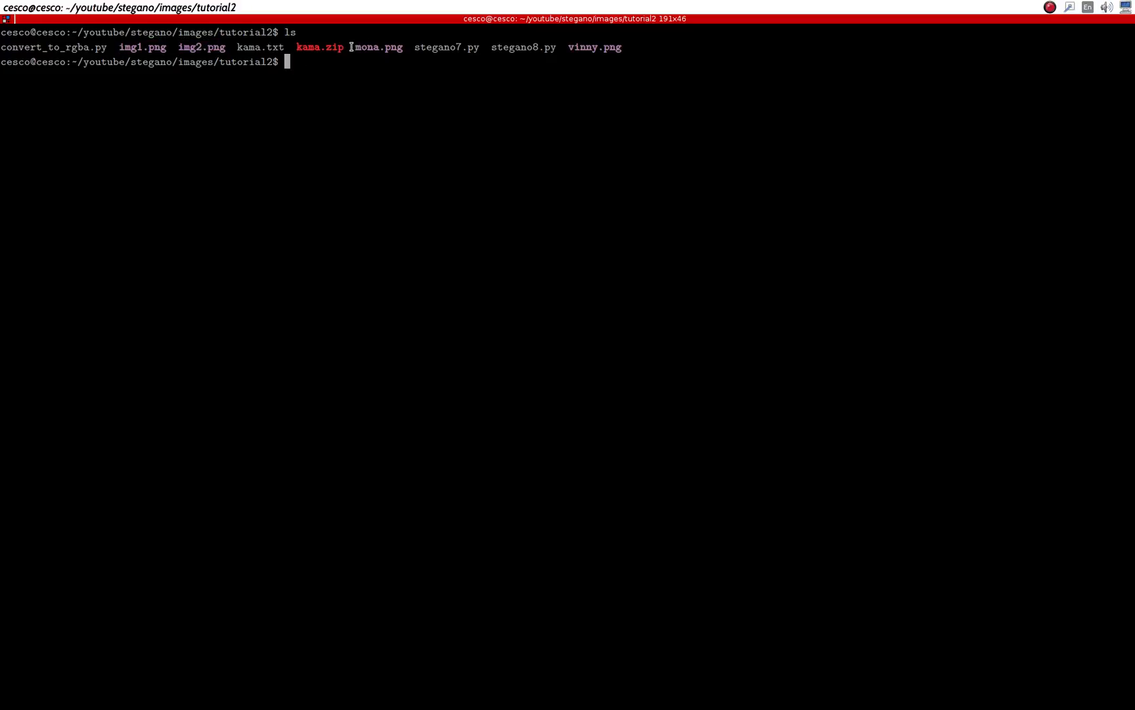
{"action": "double_click", "coordinate": [379, 48]}
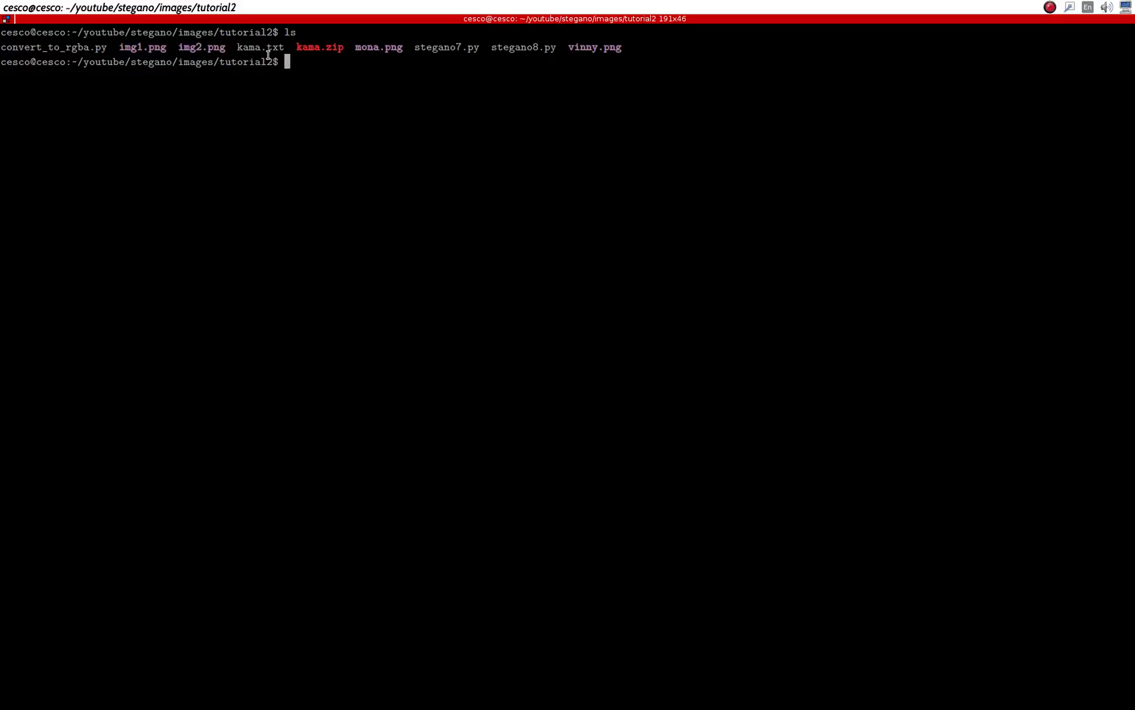
{"action": "key", "text": "Return"}
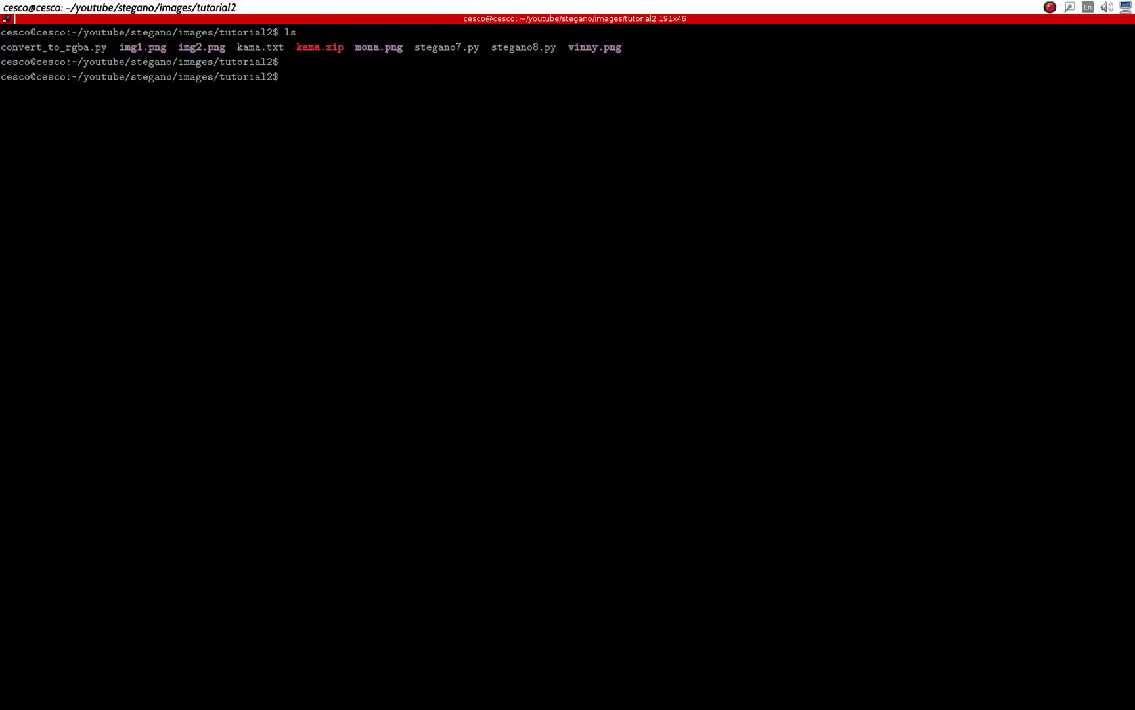
{"action": "mouse_move", "coordinate": [327, 82]}
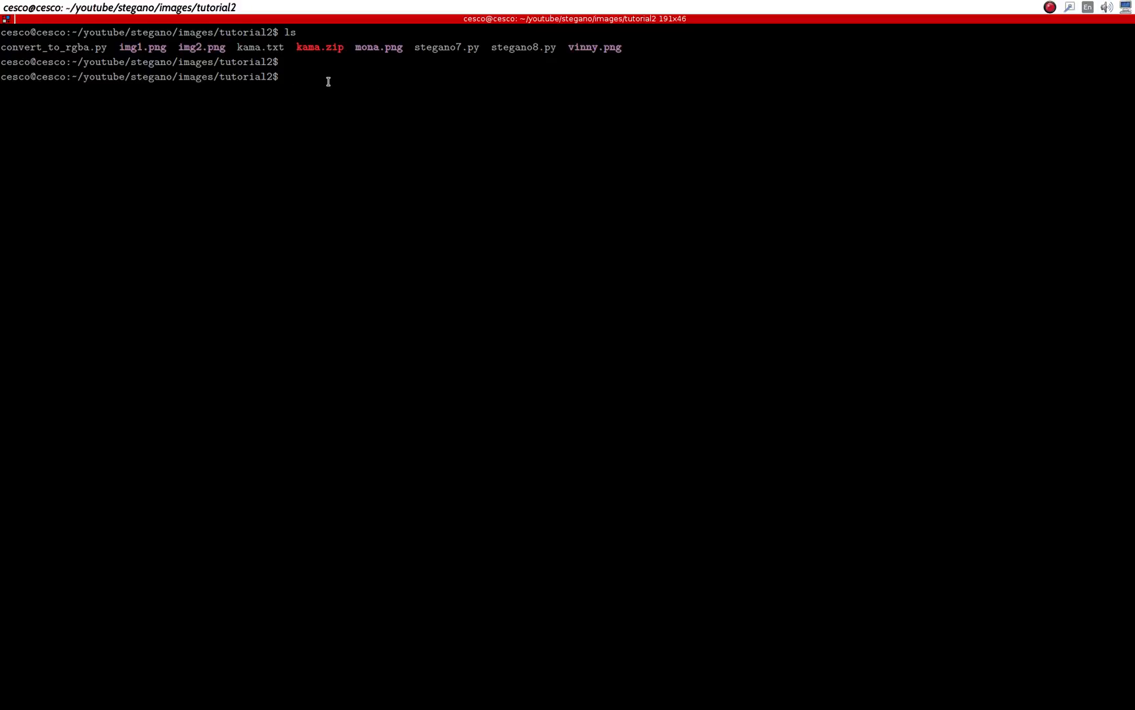
Paste the hide.py usage line and rework it into 'python stegano8.py -i img1.png'.
{"action": "type", "text": "hide.py [-h] -i IMAGE [-f FILE] -a ACTION [-p PASSWORD]"}
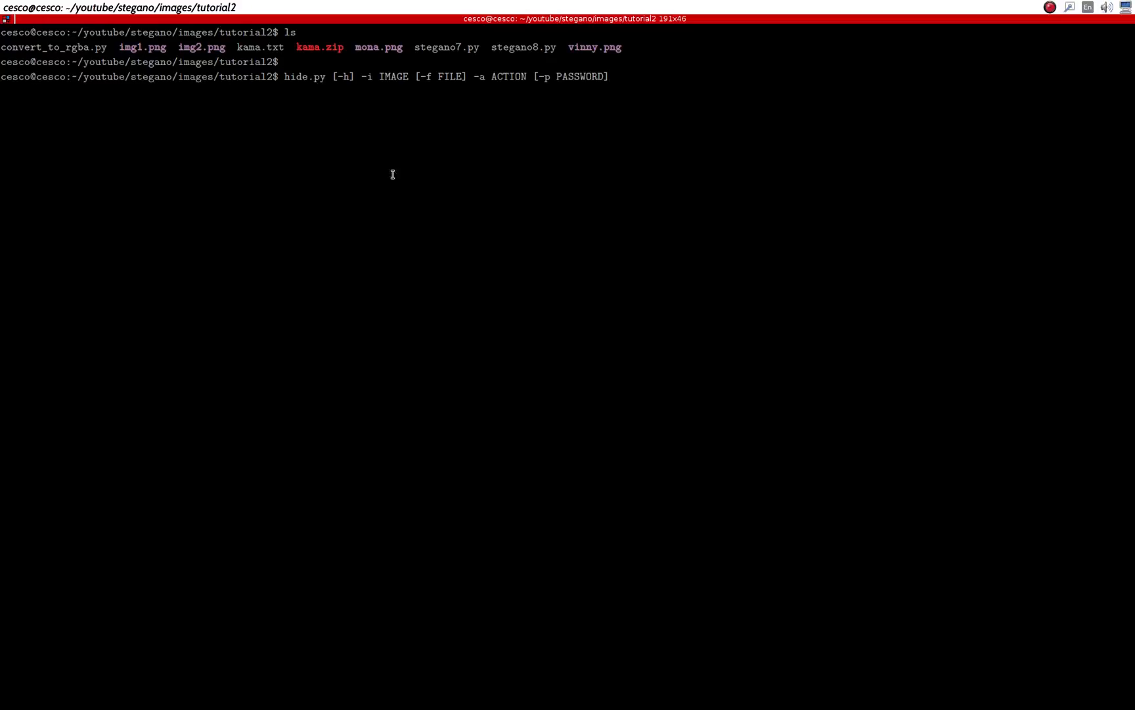
{"action": "mouse_move", "coordinate": [499, 77]}
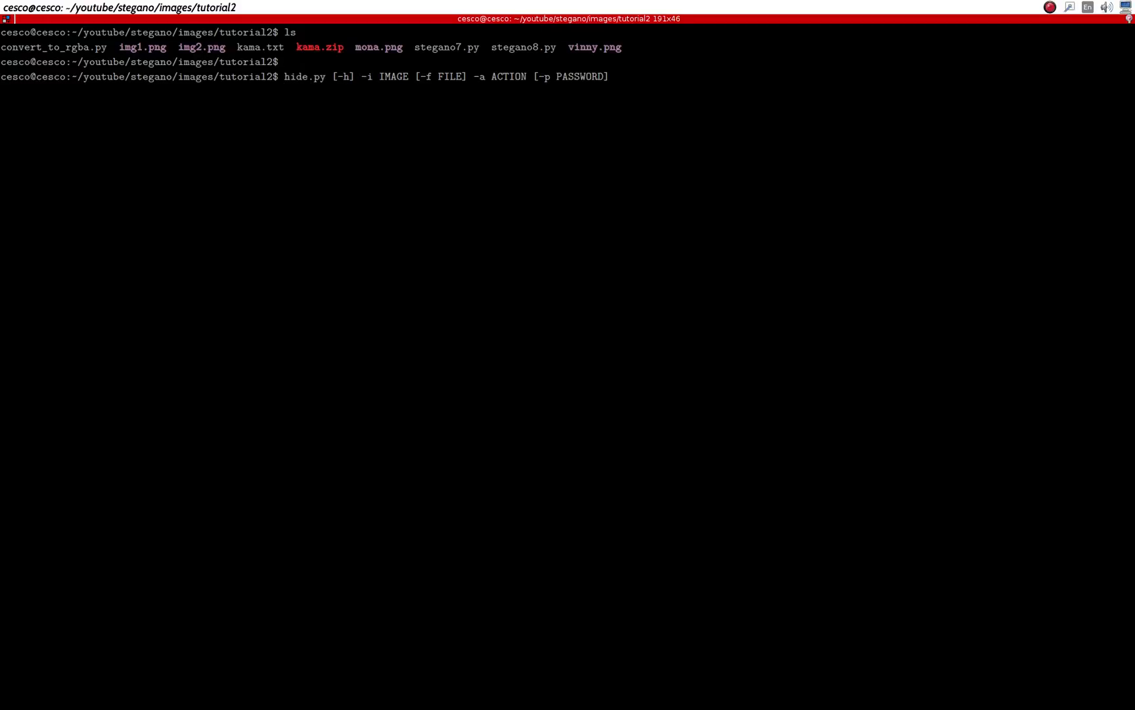
{"action": "type", "text": "python"}
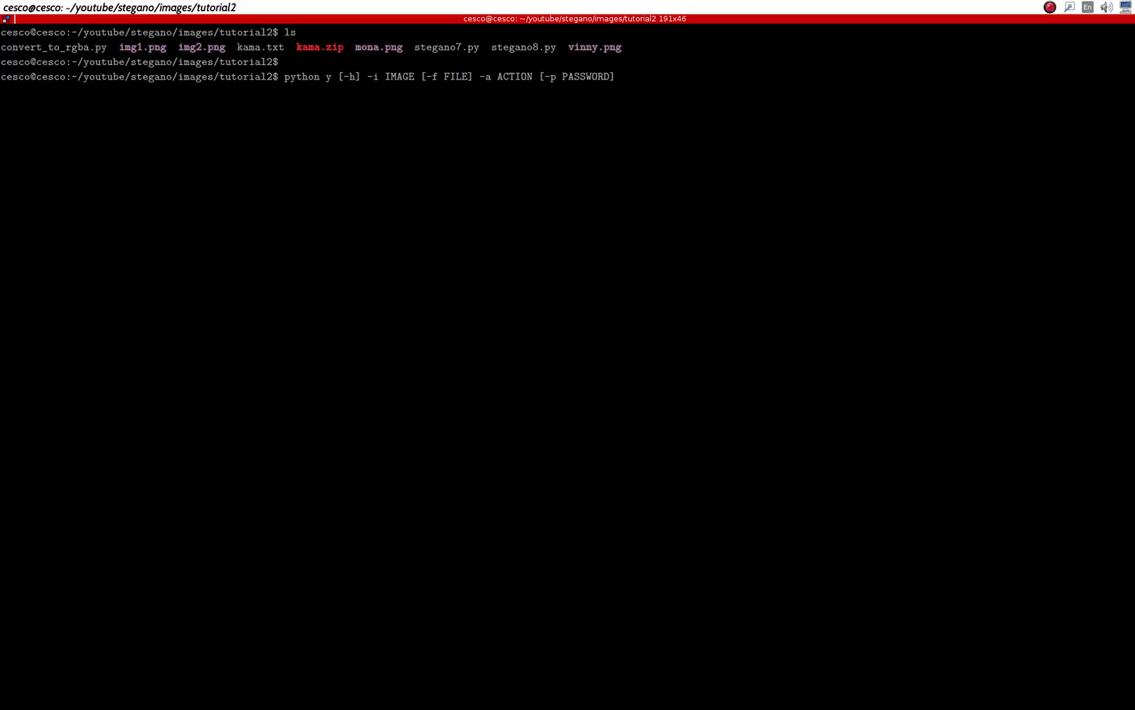
{"action": "type", "text": "stegan"}
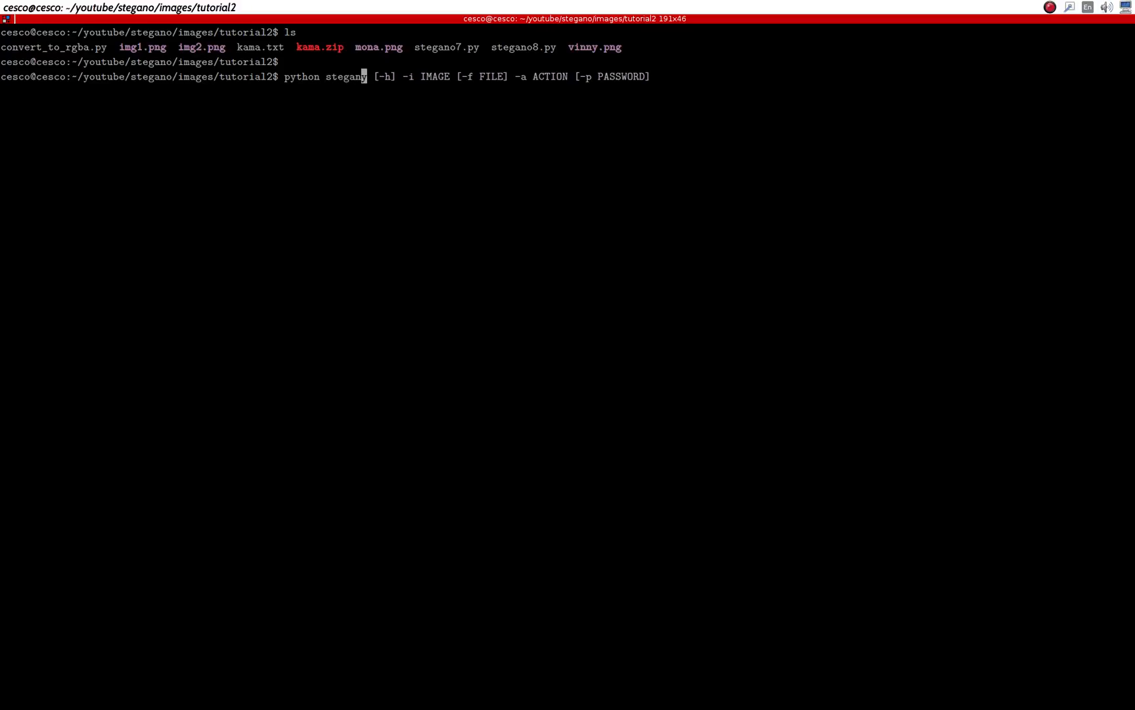
{"action": "type", "text": "y"}
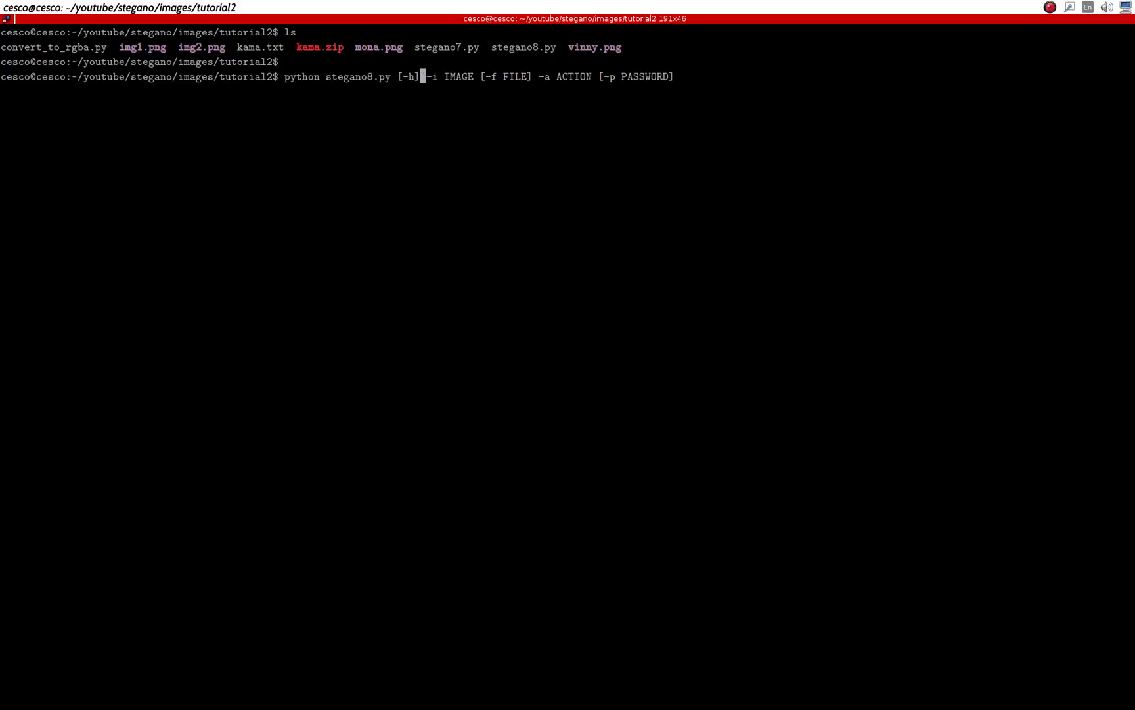
{"action": "key", "text": "BackSpace"}
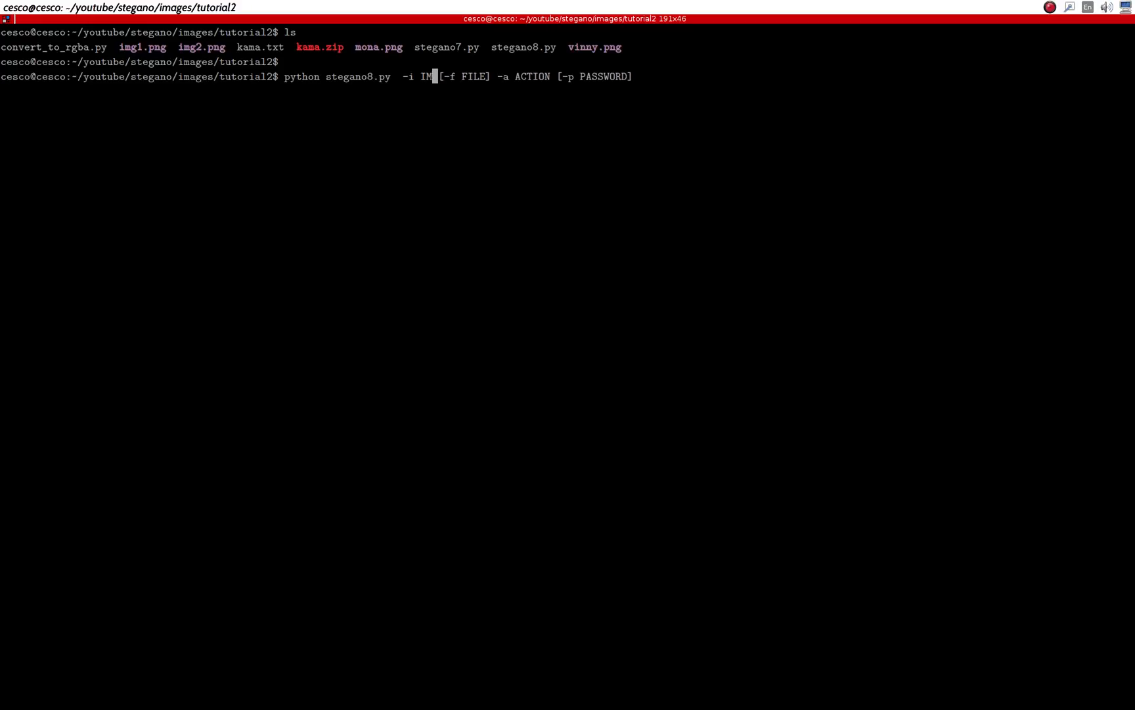
{"action": "key", "text": "BackSpace"}
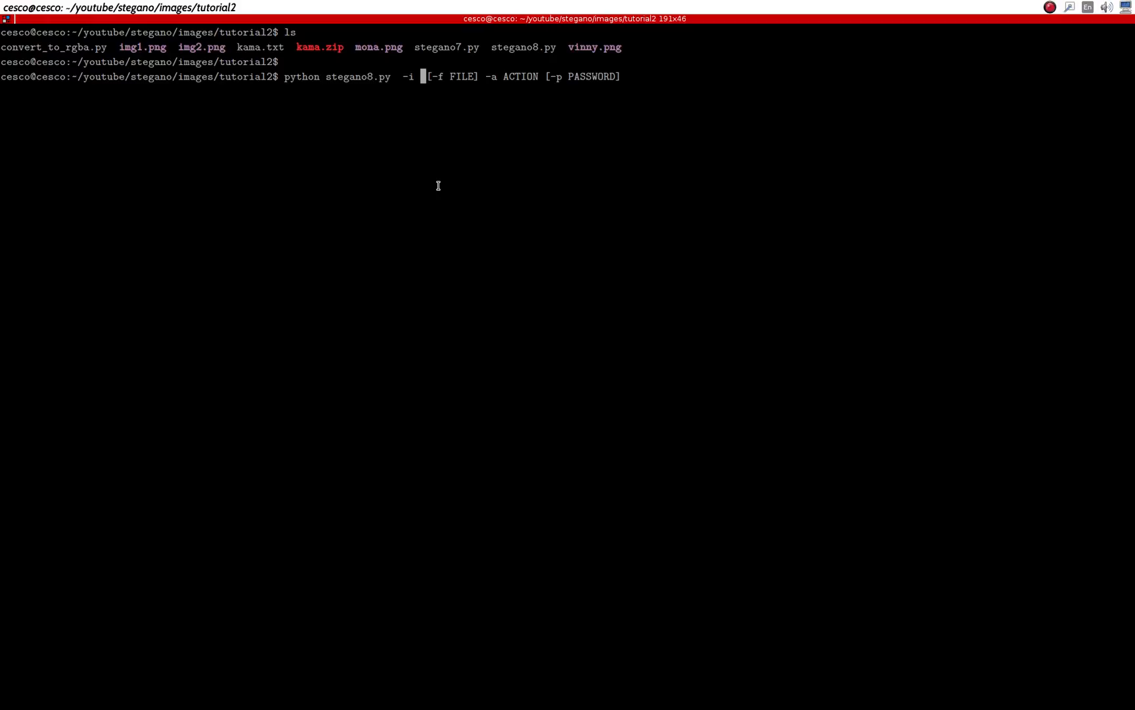
{"action": "type", "text": "img1"}
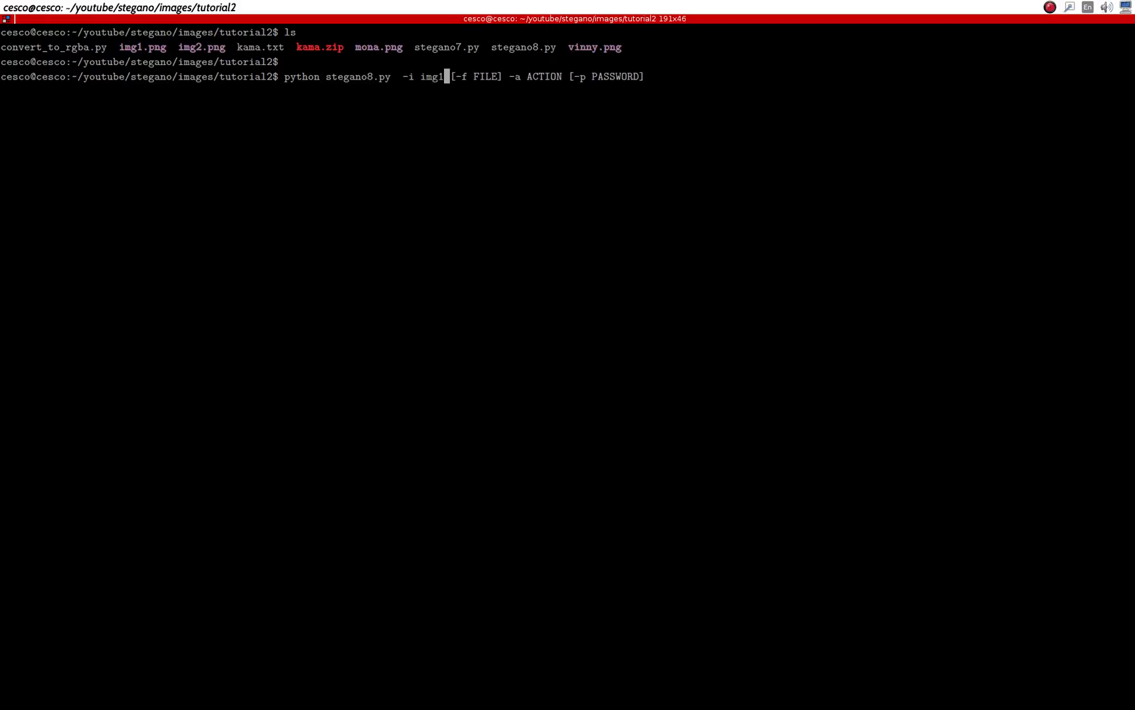
{"action": "type", "text": ".png"}
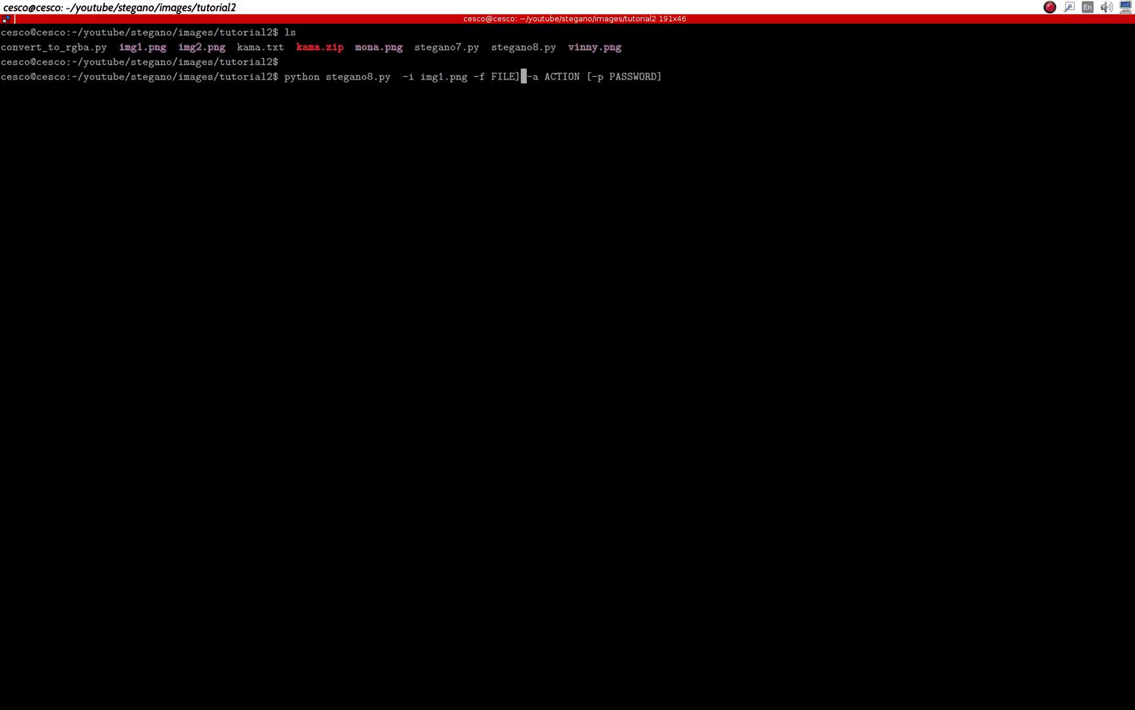
Fill in '-f kama.txt -a encode', dropping the FILE and password placeholders.
{"action": "key", "text": "BackSpace"}
{"action": "type", "text": "k"}
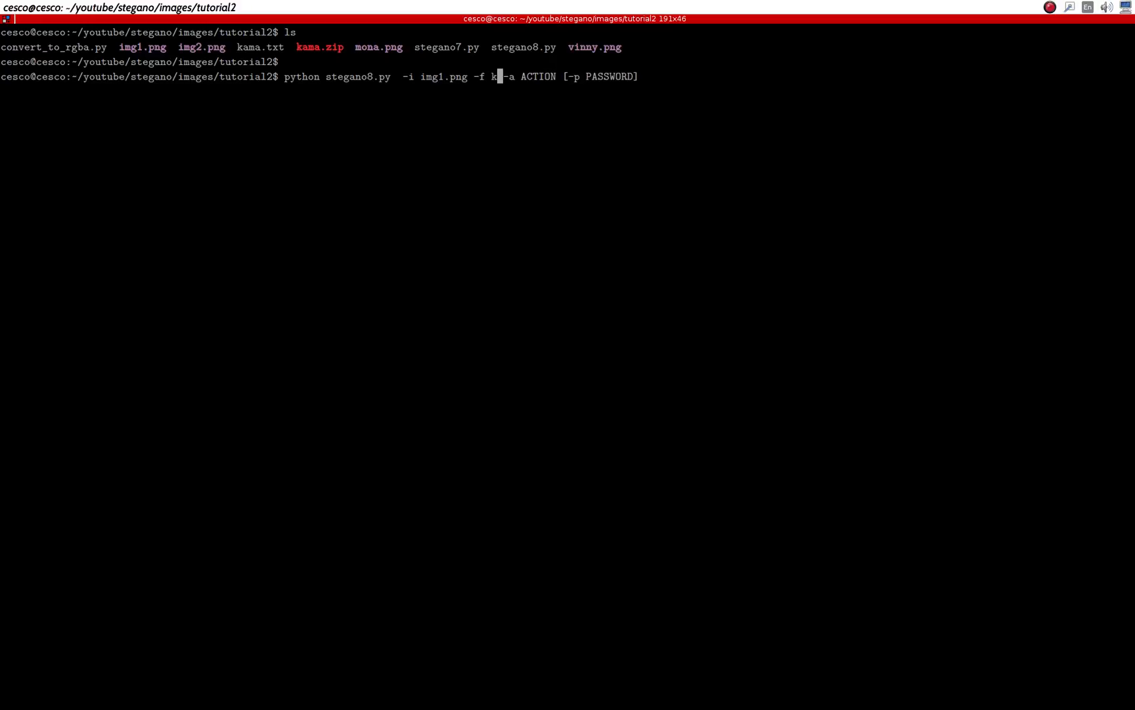
{"action": "type", "text": "ama"}
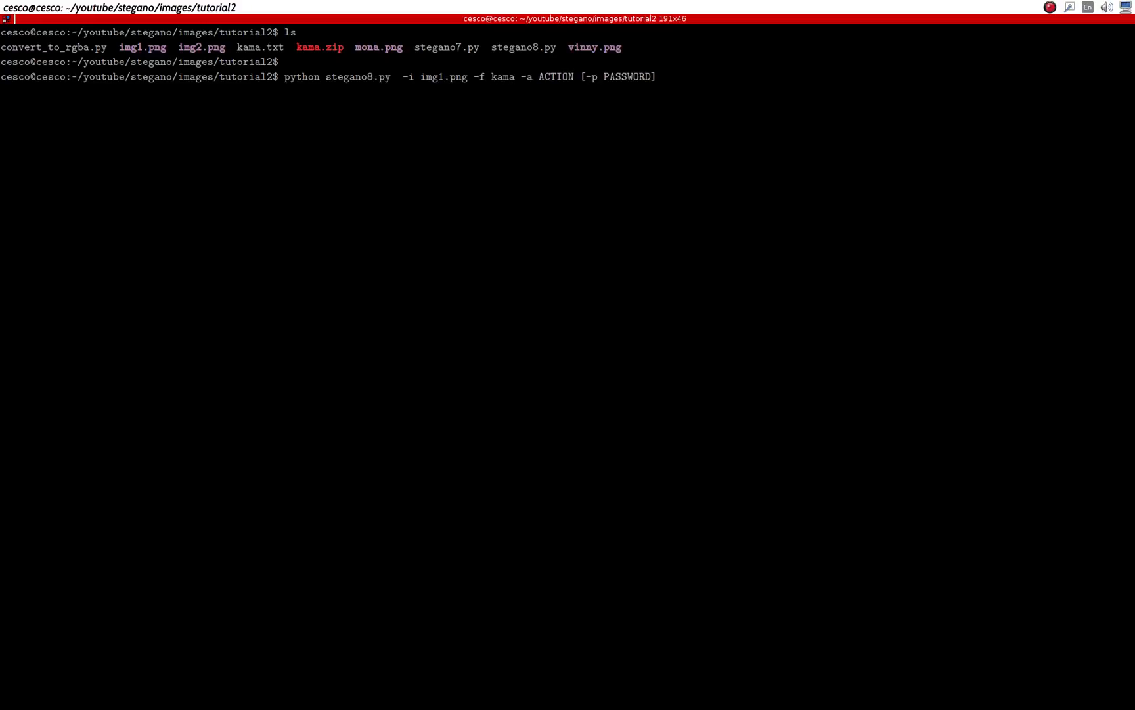
{"action": "type", "text": ".txt"}
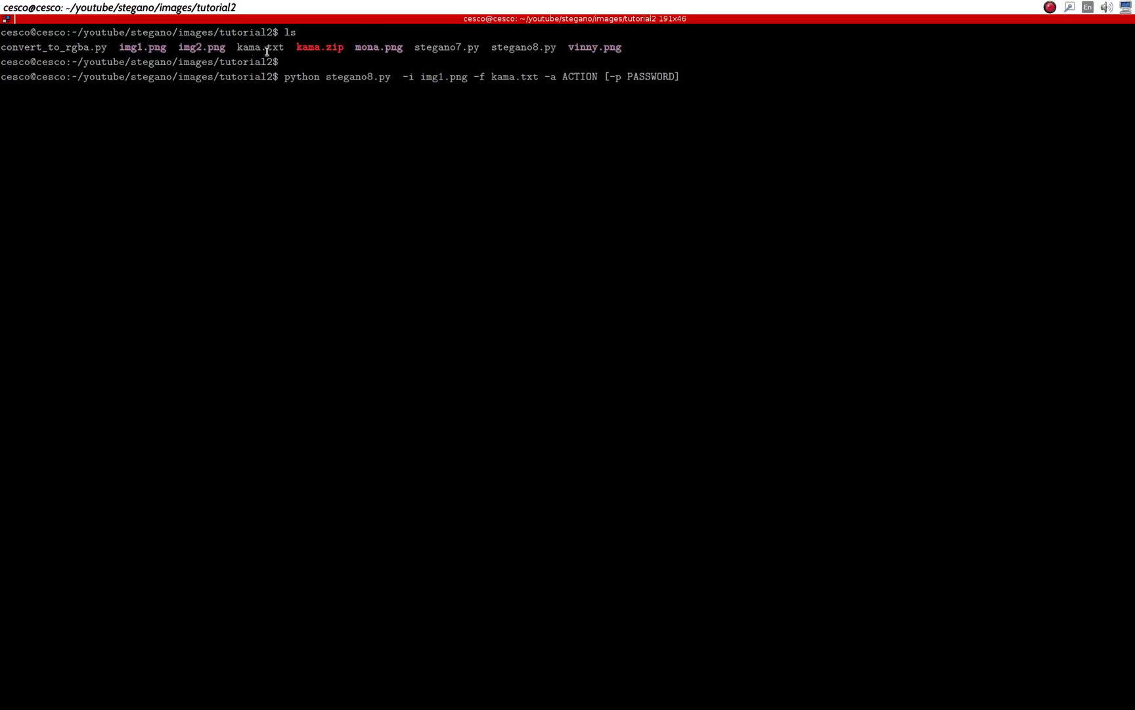
{"action": "double_click", "coordinate": [259, 47]}
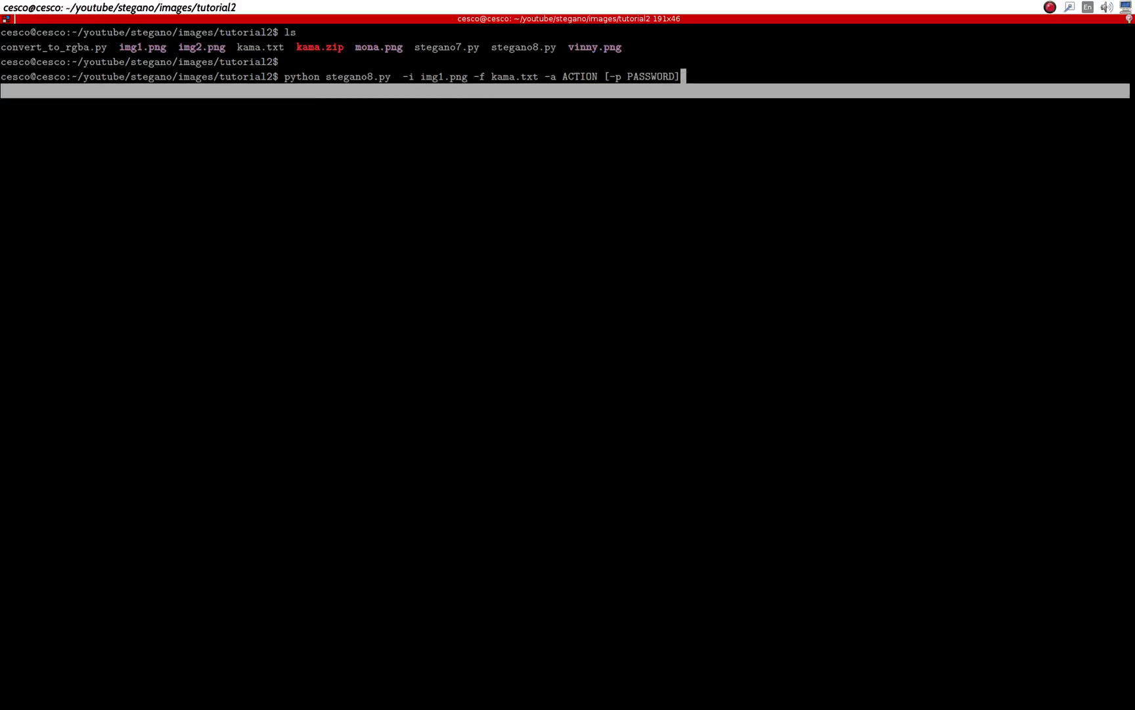
{"action": "key", "text": "BackSpace"}
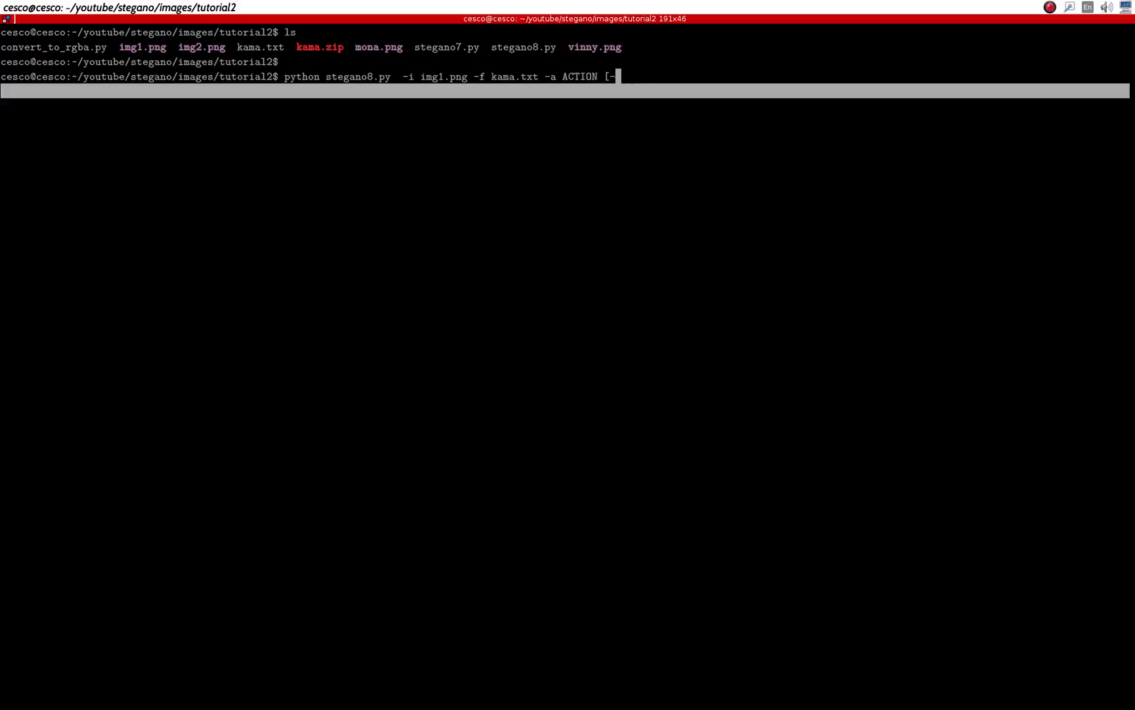
{"action": "key", "text": "BackSpace"}
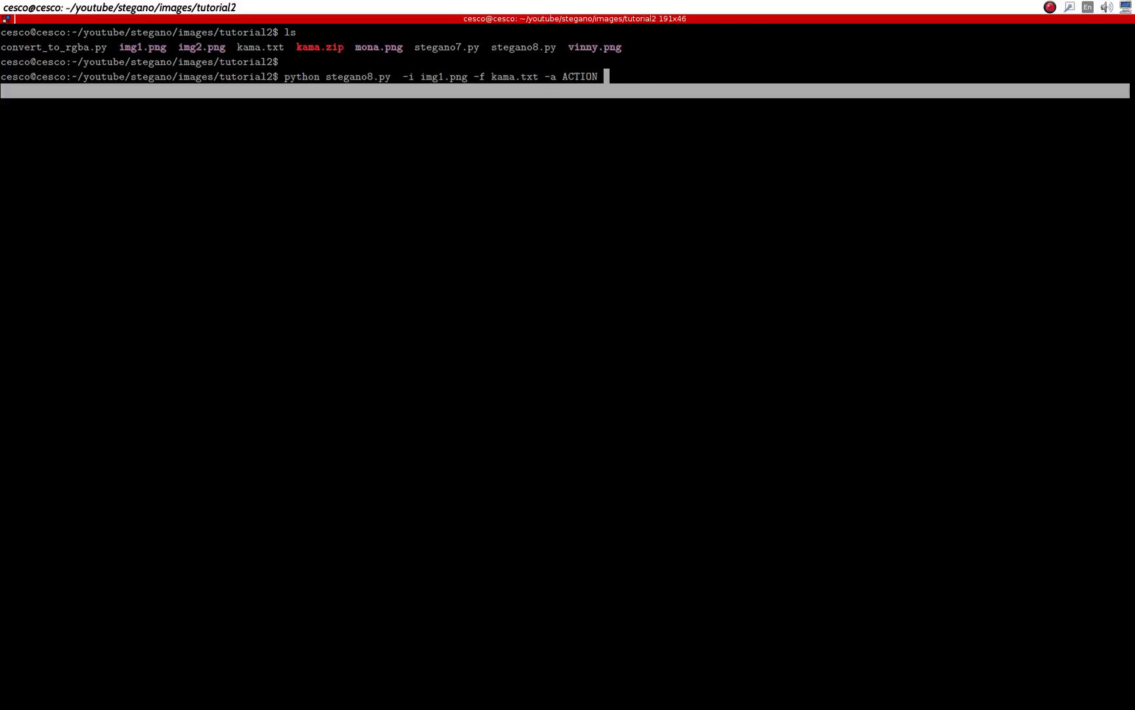
{"action": "key", "text": "BackSpace"}
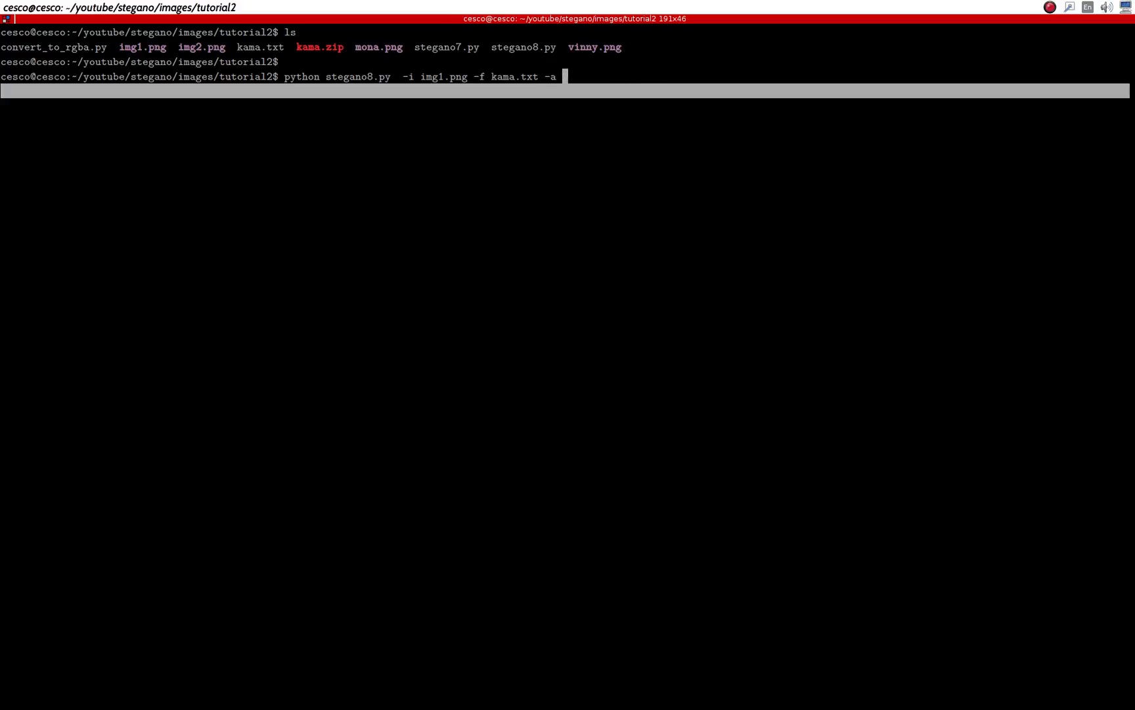
{"action": "type", "text": "encode"}
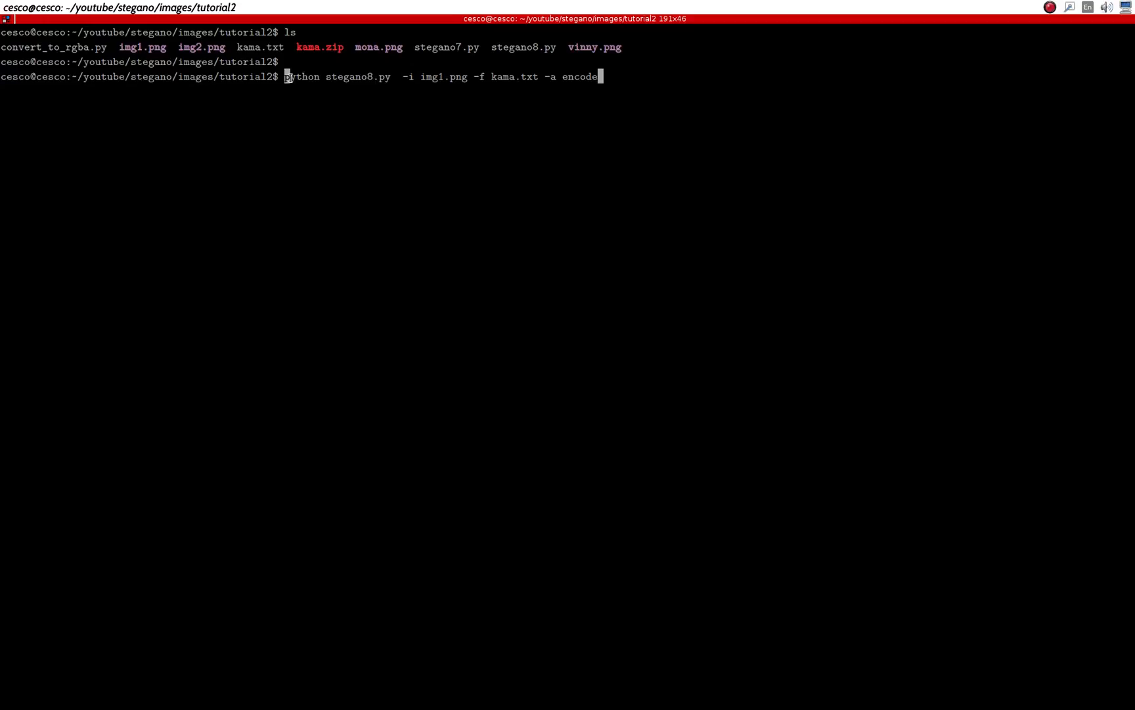
Check stegano8.py and img1.png in the command, then run the encode on img1.png.
{"action": "double_click", "coordinate": [302, 77]}
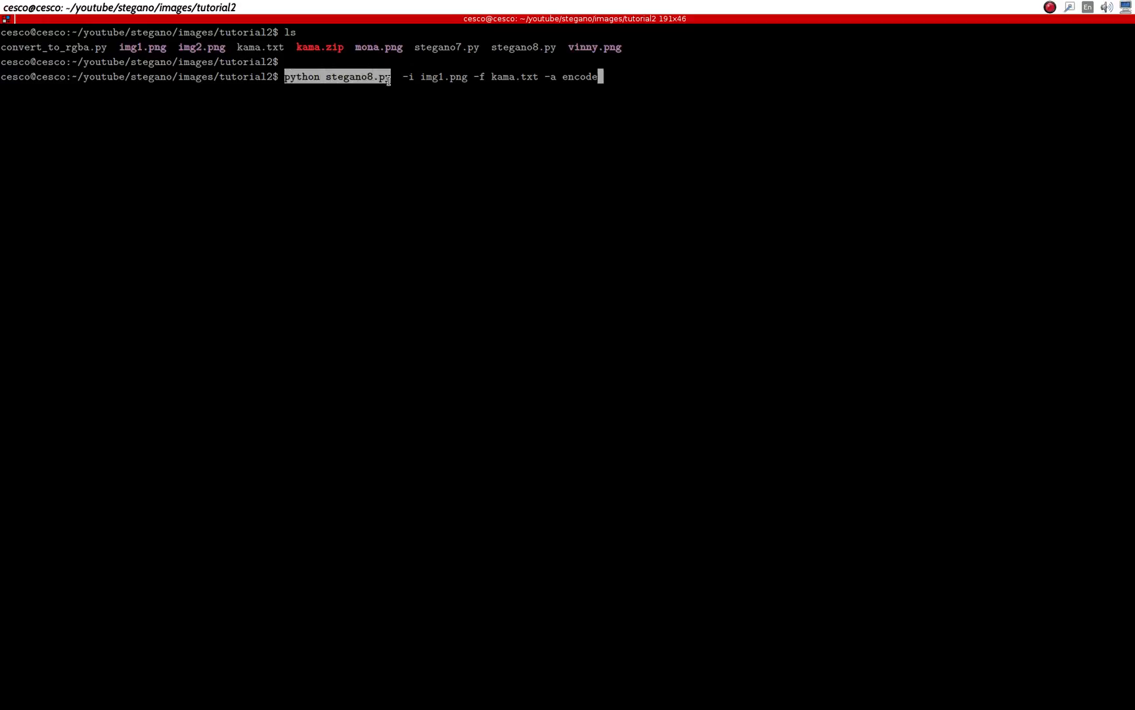
{"action": "mouse_move", "coordinate": [541, 41]}
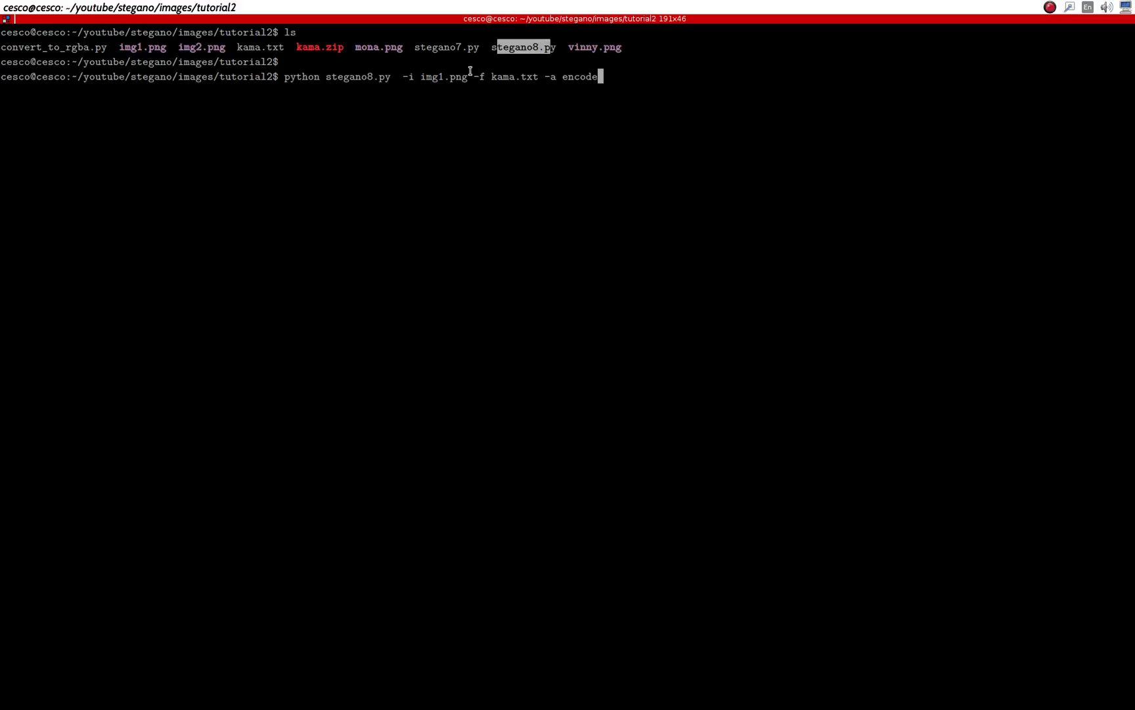
{"action": "double_click", "coordinate": [443, 76]}
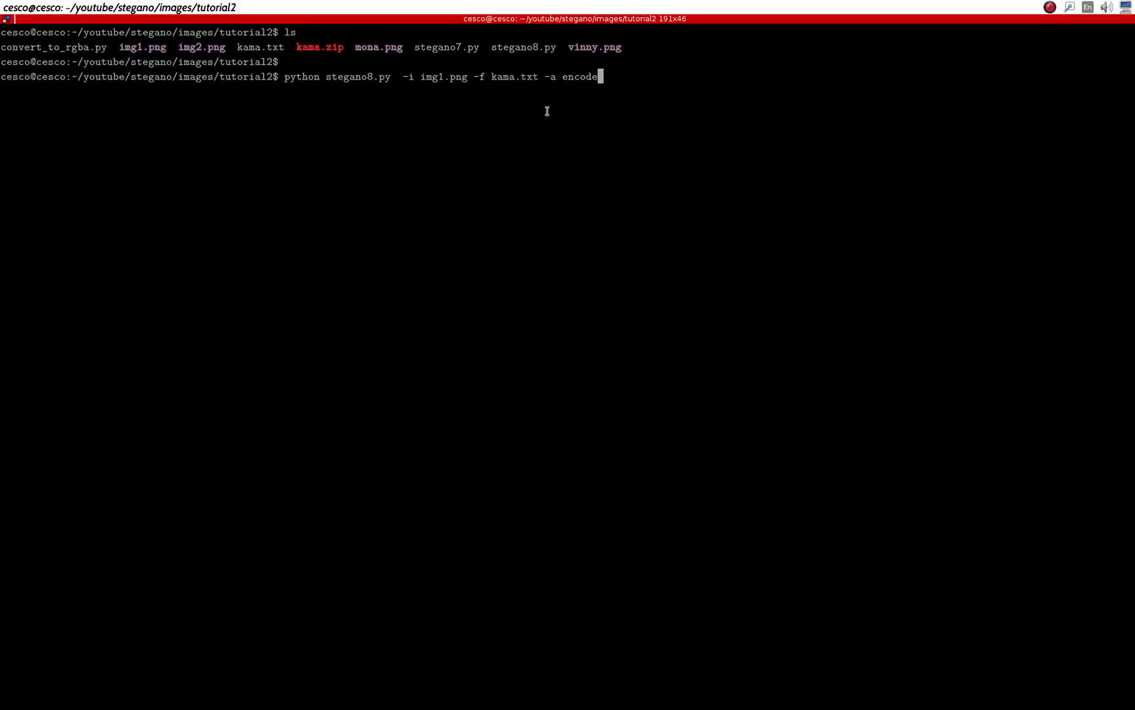
{"action": "key", "text": "Return"}
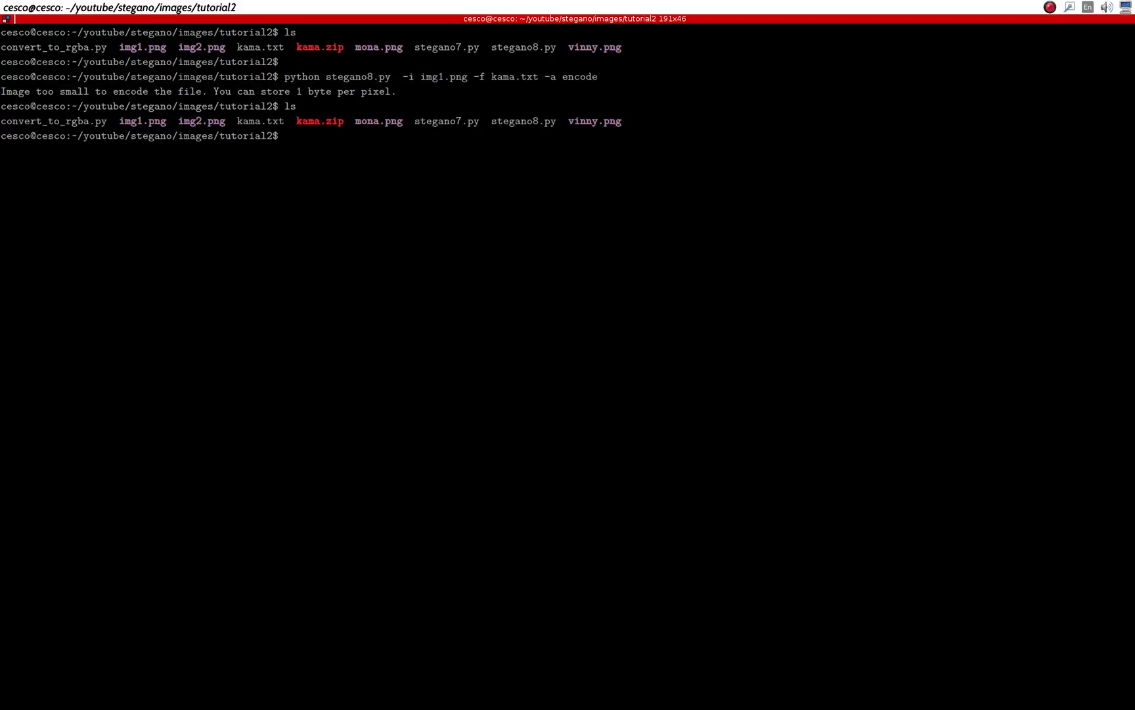
List all files in detail with 'ls -a' and 'ls -all' to compare img2.png's size with the text file.
{"action": "type", "text": "ls -a"}
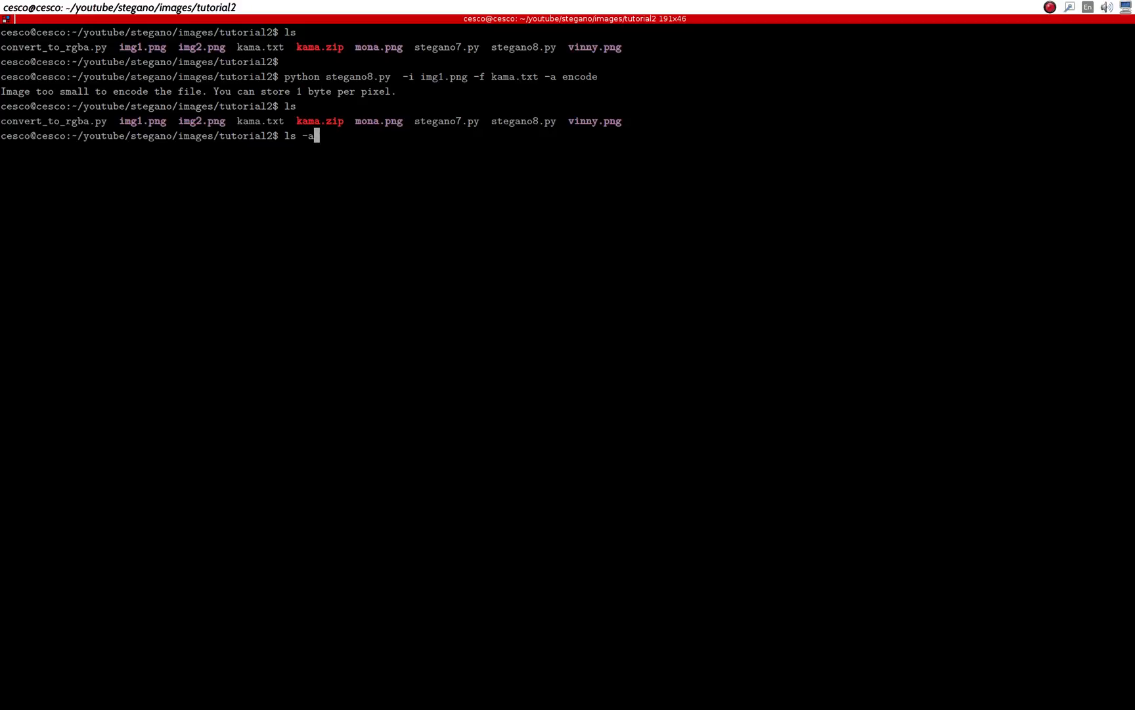
{"action": "key", "text": "Return"}
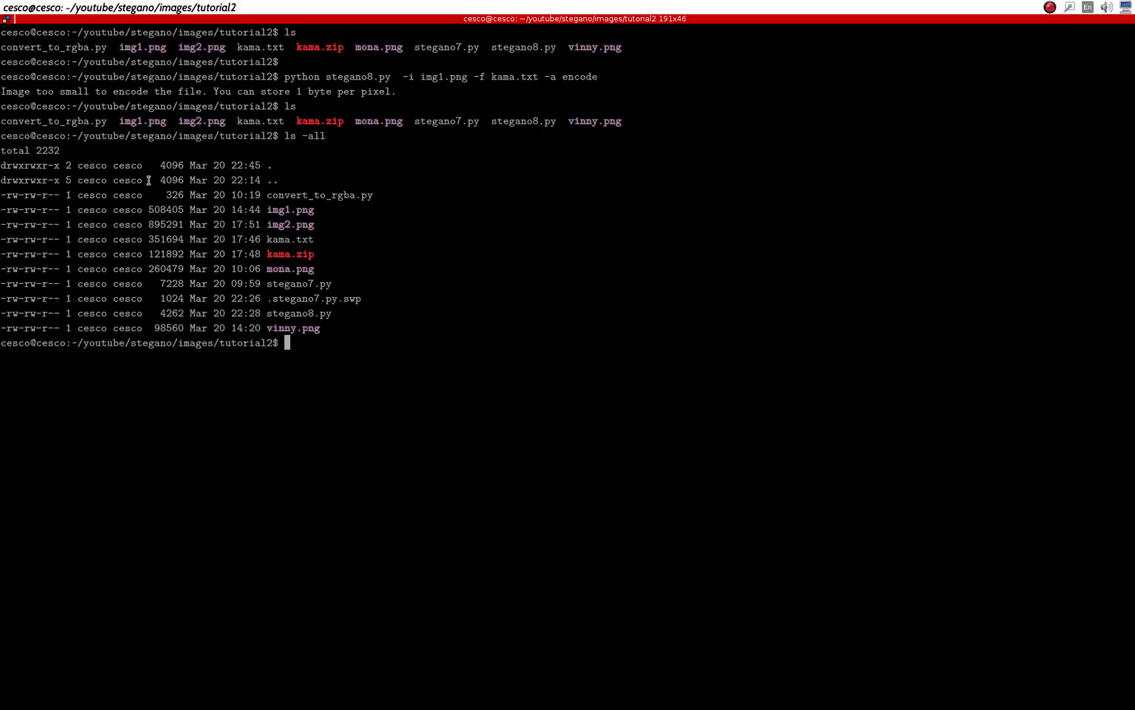
{"action": "double_click", "coordinate": [165, 209]}
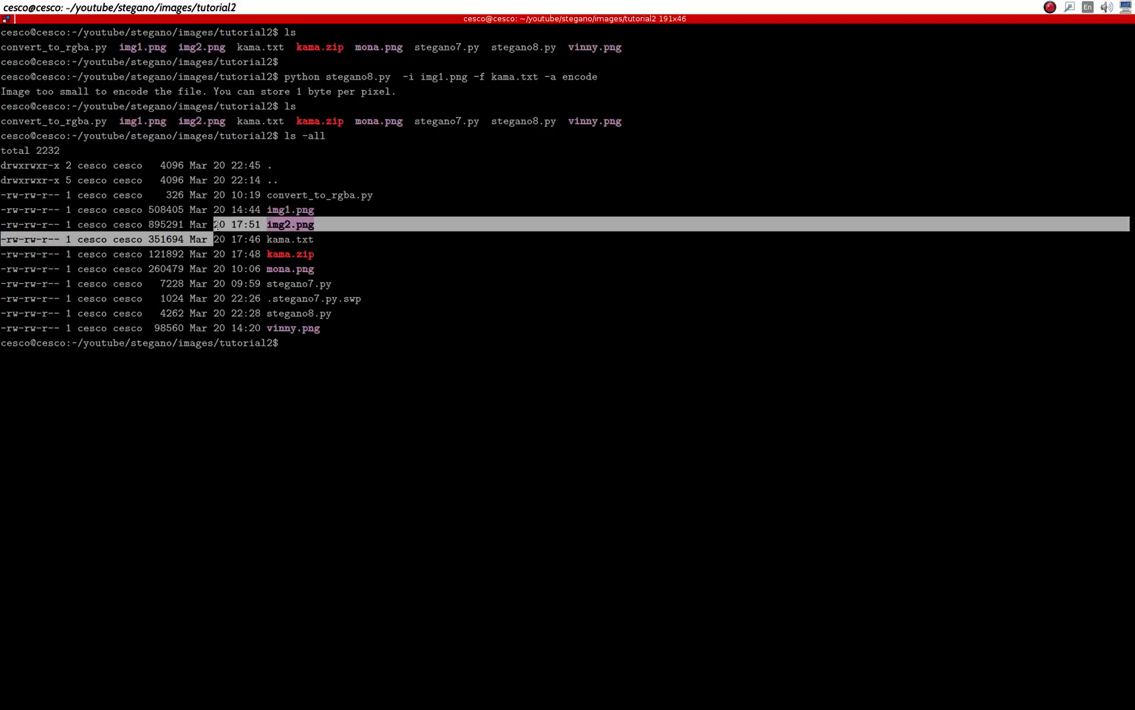
{"action": "type", "text": "ls -all"}
{"action": "type", "text": "python stegano8.py  -i img2.png -f kama.txt -a encode"}
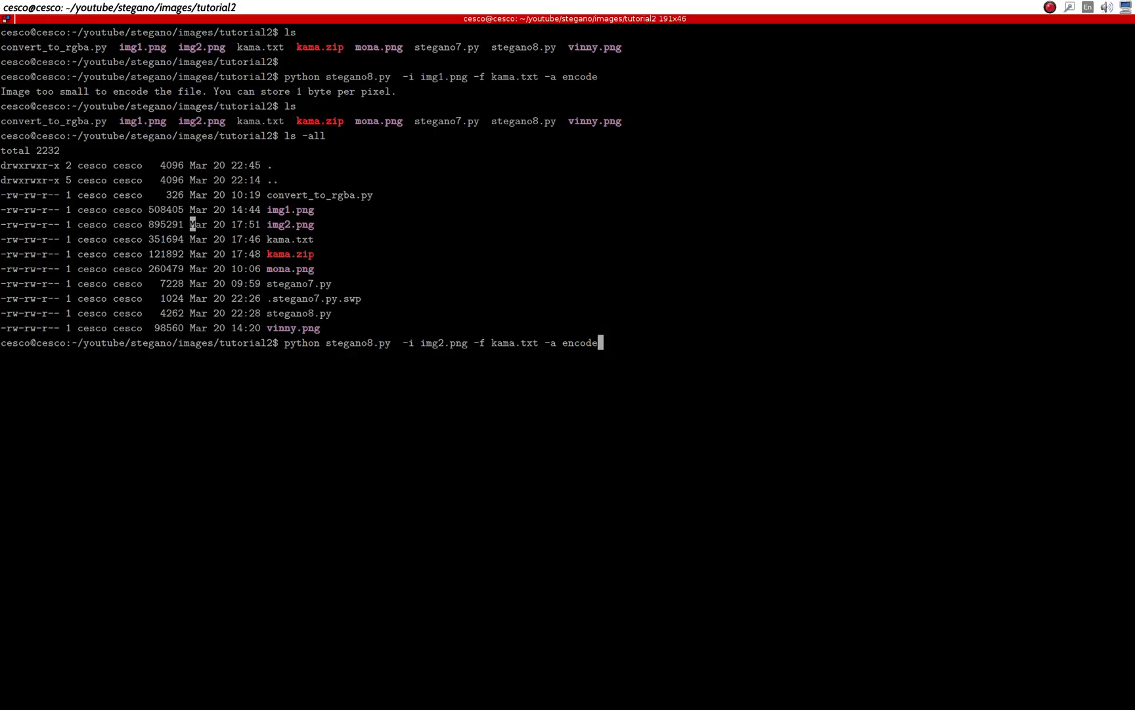
Run the encode of kama.txt into img2.png, then list the folder to confirm output.png exists.
{"action": "key", "text": "Return"}
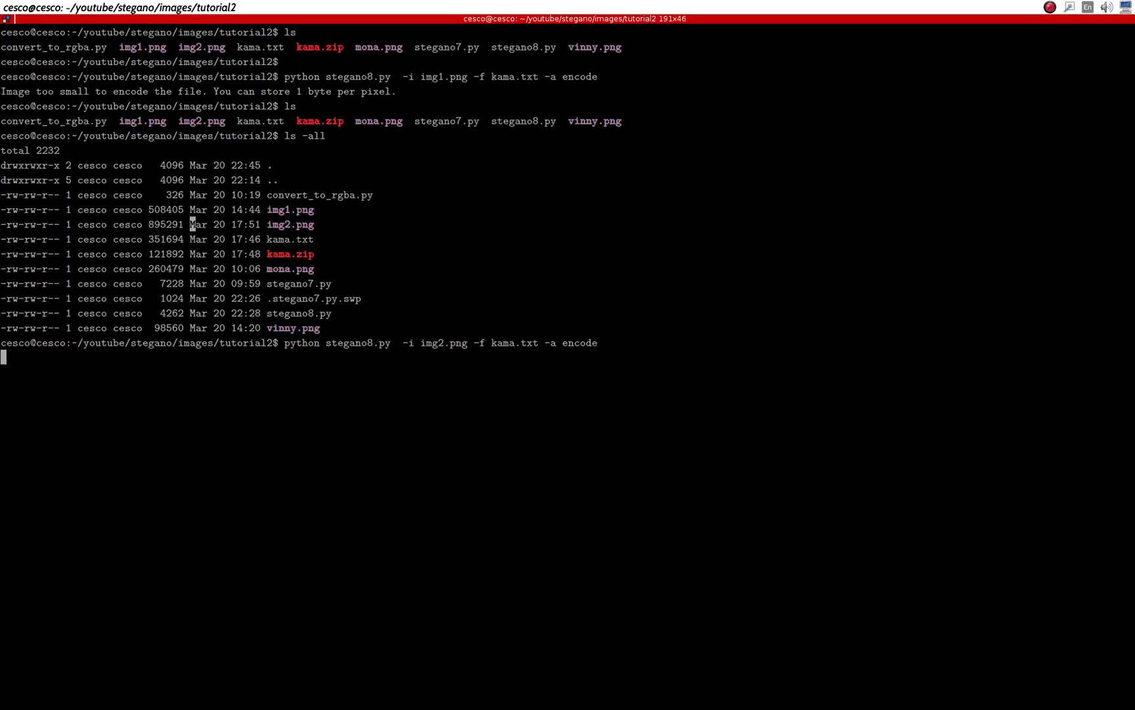
{"action": "key", "text": "Return"}
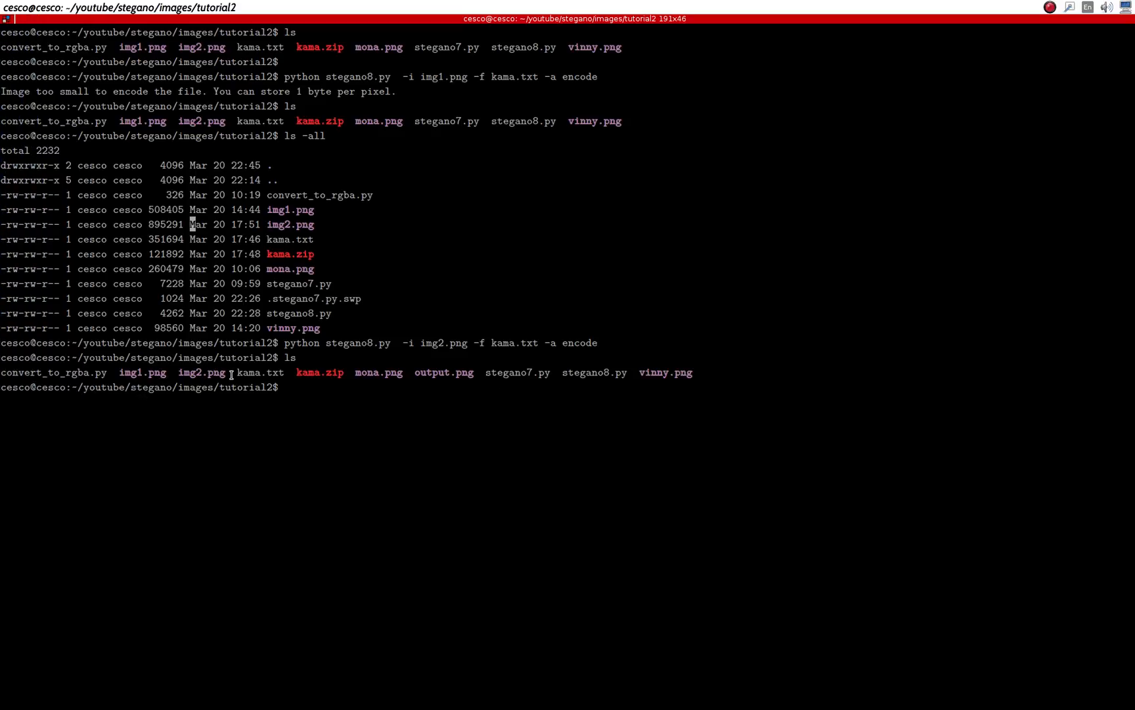
{"action": "double_click", "coordinate": [259, 371]}
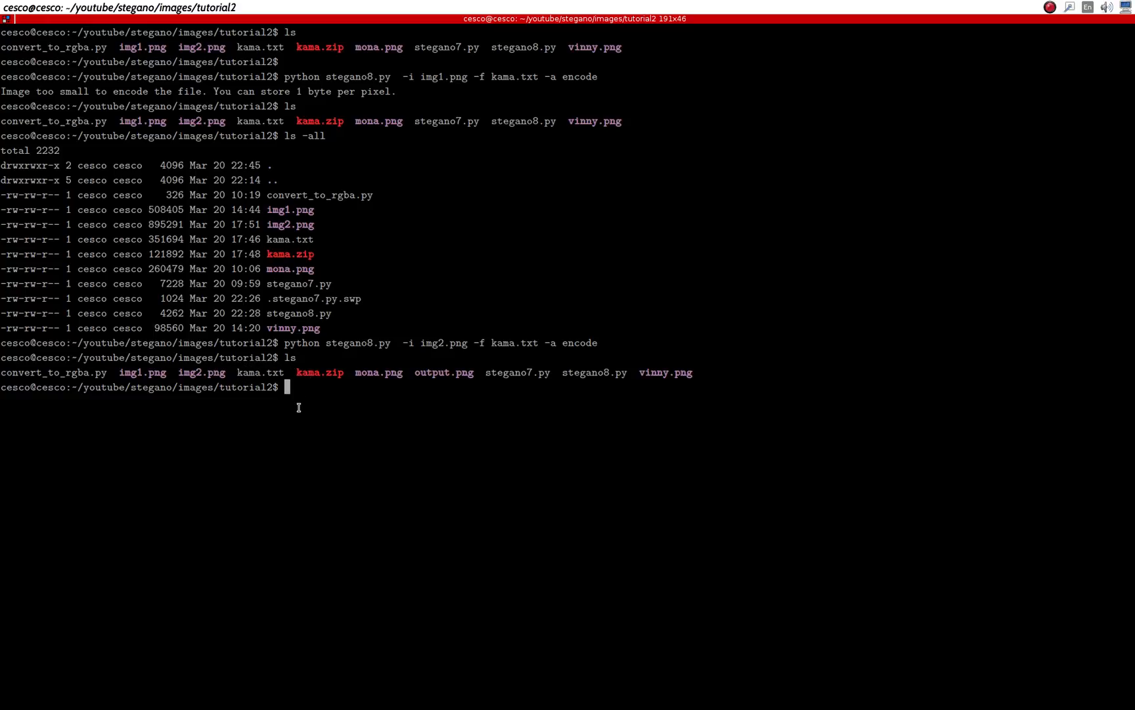
Delete kama.zip and rerun 'python stegano8.py -i img2.png -f kama.txt -a encode'.
{"action": "type", "text": "rm kama."}
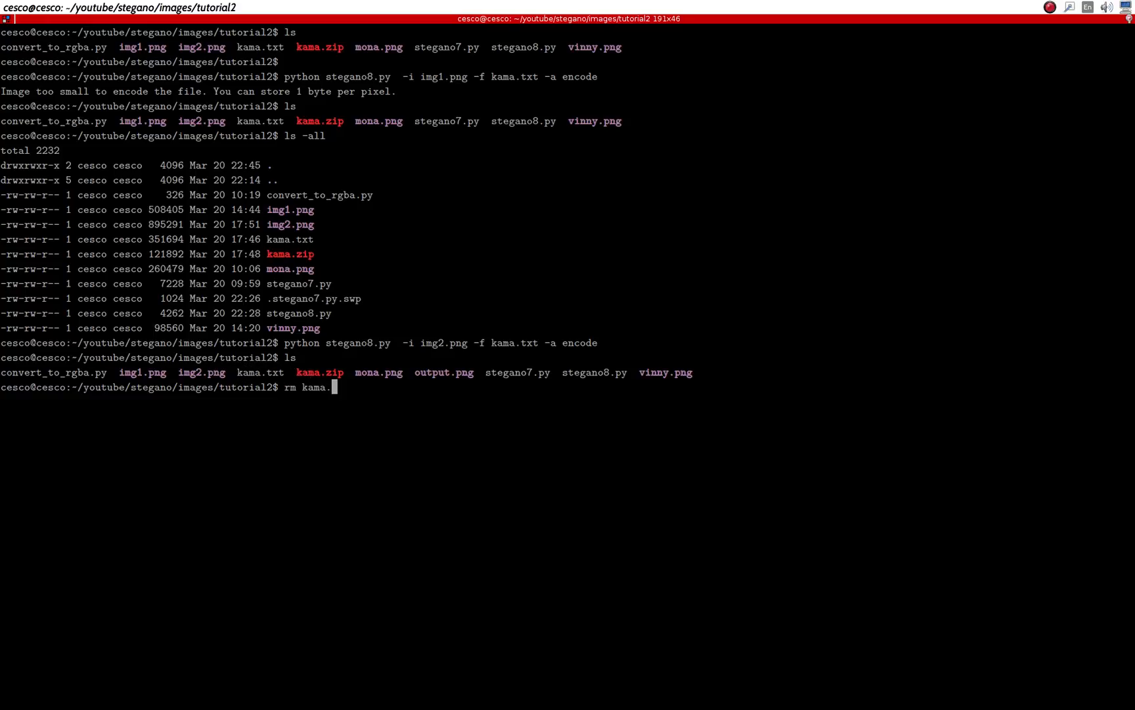
{"action": "key", "text": "Return"}
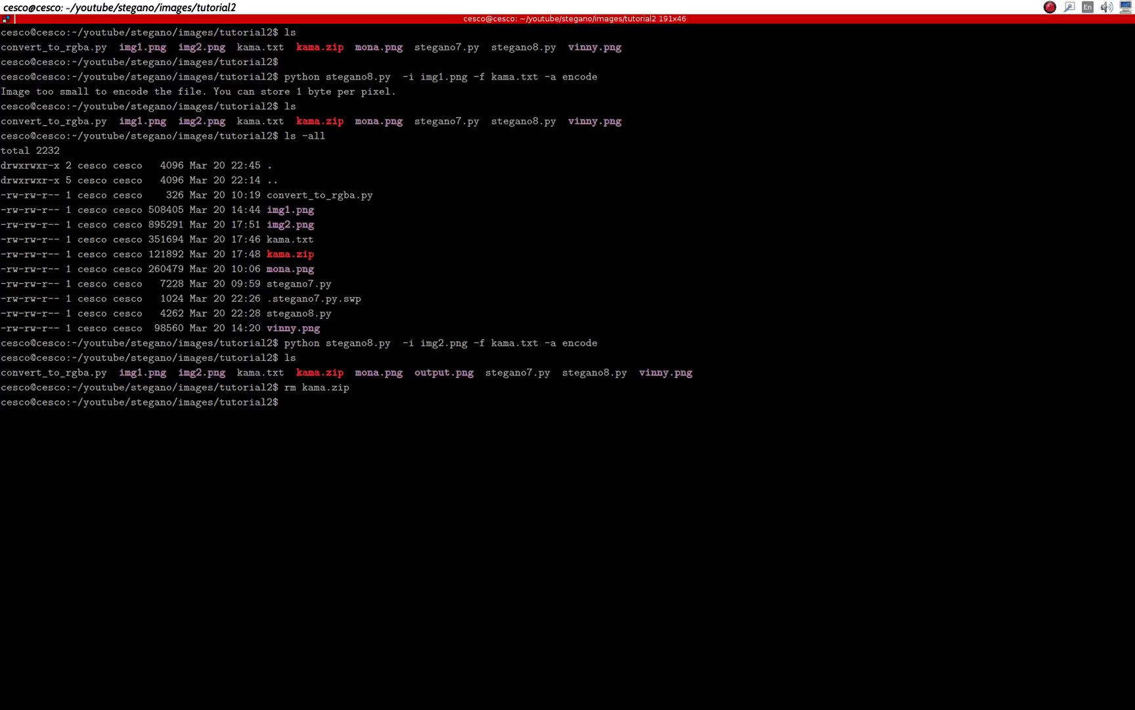
{"action": "type", "text": "python stegano8.py  -i img2.png -f kama.txt -a encode"}
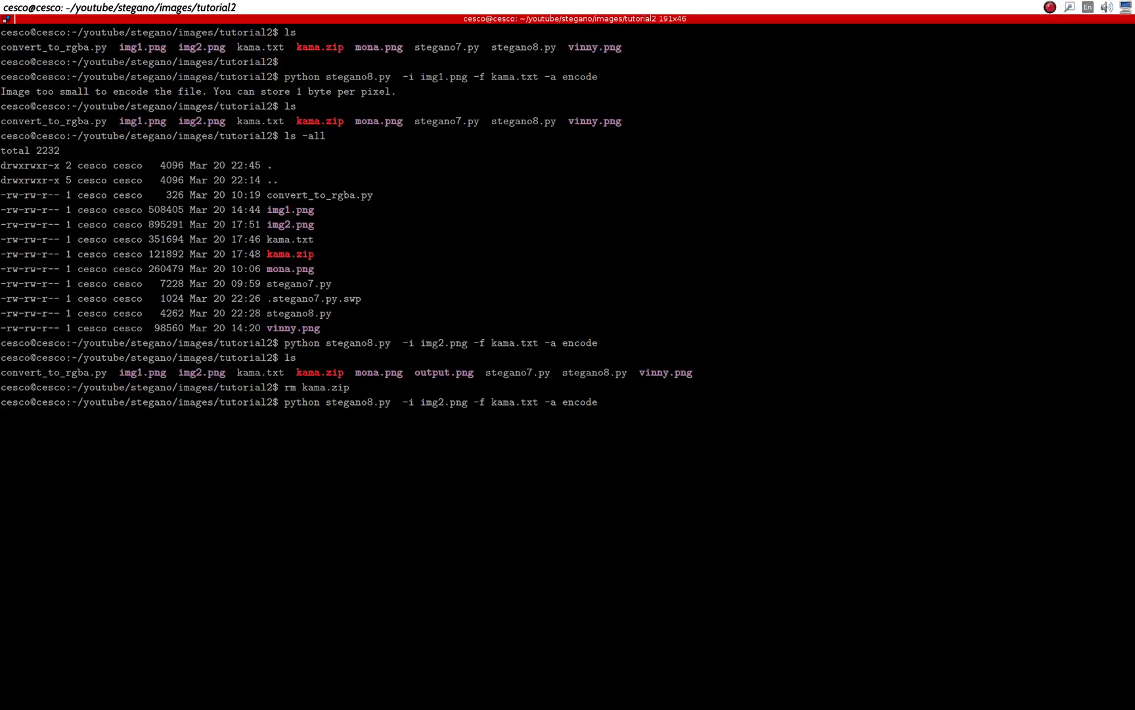
{"action": "key", "text": "Return"}
{"action": "type", "text": "ls"}
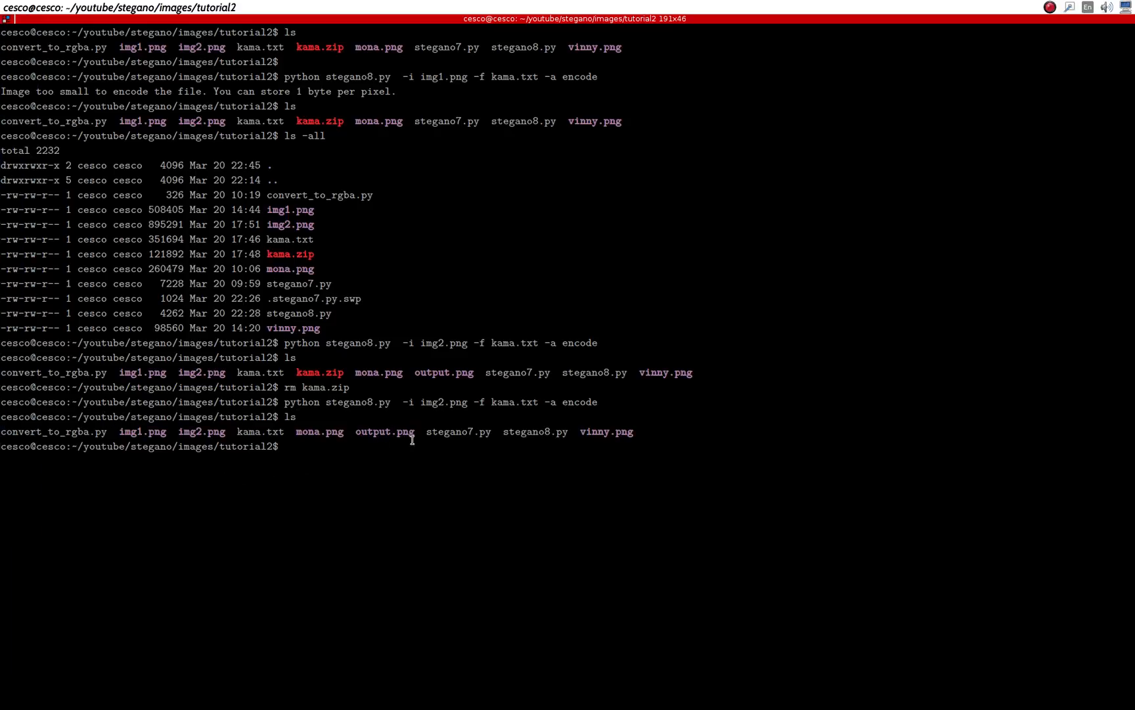
{"action": "mouse_move", "coordinate": [260, 449]}
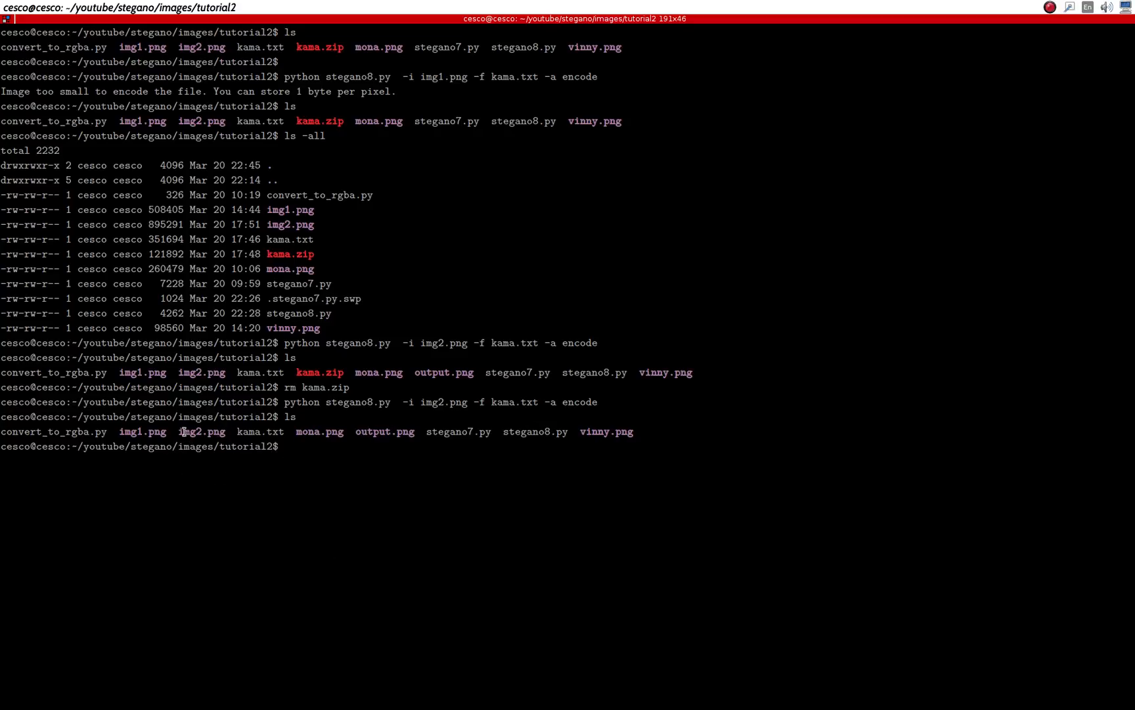
Compare img2.png and output.png in the new listing and list the folder again.
{"action": "double_click", "coordinate": [201, 431]}
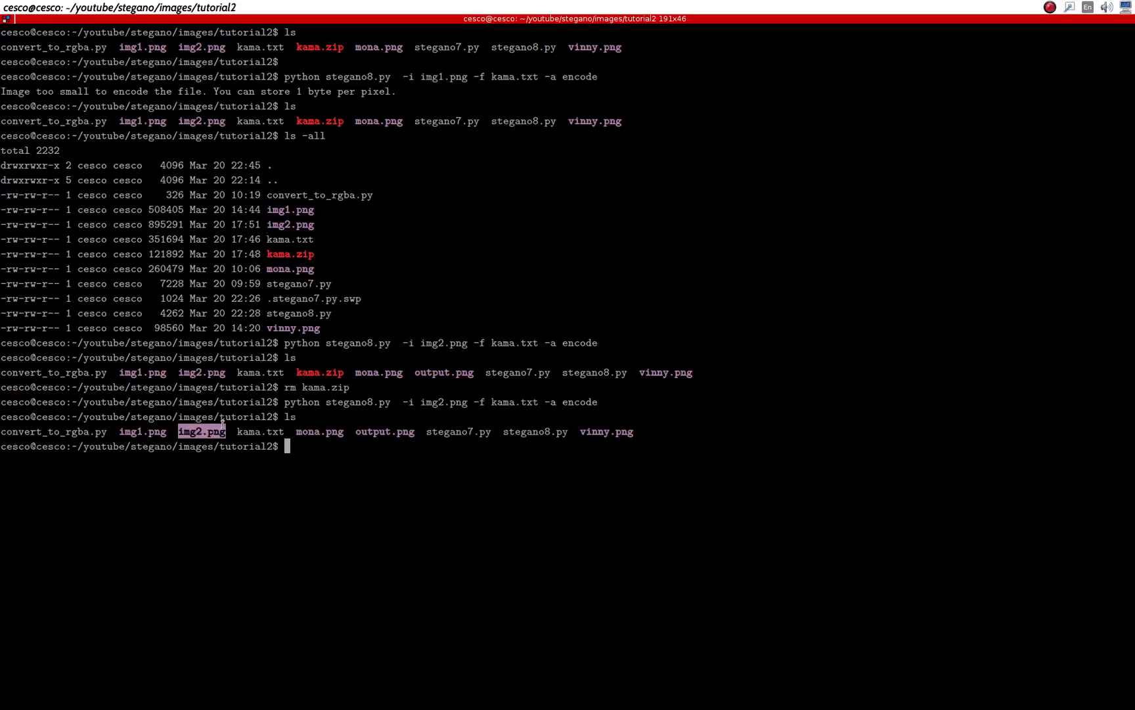
{"action": "double_click", "coordinate": [385, 431]}
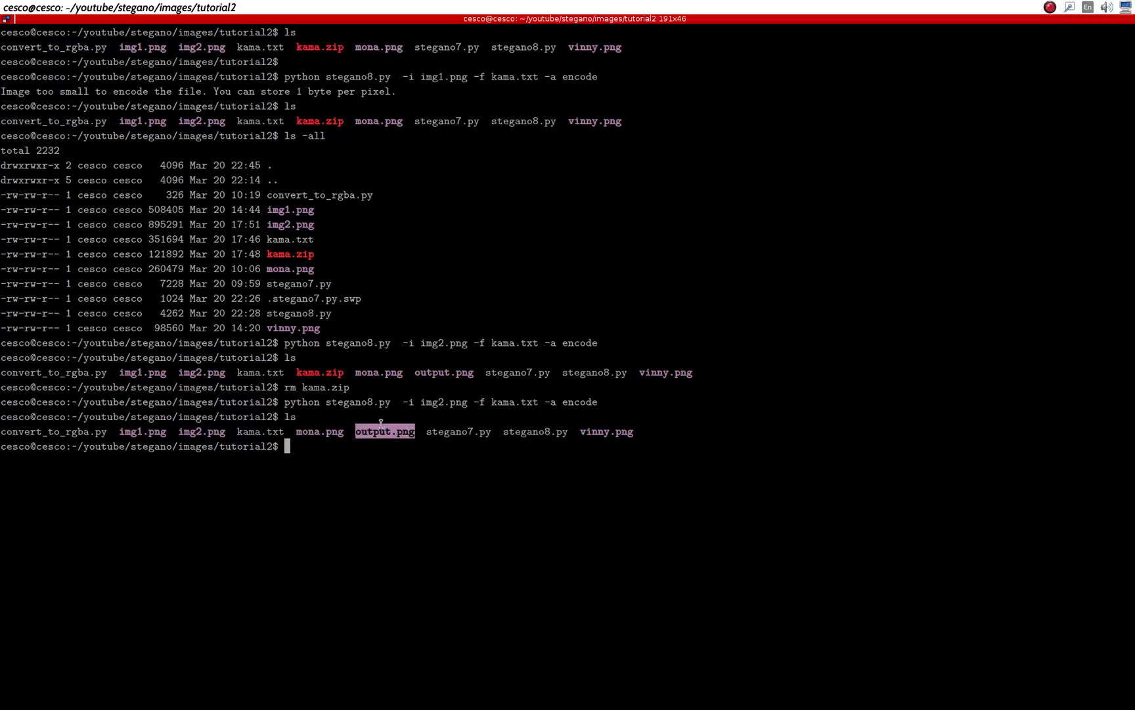
{"action": "mouse_move", "coordinate": [365, 453]}
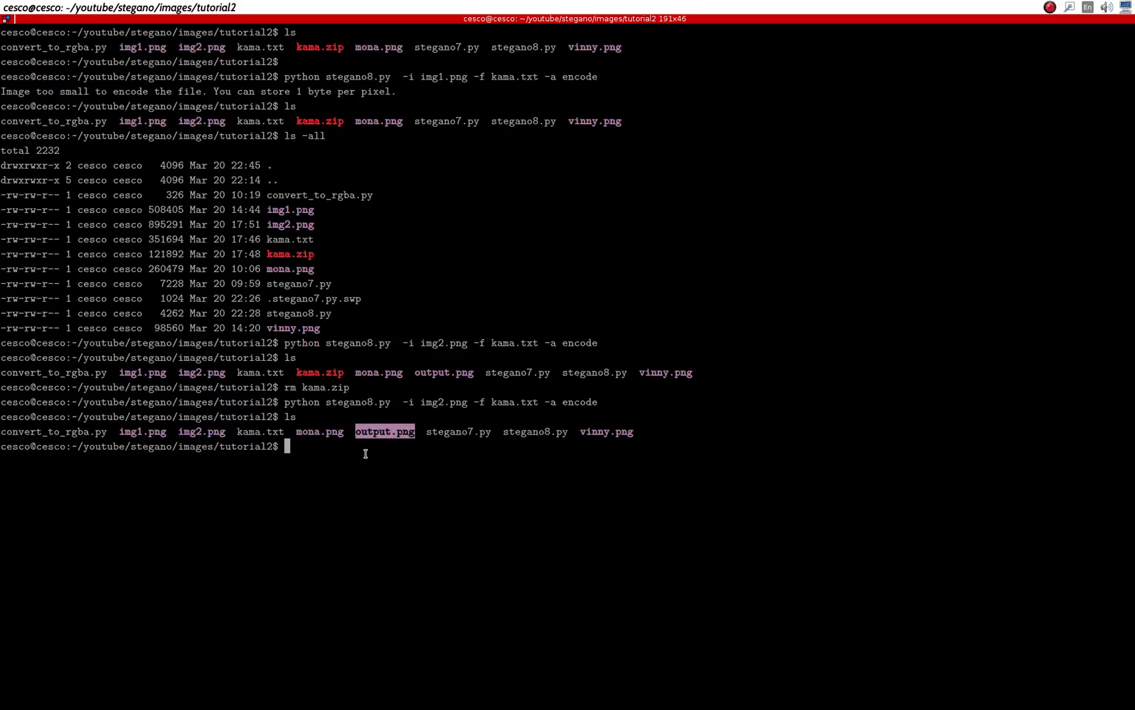
{"action": "mouse_move", "coordinate": [136, 336]}
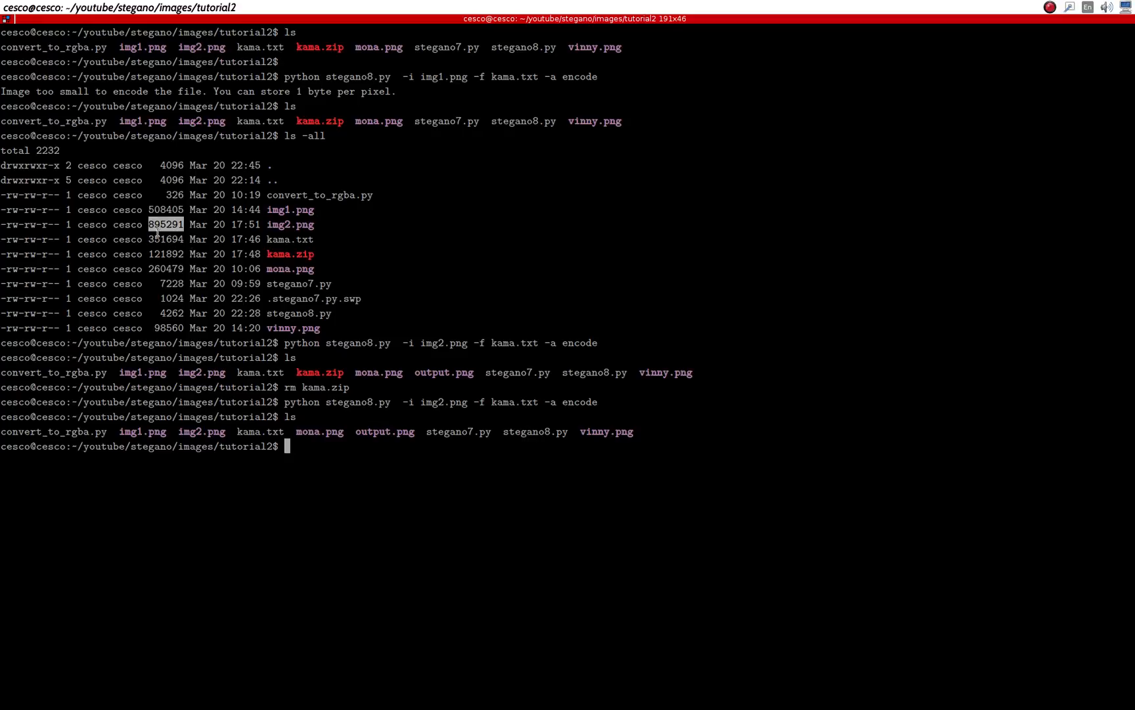
{"action": "mouse_move", "coordinate": [310, 418]}
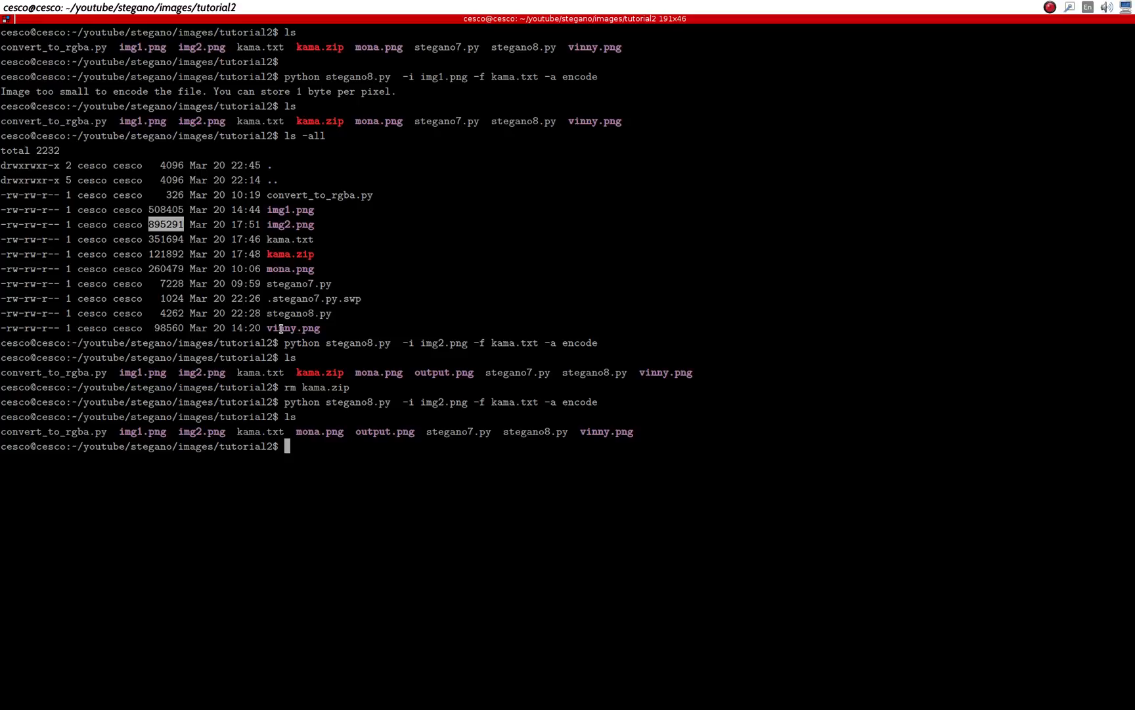
{"action": "mouse_move", "coordinate": [355, 431]}
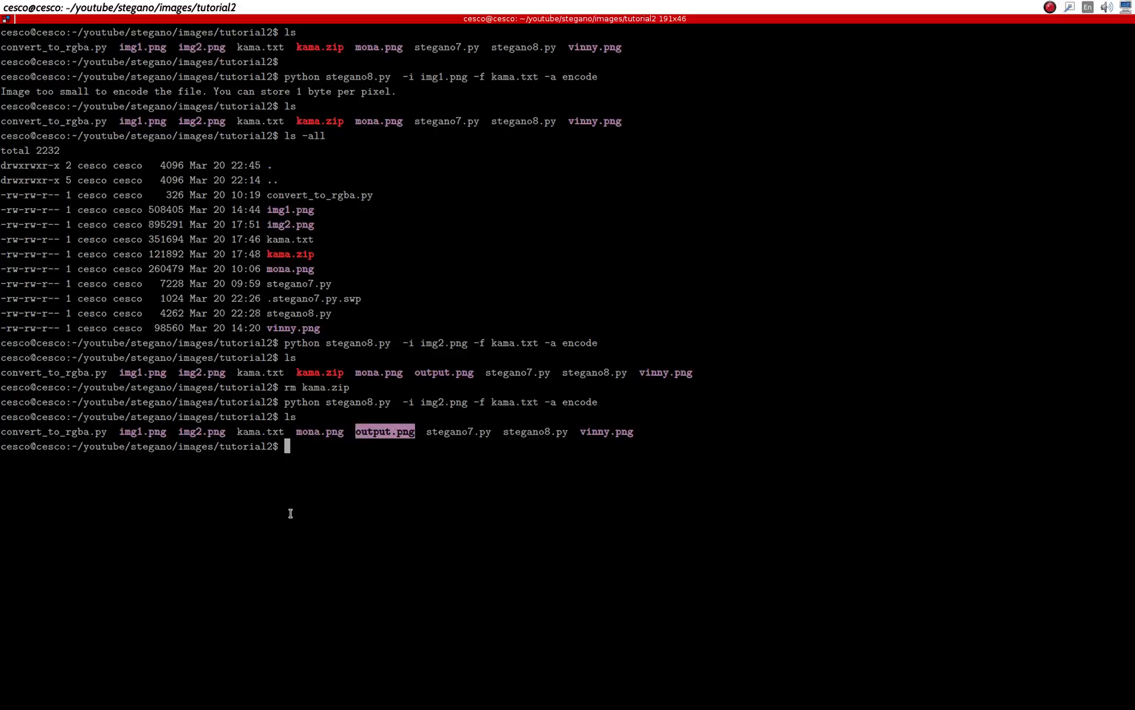
{"action": "type", "text": "ls -all"}
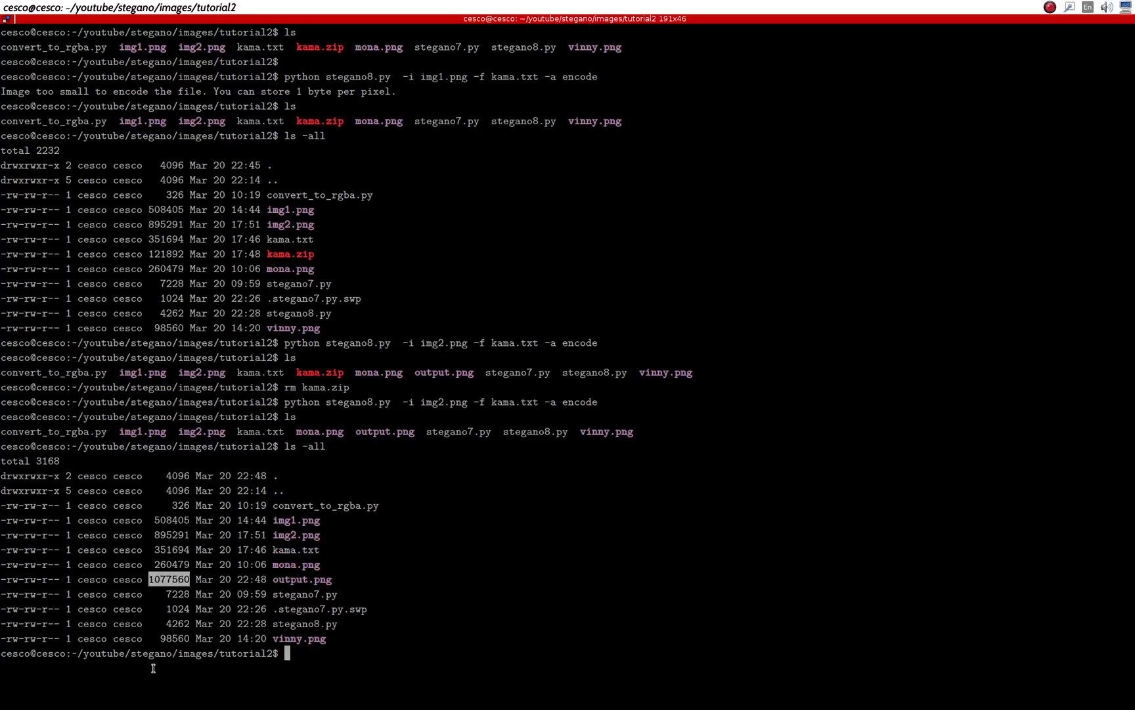
{"action": "mouse_move", "coordinate": [197, 627]}
{"action": "type", "text": "ls"}
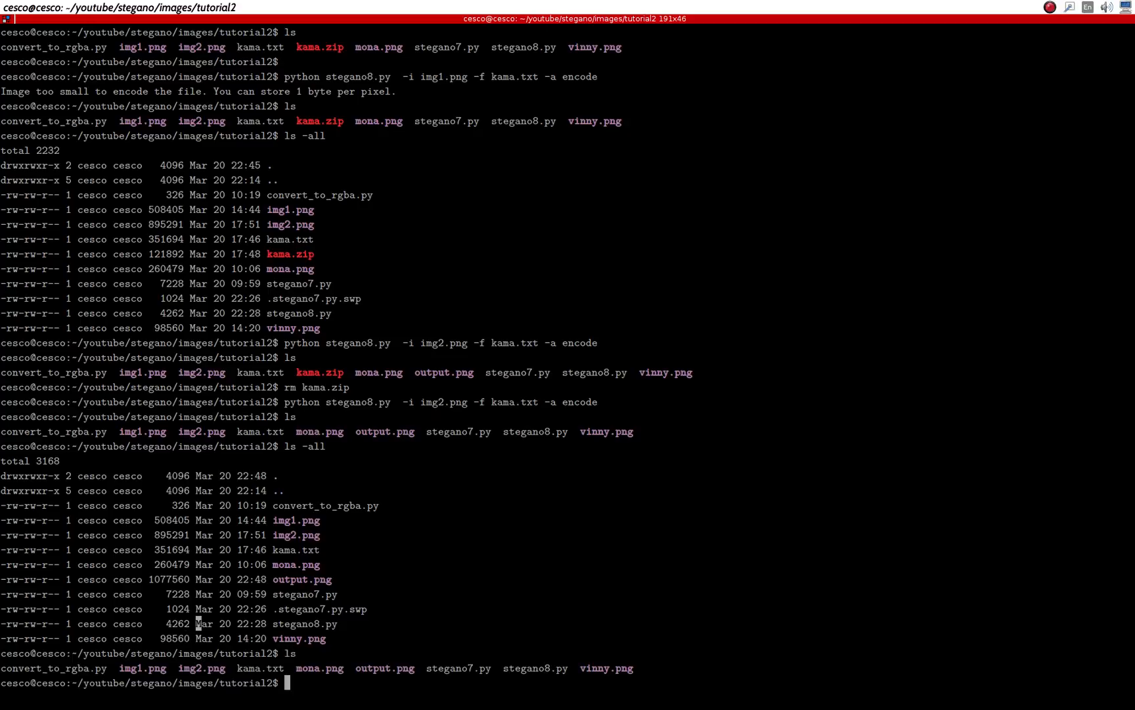
Clear the terminal and enter 'python stegano8.py -i output.png -m decode' without running it.
{"action": "type", "text": "clear"}
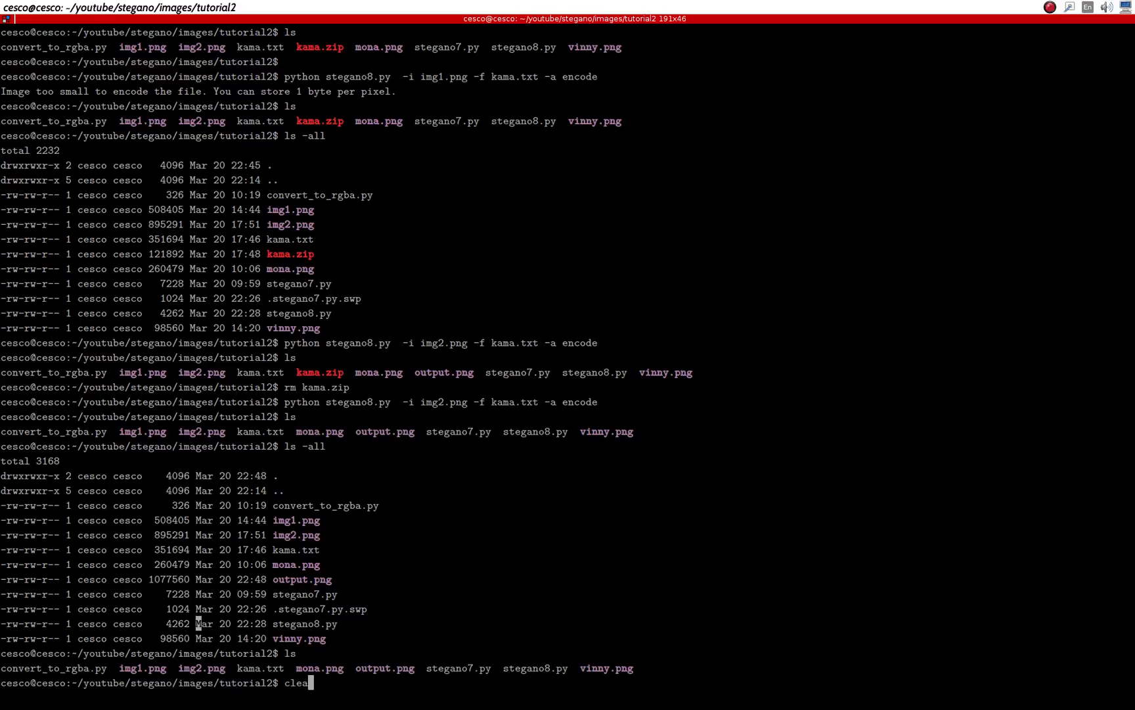
{"action": "key", "text": "Return"}
{"action": "type", "text": "python stegano8.py  -i img2.png -f kama.txt -a enco"}
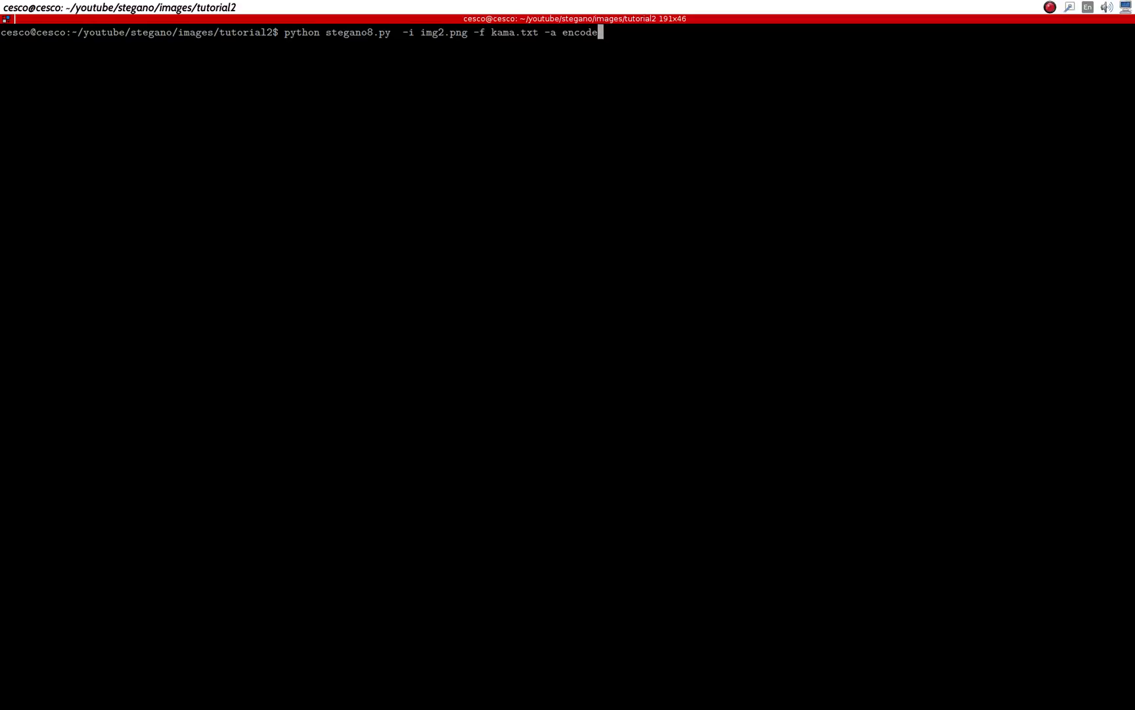
{"action": "type", "text": "de"}
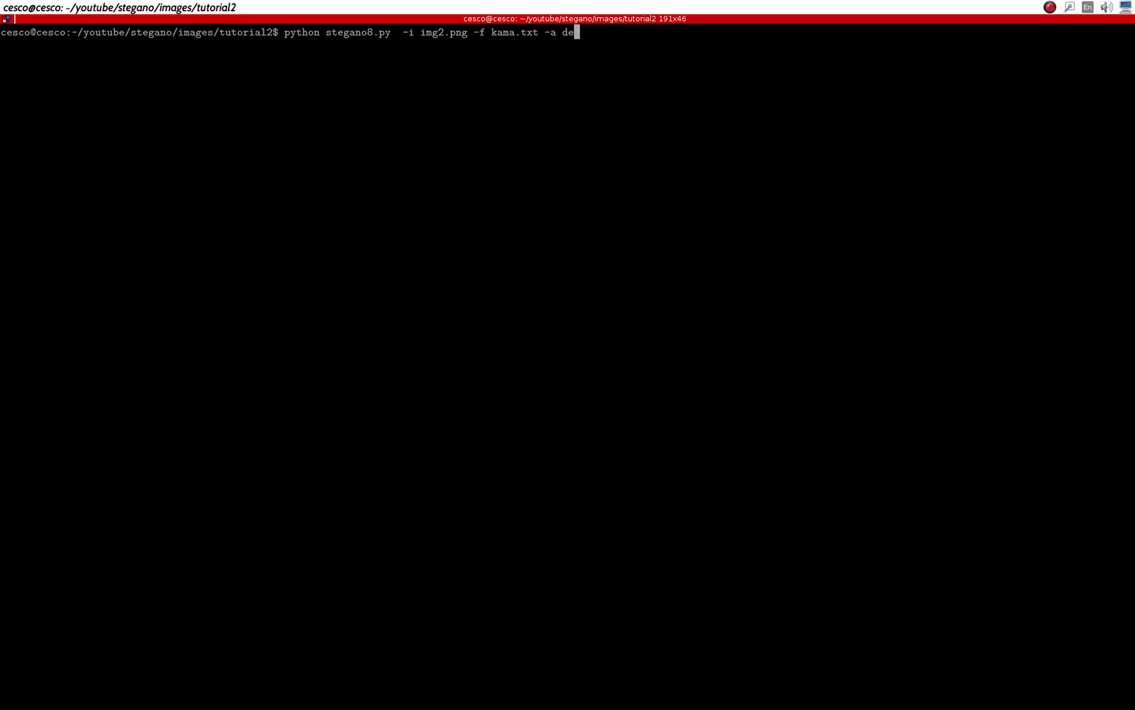
{"action": "type", "text": "code"}
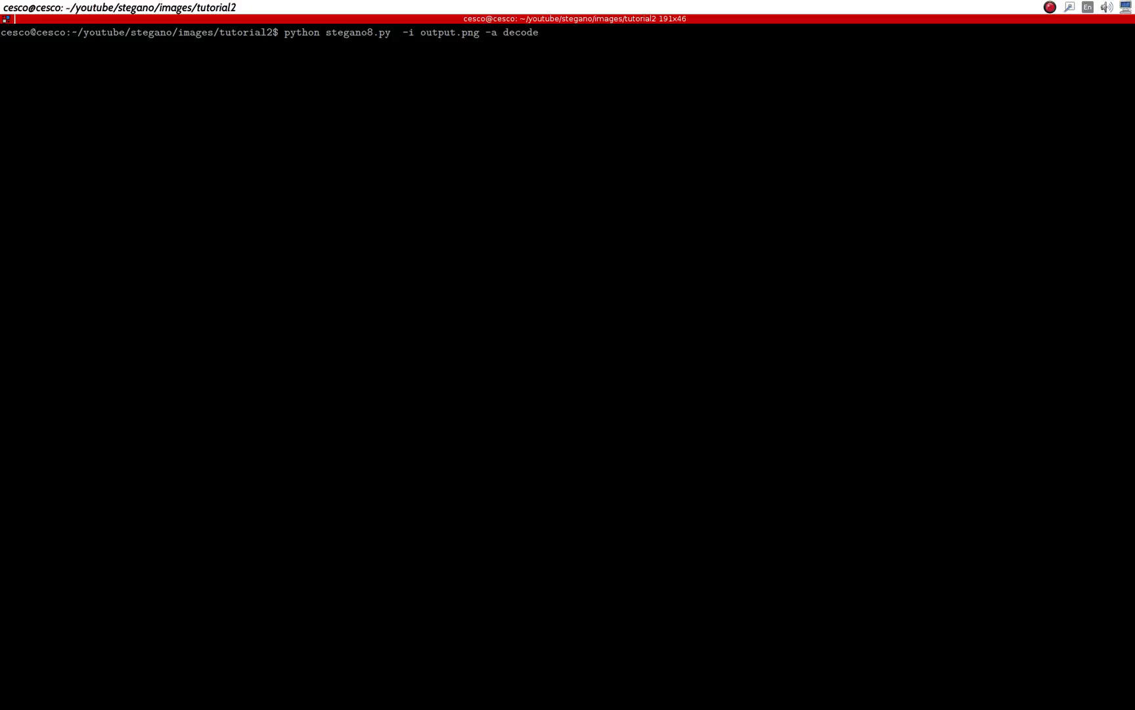
Run the decode on output.png, select output.txt in the listing and begin a cat command on it.
{"action": "key", "text": "Return"}
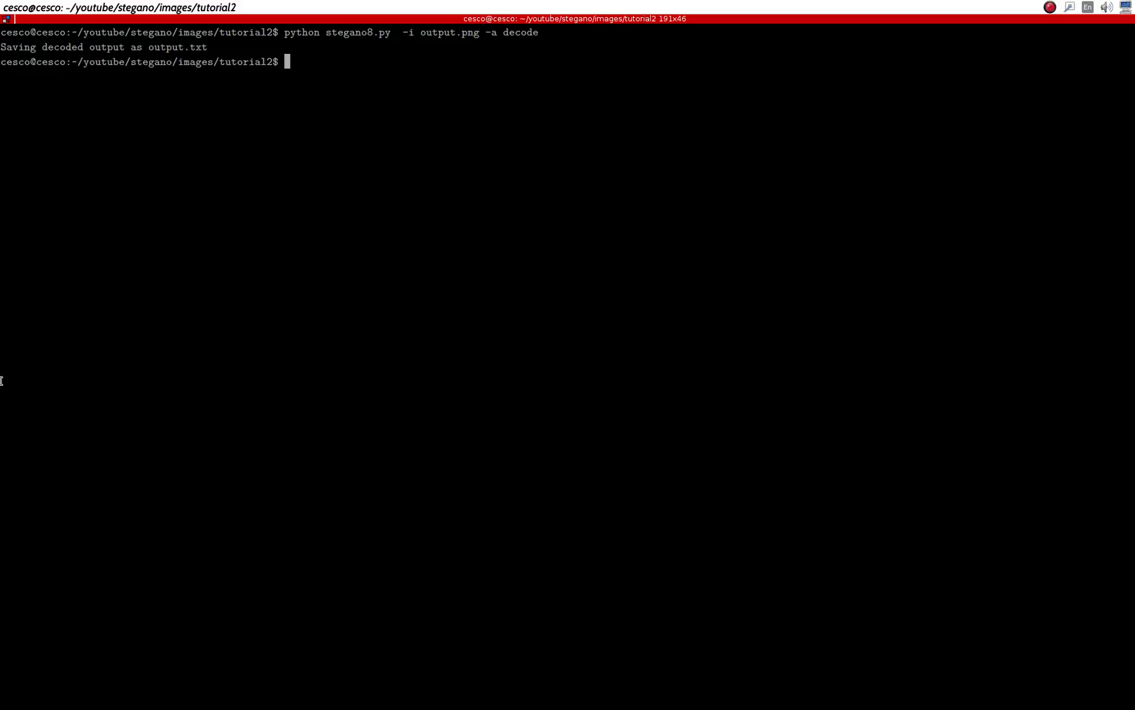
{"action": "mouse_move", "coordinate": [175, 49]}
{"action": "type", "text": "ls"}
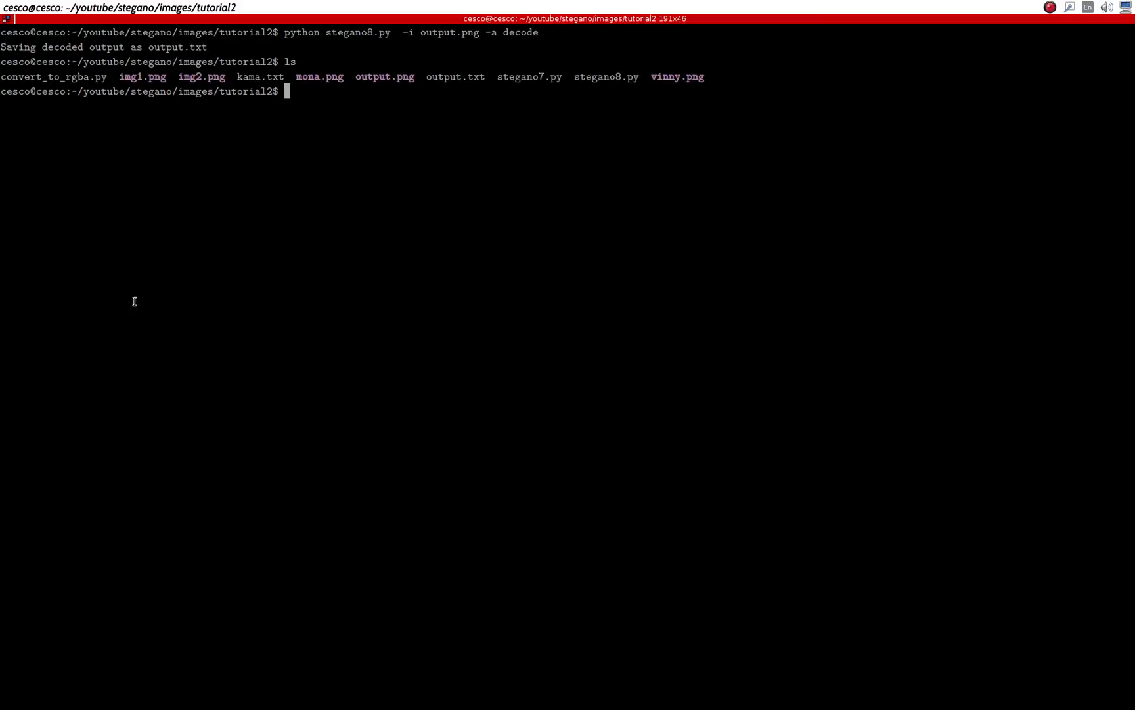
{"action": "mouse_move", "coordinate": [434, 77]}
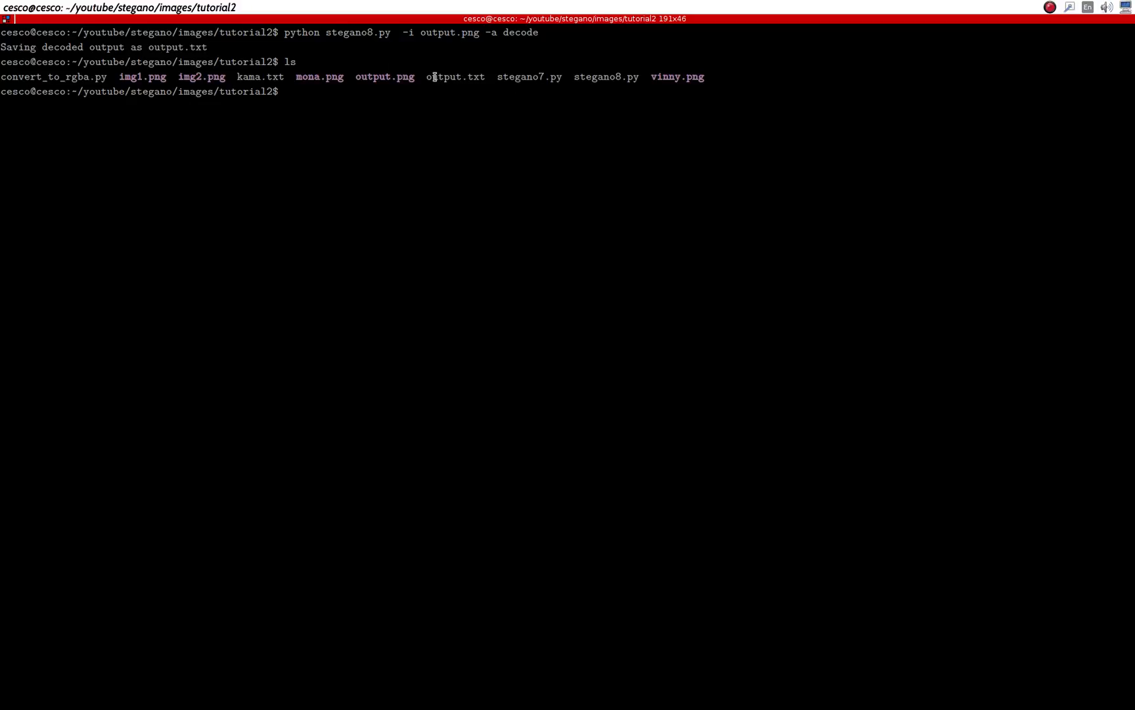
{"action": "double_click", "coordinate": [455, 76]}
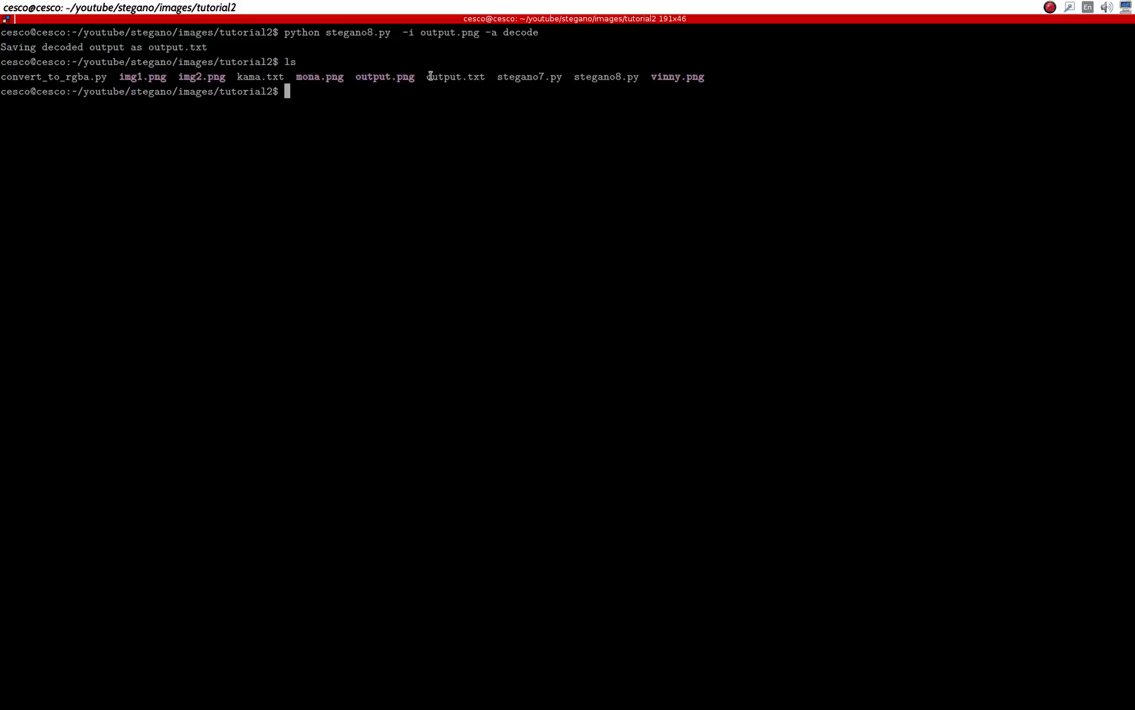
{"action": "double_click", "coordinate": [455, 76]}
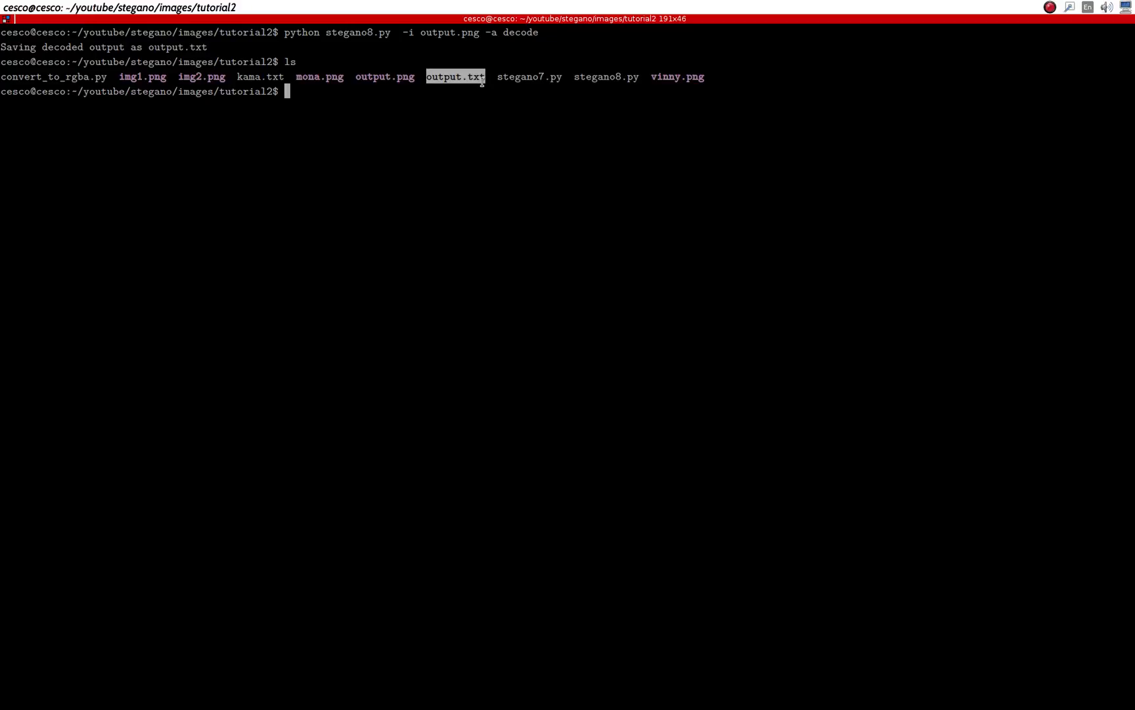
{"action": "type", "text": "cat out"}
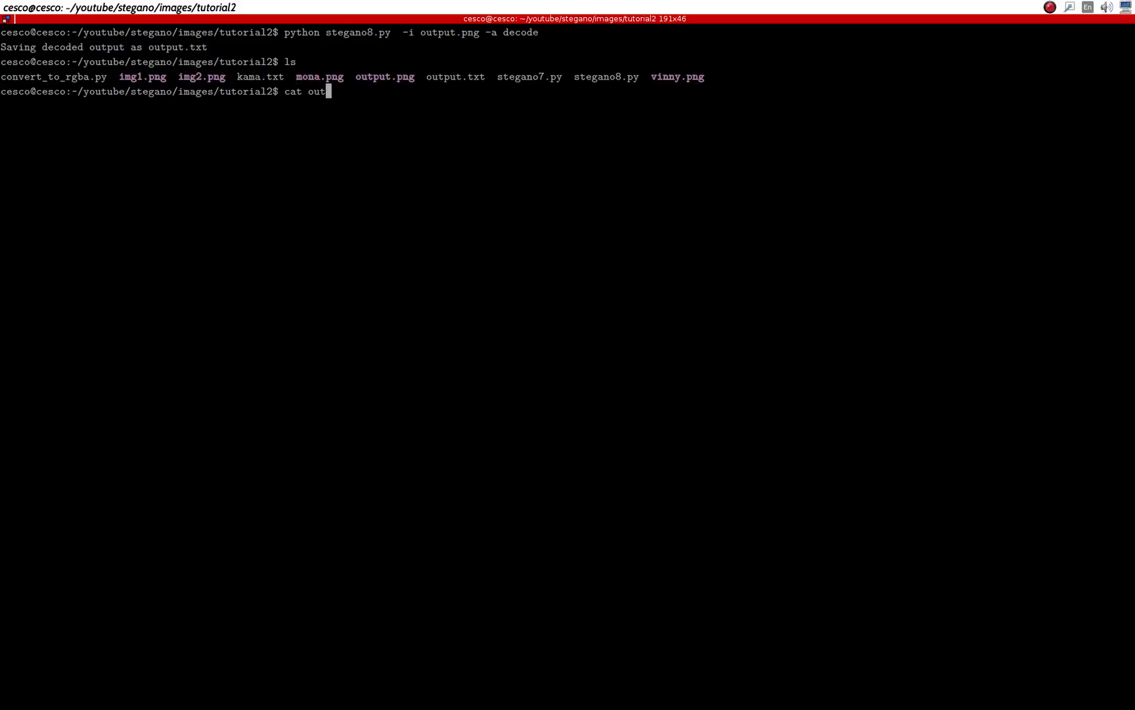
Page through output.txt with 'cat output.txt | less', reading the recovered Kama Sutra text into Part II.
{"action": "type", "text": "ut.txt"}
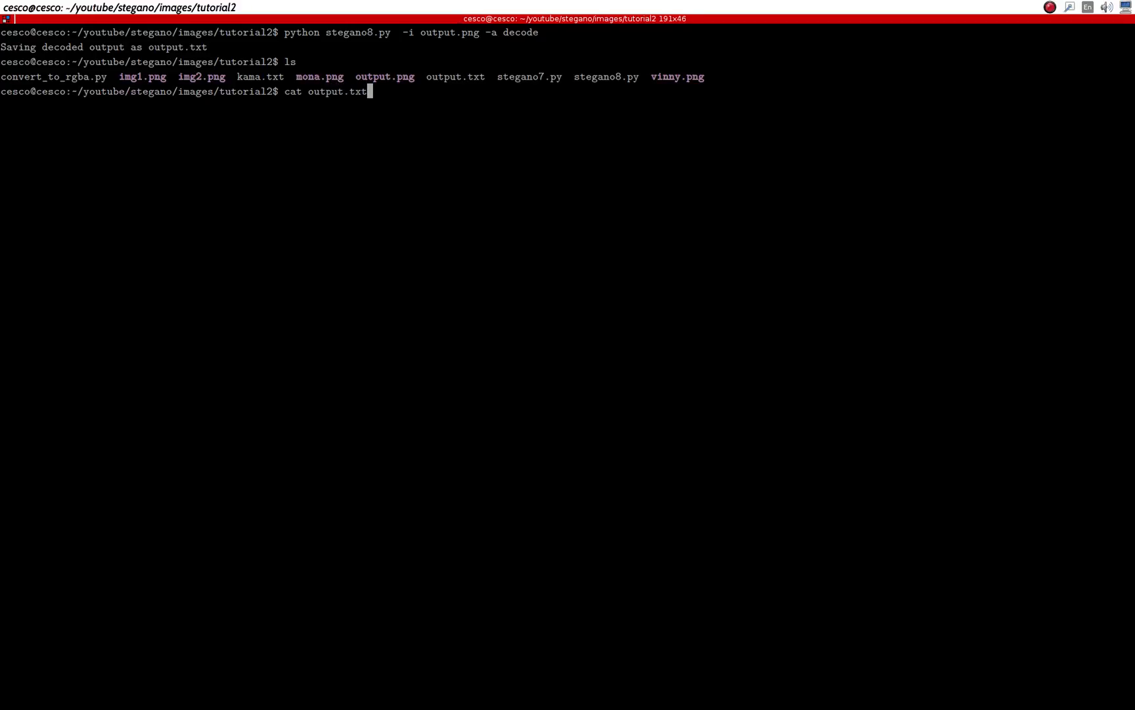
{"action": "type", "text": "| l"}
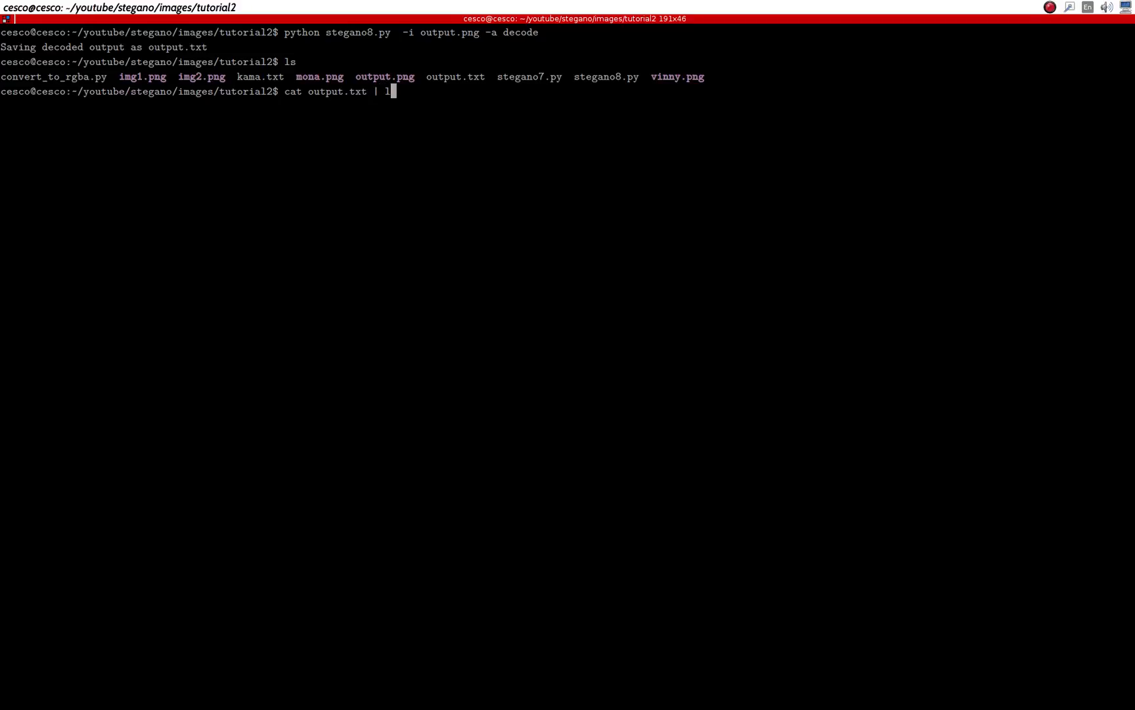
{"action": "type", "text": "ess"}
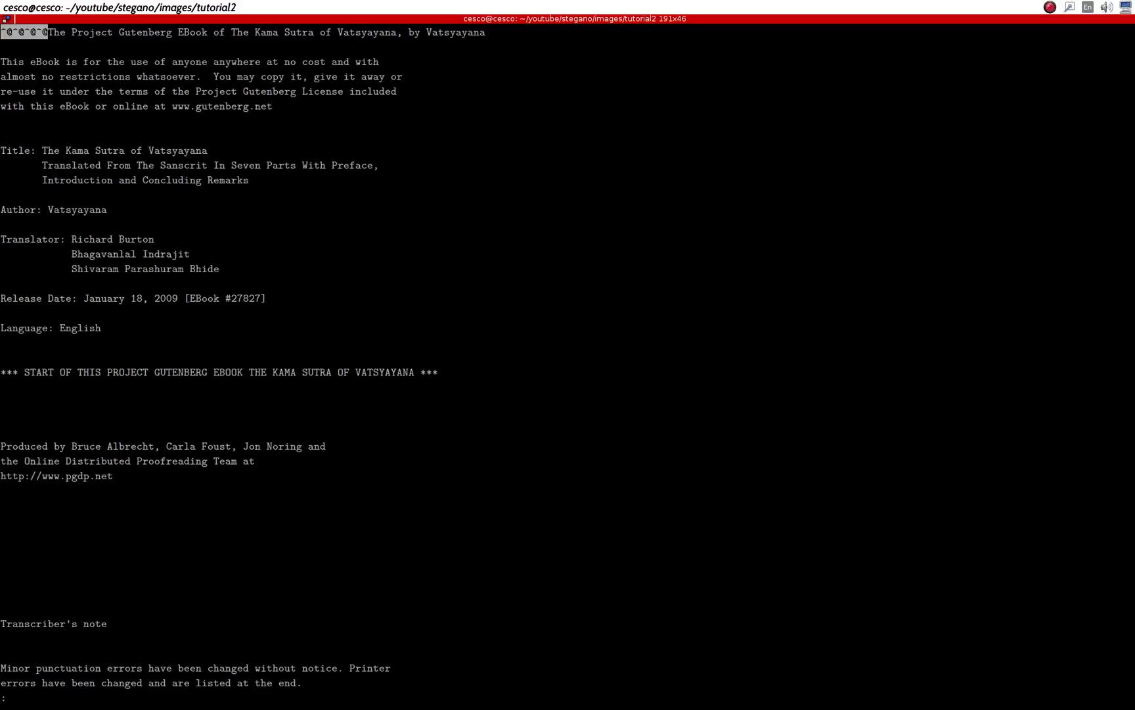
{"action": "scroll", "scroll_direction": "down", "scroll_amount": 3}
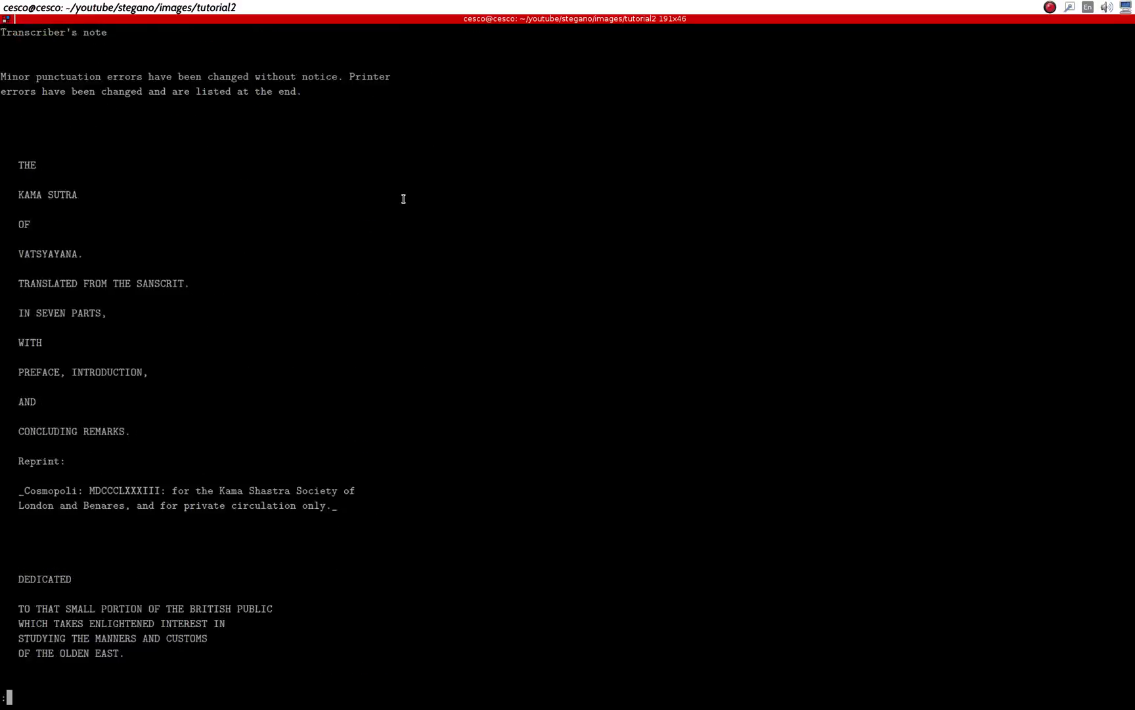
{"action": "scroll", "scroll_direction": "down", "scroll_amount": 3}
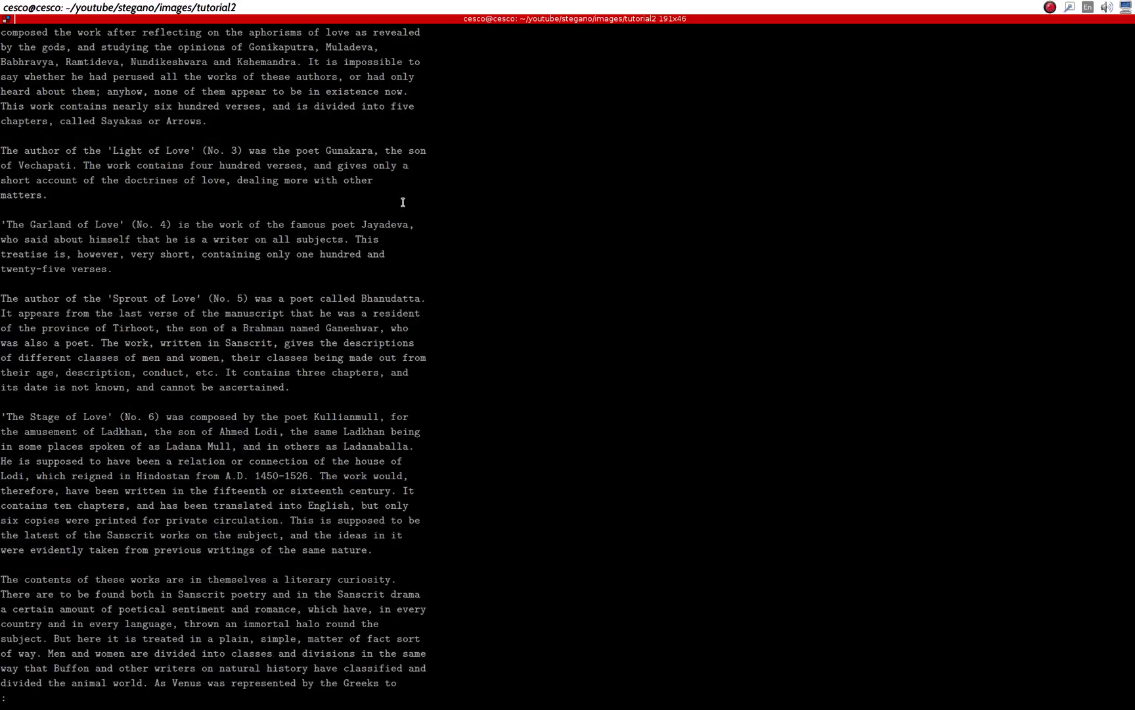
{"action": "scroll", "scroll_direction": "up", "scroll_amount": 3}
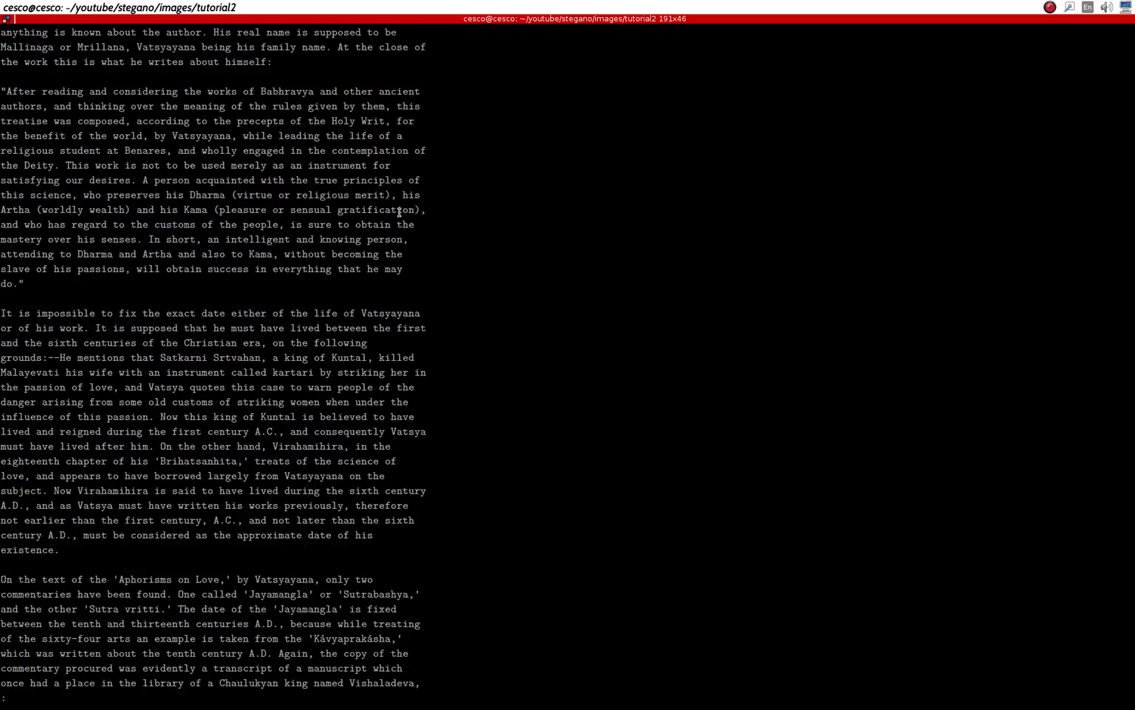
{"action": "scroll", "scroll_direction": "down", "scroll_amount": 3}
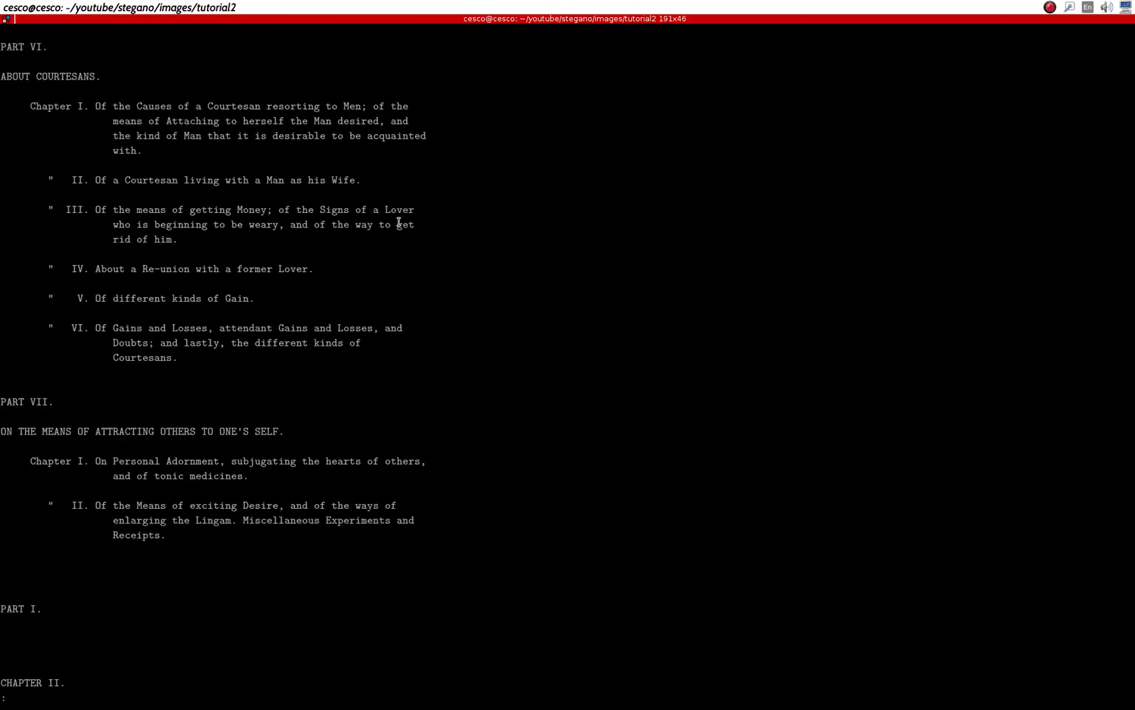
{"action": "scroll", "scroll_direction": "down", "scroll_amount": 3}
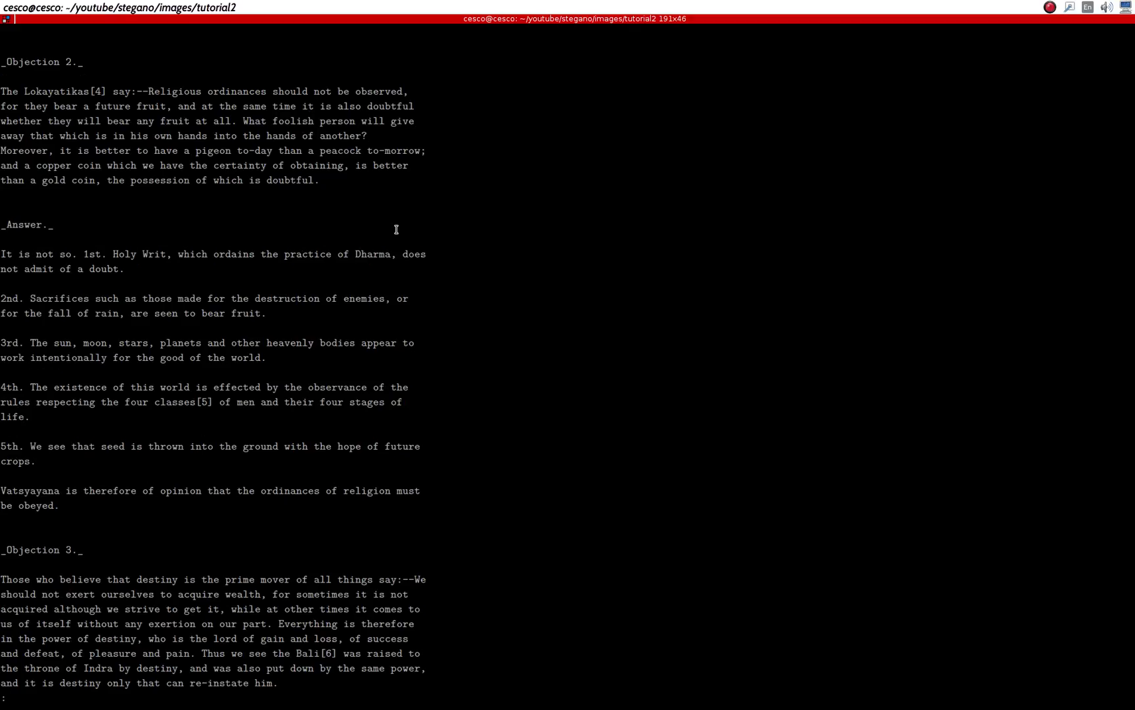
{"action": "scroll", "scroll_direction": "down", "scroll_amount": 3}
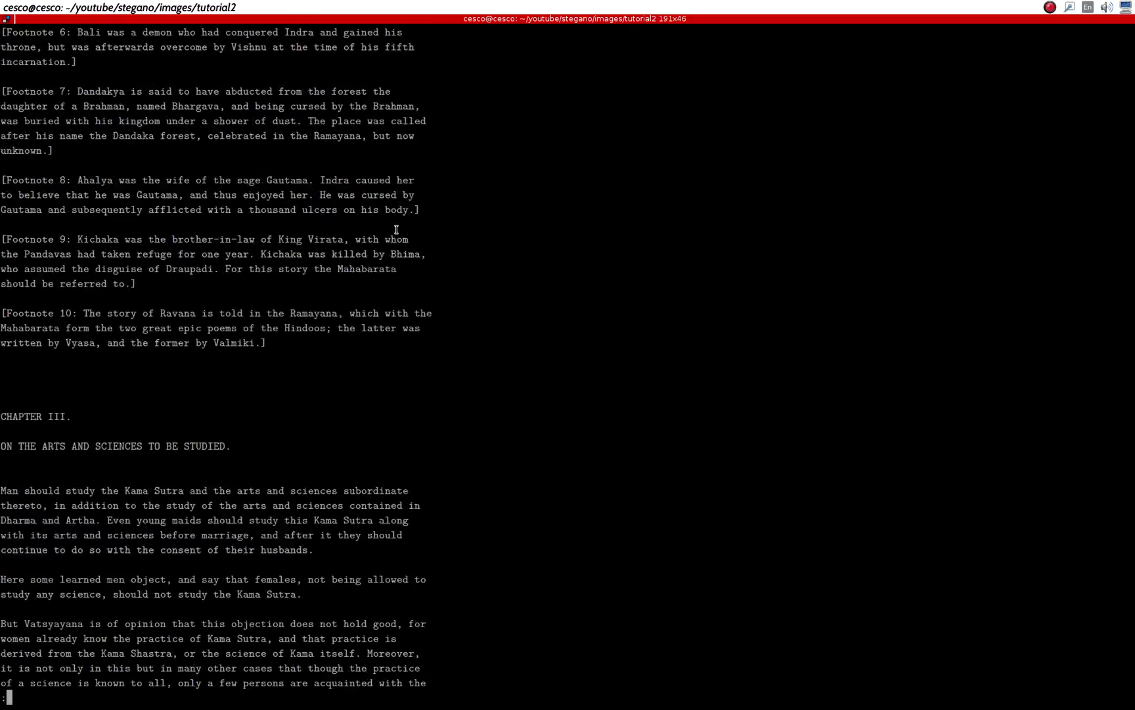
{"action": "scroll", "scroll_direction": "down", "scroll_amount": 3}
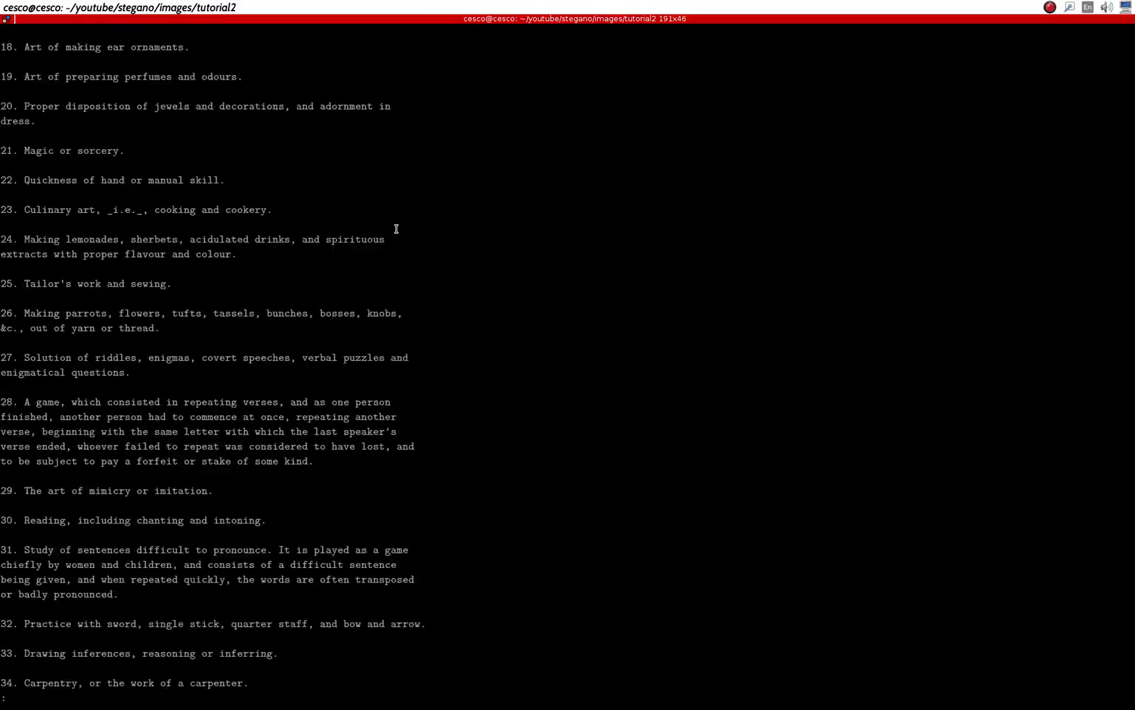
{"action": "scroll", "scroll_direction": "down", "scroll_amount": 3}
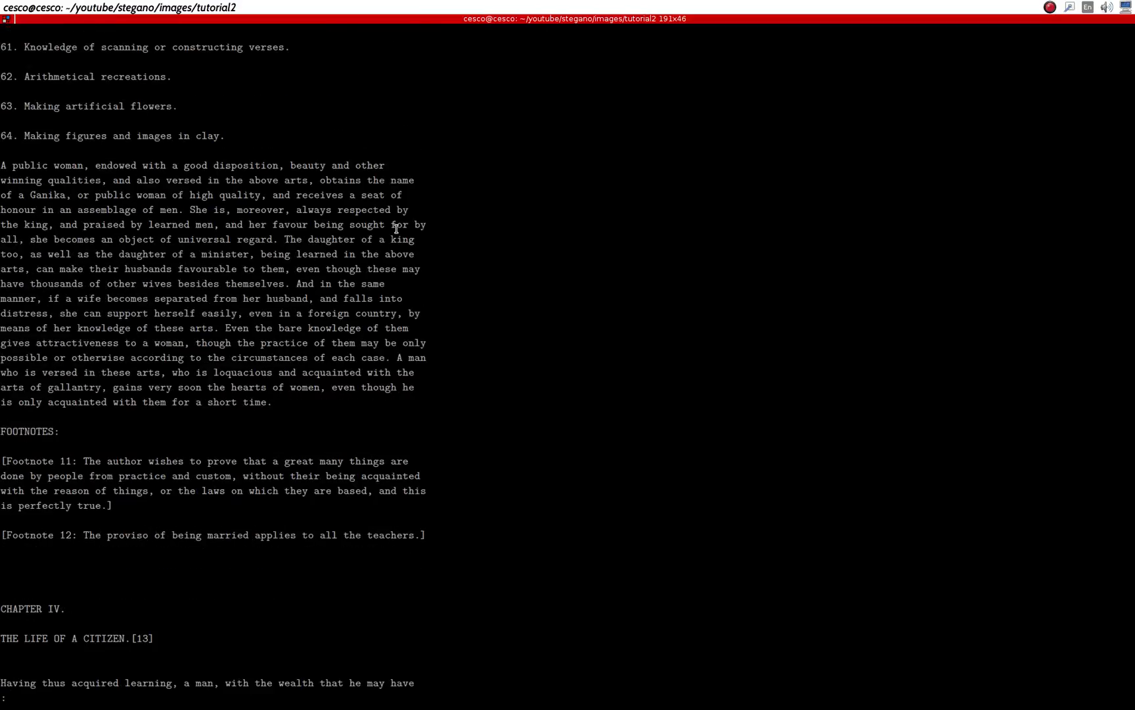
{"action": "scroll", "scroll_direction": "down", "scroll_amount": 3}
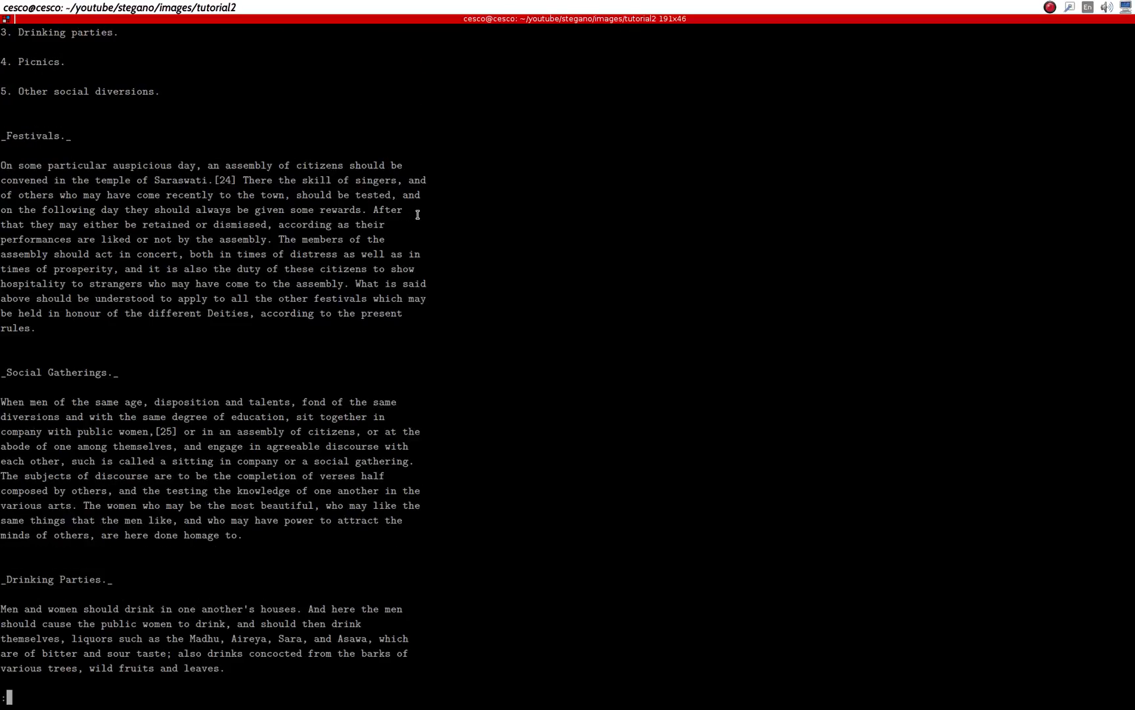
{"action": "scroll", "scroll_direction": "down", "scroll_amount": 3}
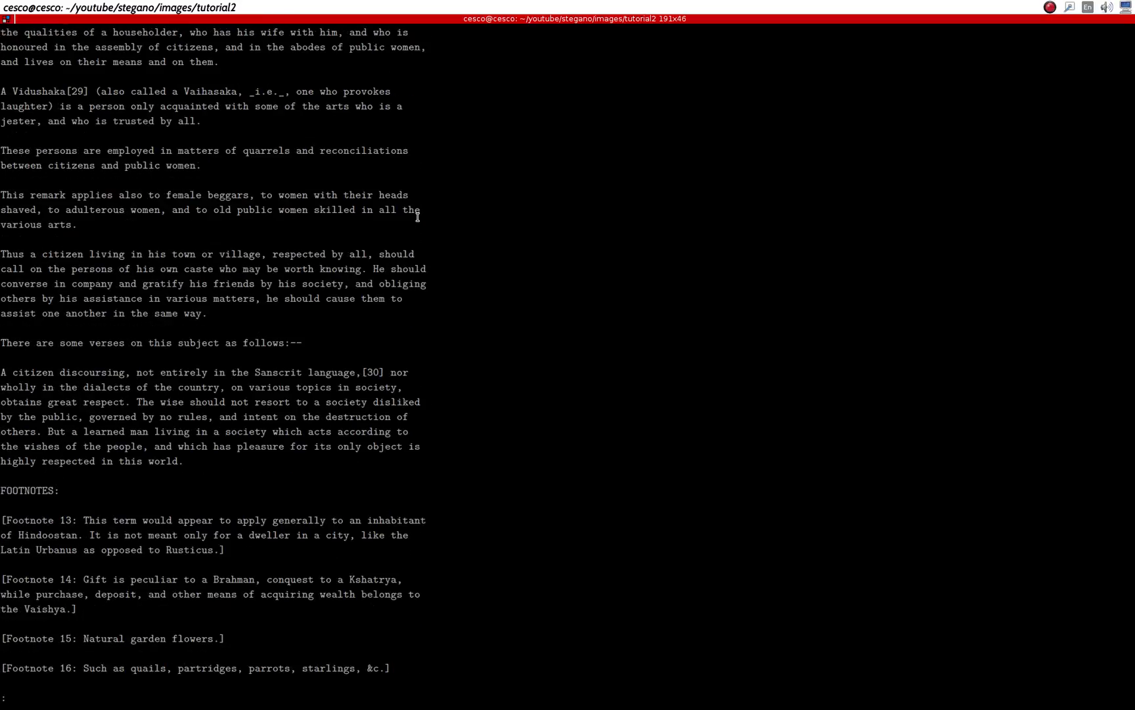
{"action": "scroll", "scroll_direction": "down", "scroll_amount": 3}
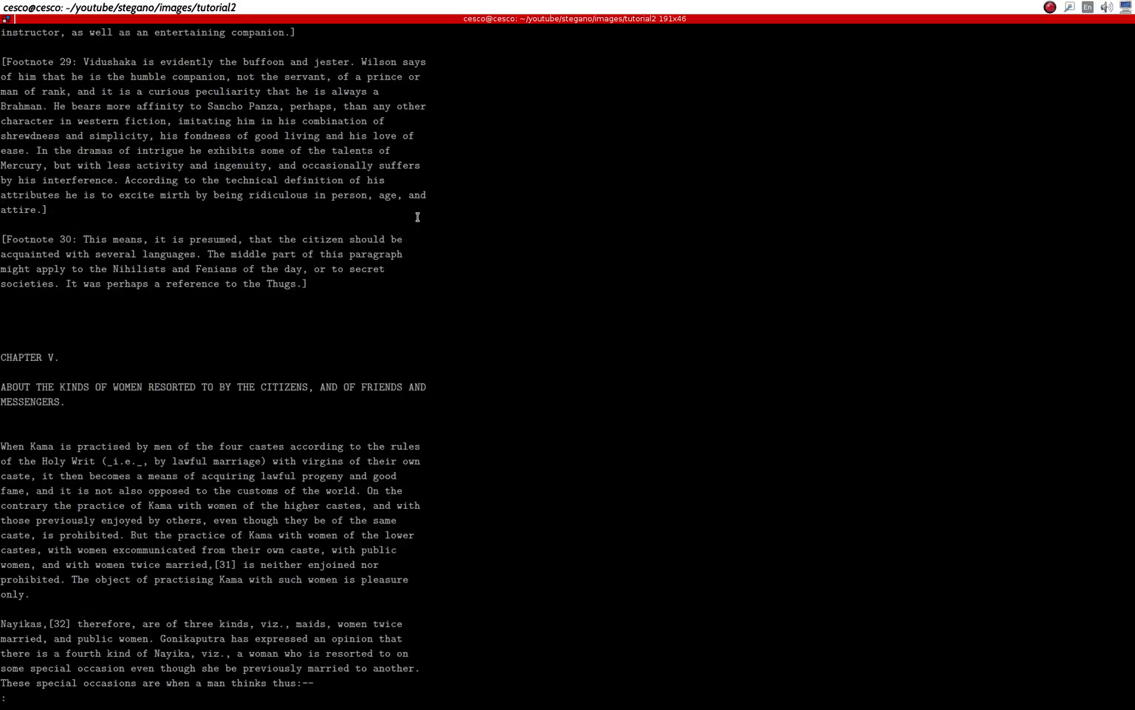
{"action": "scroll", "scroll_direction": "down", "scroll_amount": 3}
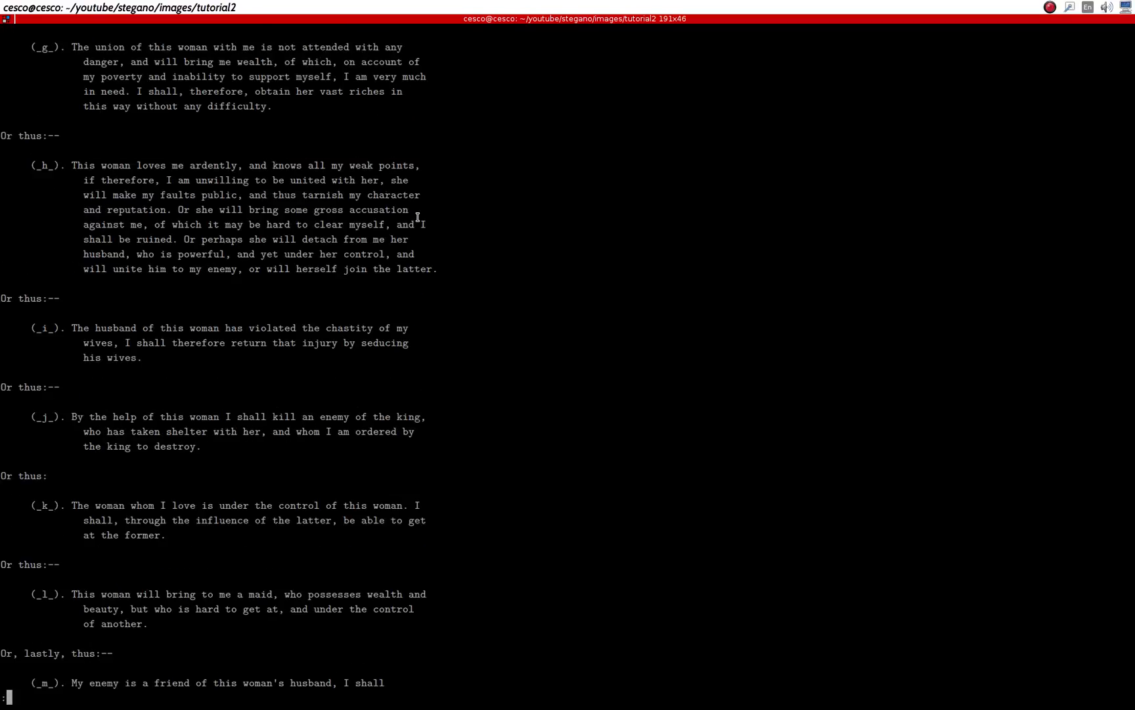
{"action": "scroll", "scroll_direction": "down", "scroll_amount": 3}
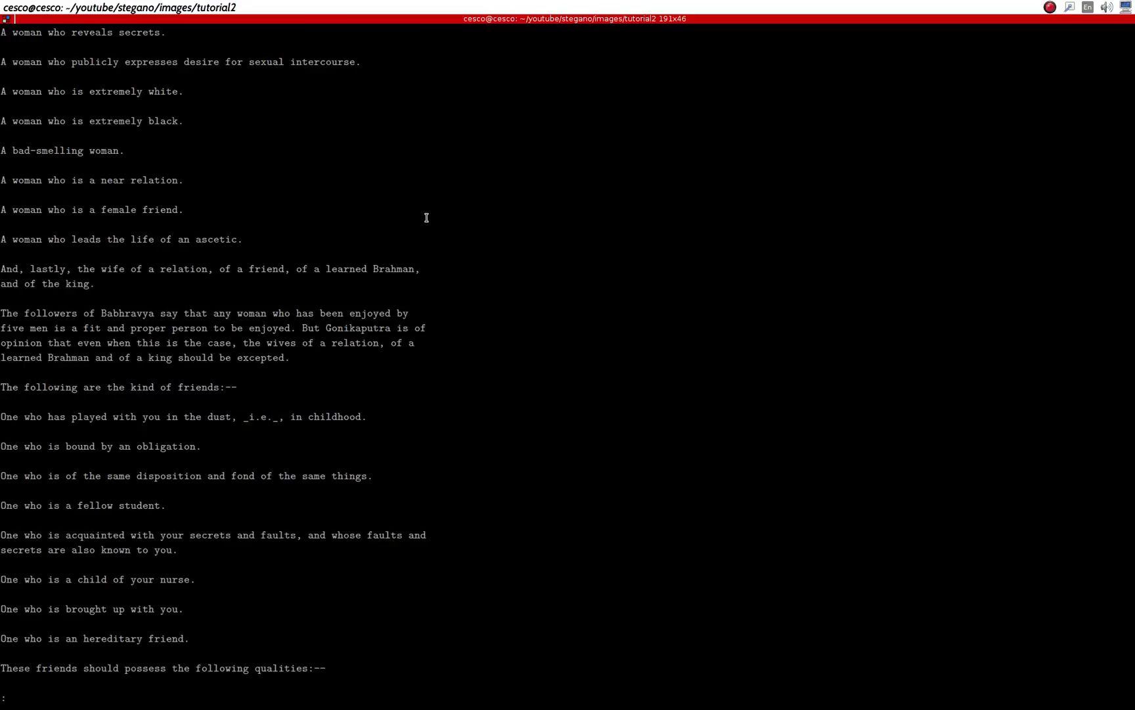
{"action": "scroll", "scroll_direction": "down", "scroll_amount": 3}
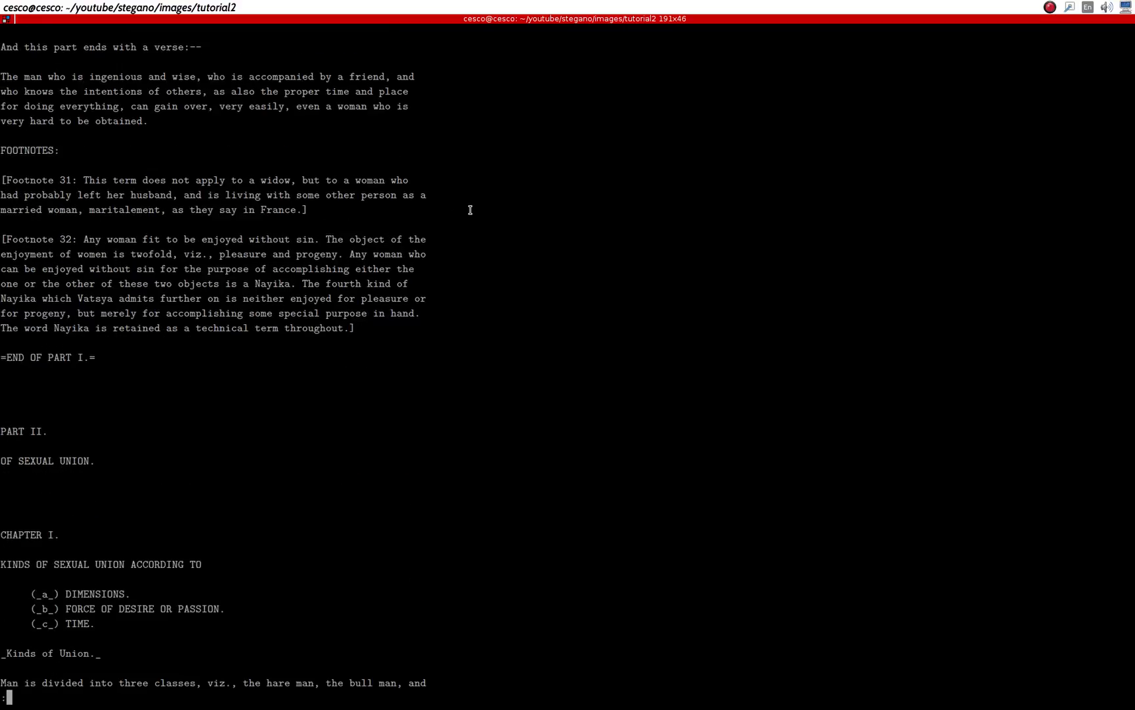